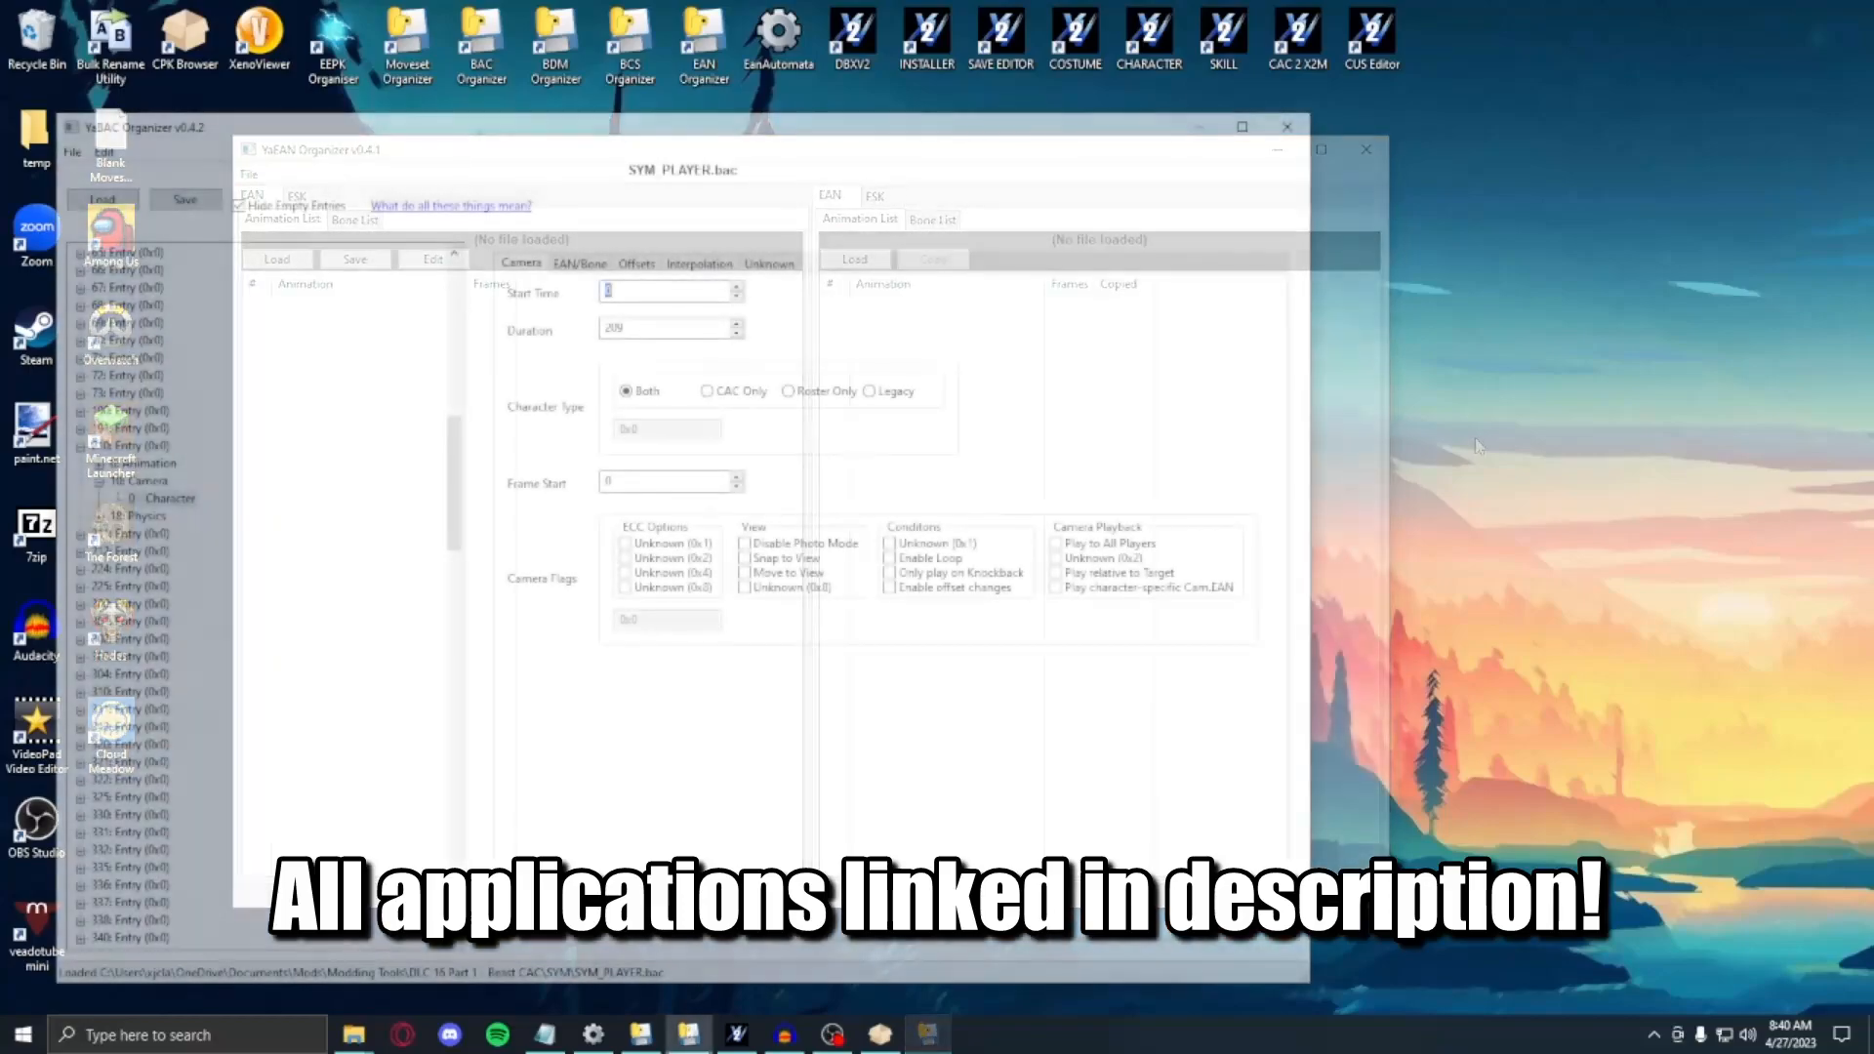
Step: Close the YaBAC Organizer and YaEAN Organizer windows so the desktop is showing
left_click(1365, 149)
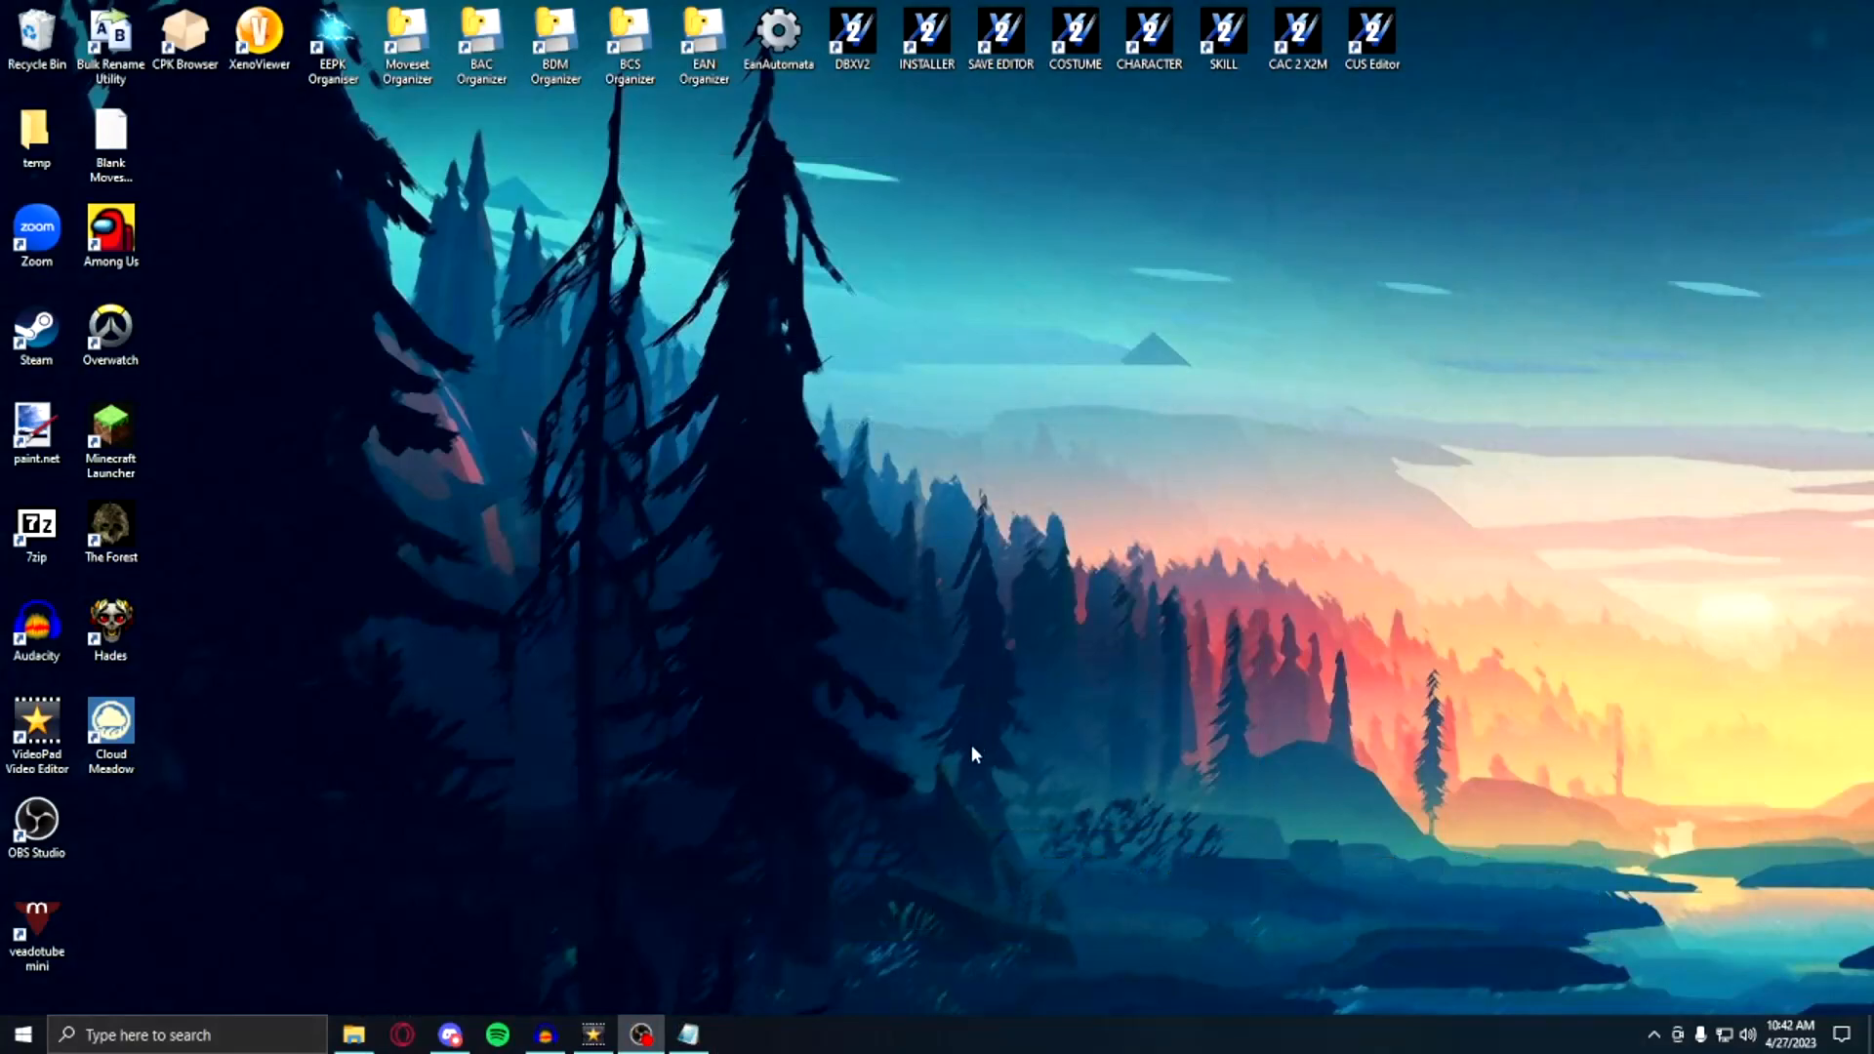
Step: Open the Blank Moveset Template shortcut from the desktop in Notepad
double_click(110, 134)
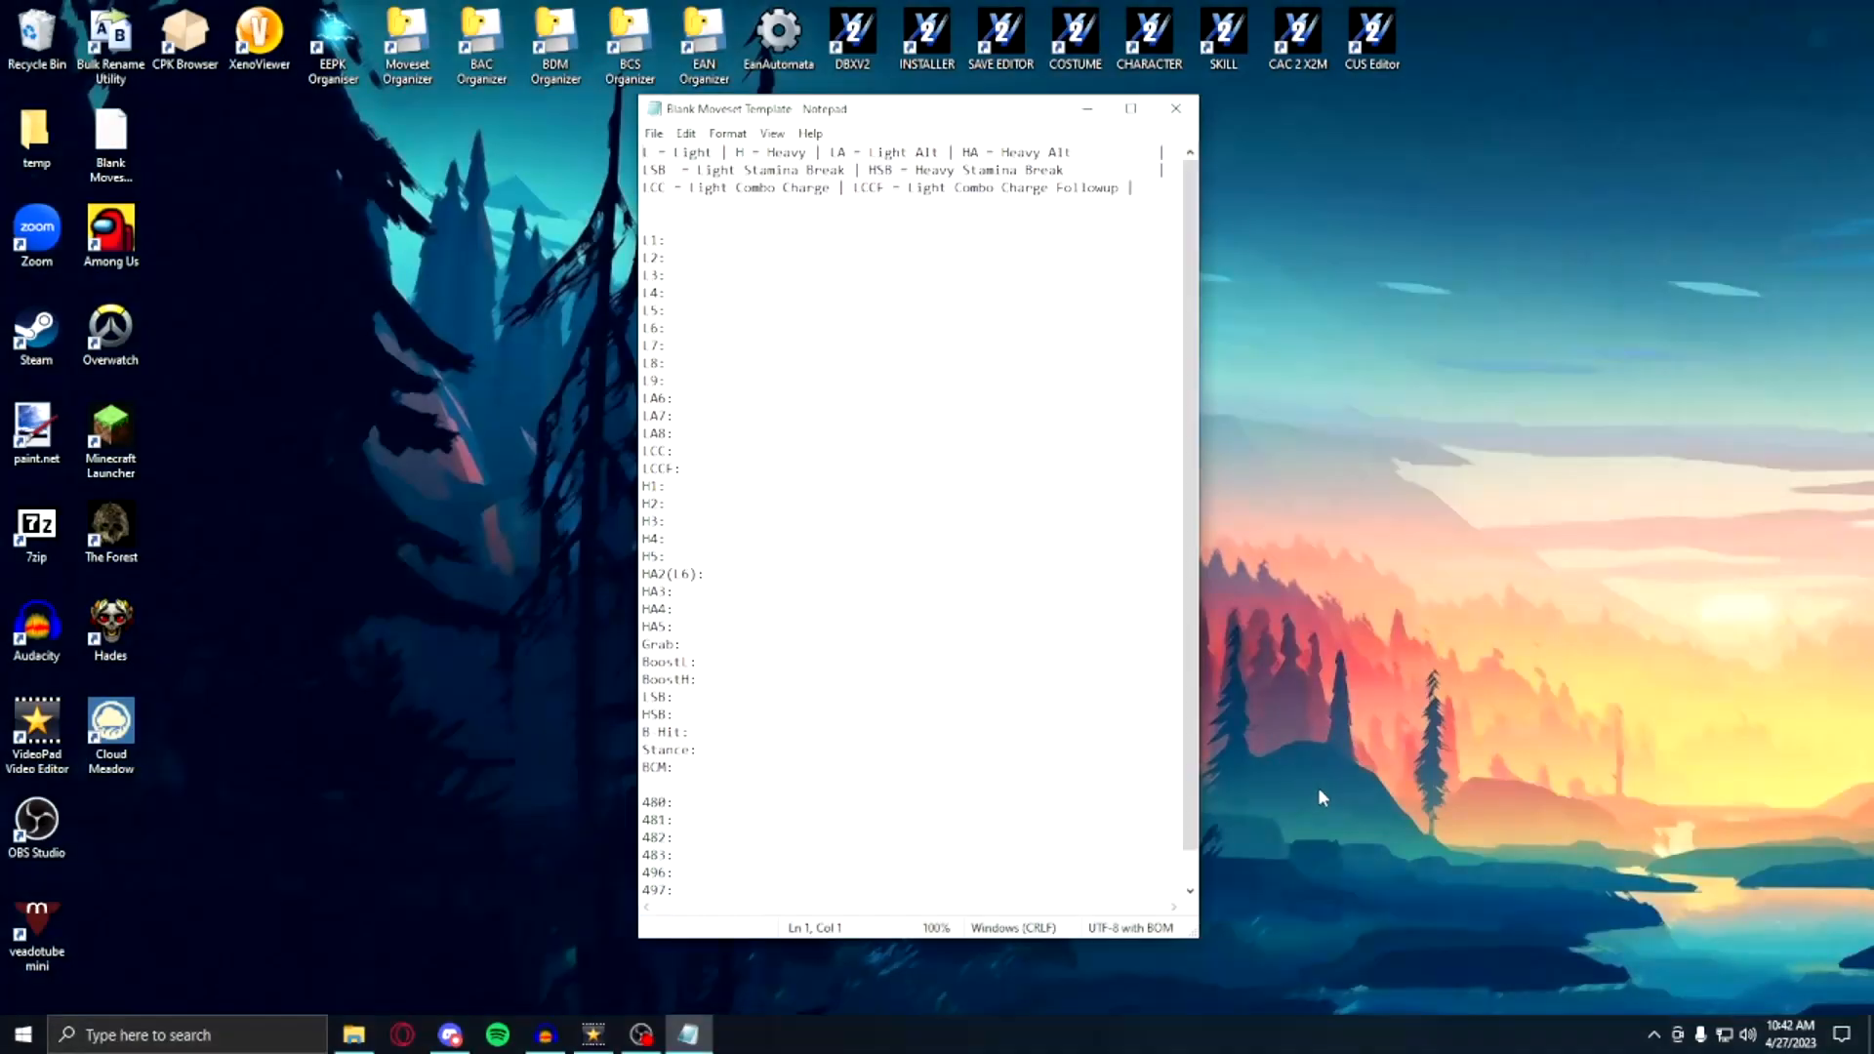
mouse_move(1291, 797)
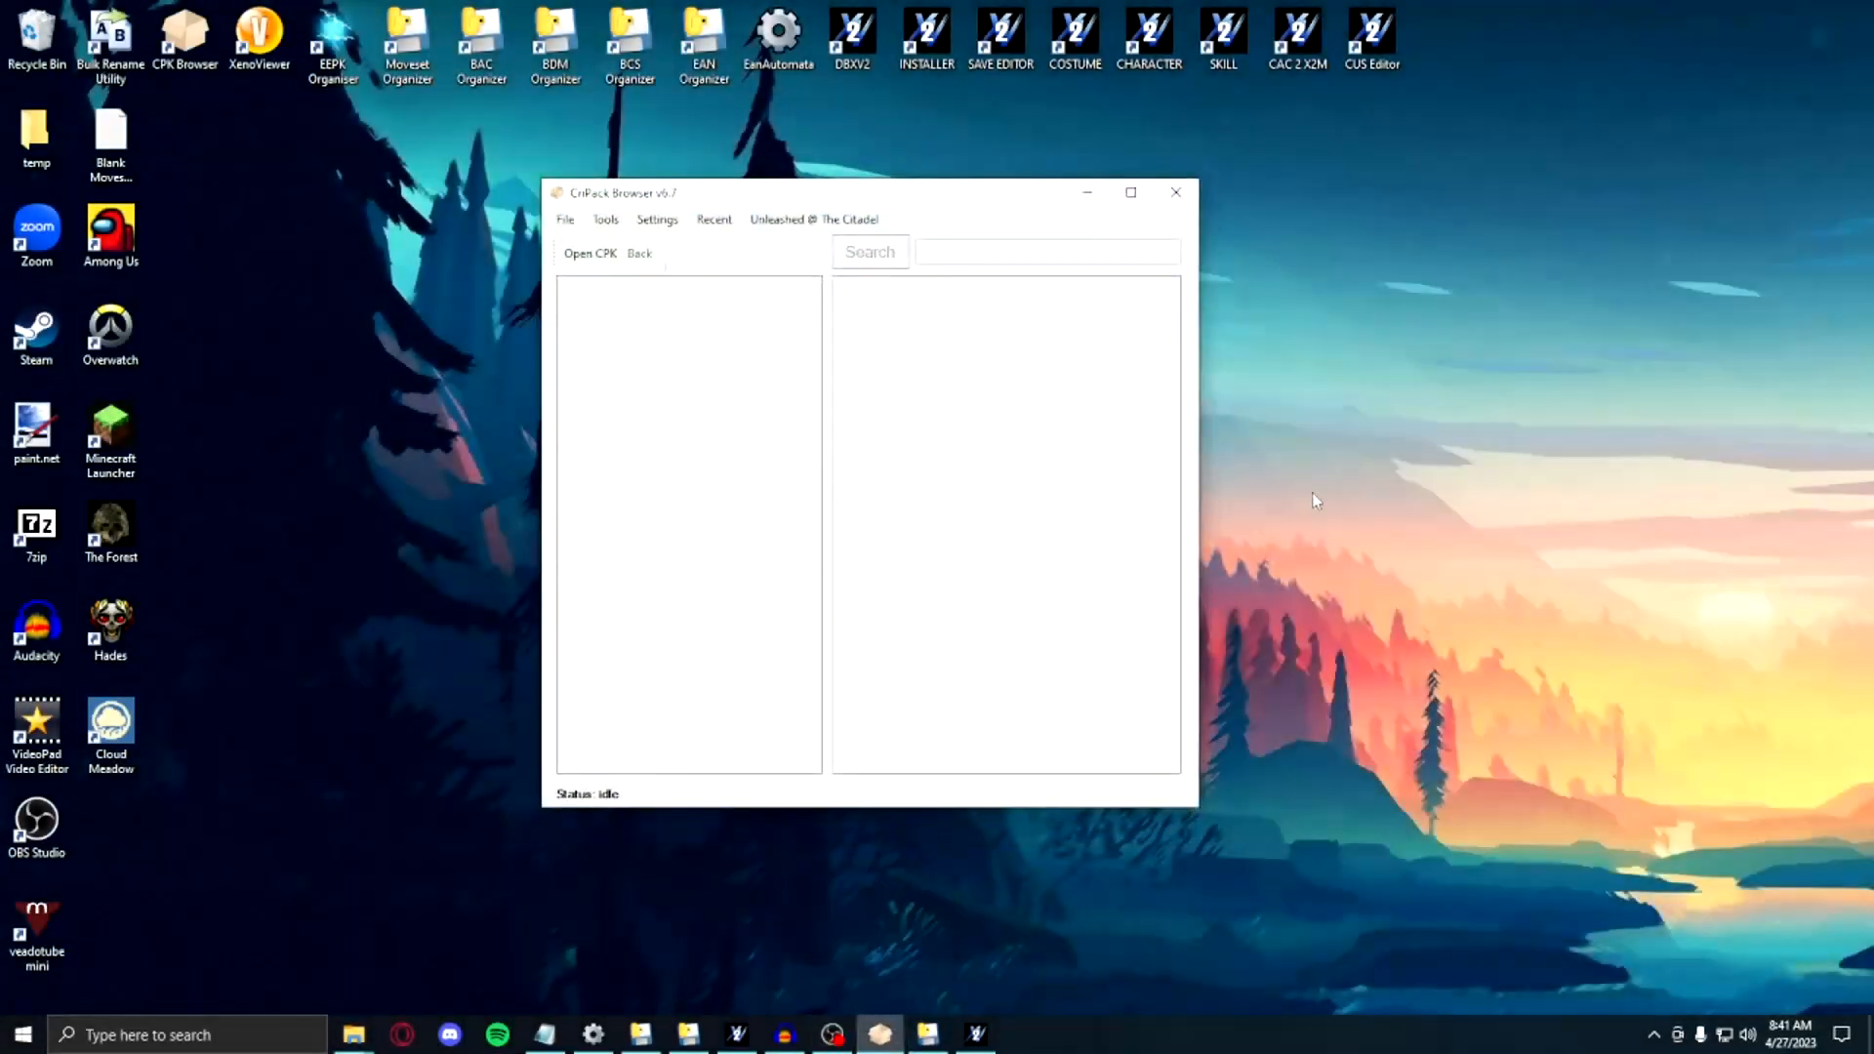
Step: Open the game's CPK archive and browse into the chara > GOK folder
left_click(589, 252)
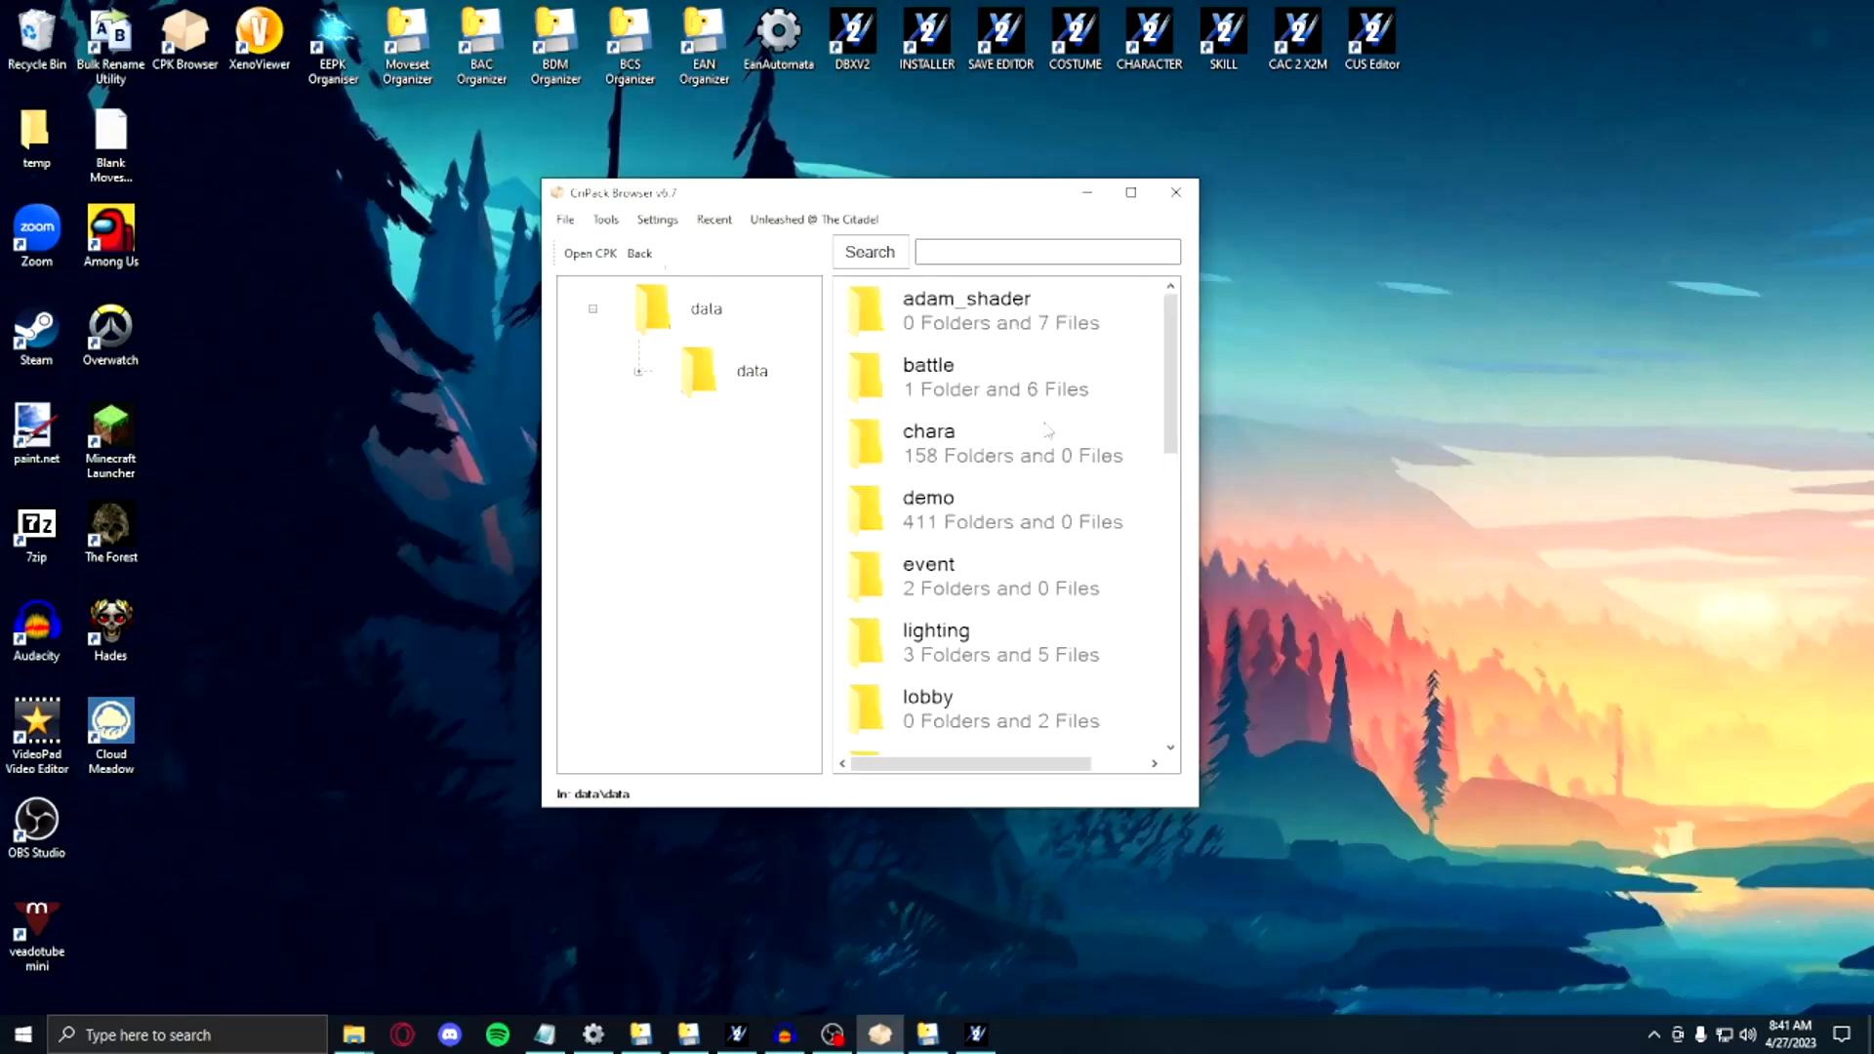
left_click(980, 442)
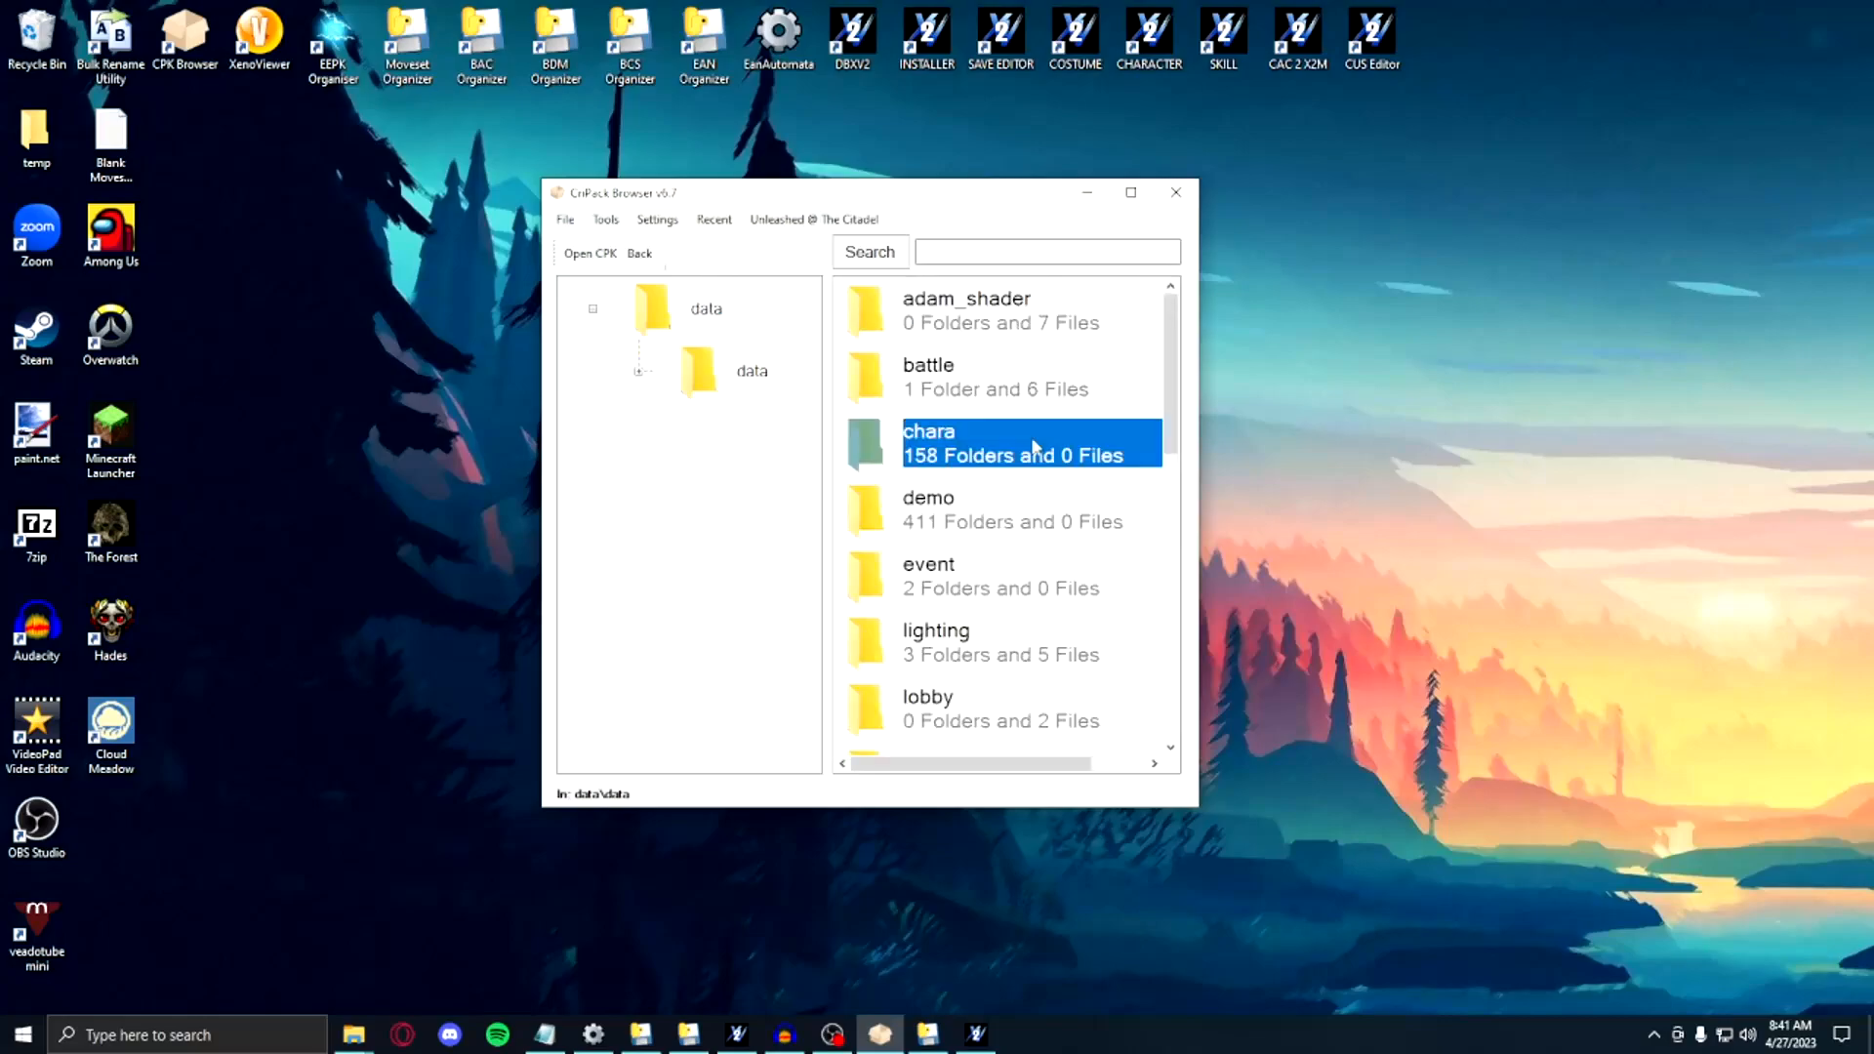
double_click(929, 442)
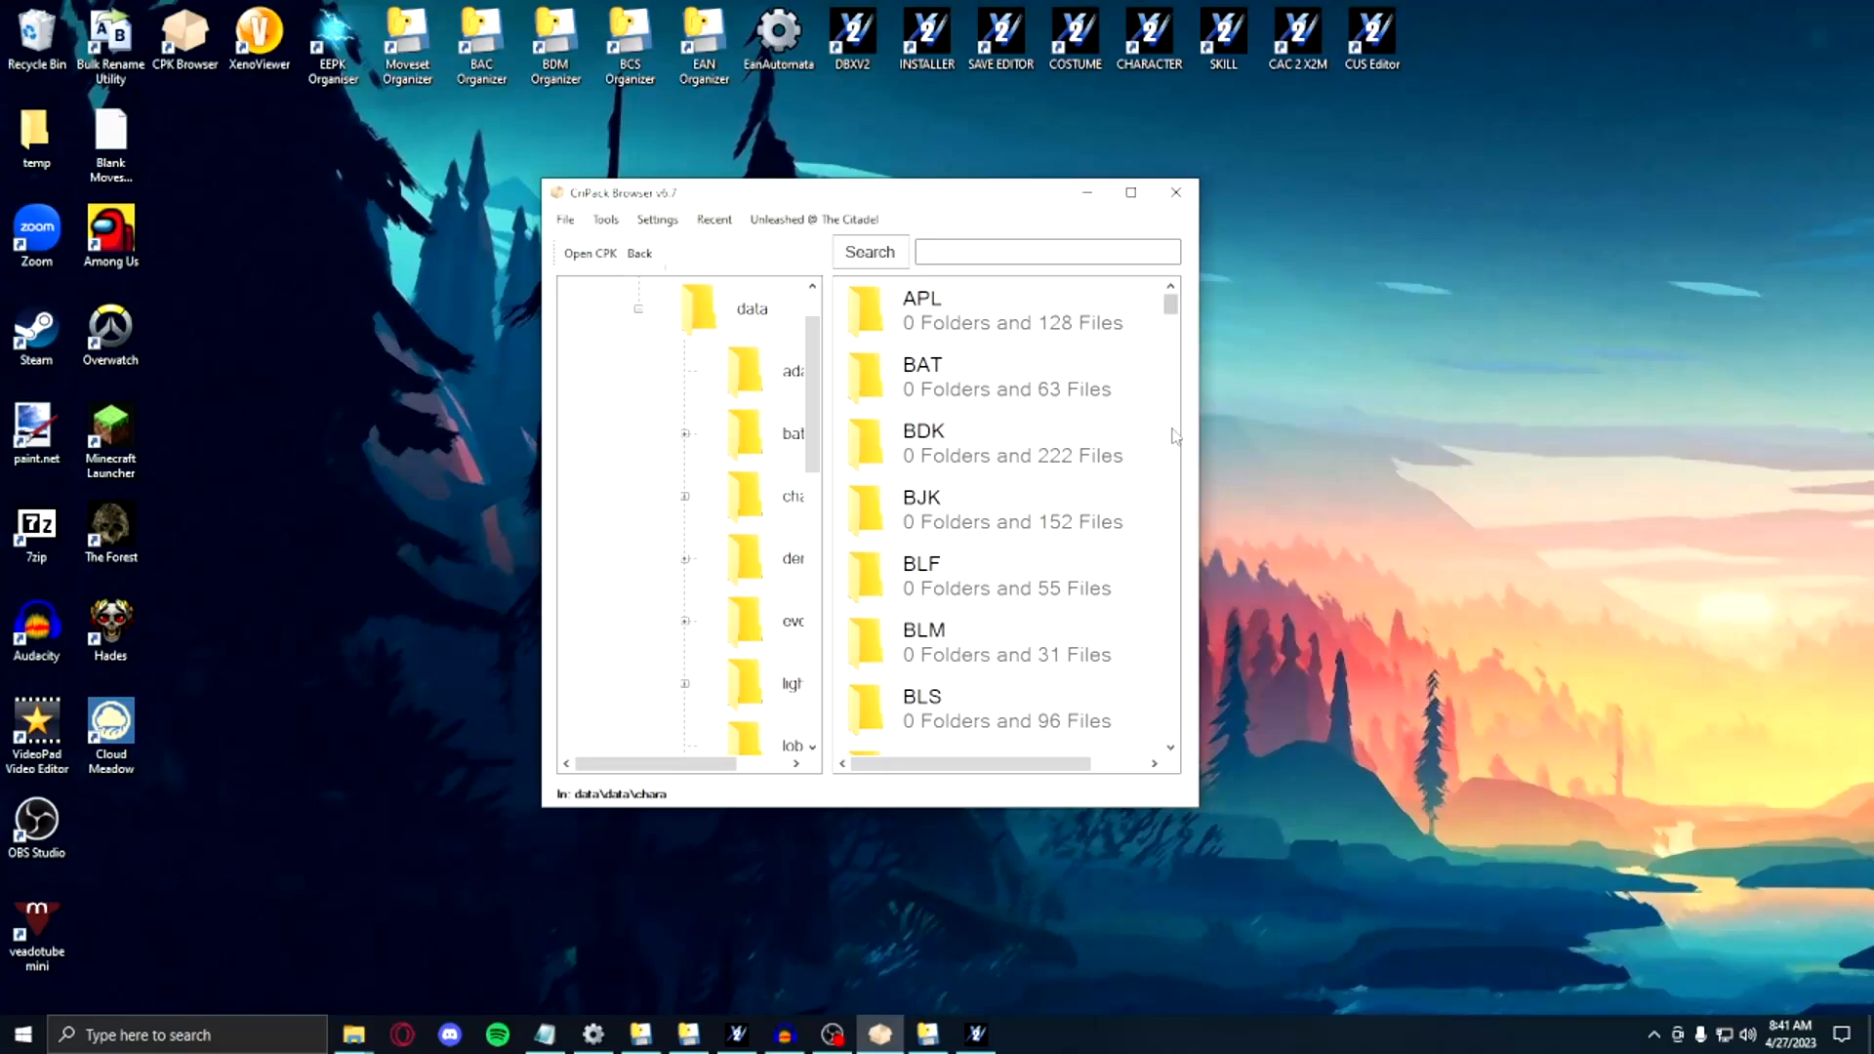
scroll("down", 3)
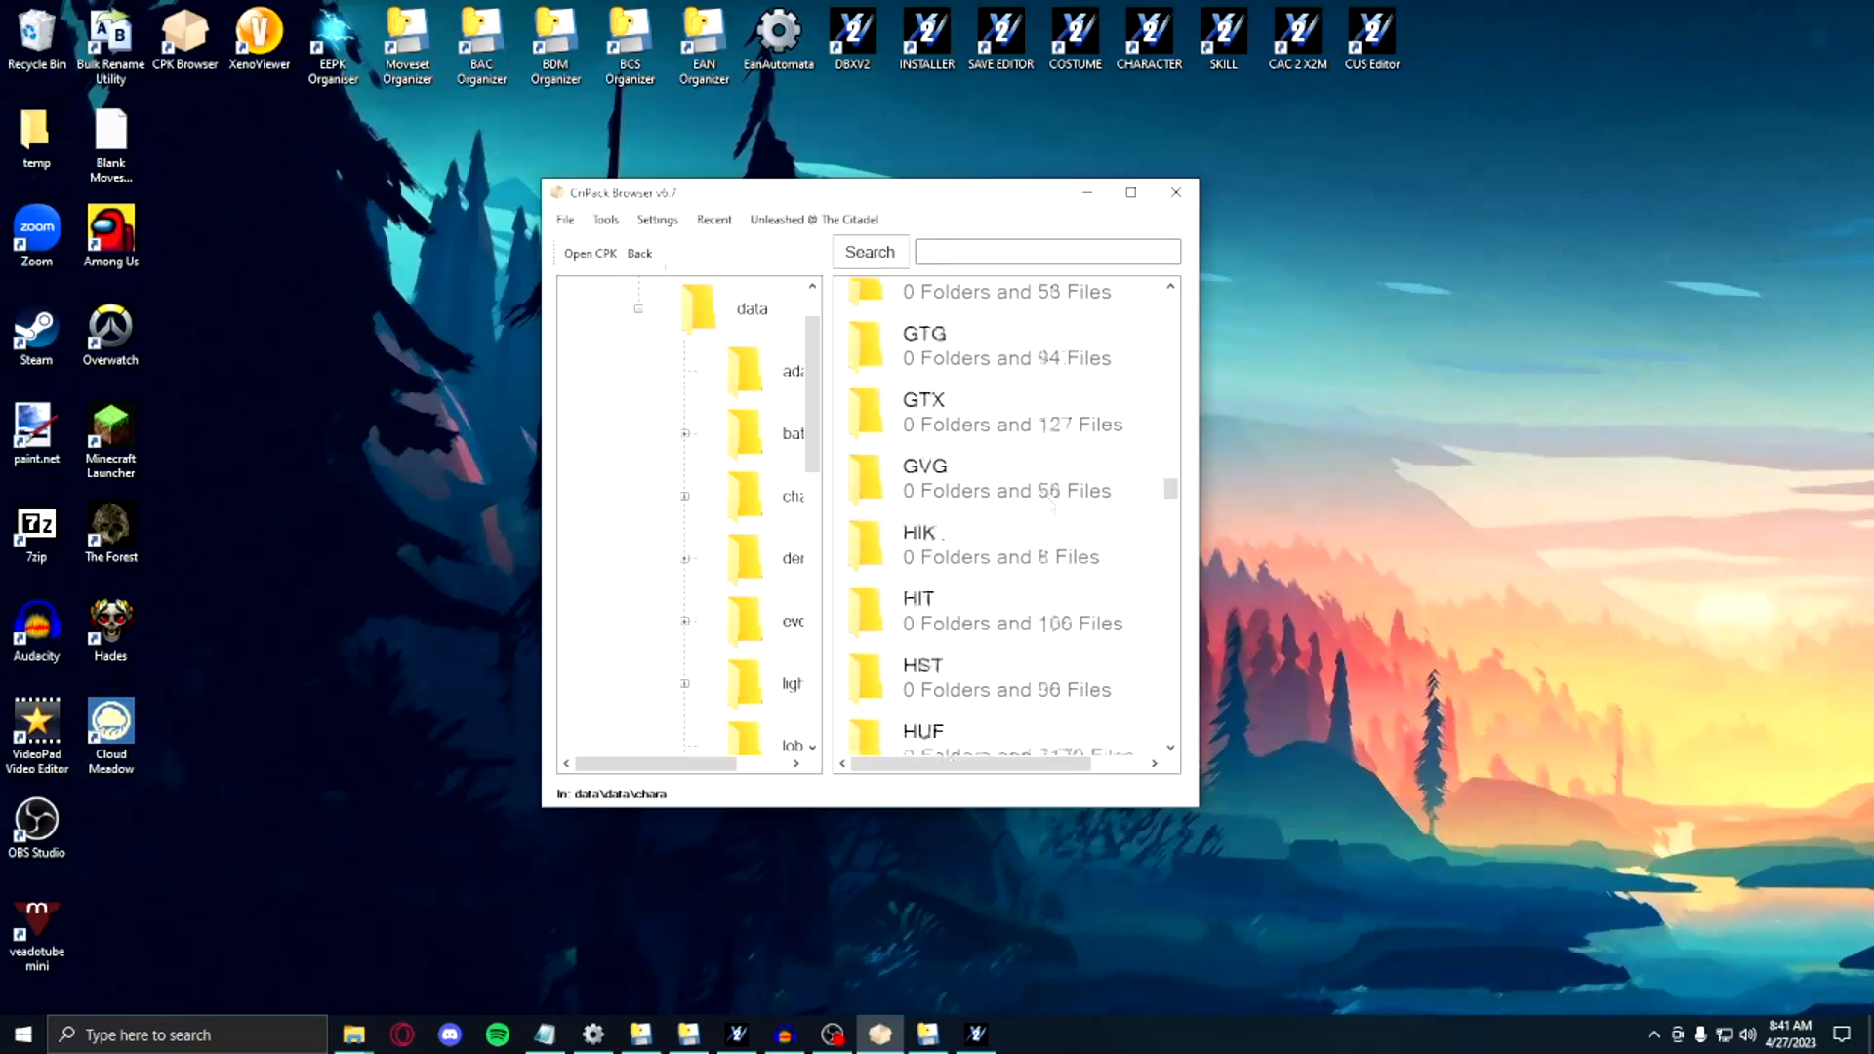
left_click(1017, 368)
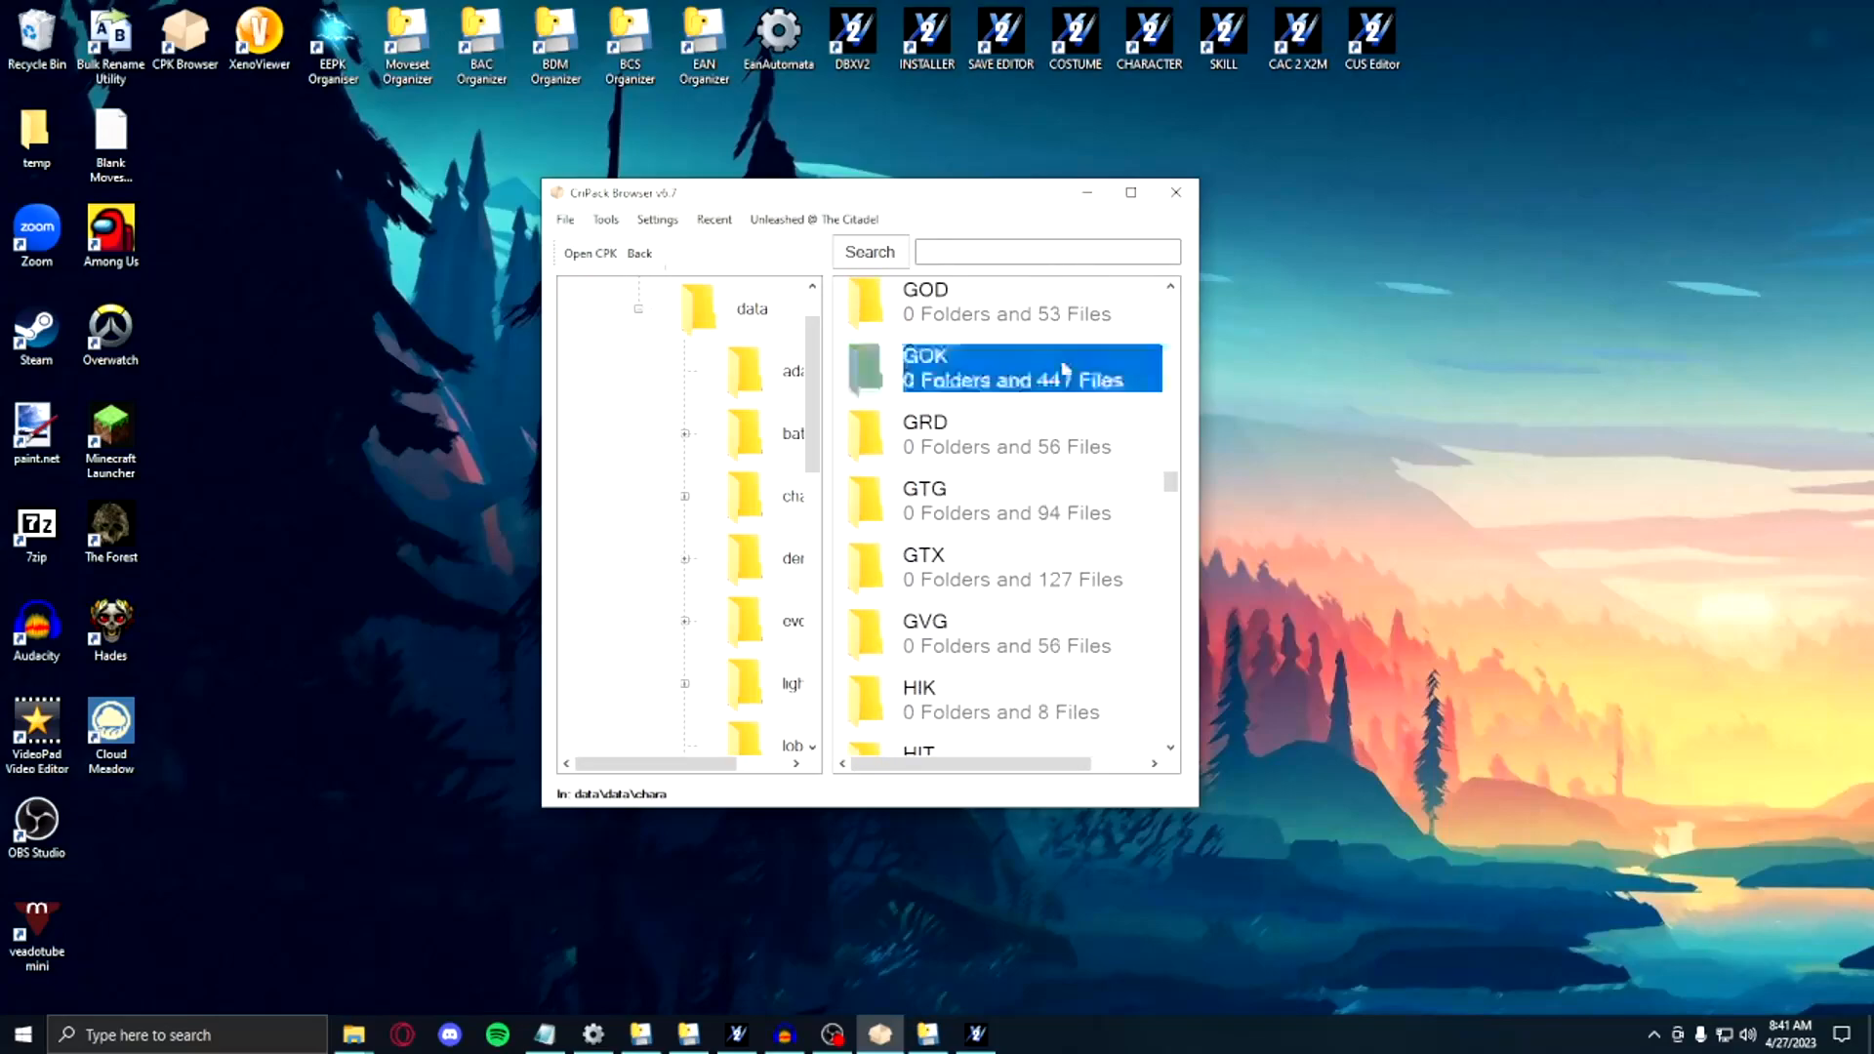
mouse_move(1106, 361)
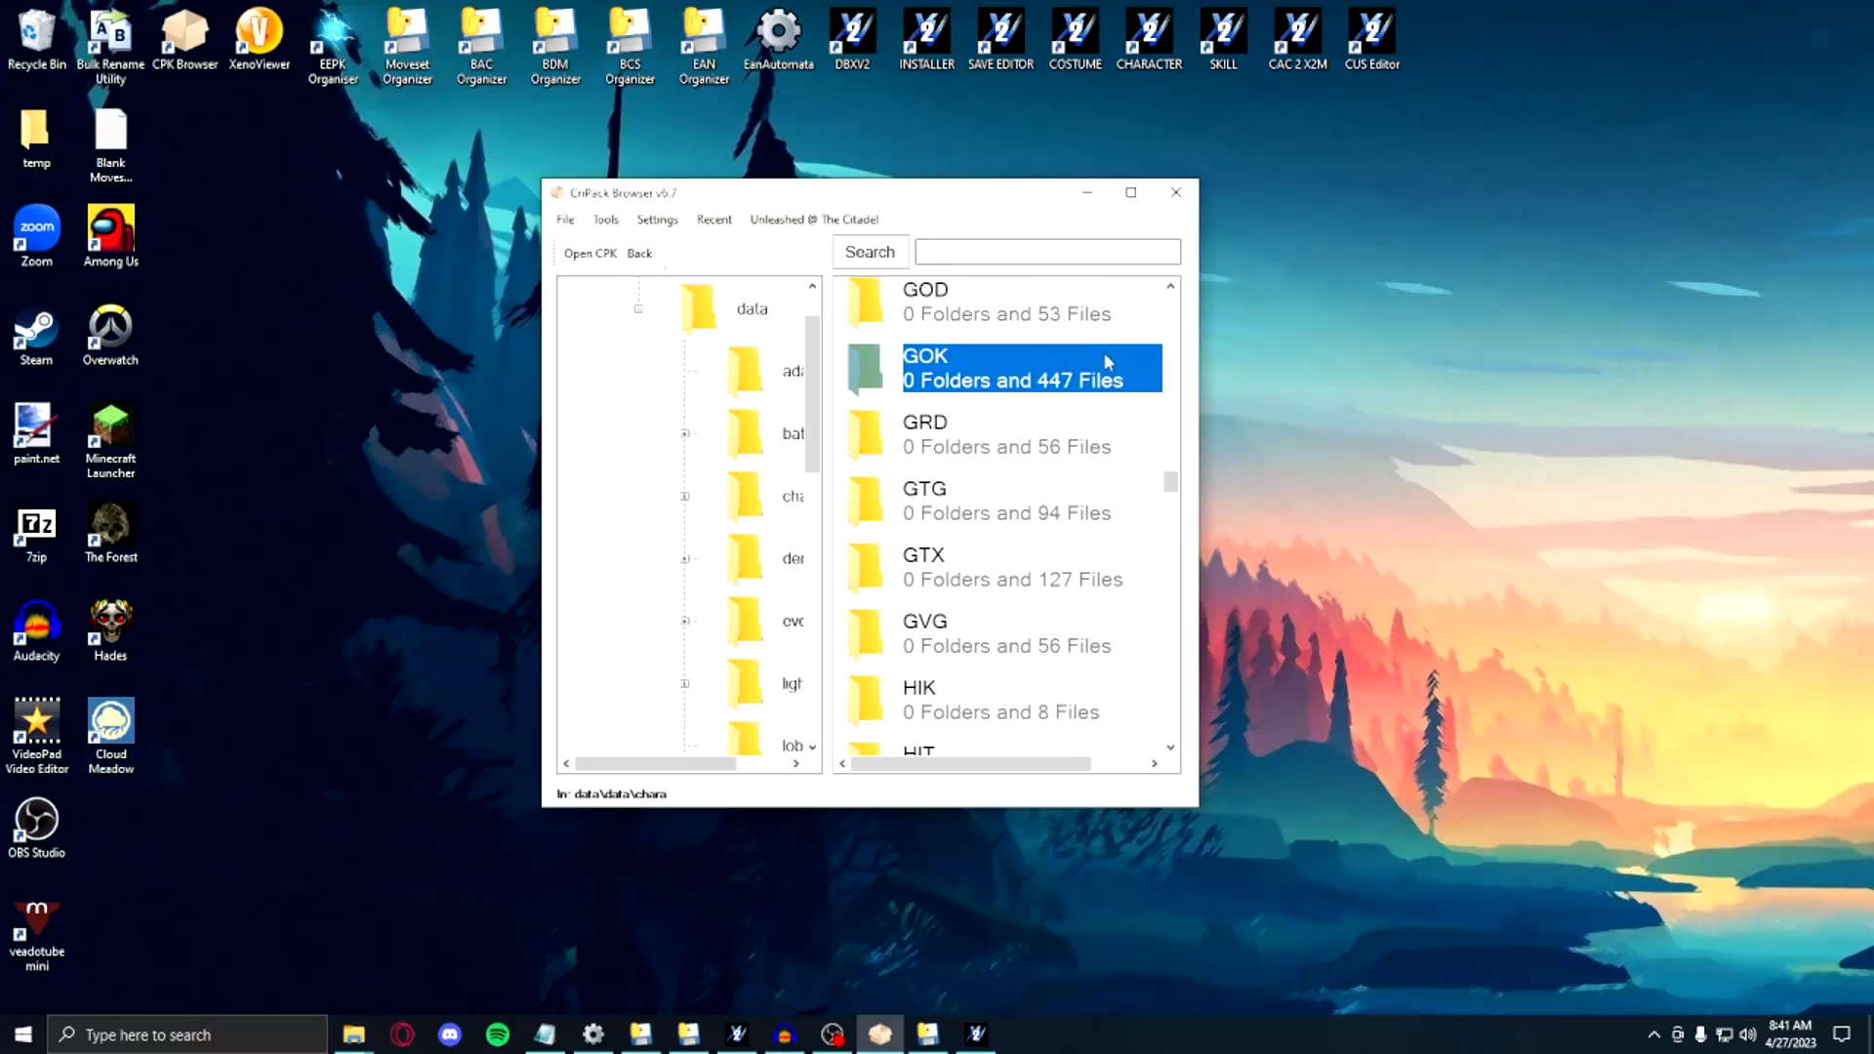
double_click(1012, 368)
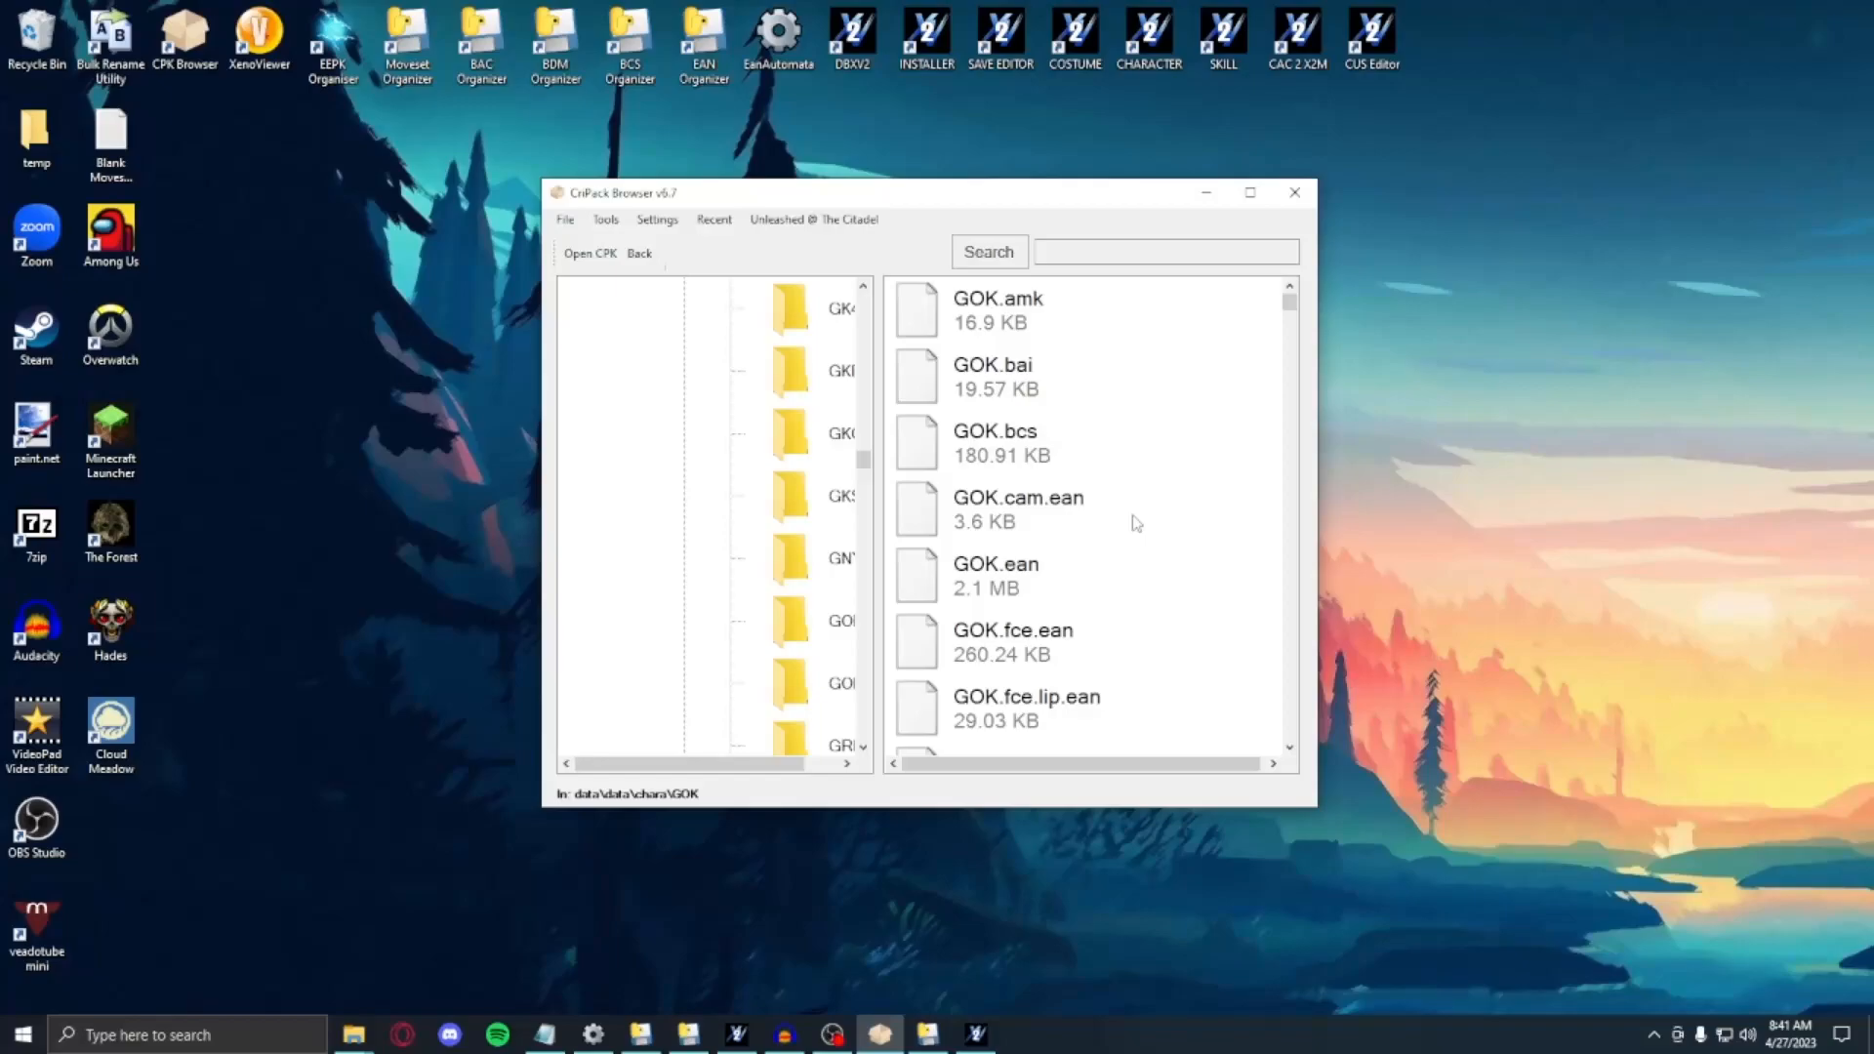
Step: Select GOK.cam.ean, GOK.ean, GOK_000.esk and GOK_PLAYER.bac
left_click(1016, 508)
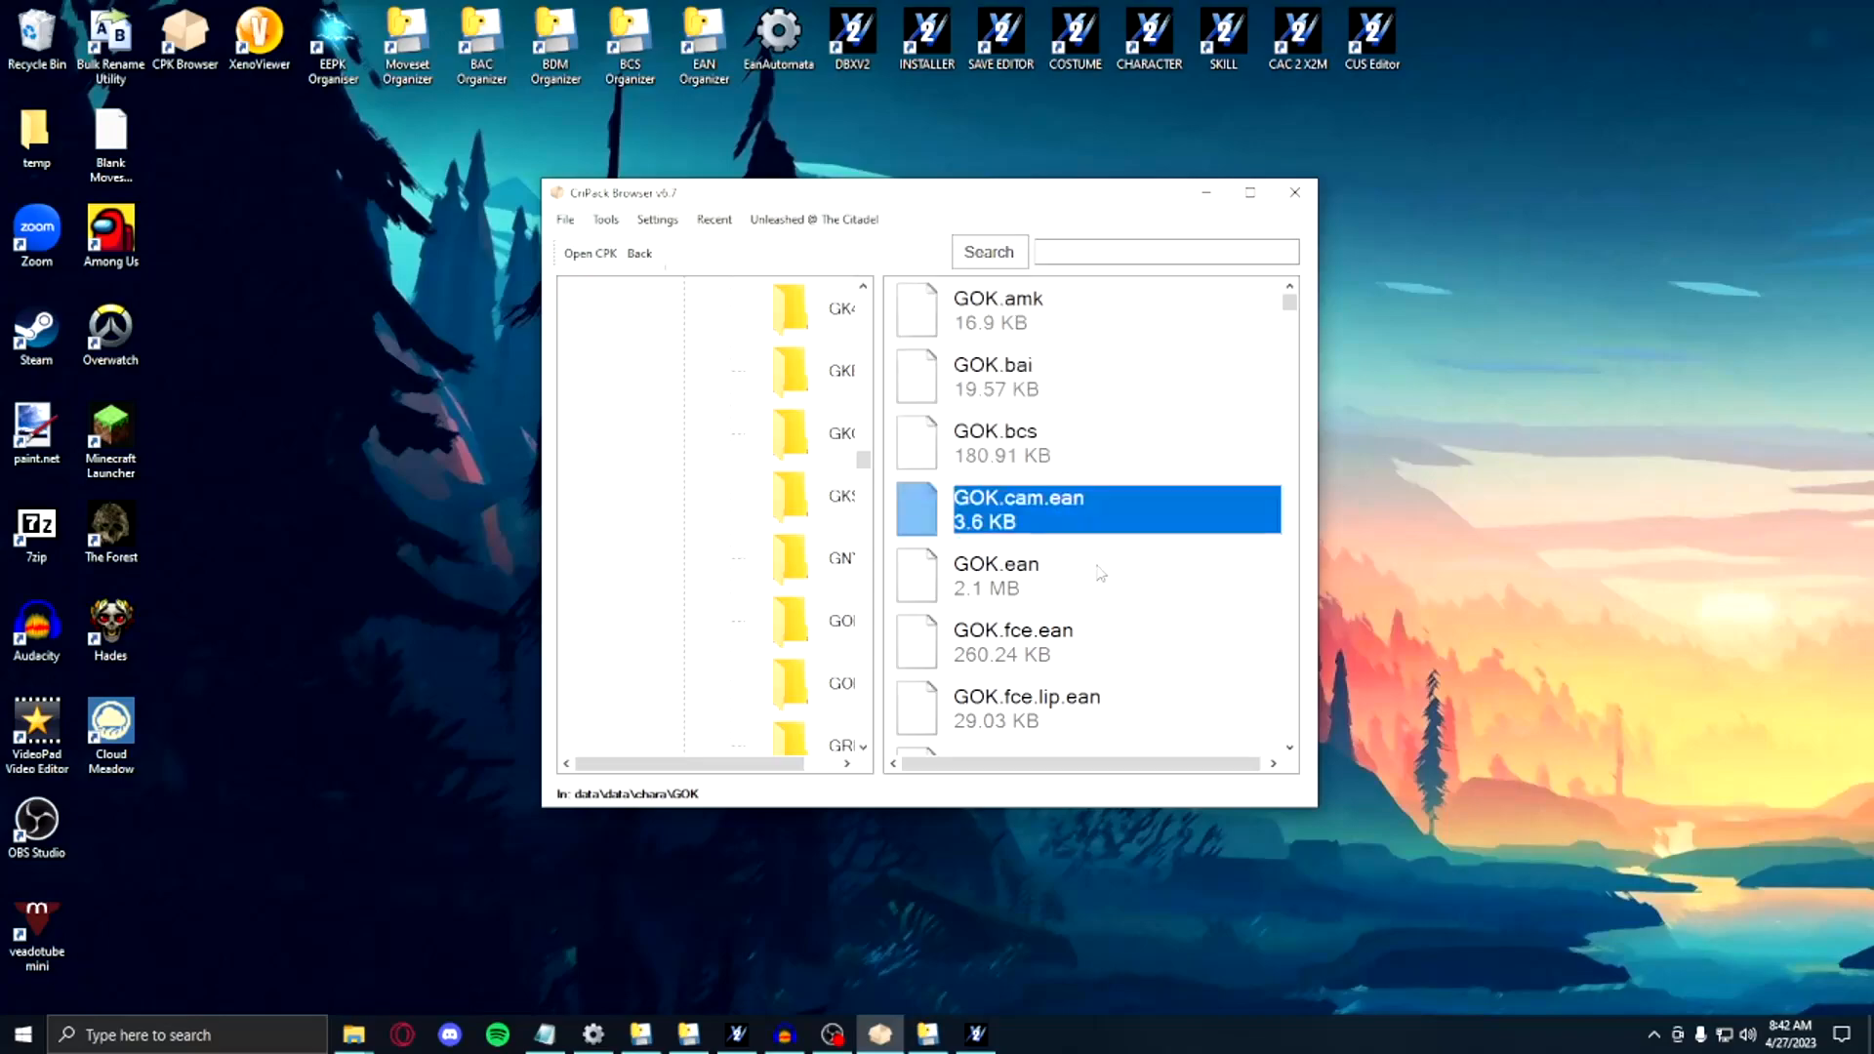
left_click(996, 575)
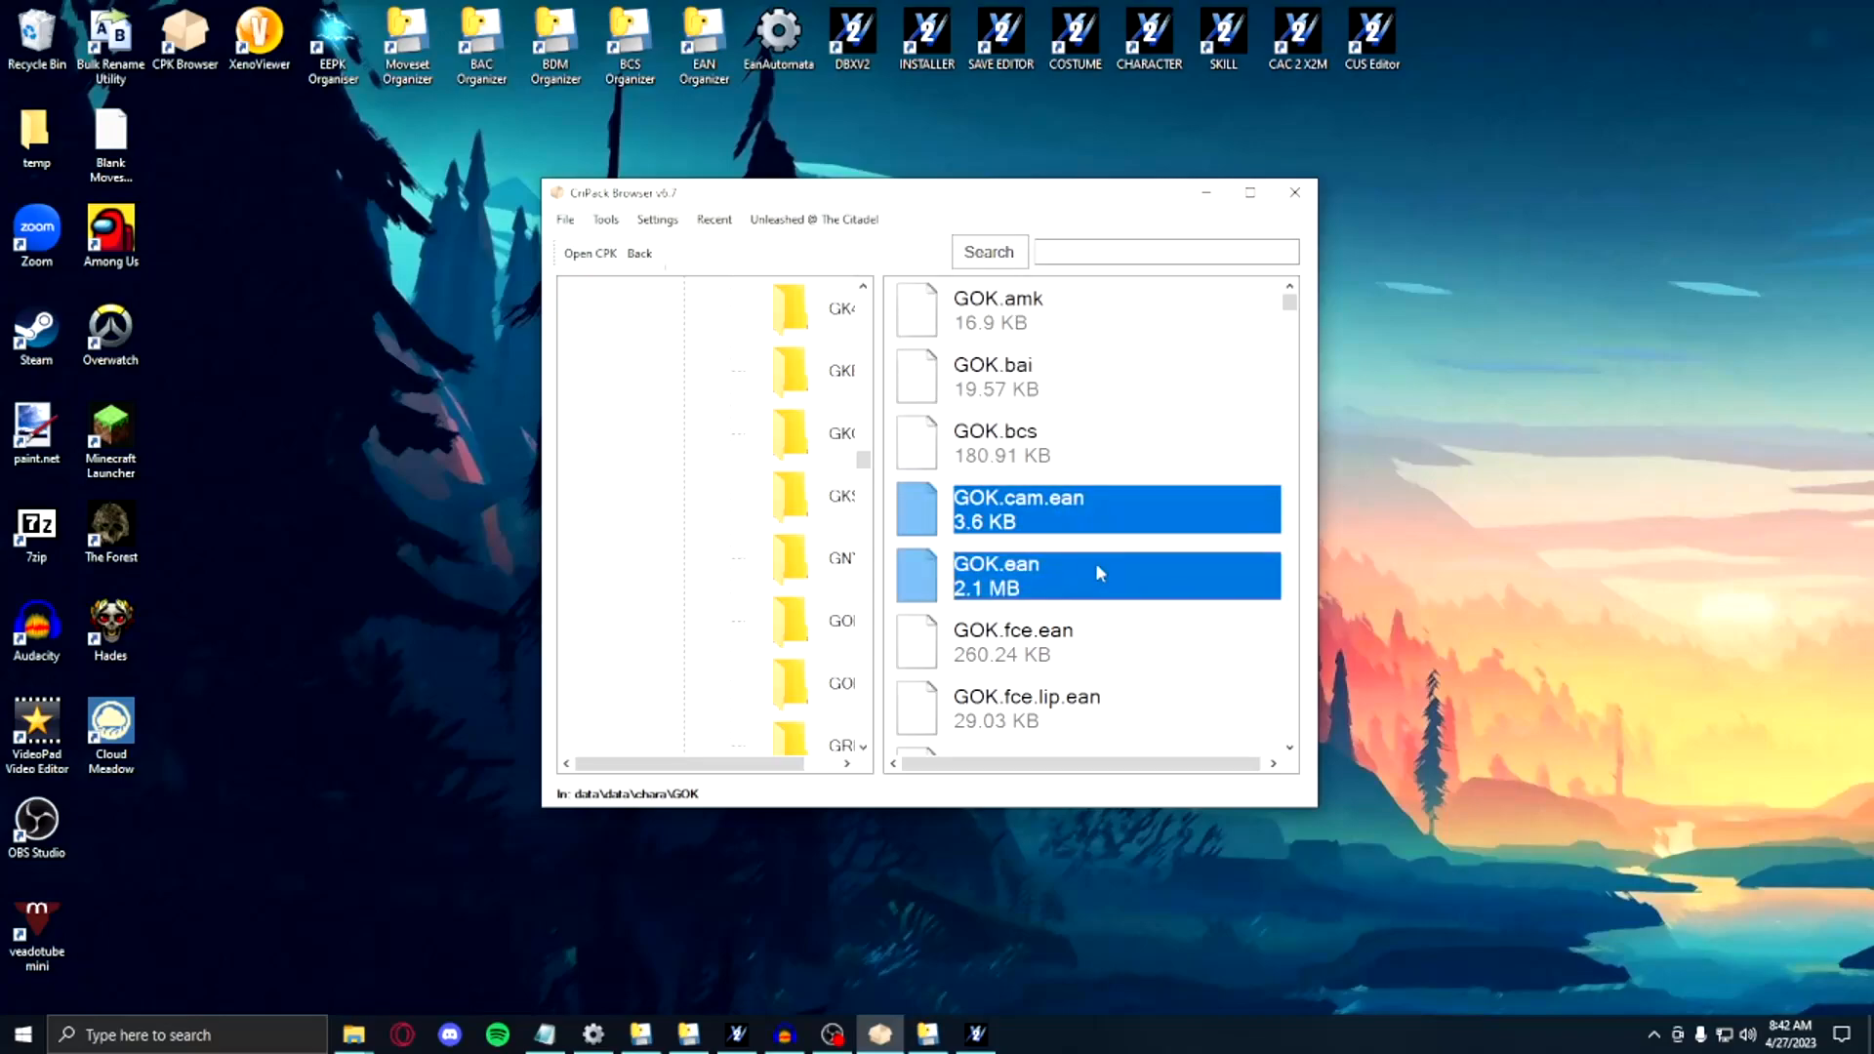
scroll("down", 3)
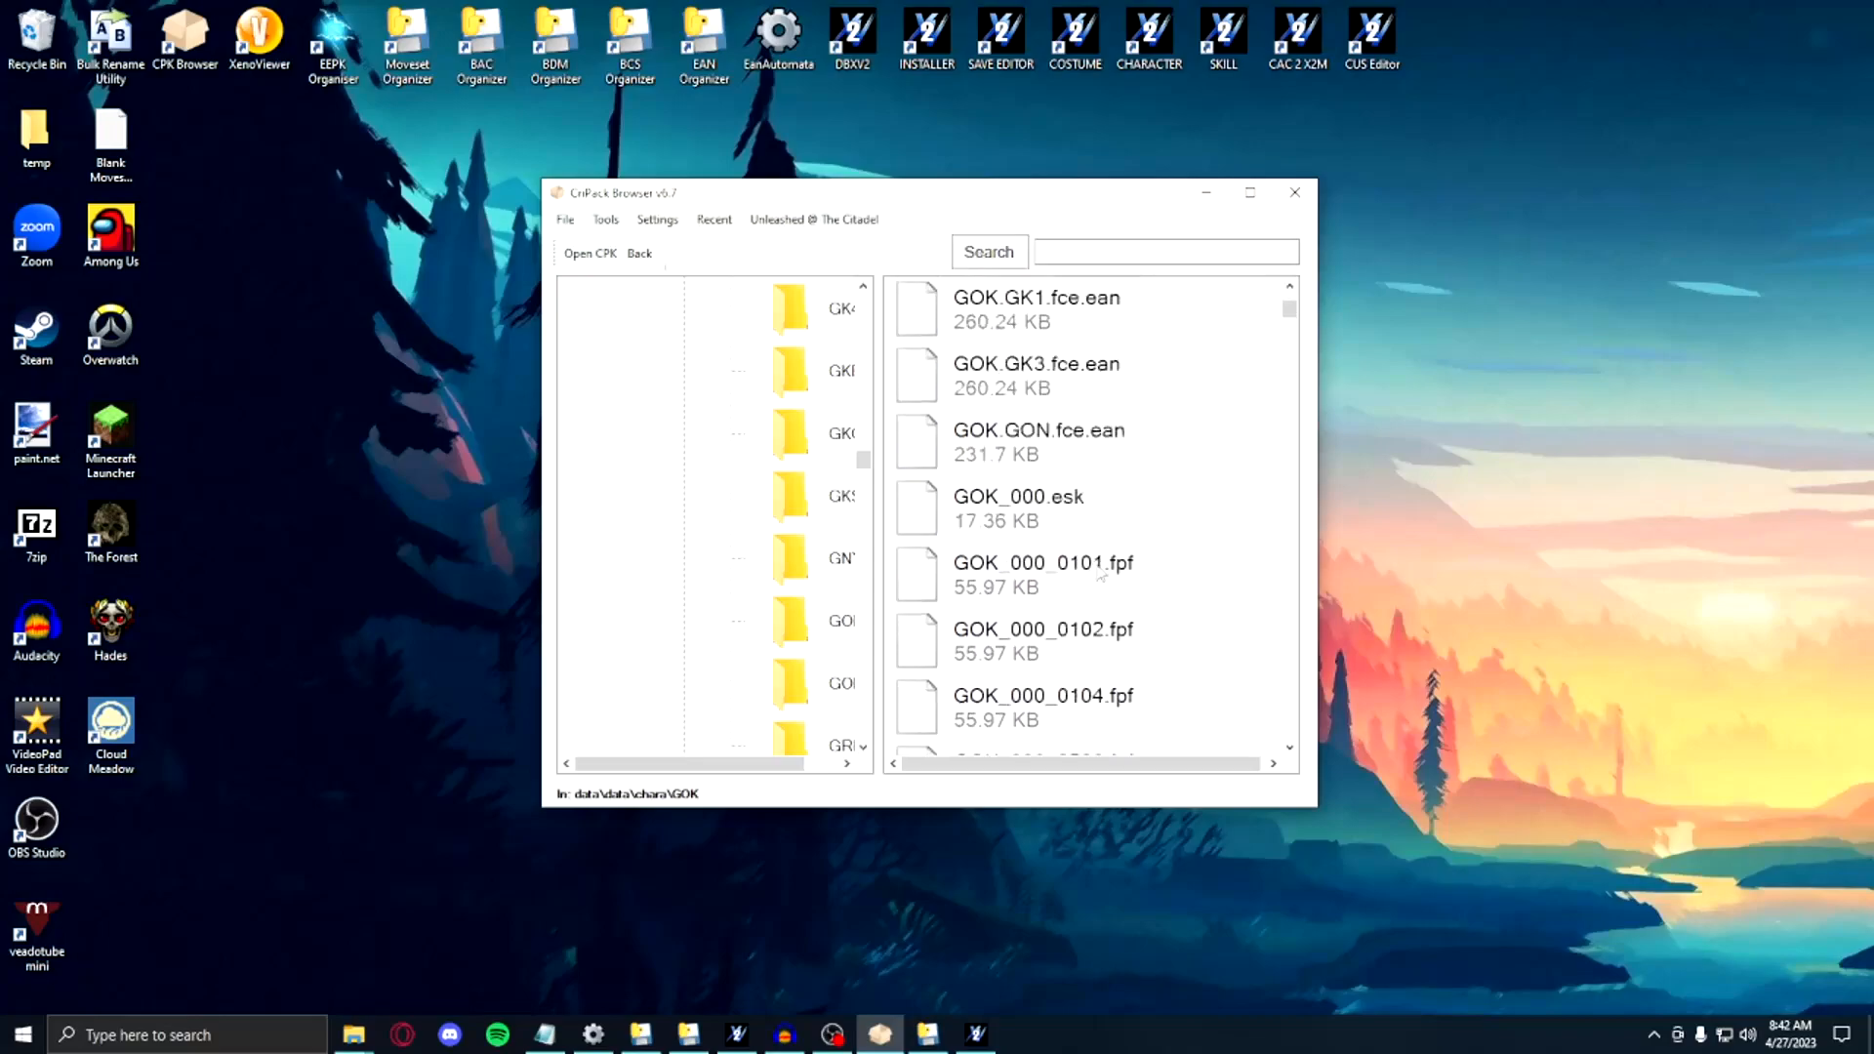
left_click(1018, 507)
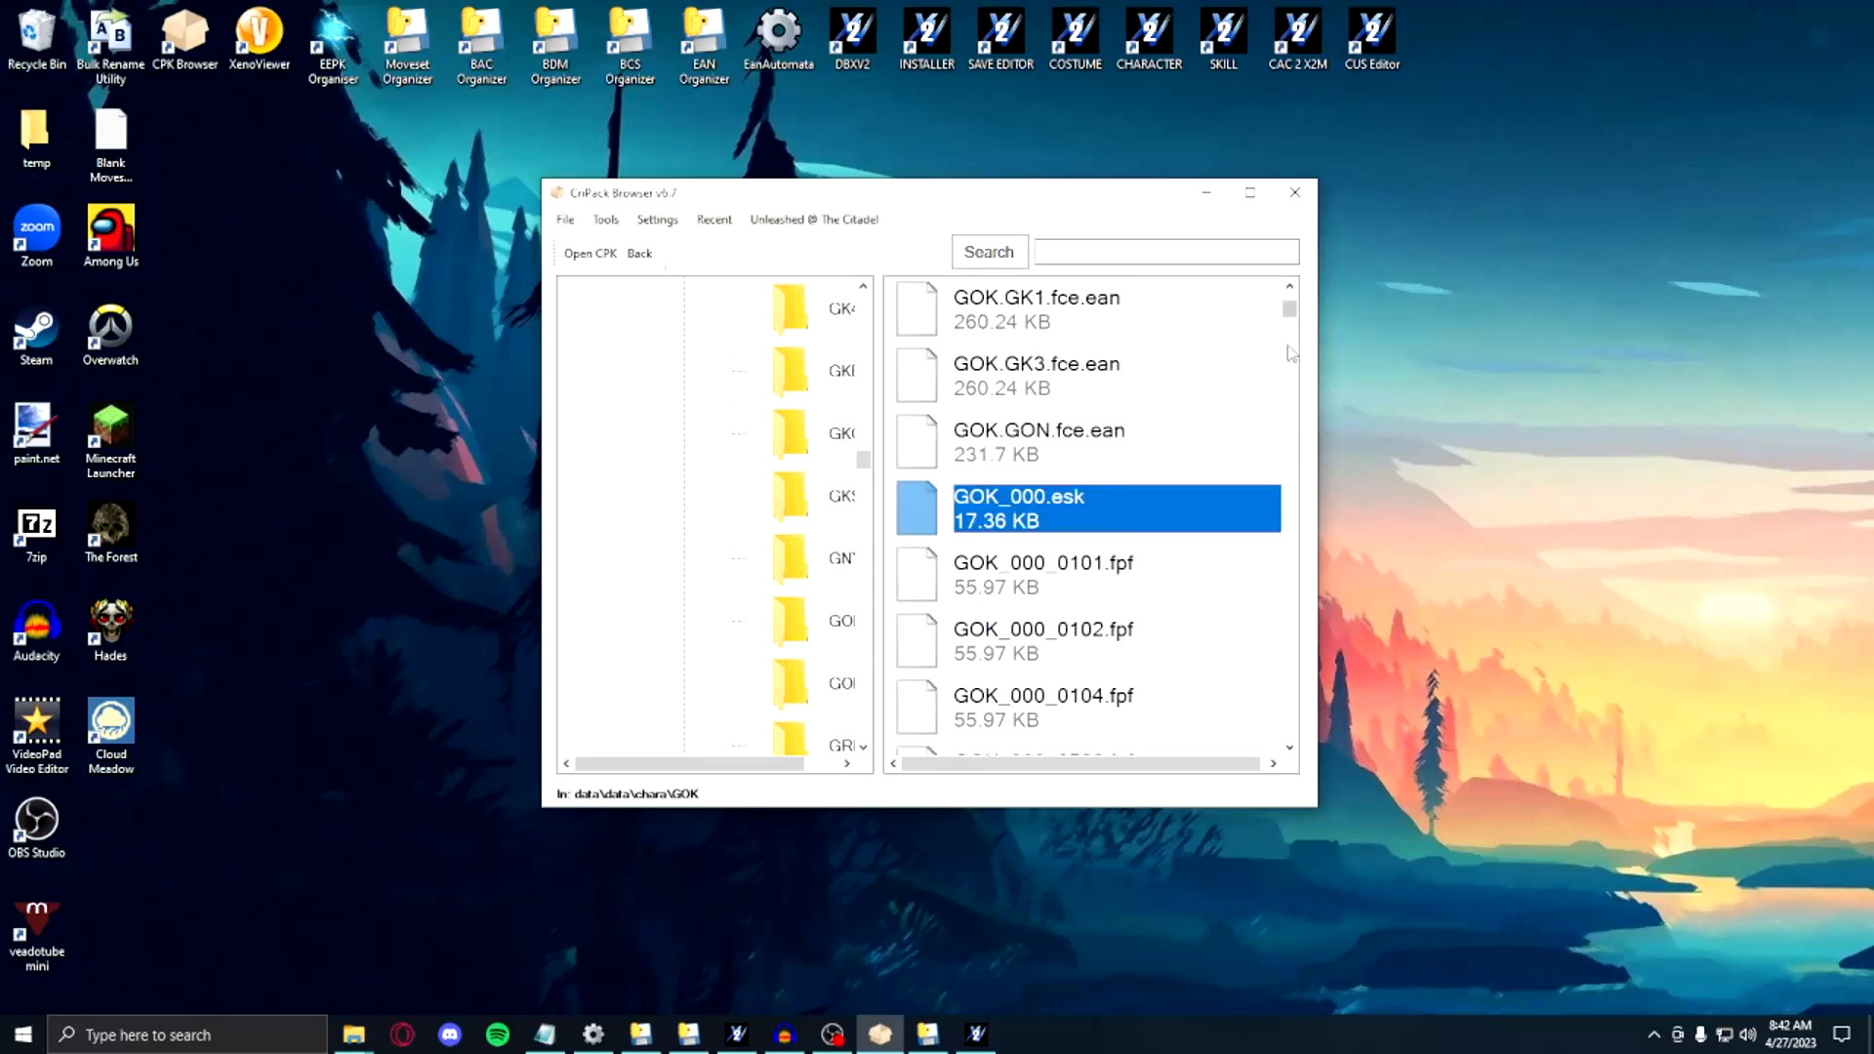
scroll("down", 3)
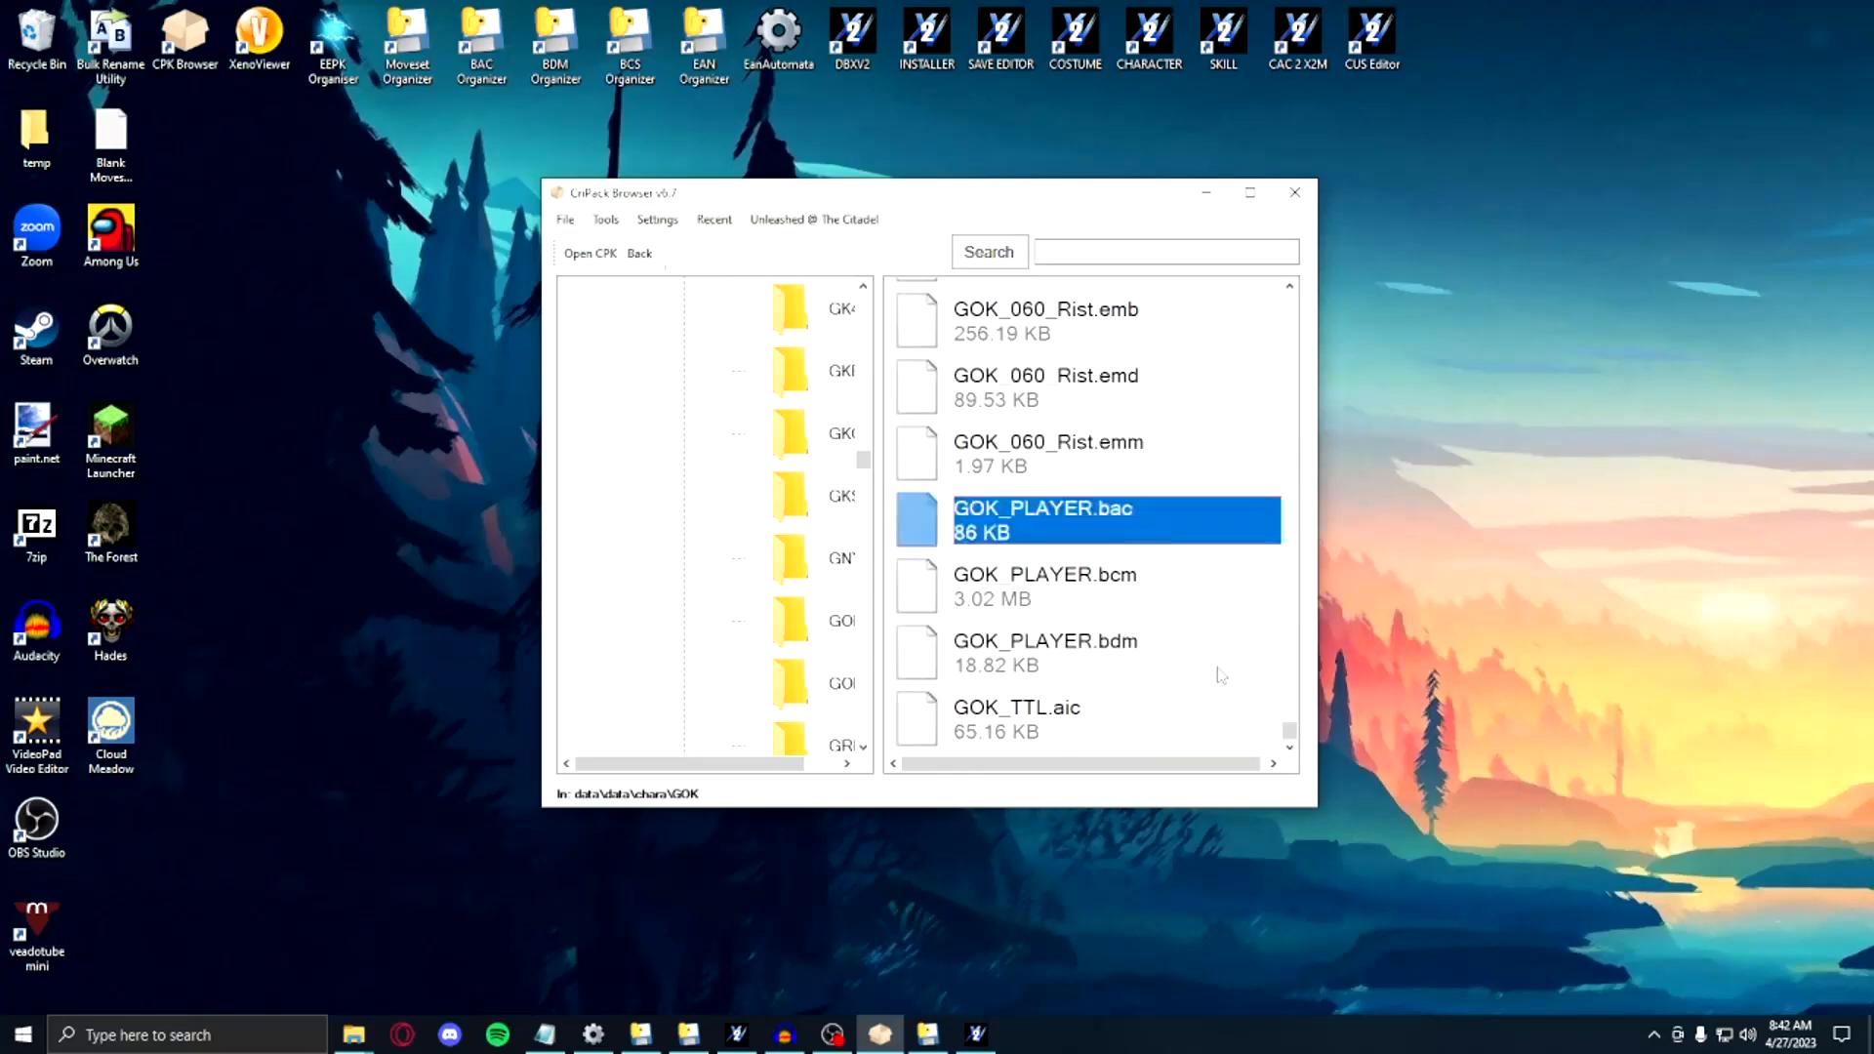
left_click(1044, 585)
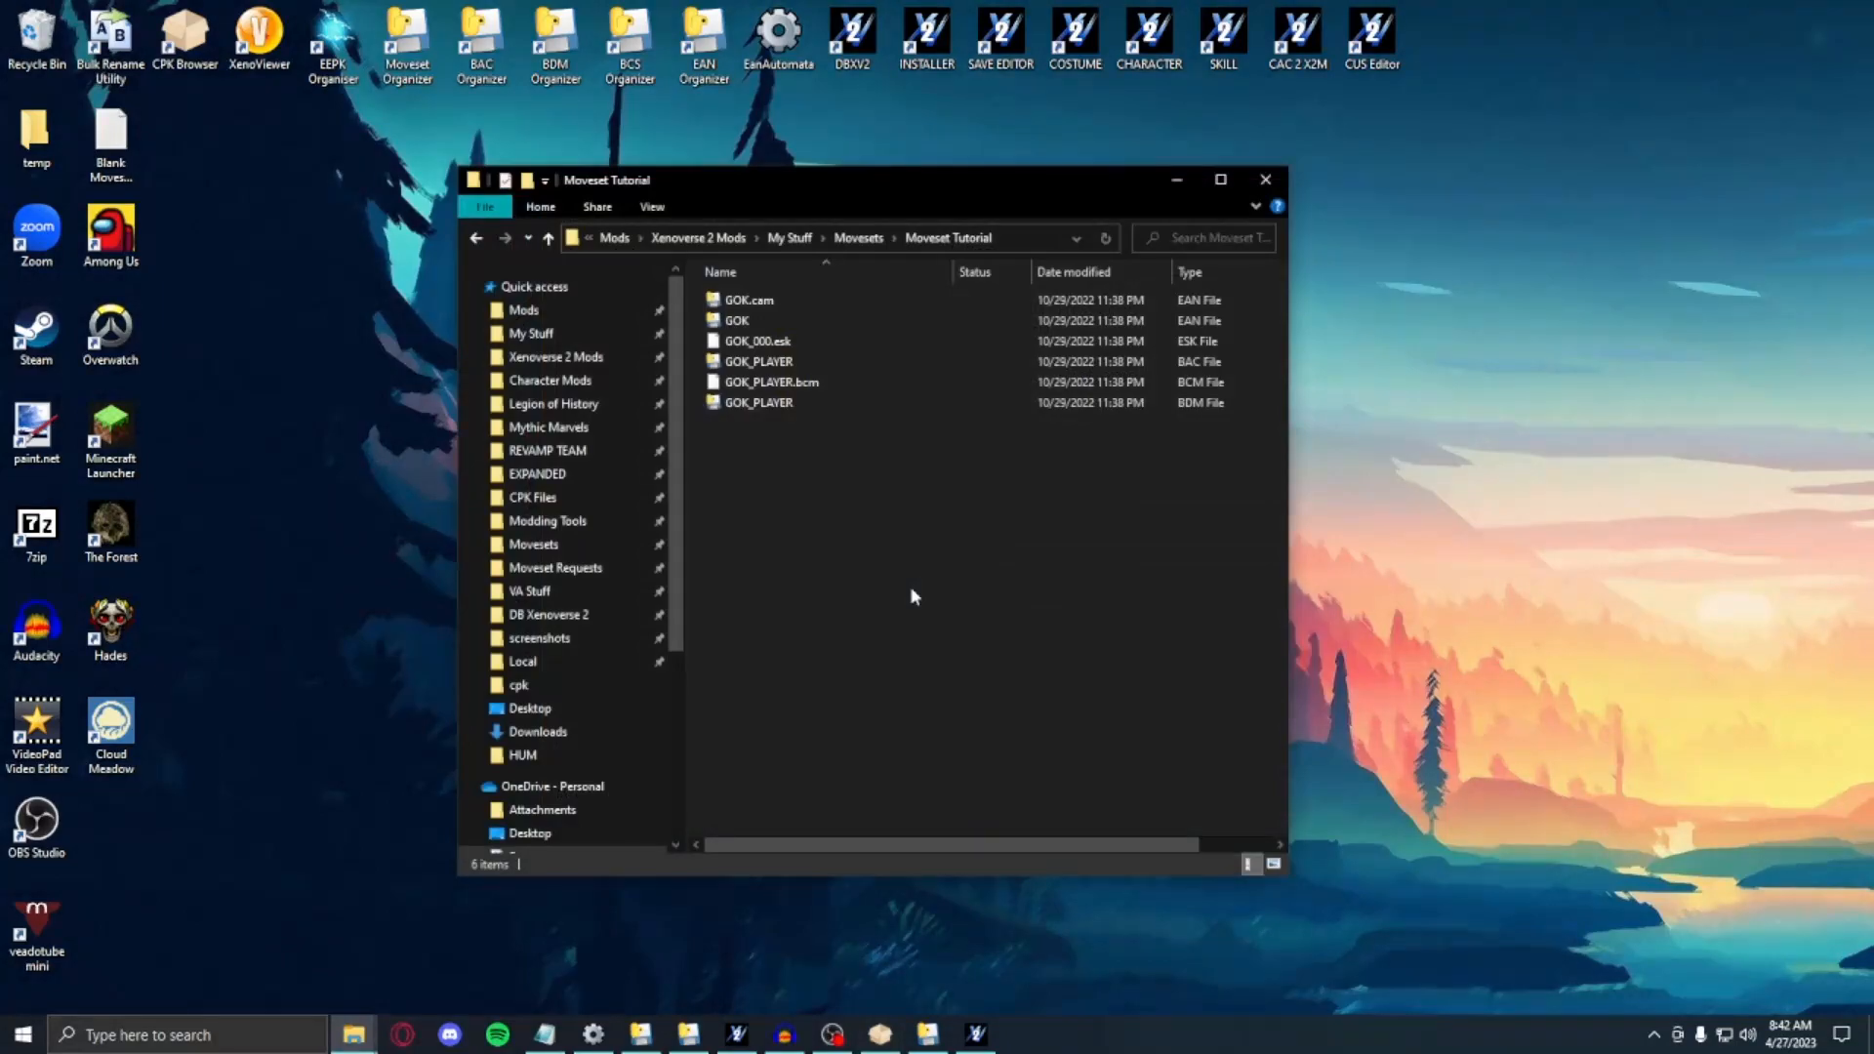
Step: Create a new GOK folder in Moveset Tutorial for the extracted Goku files
right_click(915, 597)
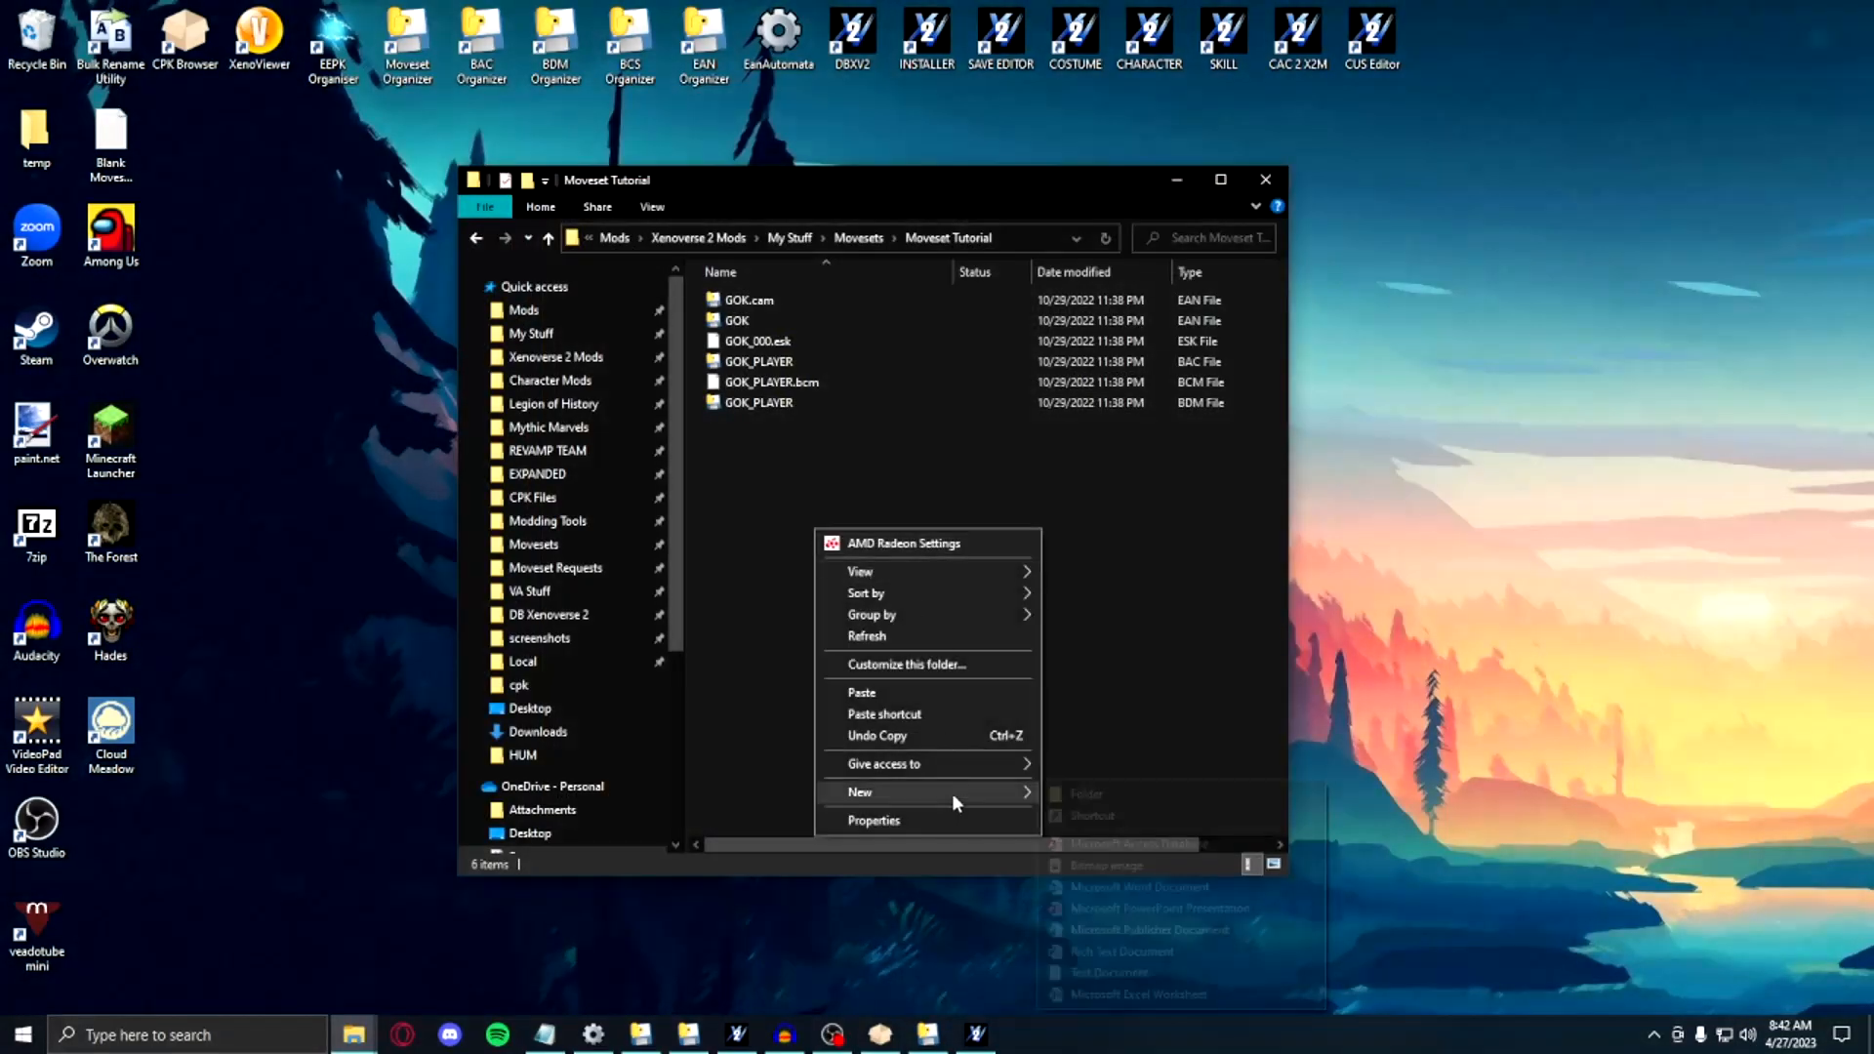
left_click(1086, 793)
type("GOK")
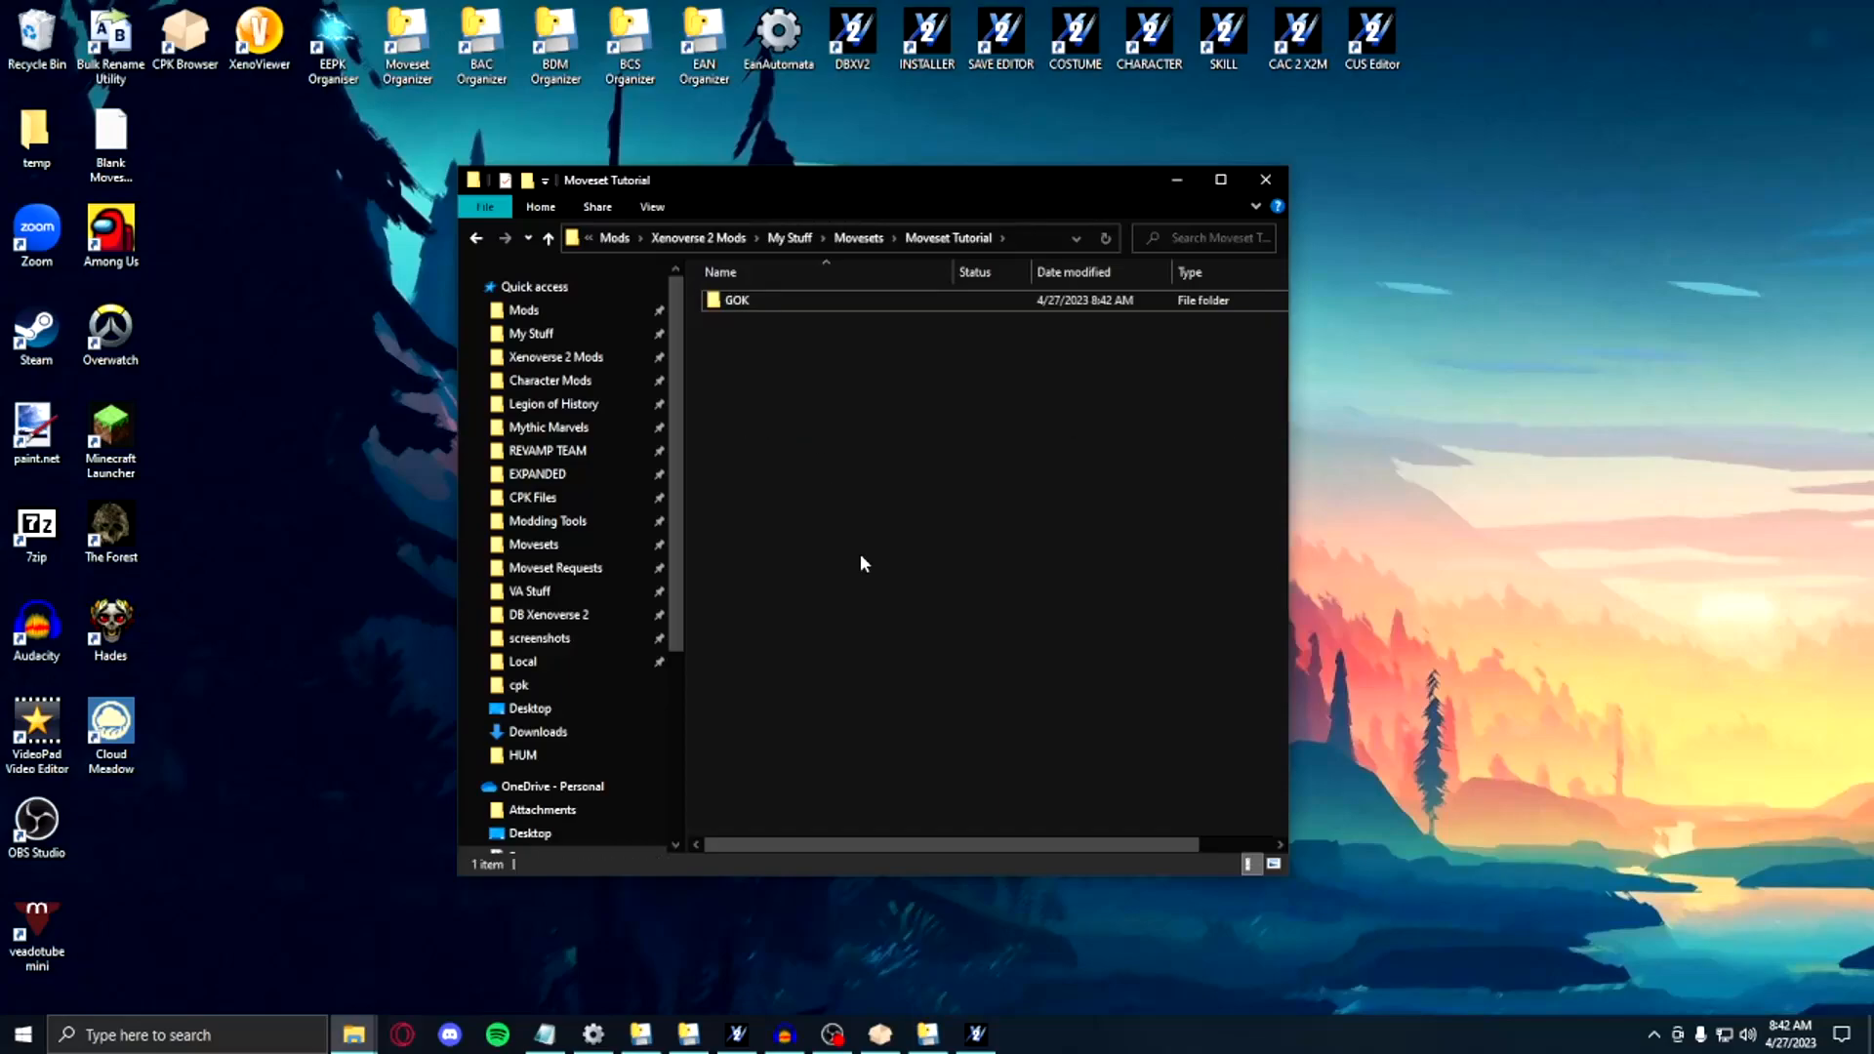
mouse_move(1074, 364)
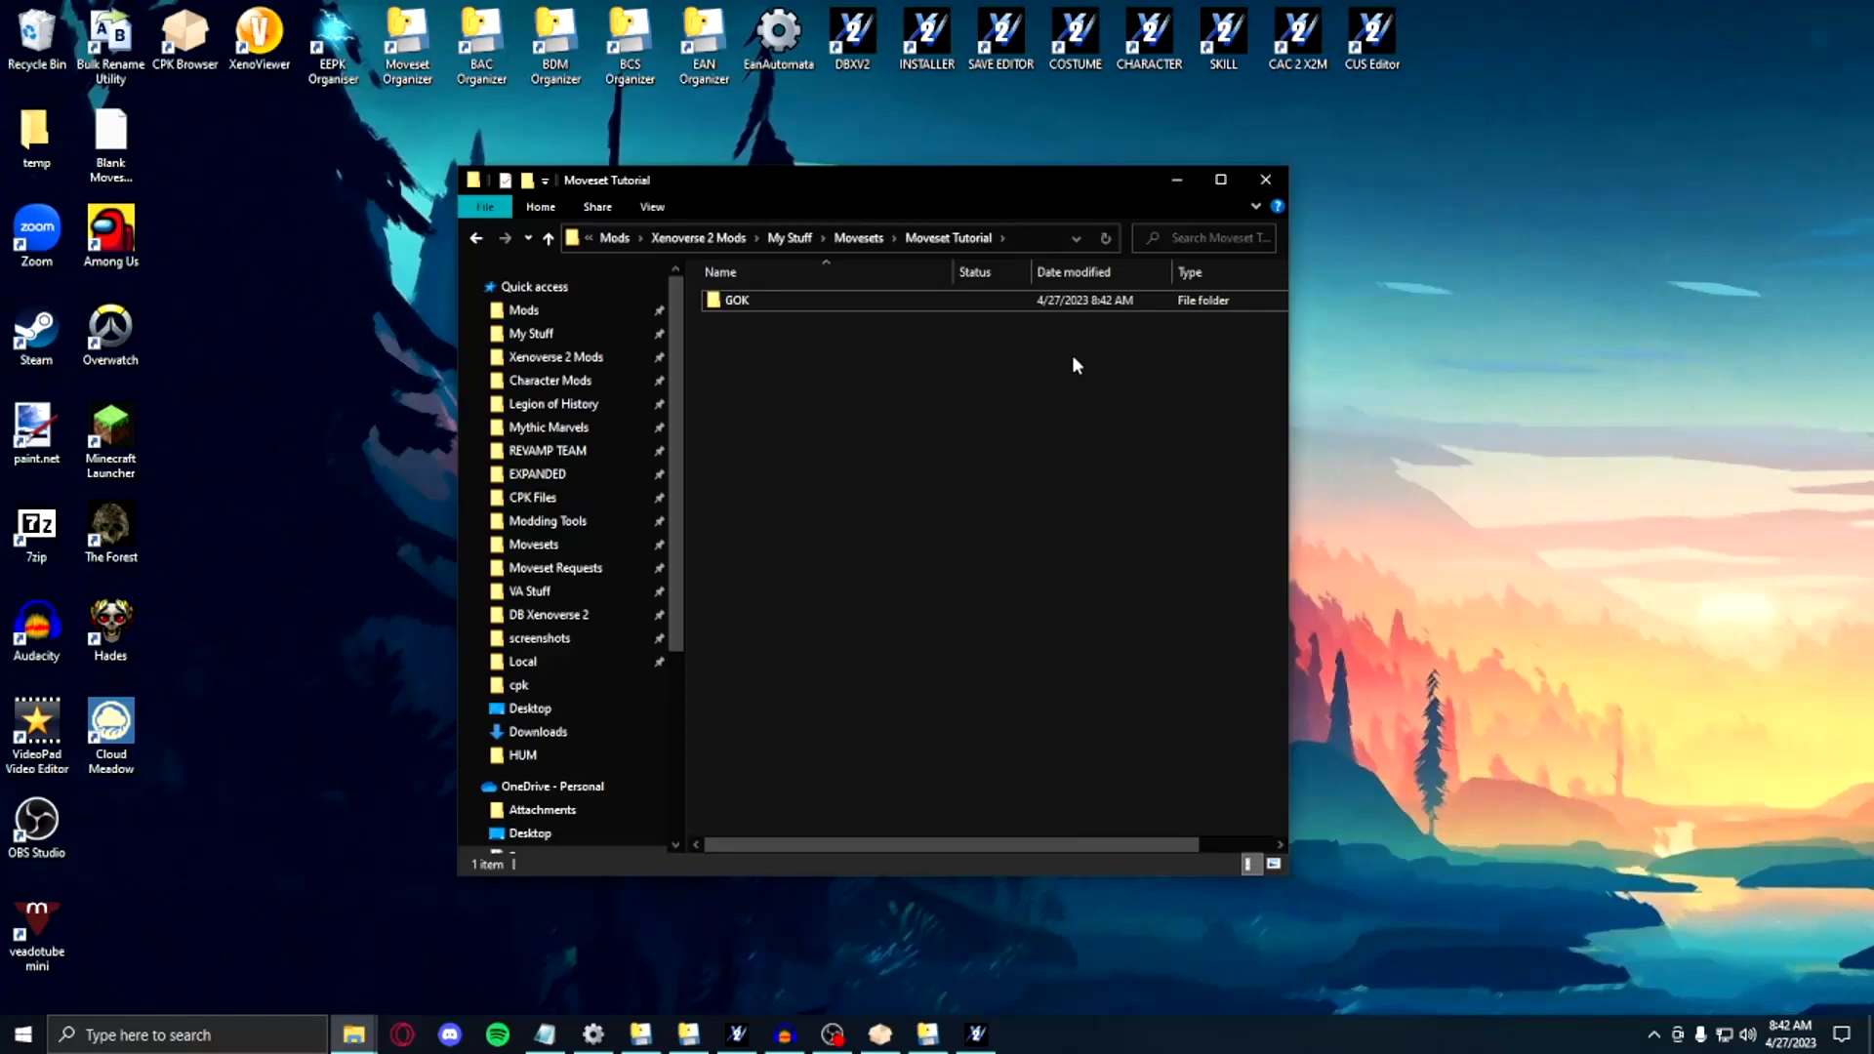
mouse_move(1010, 239)
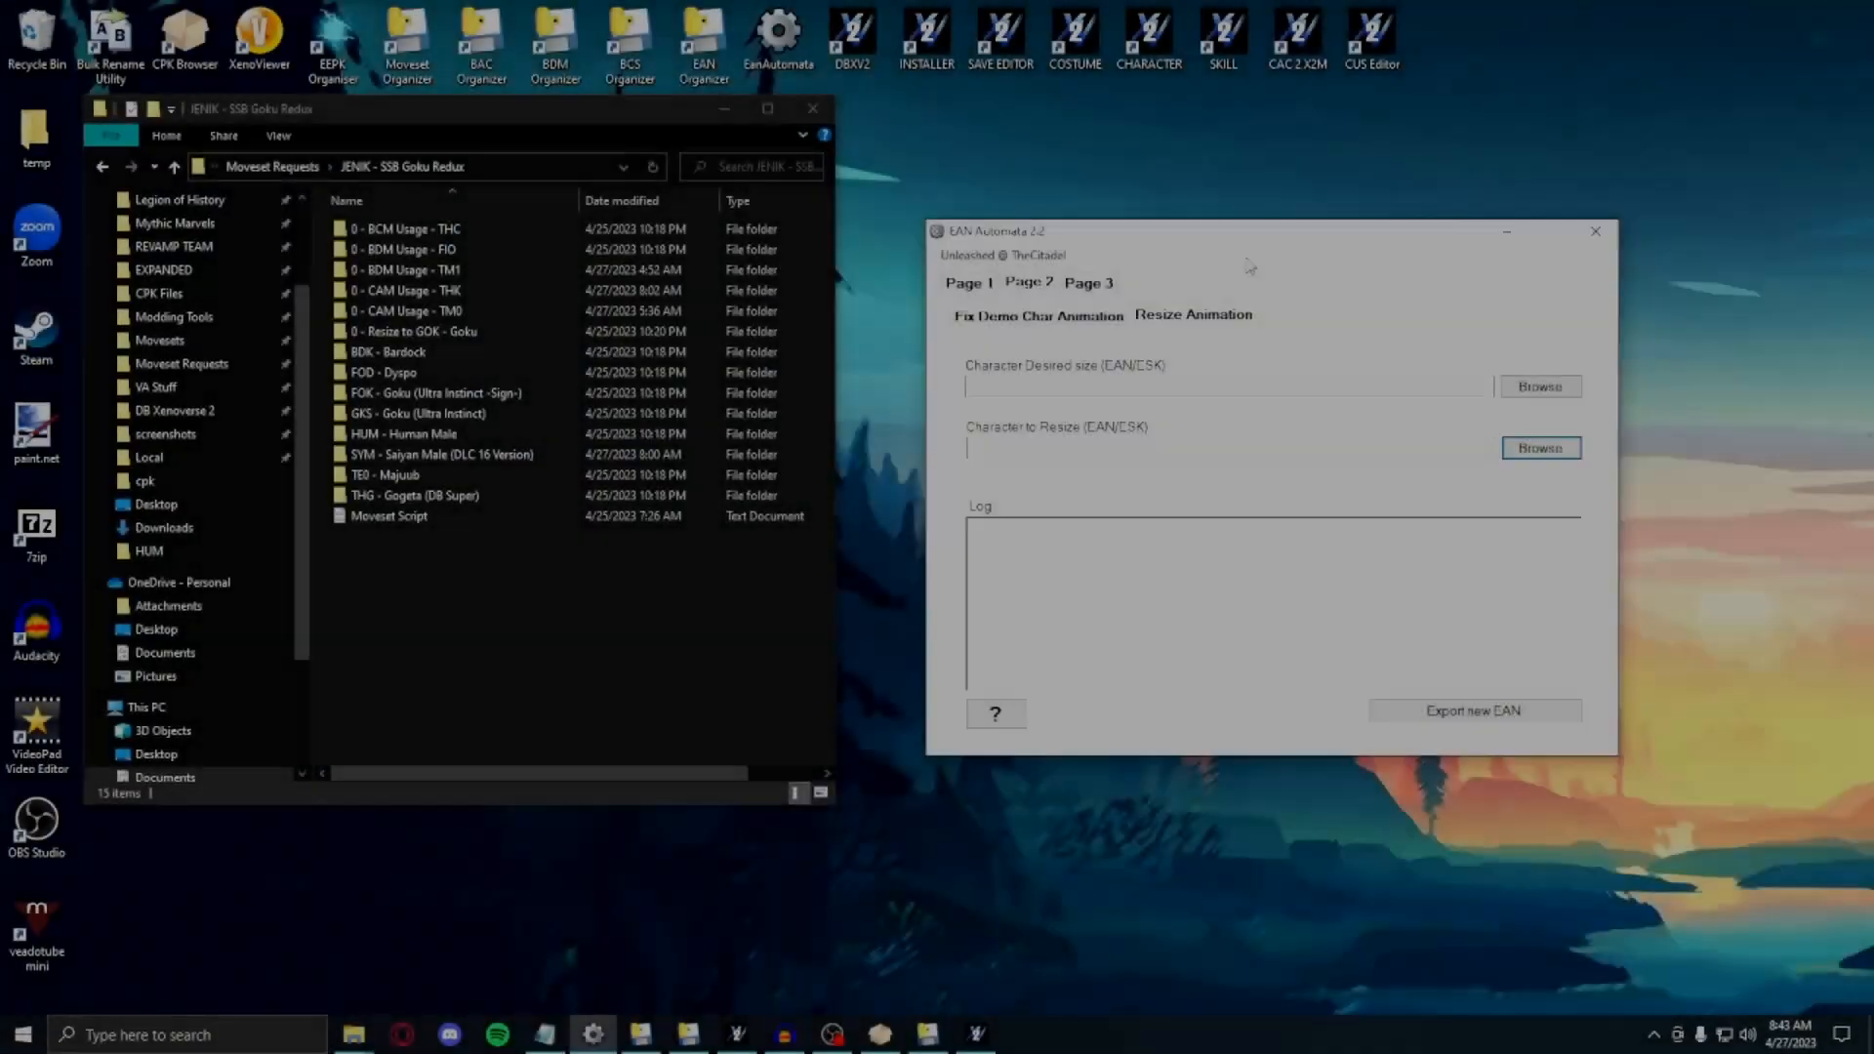
Step: Fill Character to Resize and Character Desired Size with EAN files from the Goku Redux folder
left_click(436, 393)
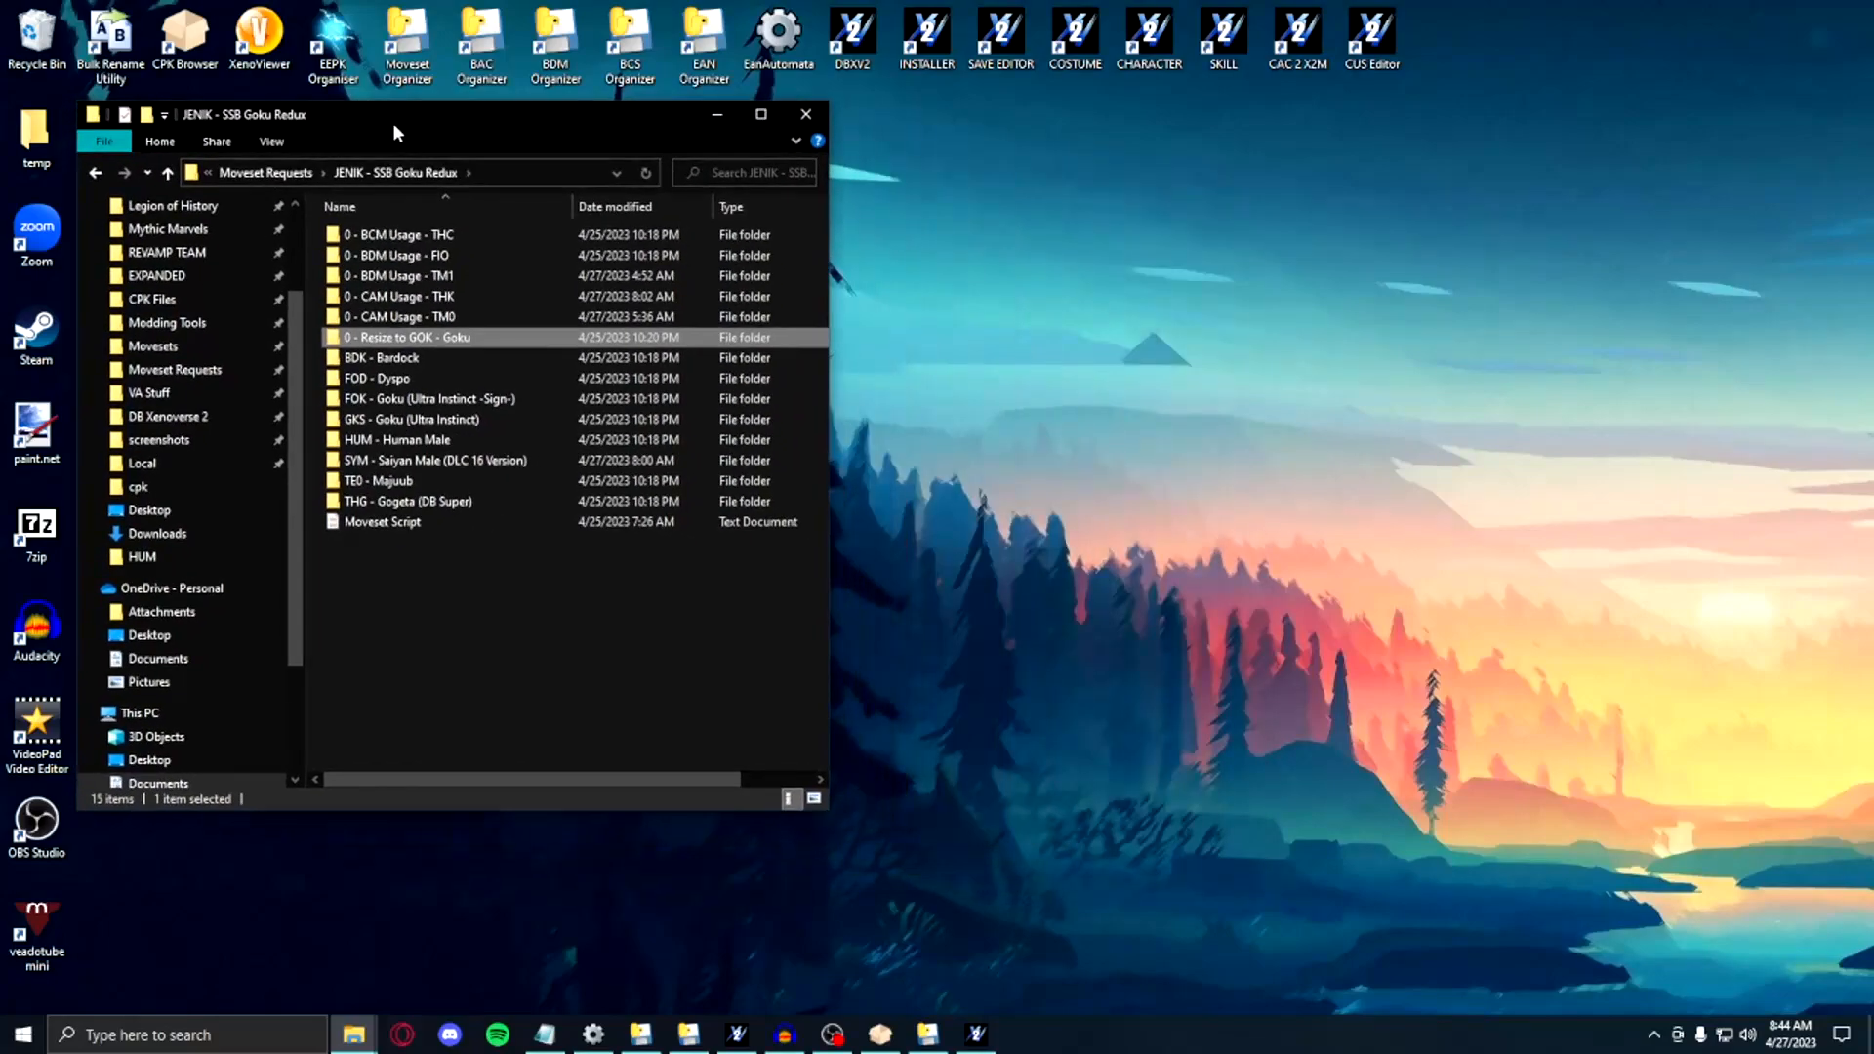
left_click(591, 1034)
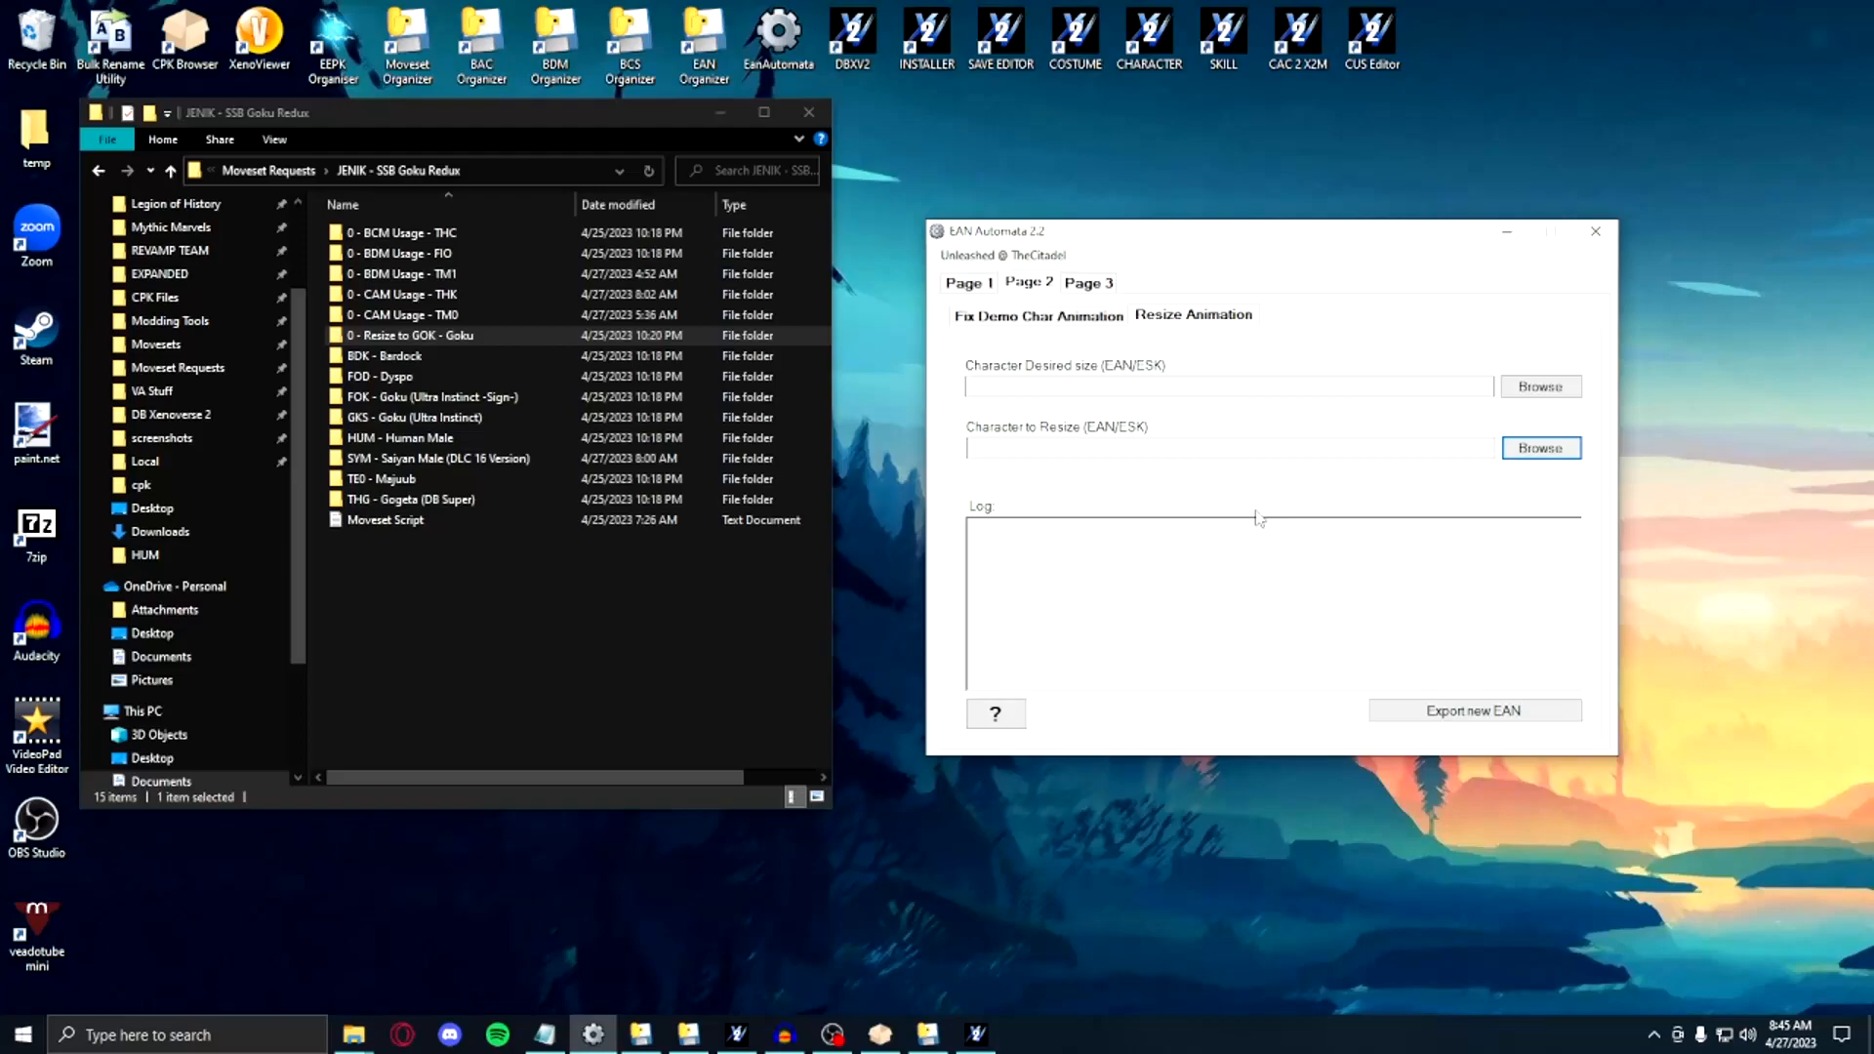
left_click(1541, 447)
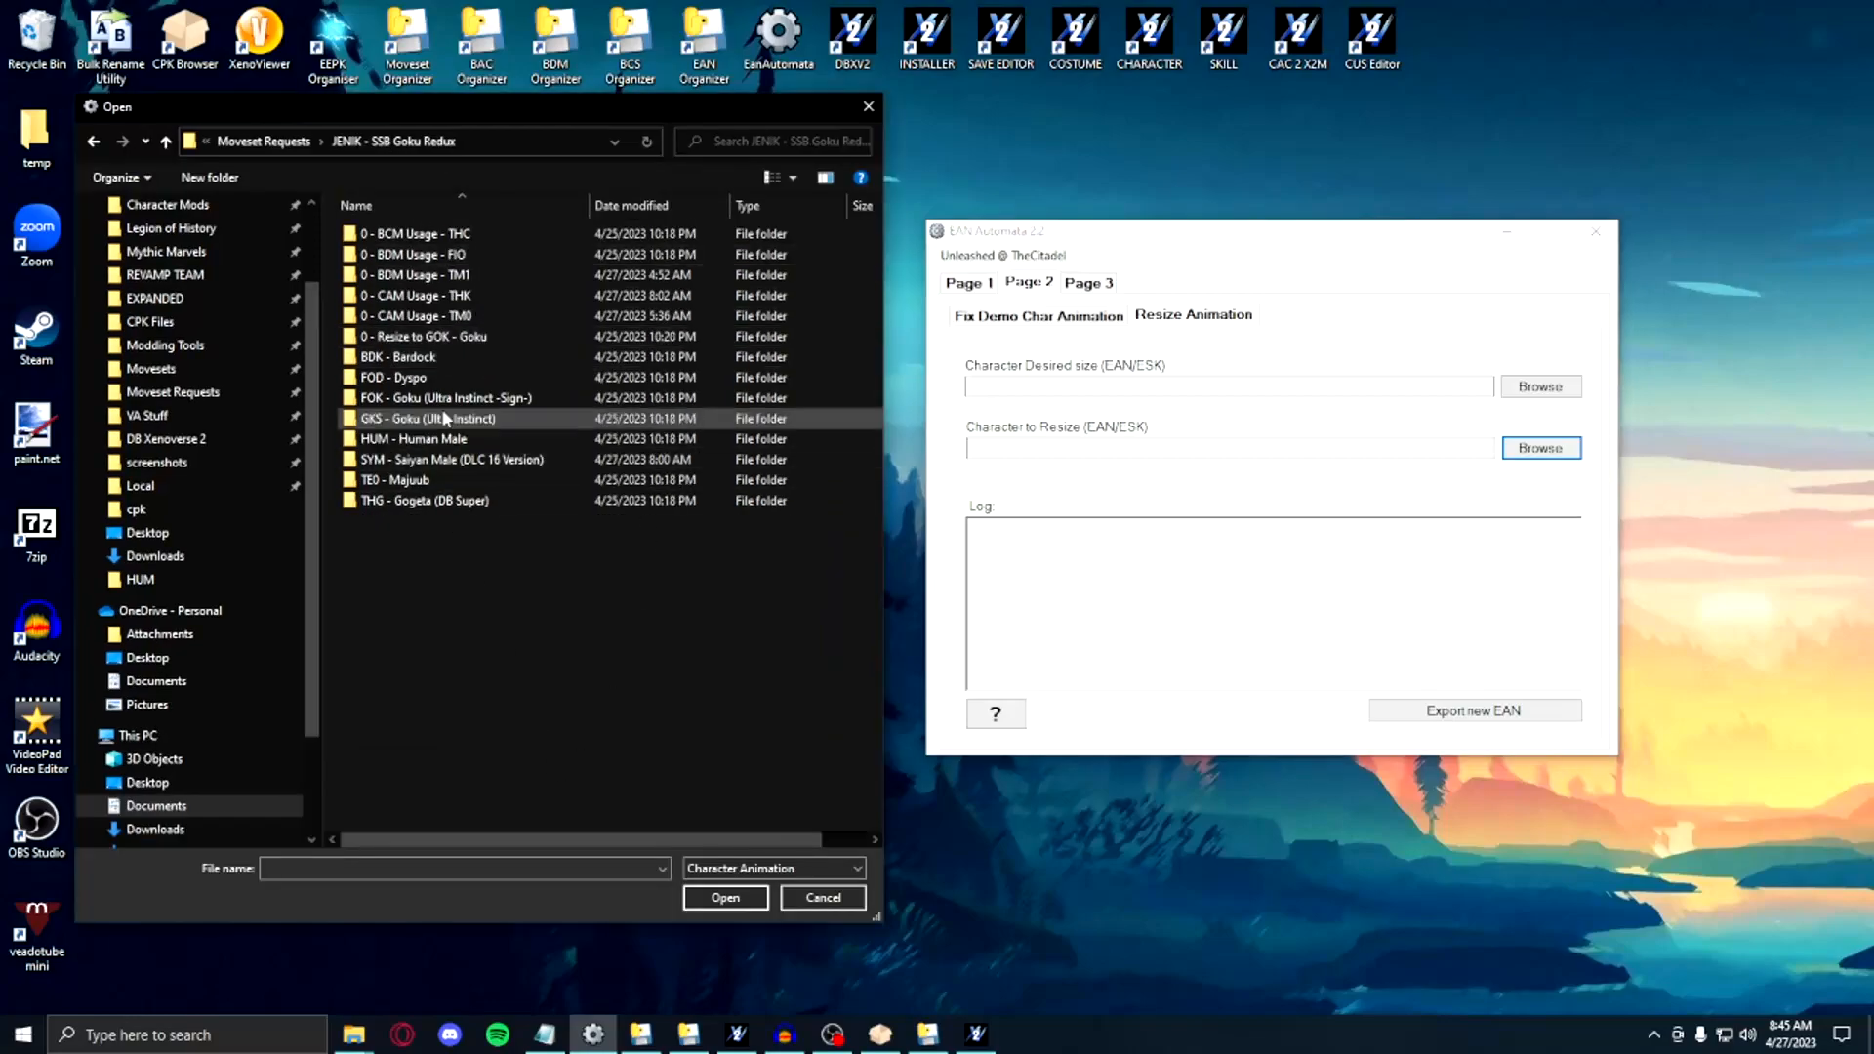
left_click(822, 899)
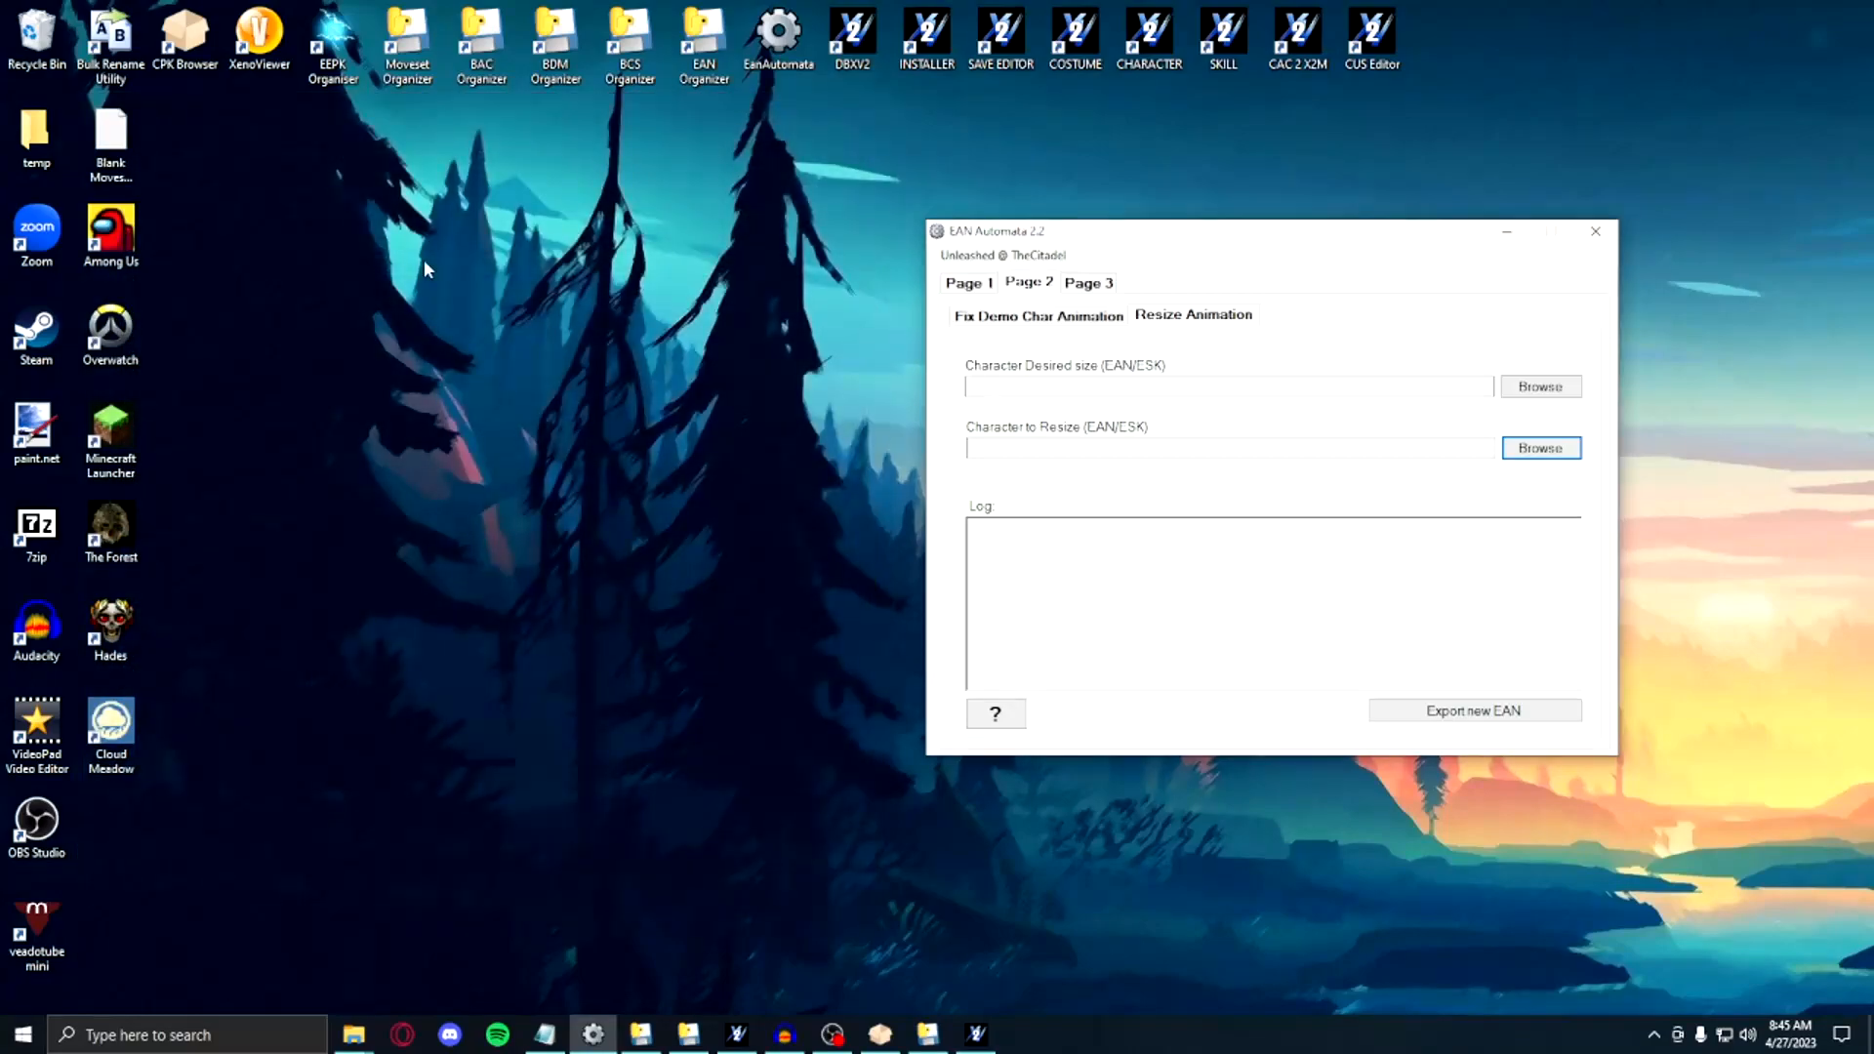
left_click(1540, 448)
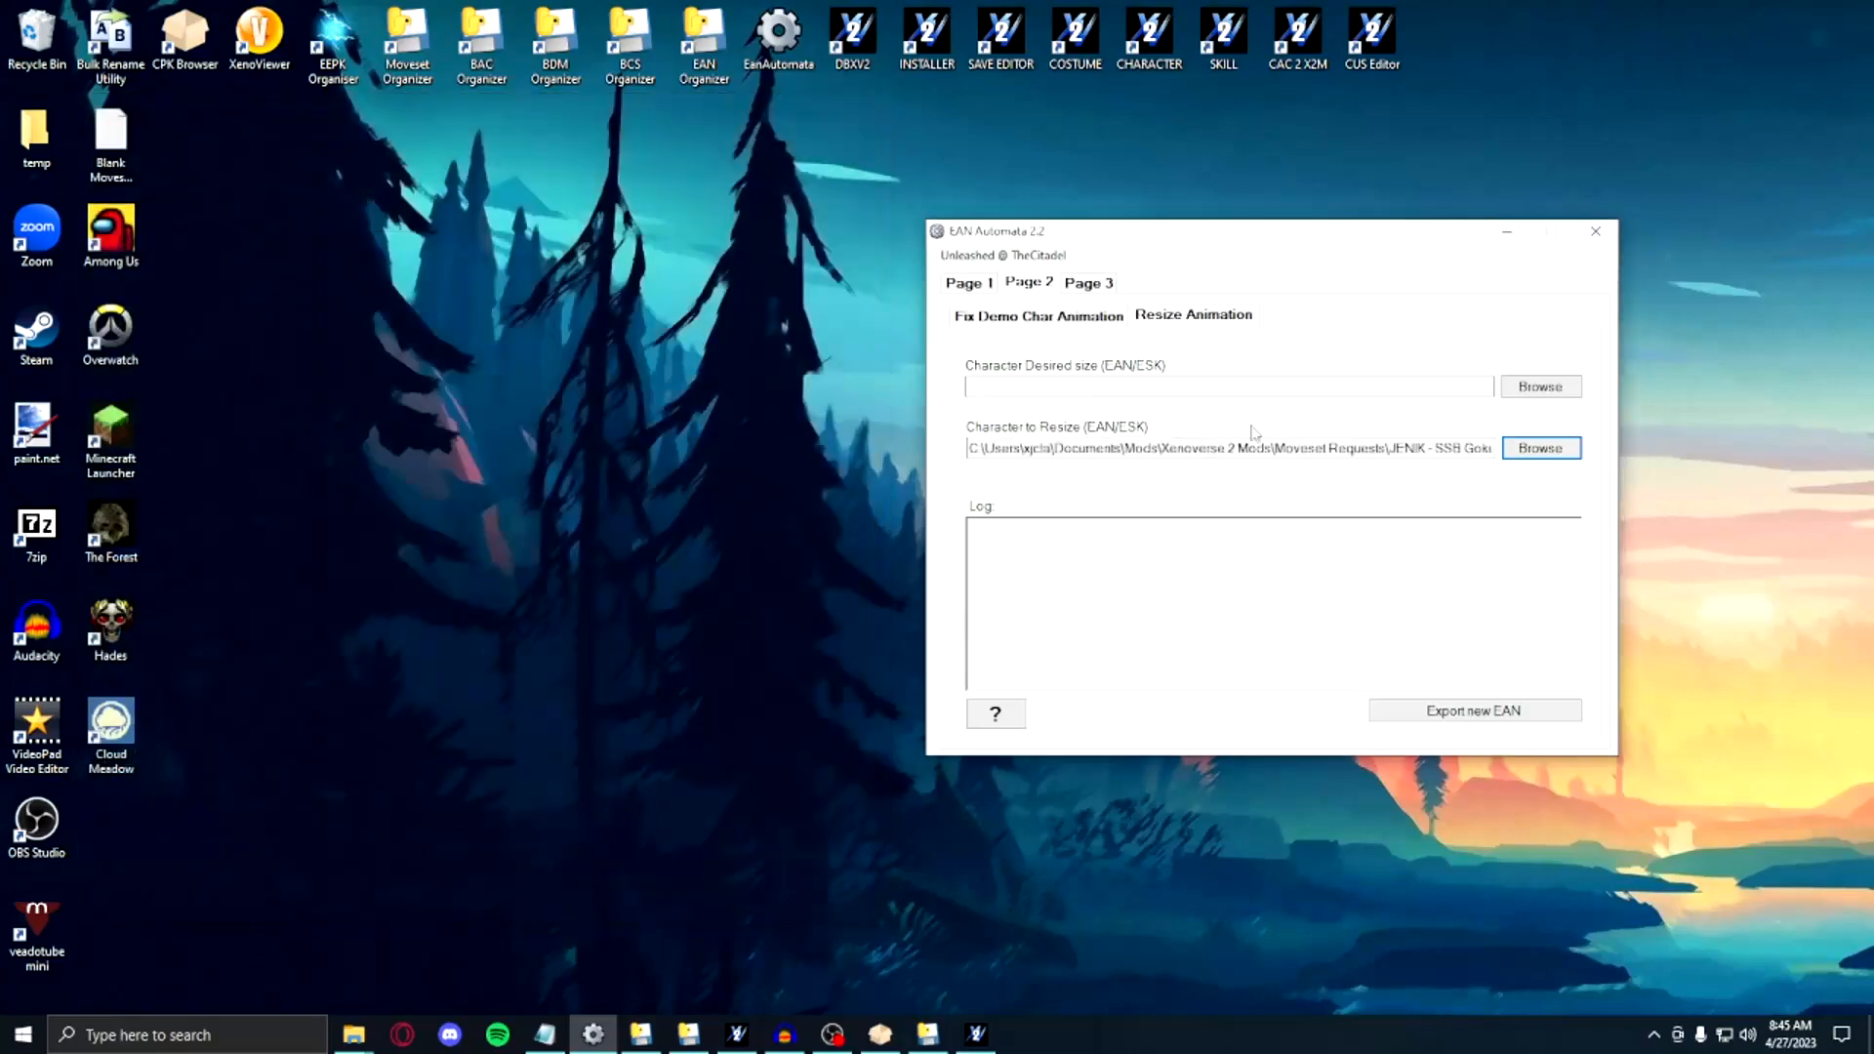
left_click(1540, 447)
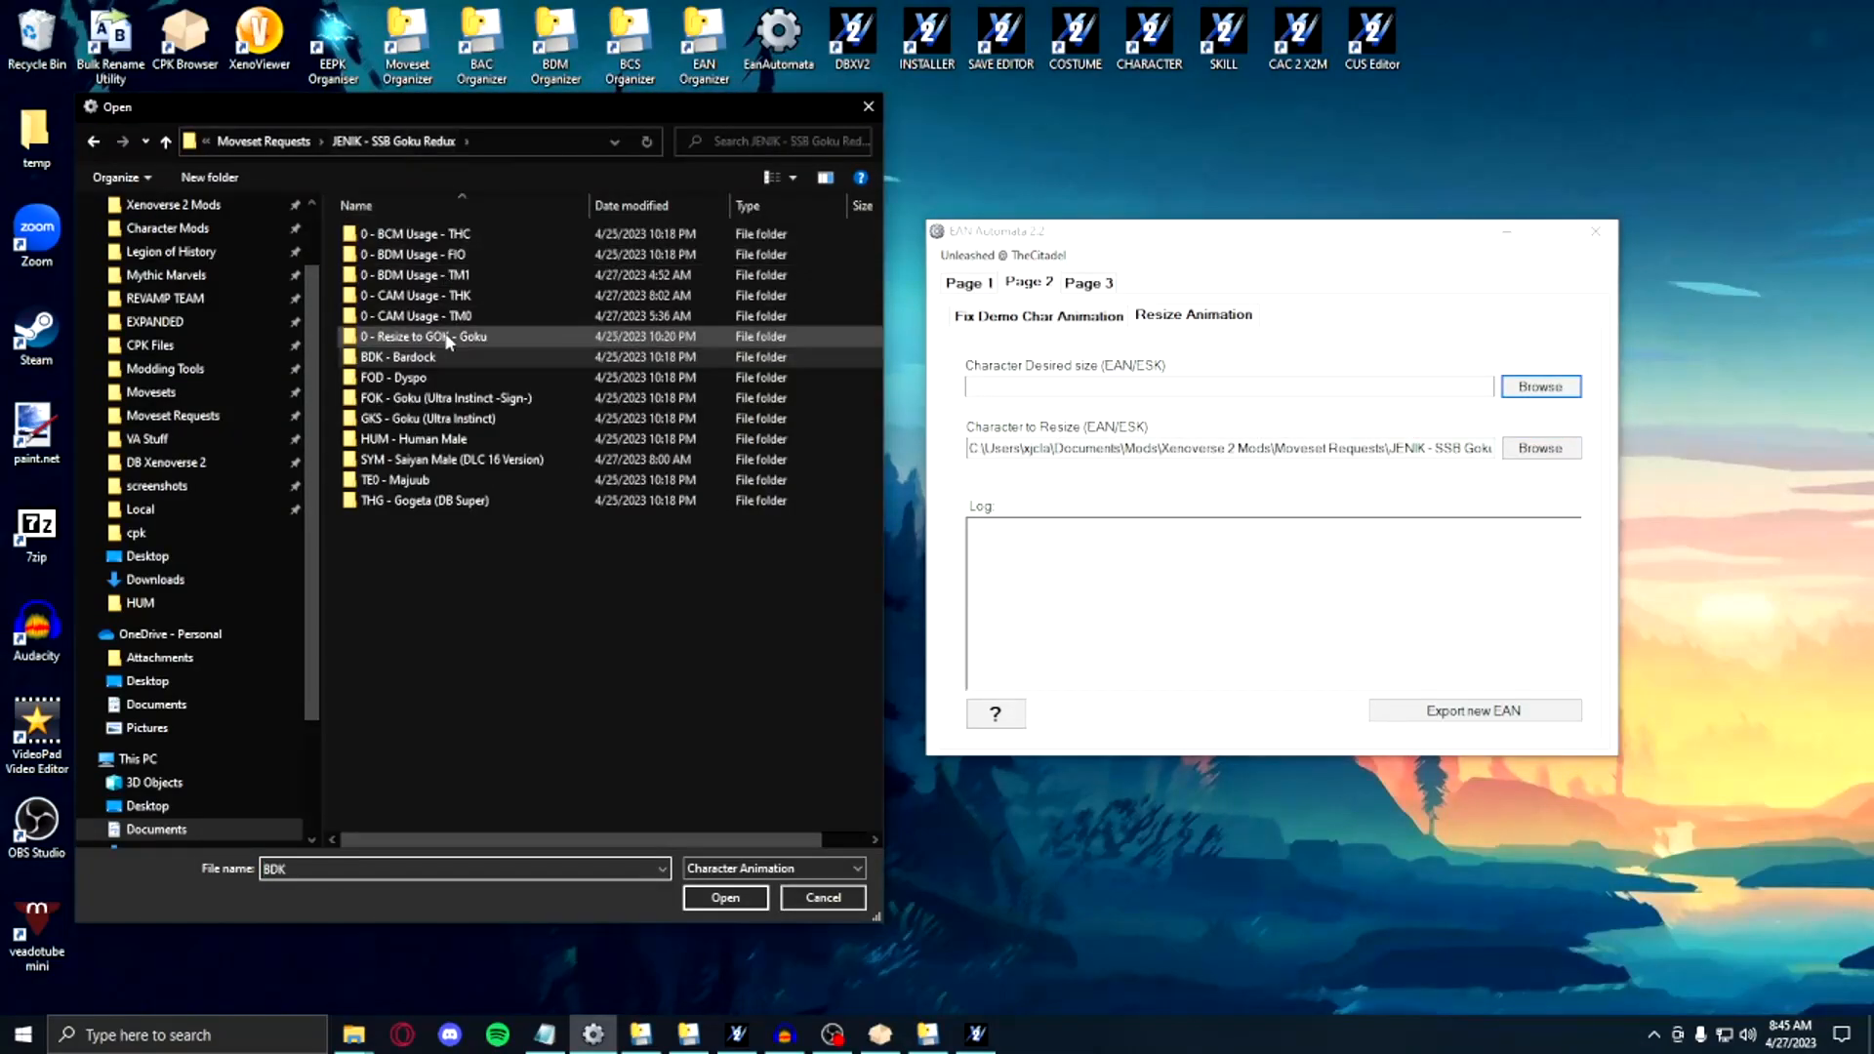
left_click(724, 898)
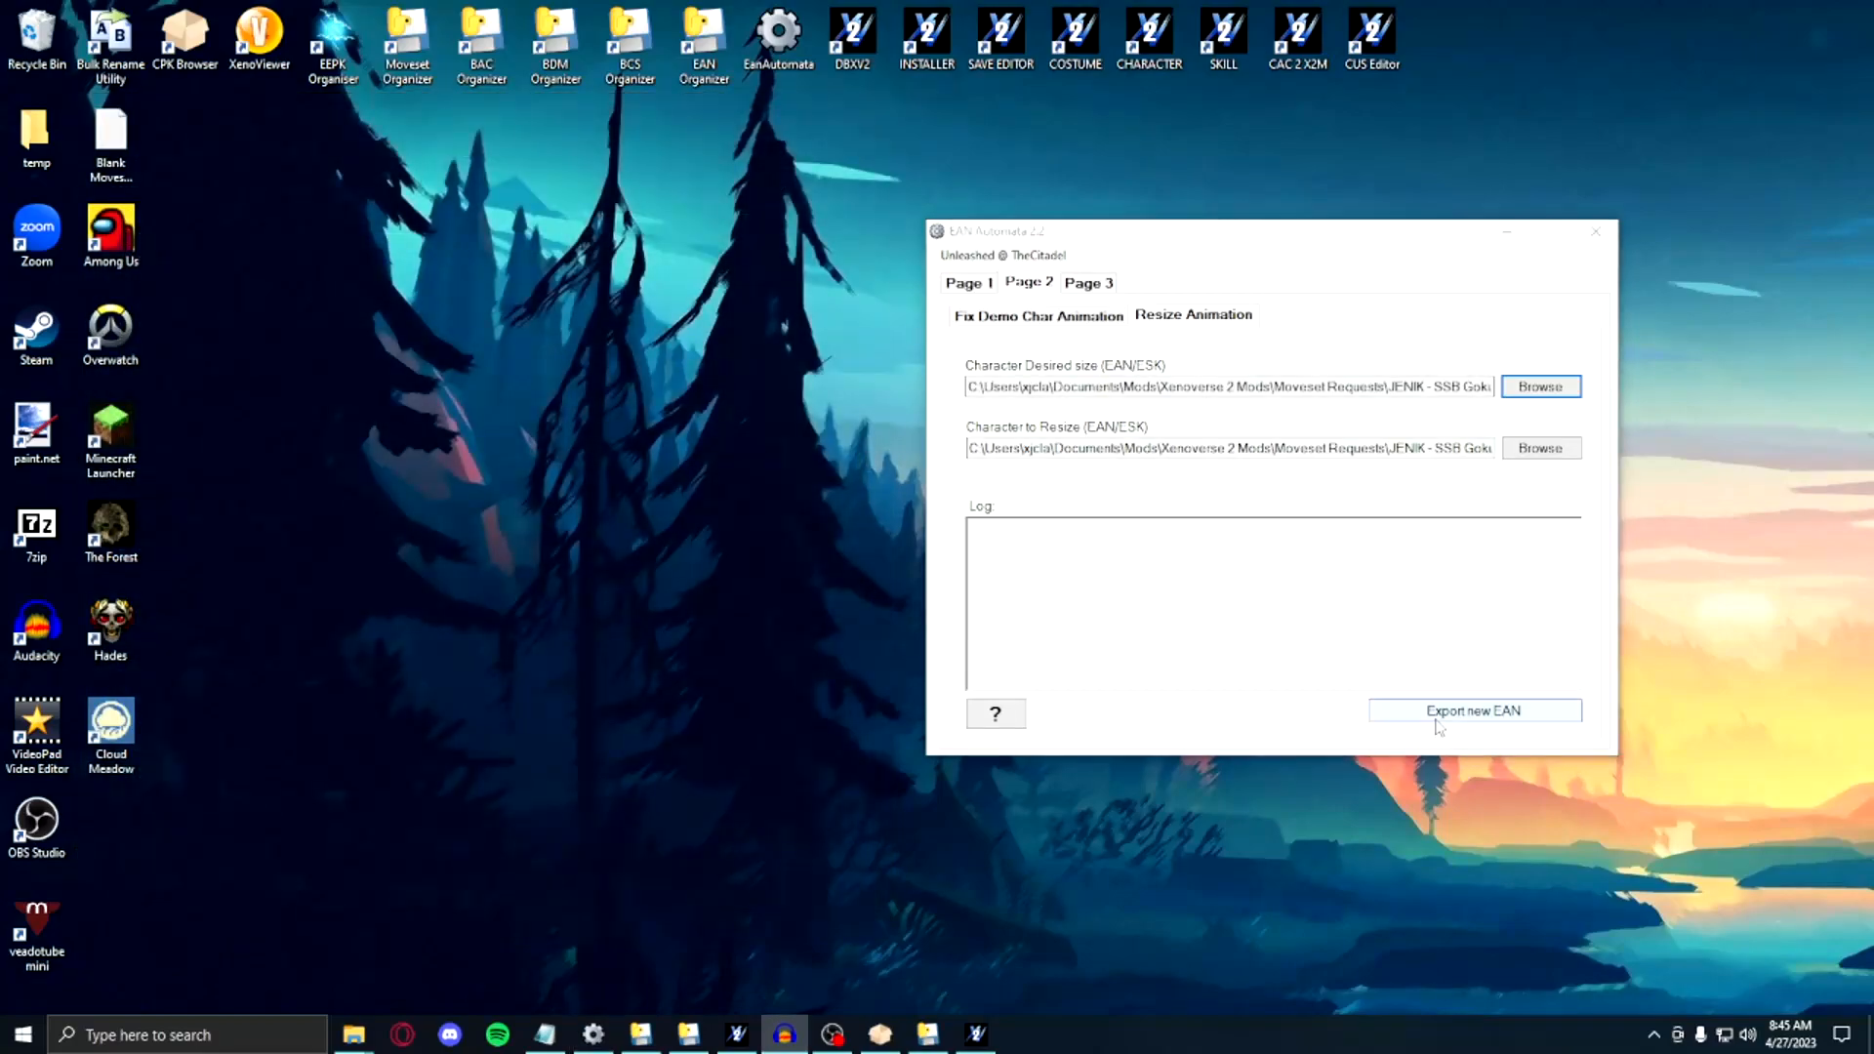
Step: Save the resized animation as BDK, deleting the old BDK file it replaces
left_click(1473, 710)
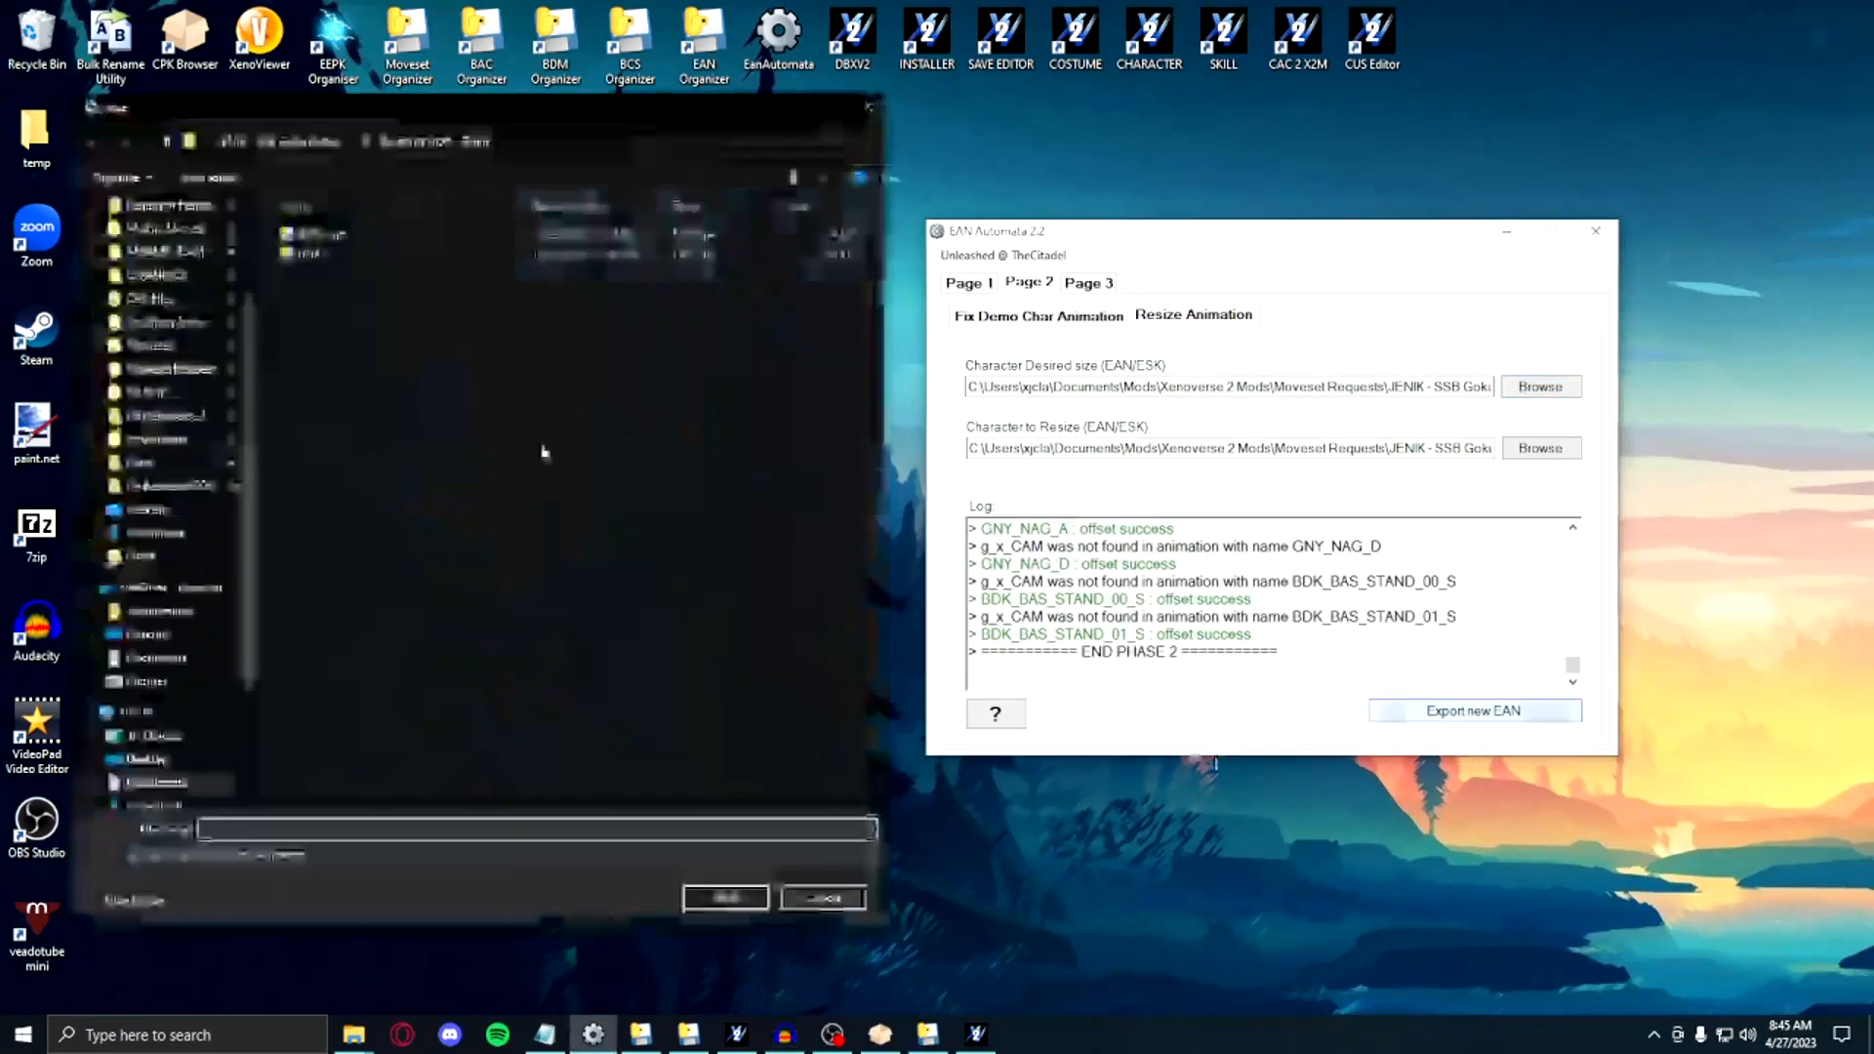
left_click(1473, 710)
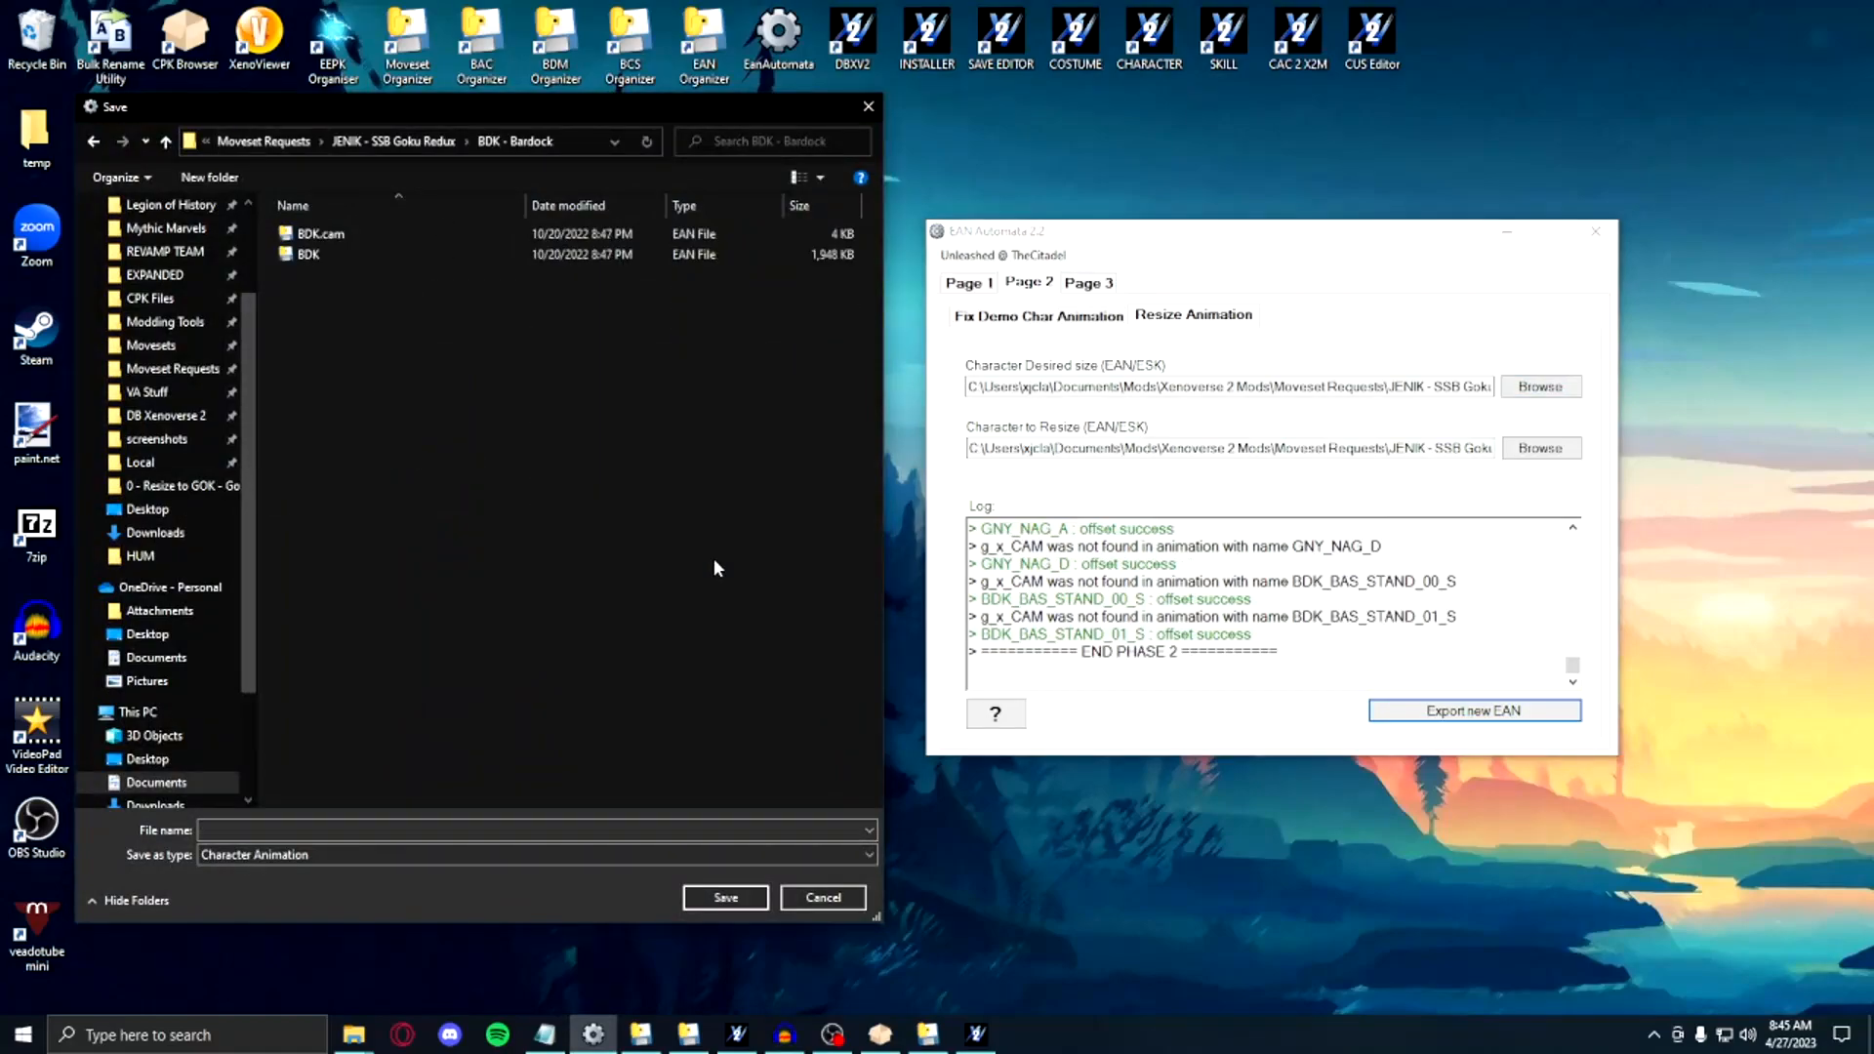
left_click(308, 254)
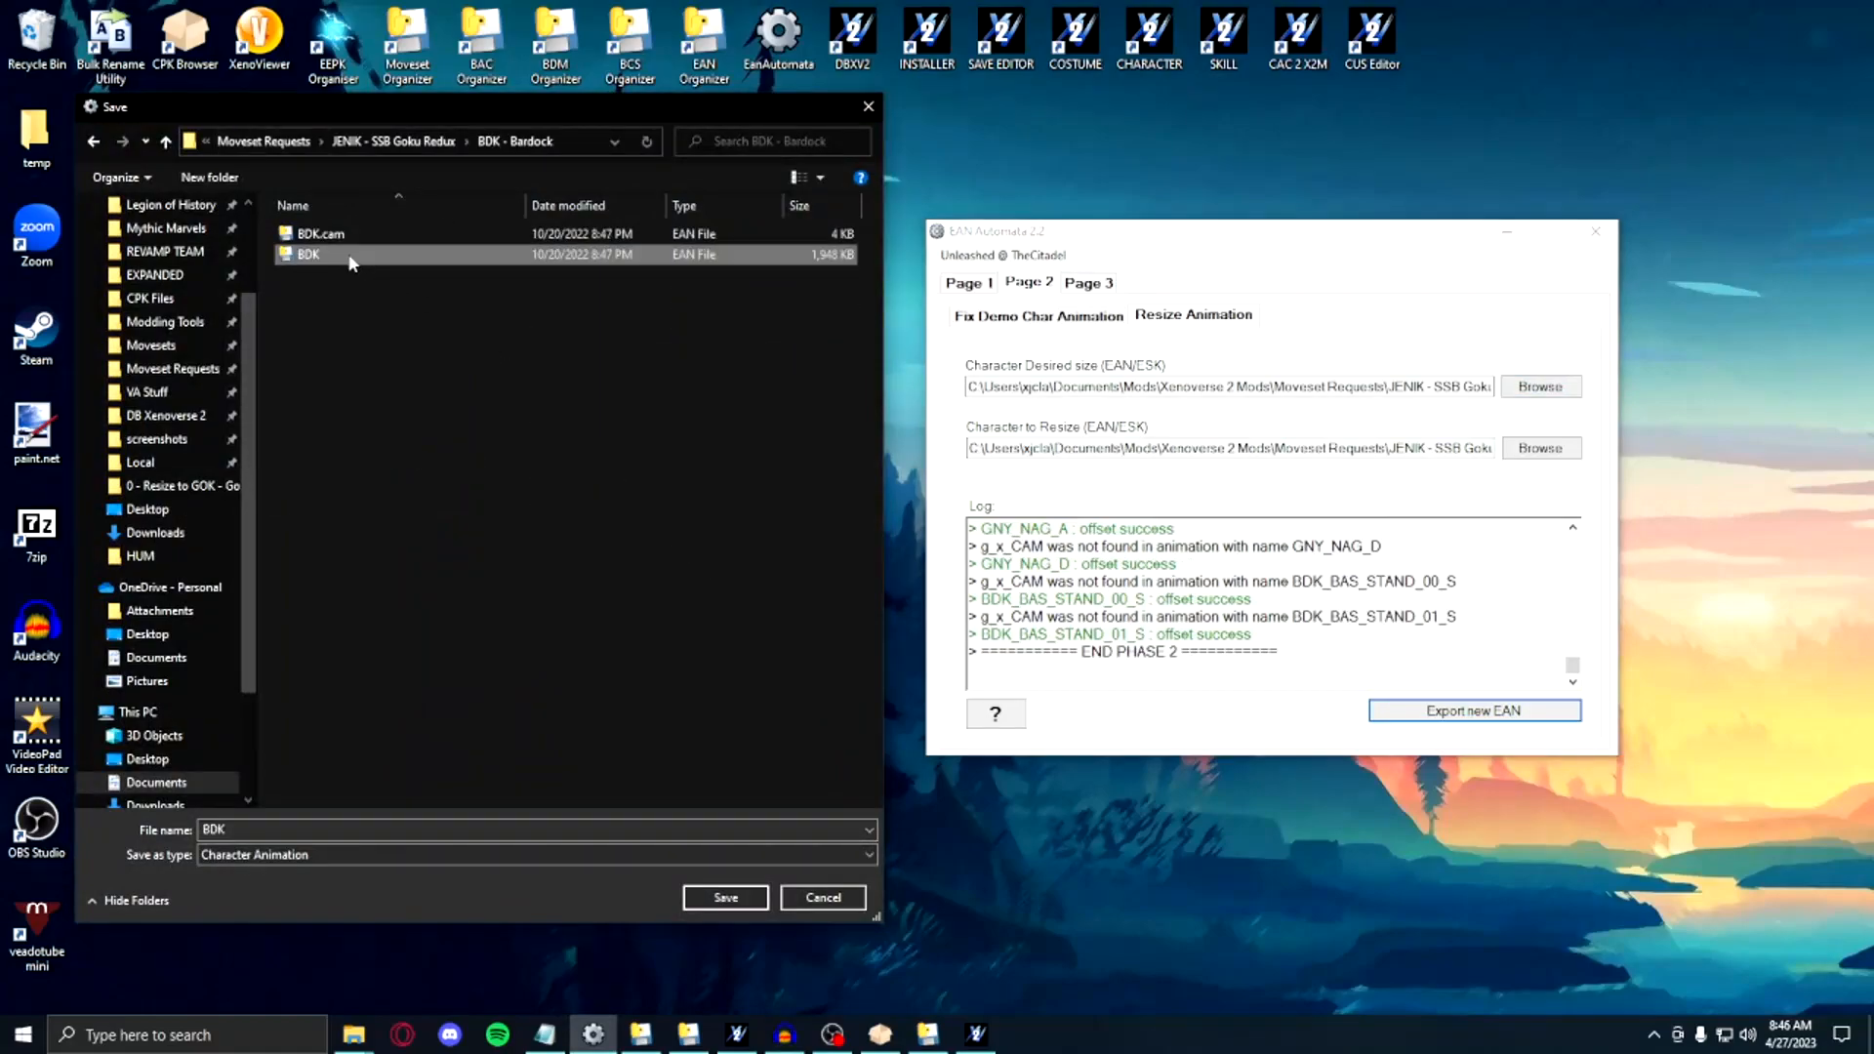
right_click(308, 255)
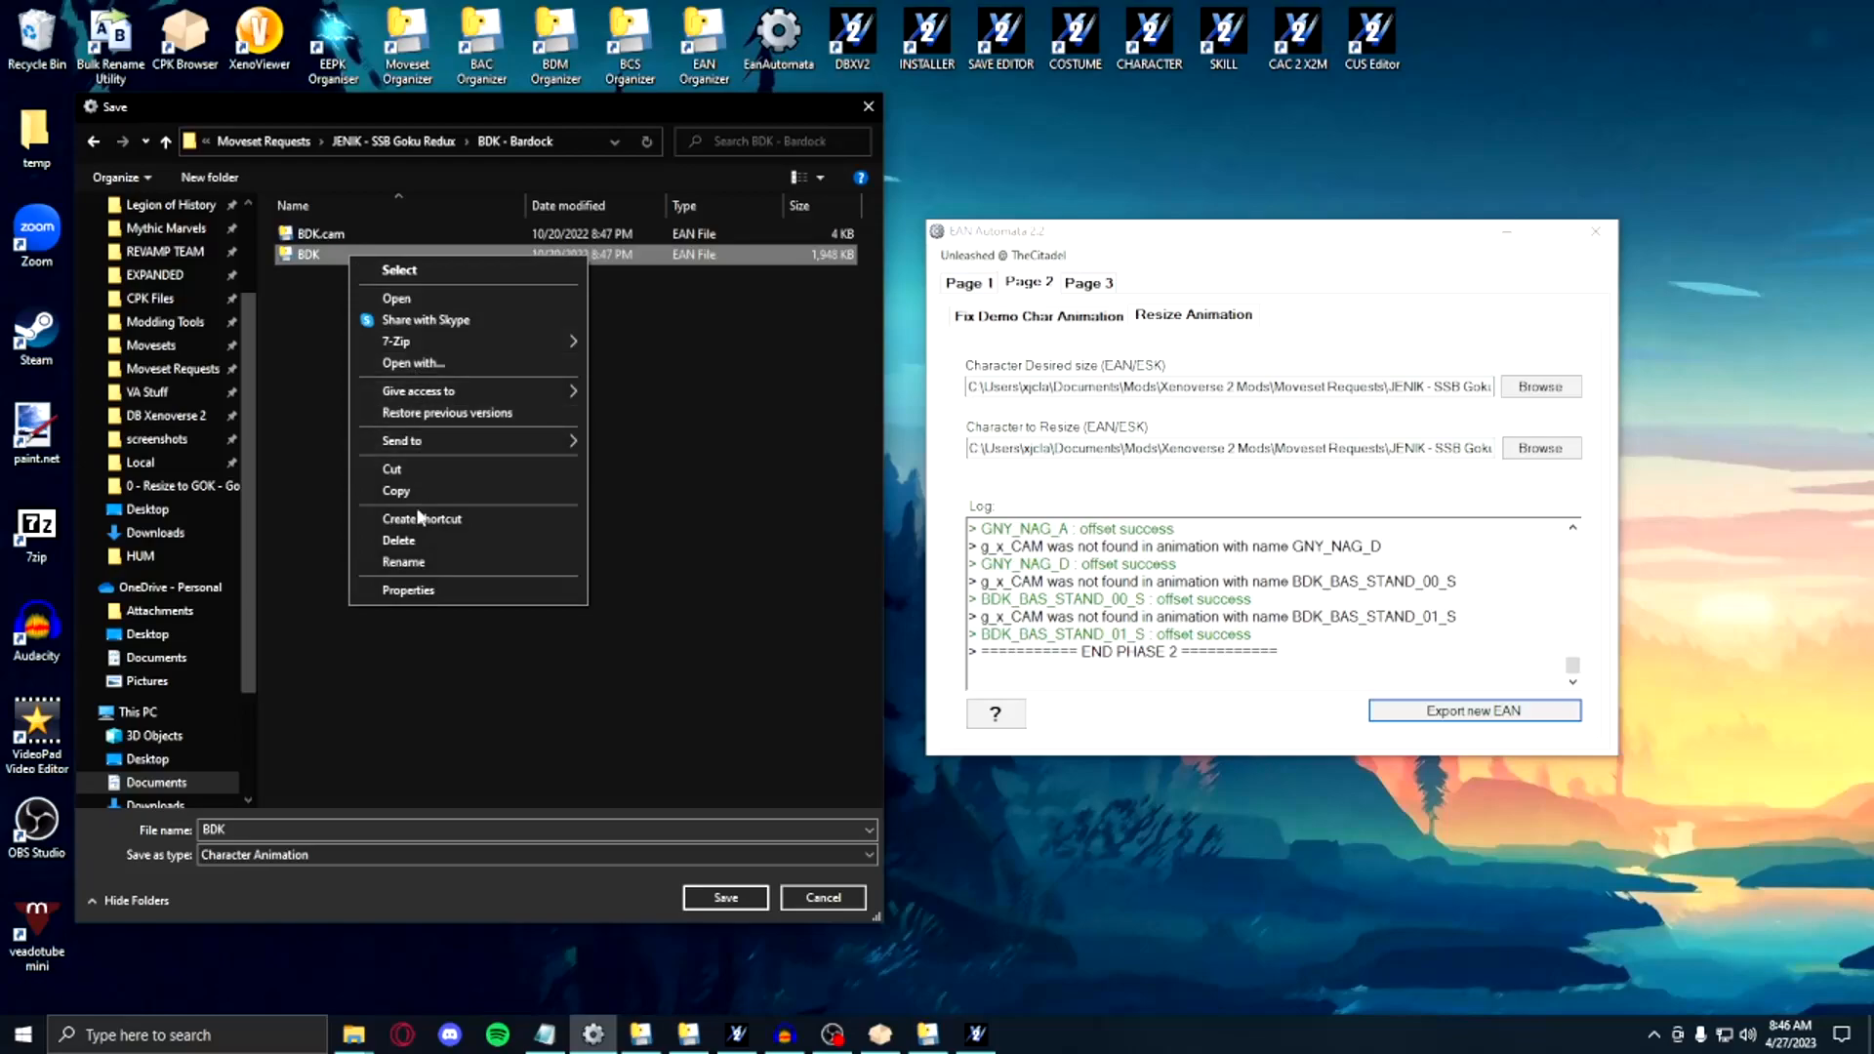
left_click(398, 539)
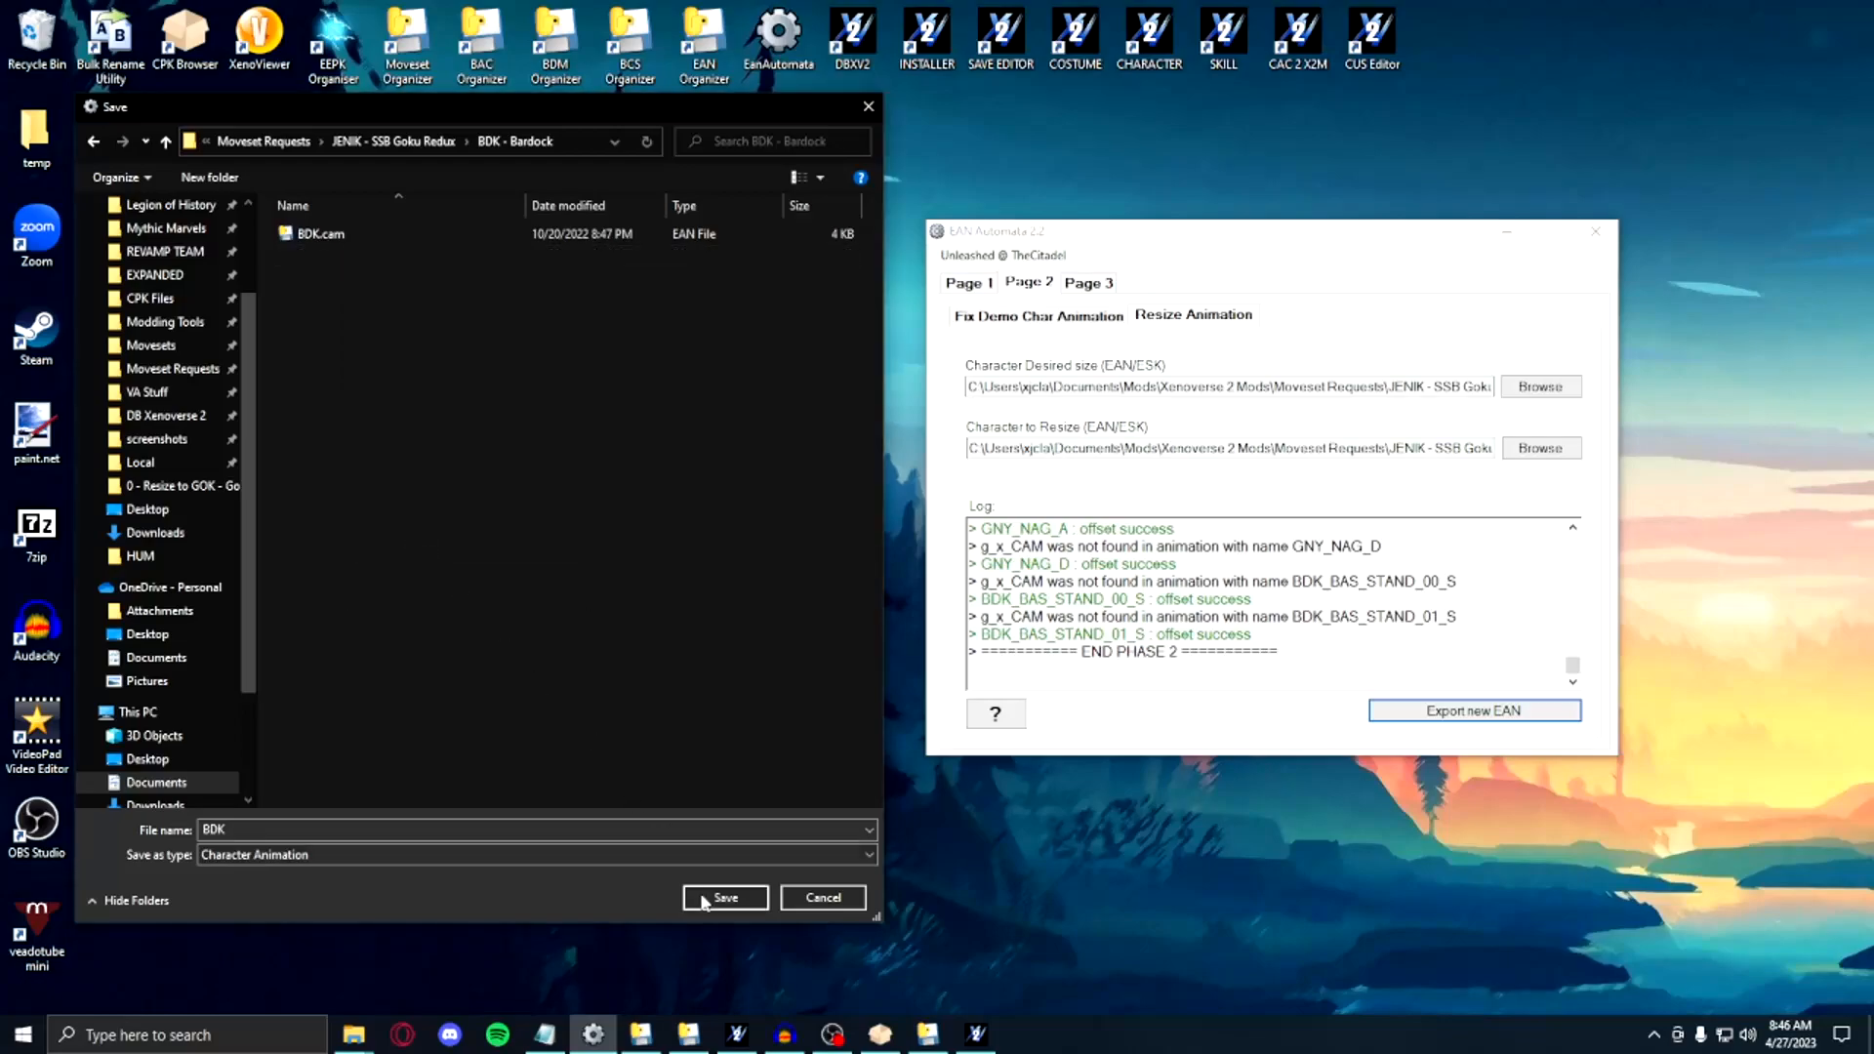
left_click(724, 899)
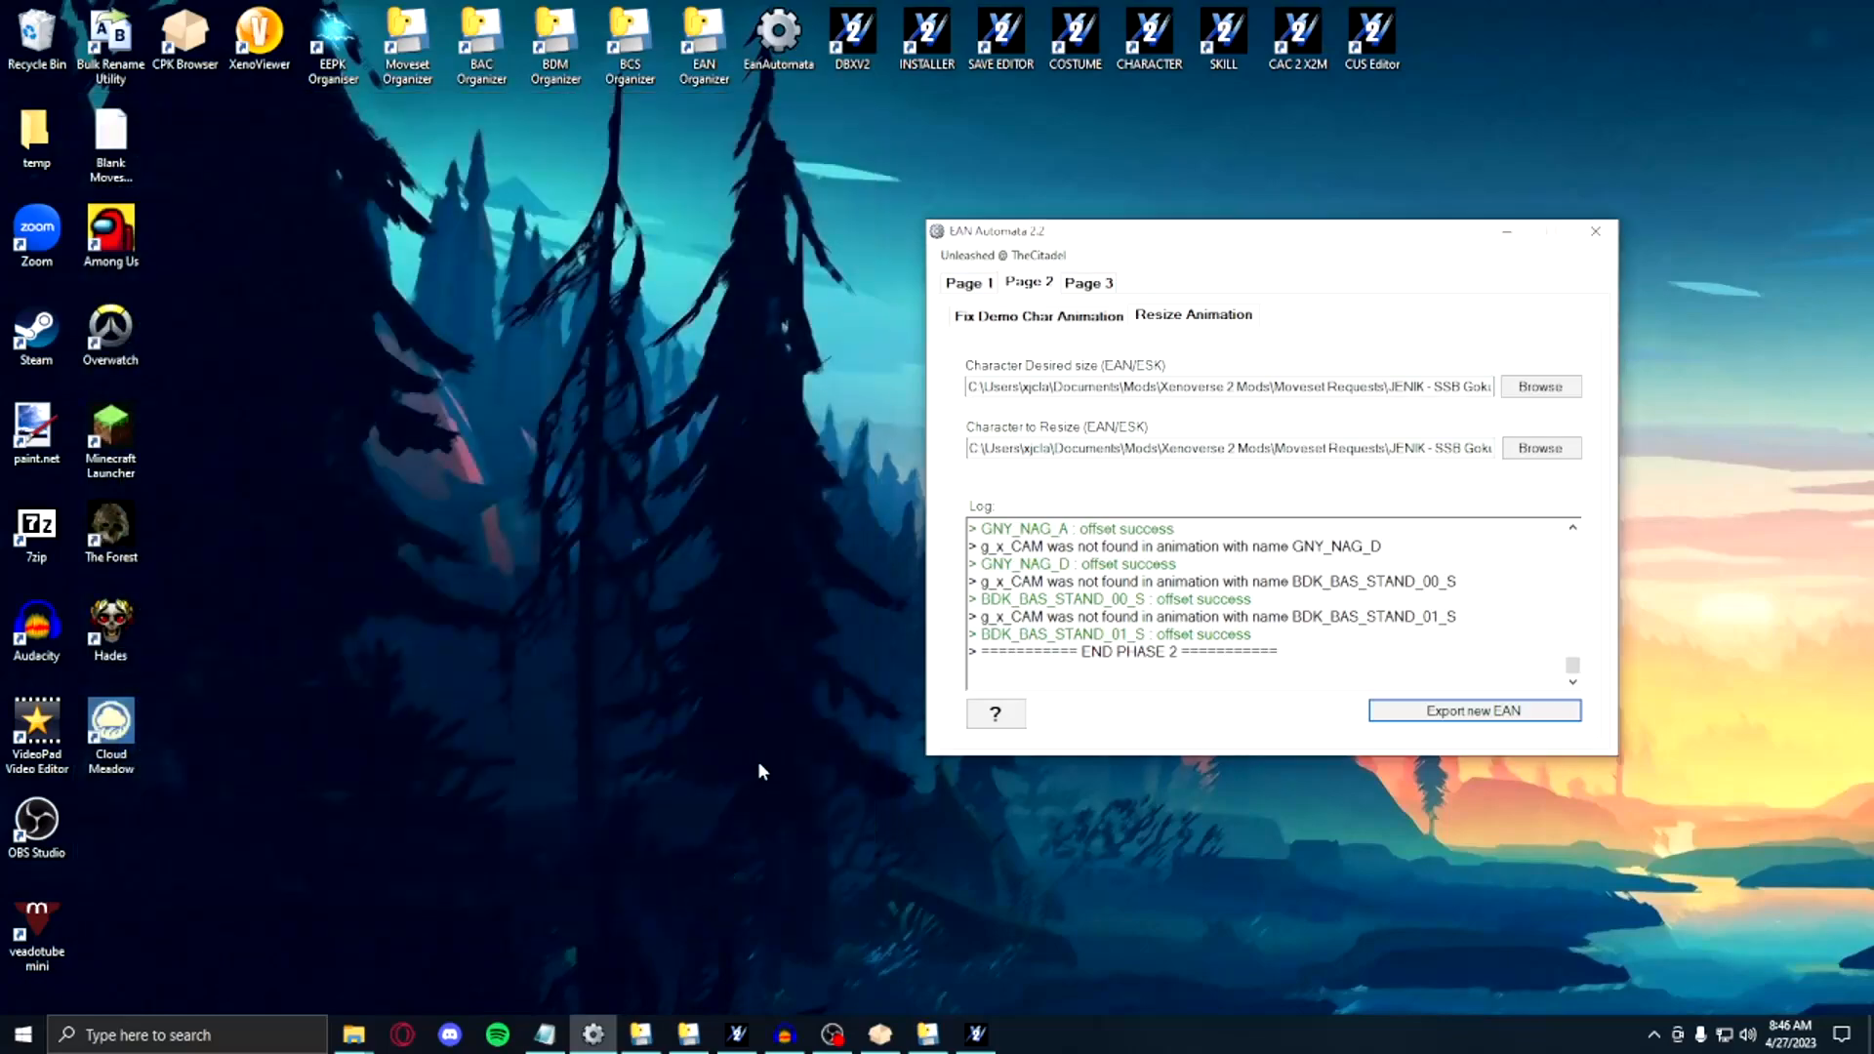
left_click(1473, 710)
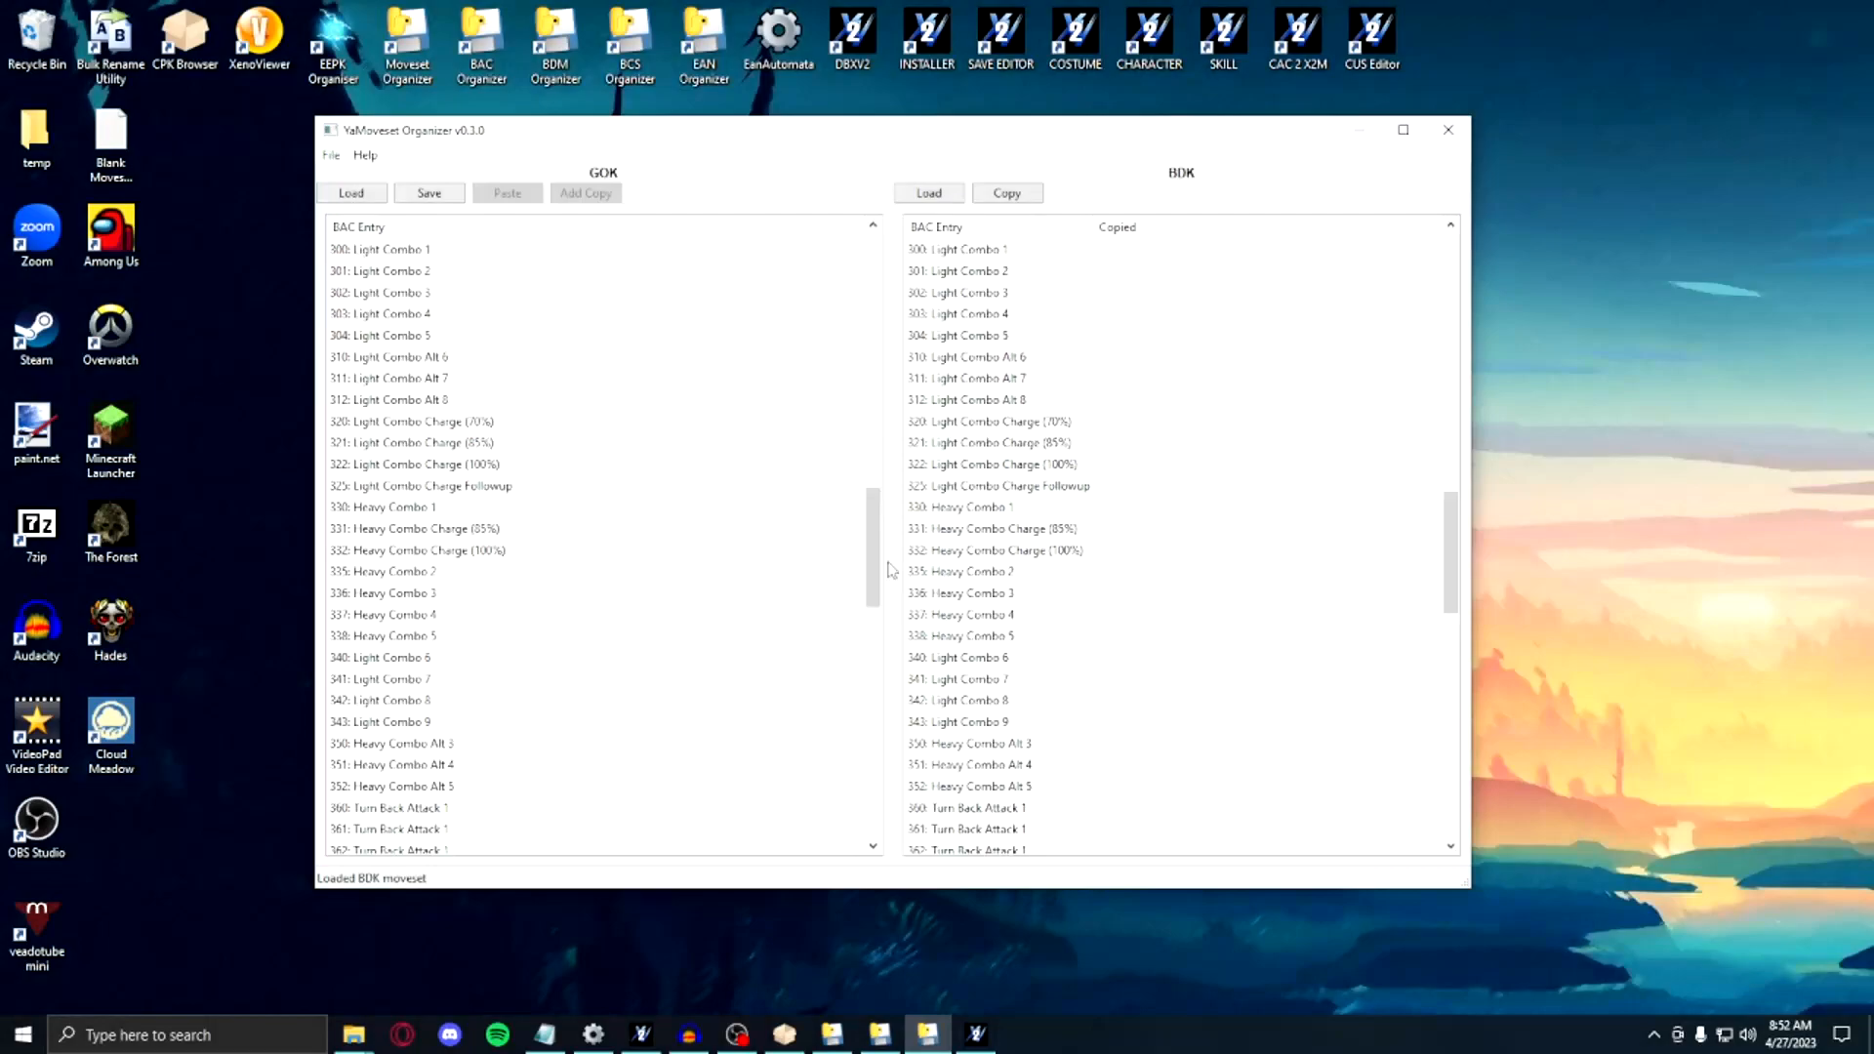
mouse_move(602, 394)
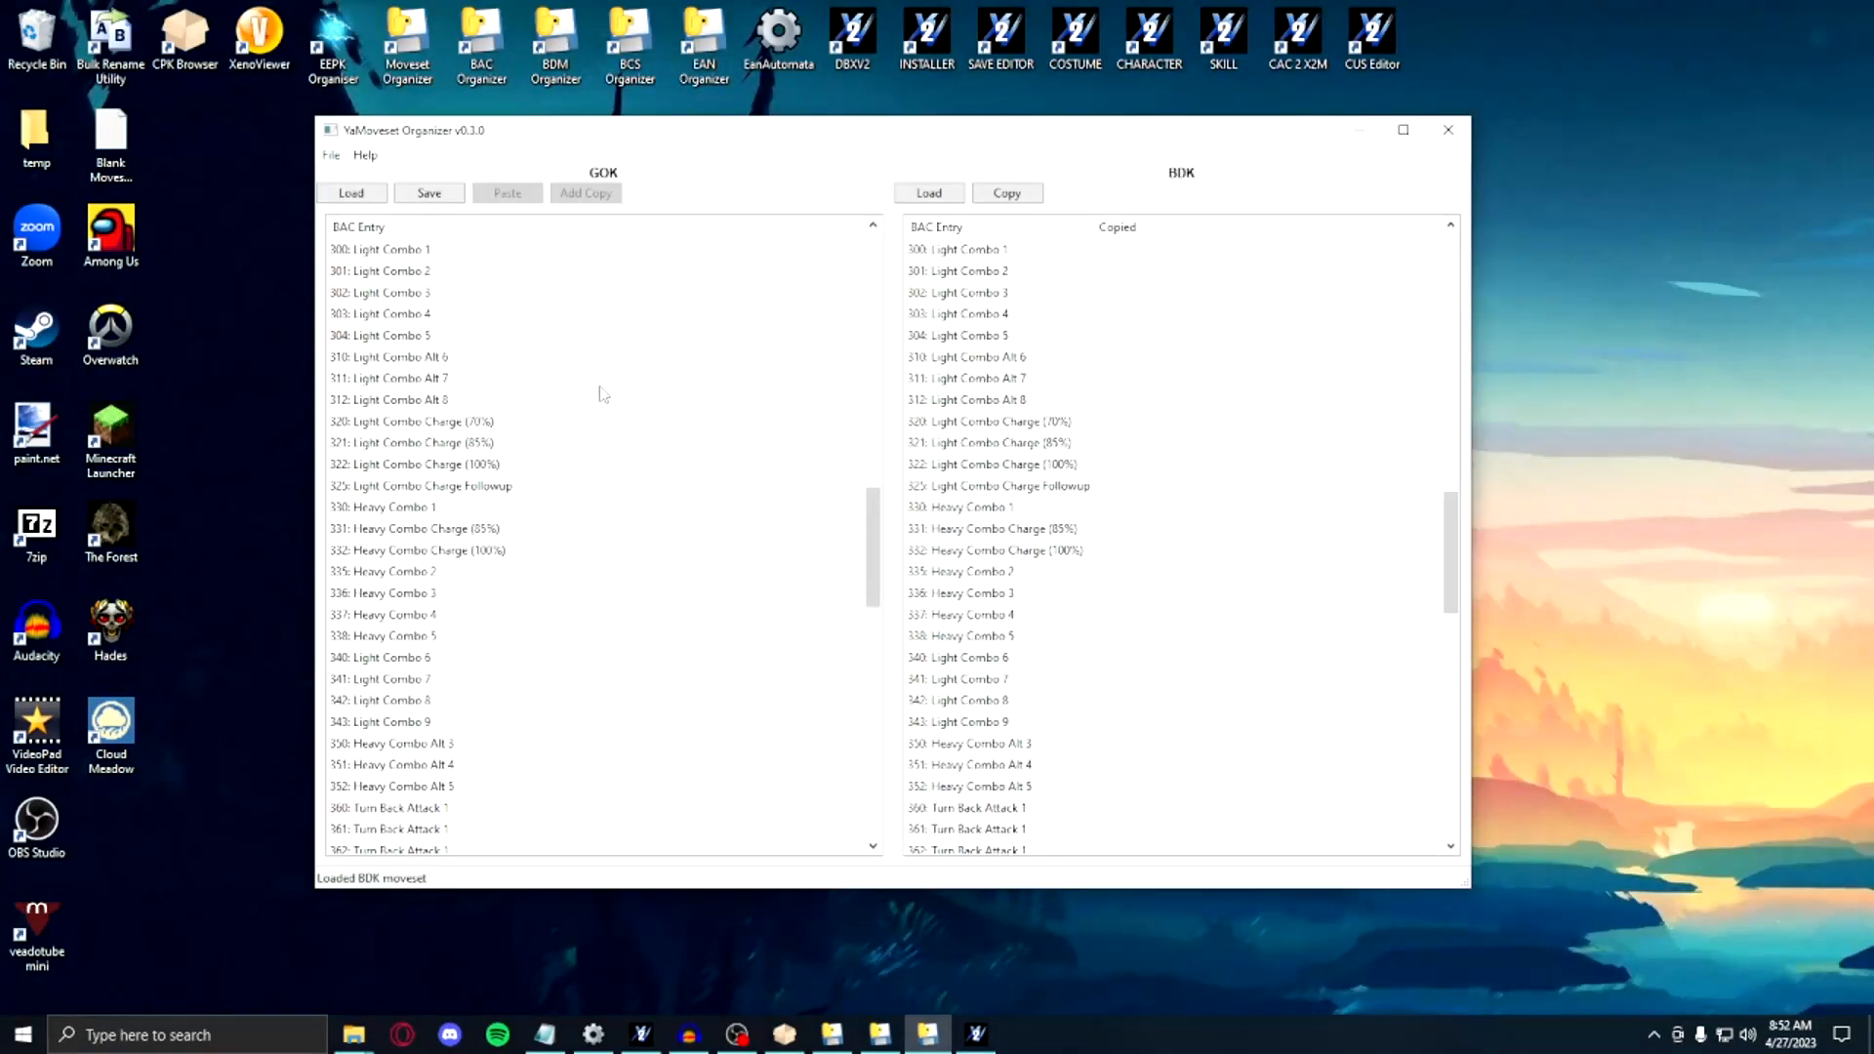
mouse_move(1809, 507)
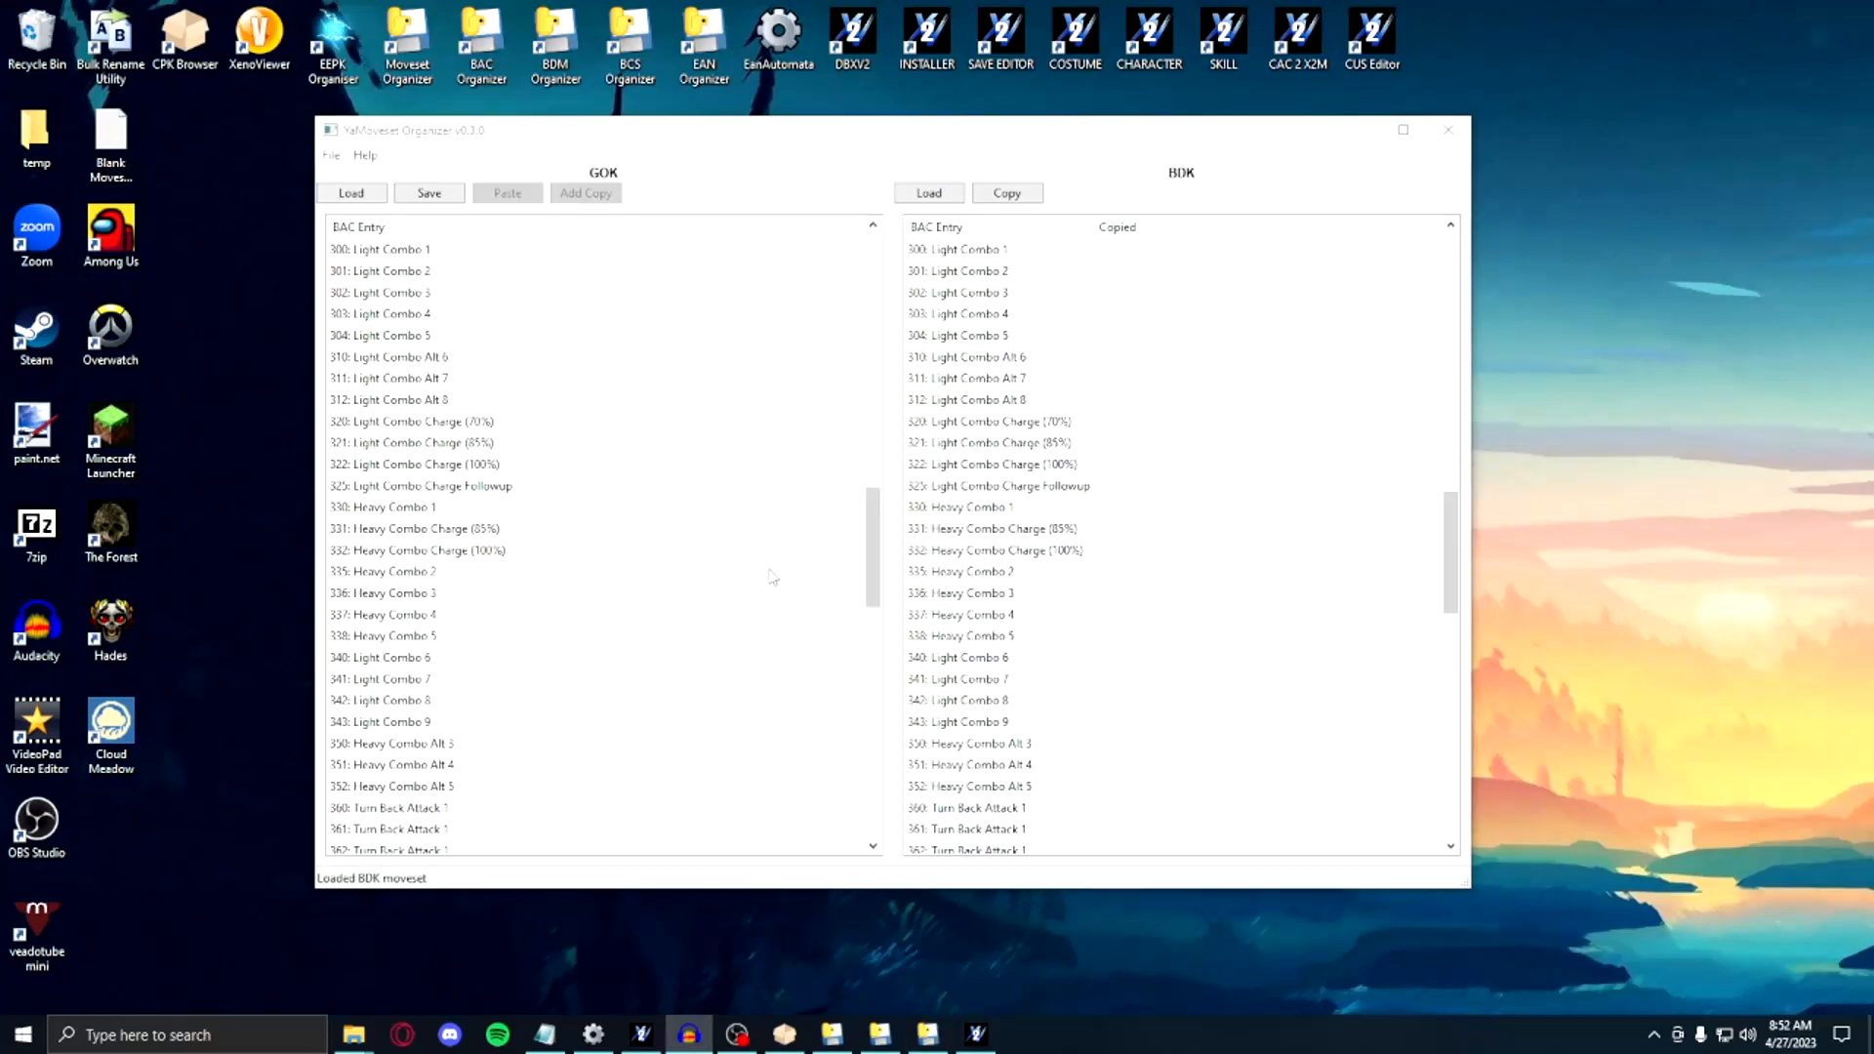
mouse_move(895, 472)
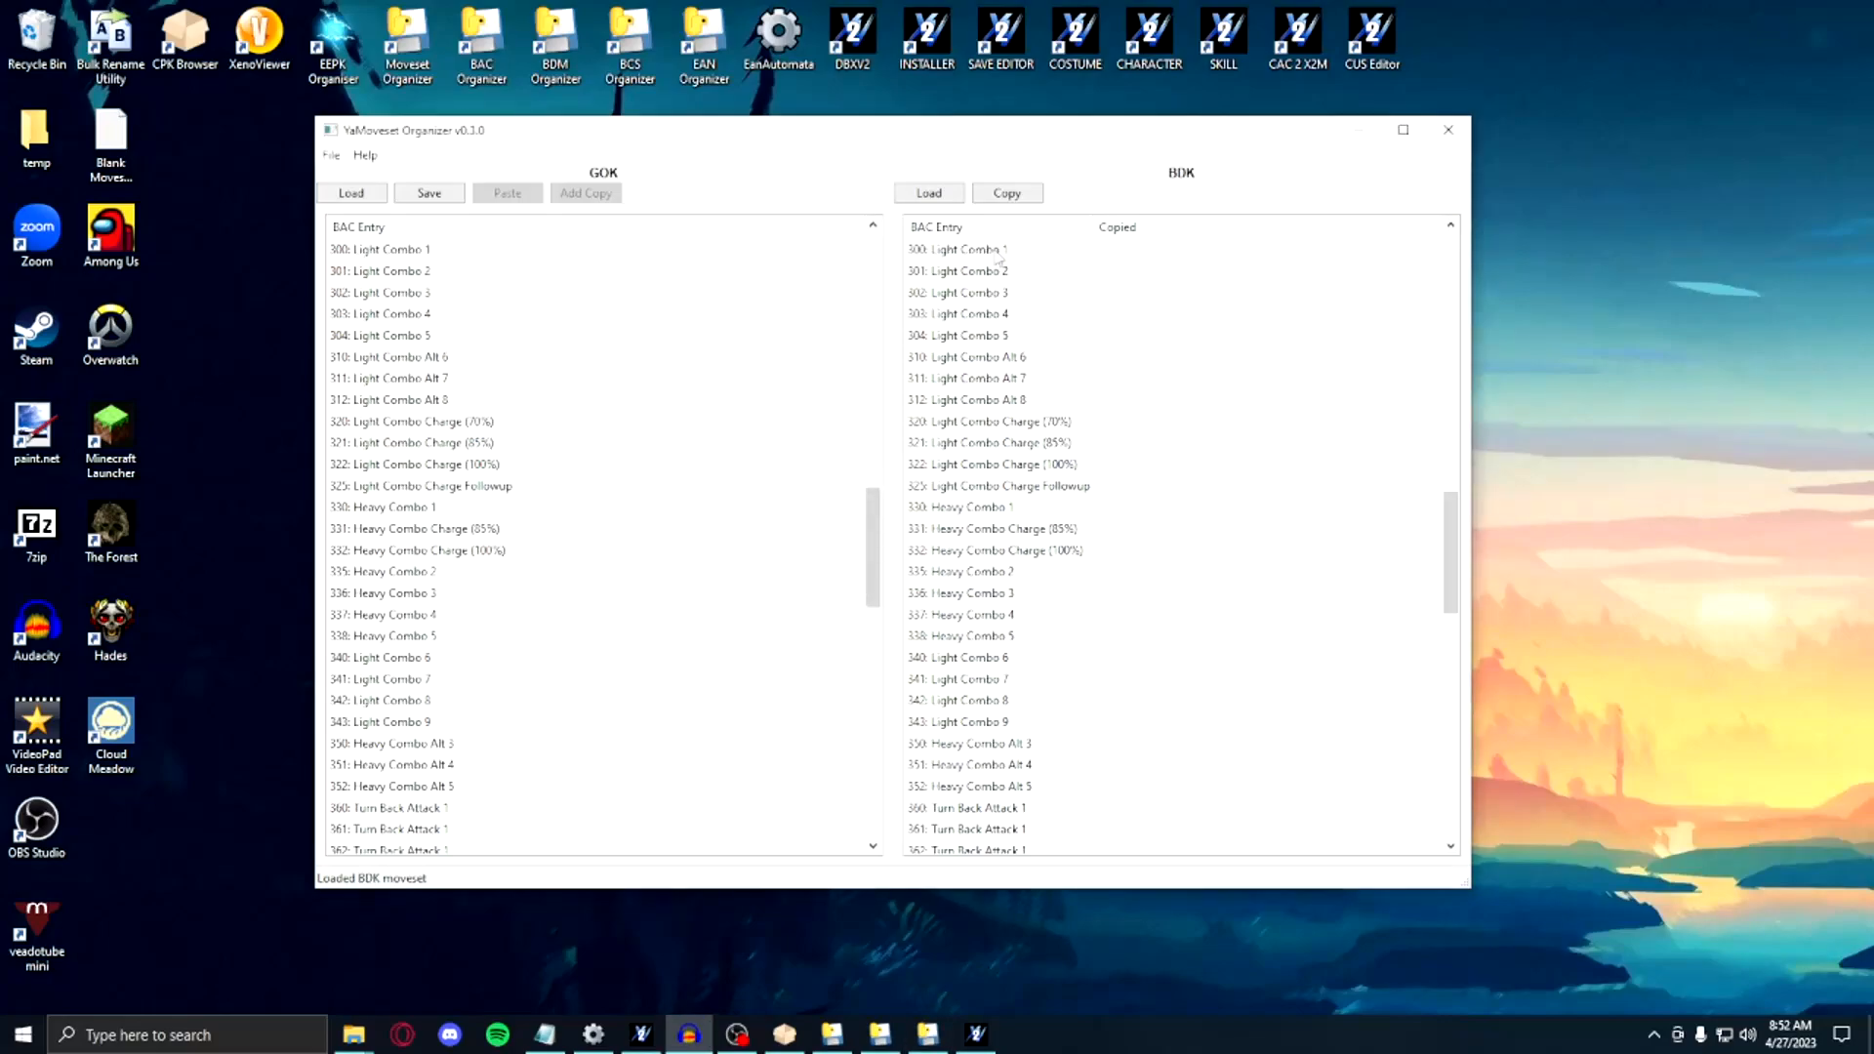
Step: Copy Bardock's Light Combo 1 and Light Combo 7 entries (300 and 341)
left_click(963, 677)
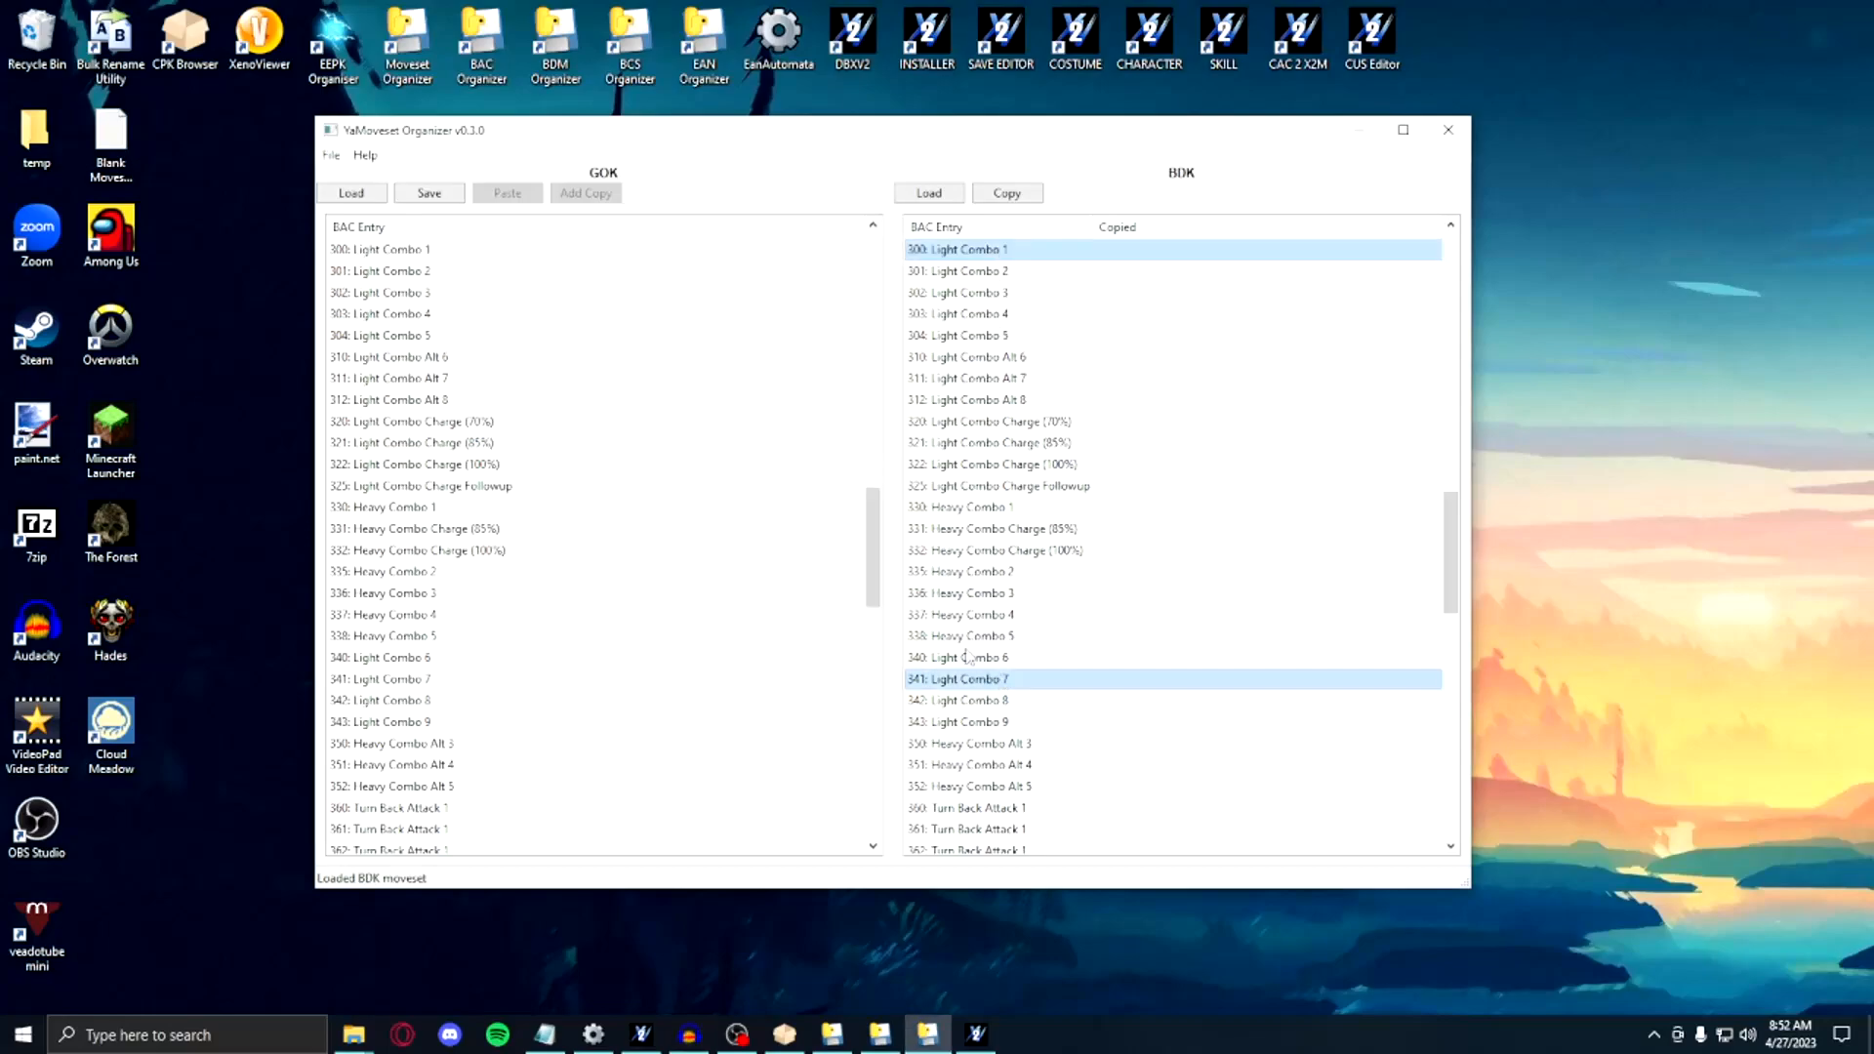
left_click(1005, 193)
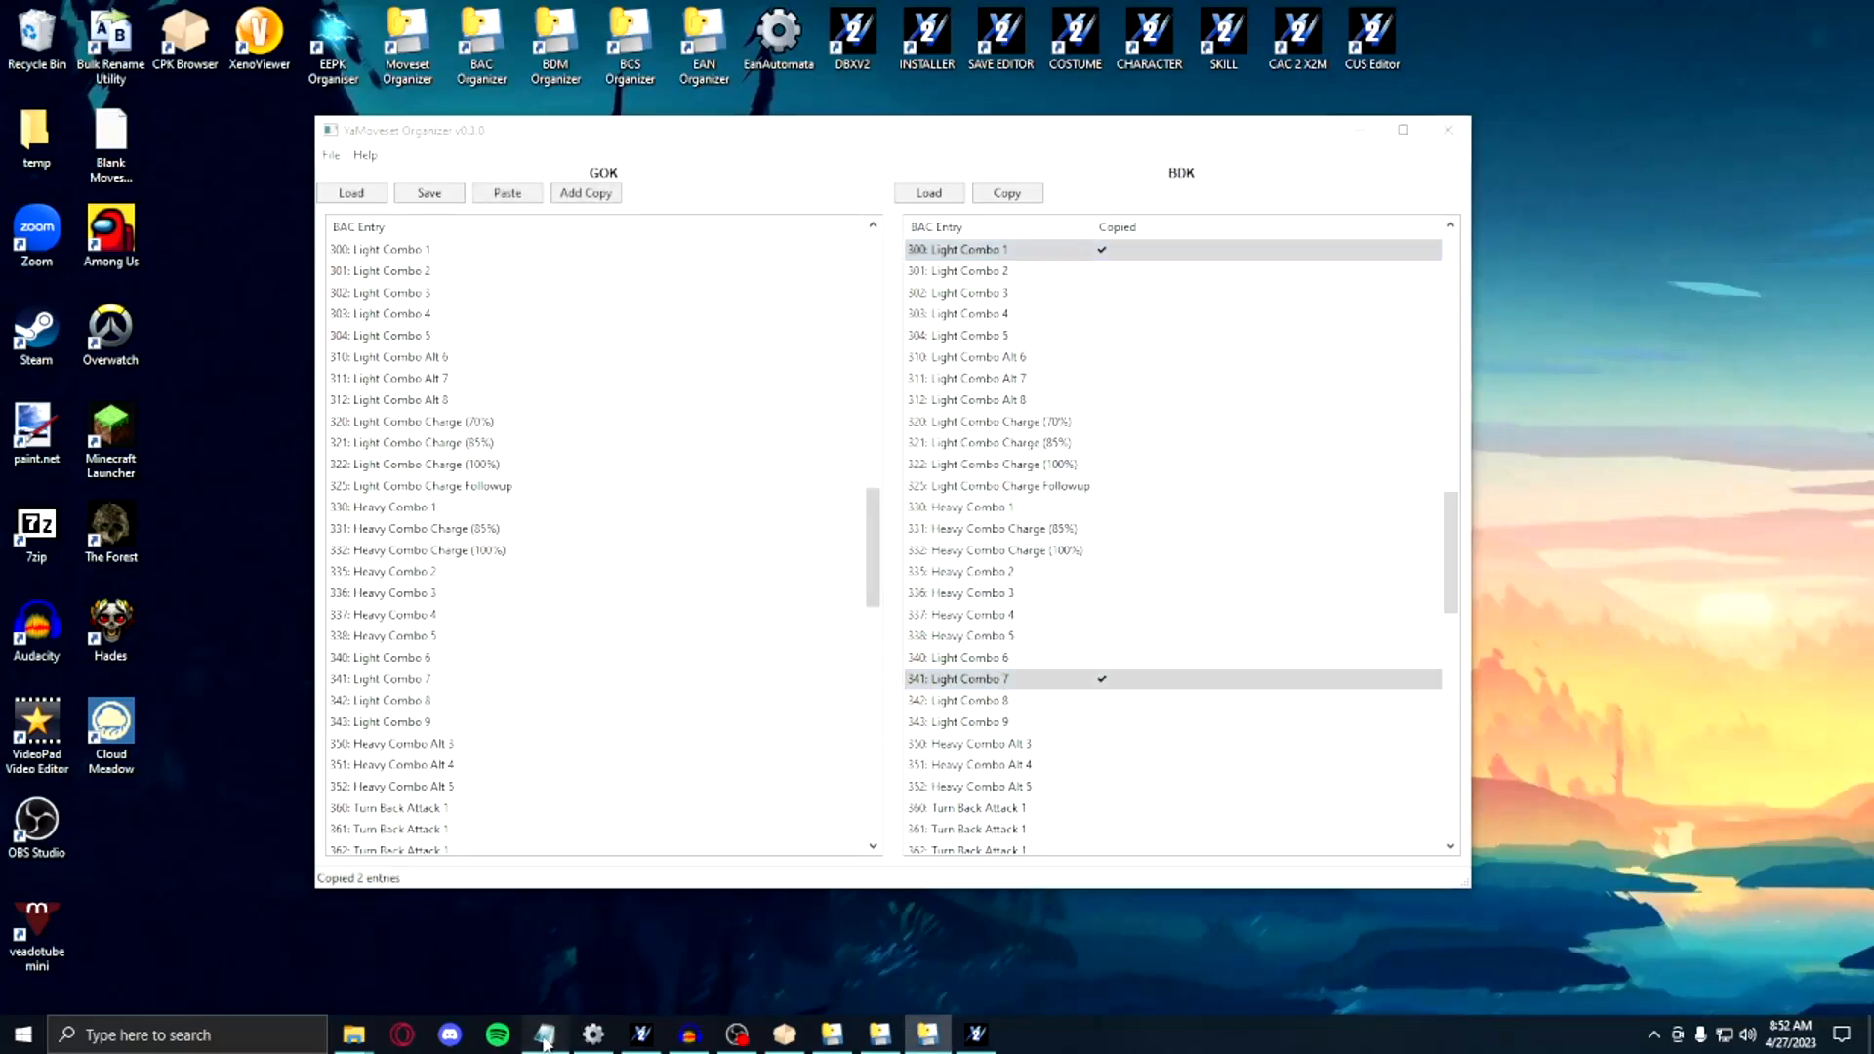
left_click(544, 1035)
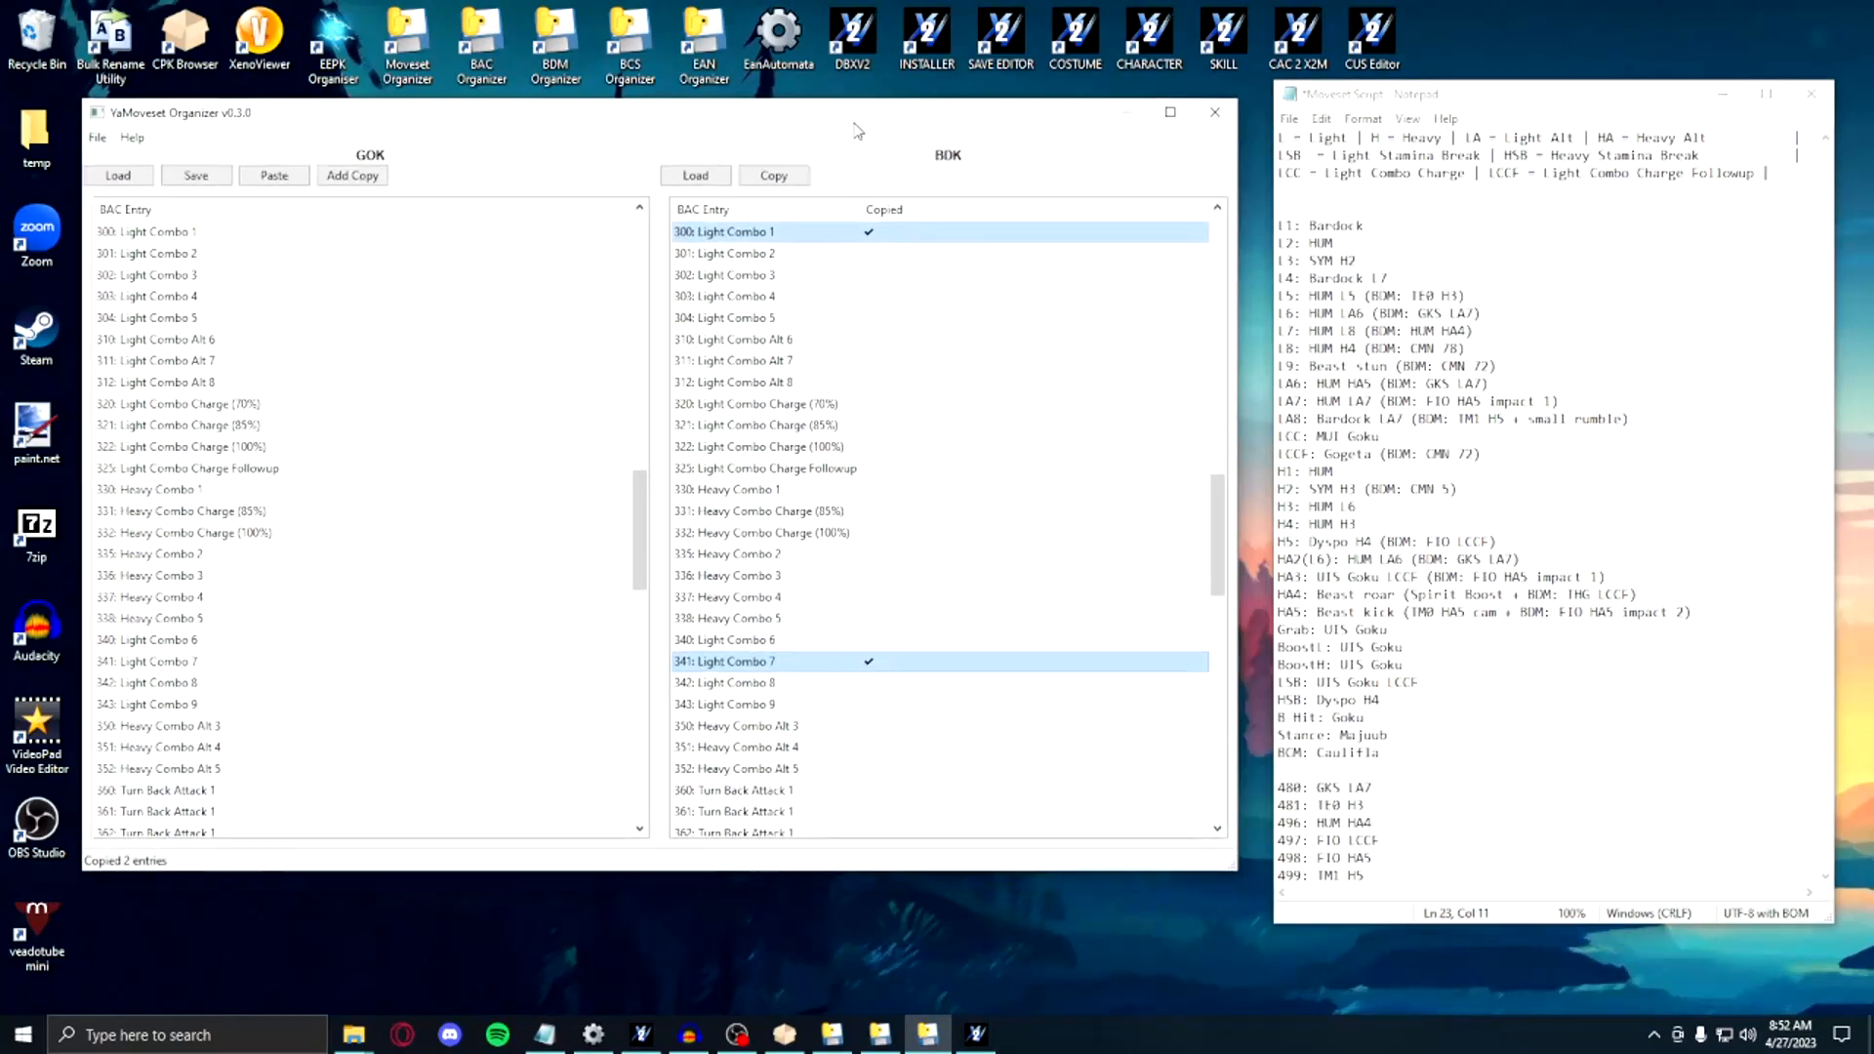
mouse_move(665, 552)
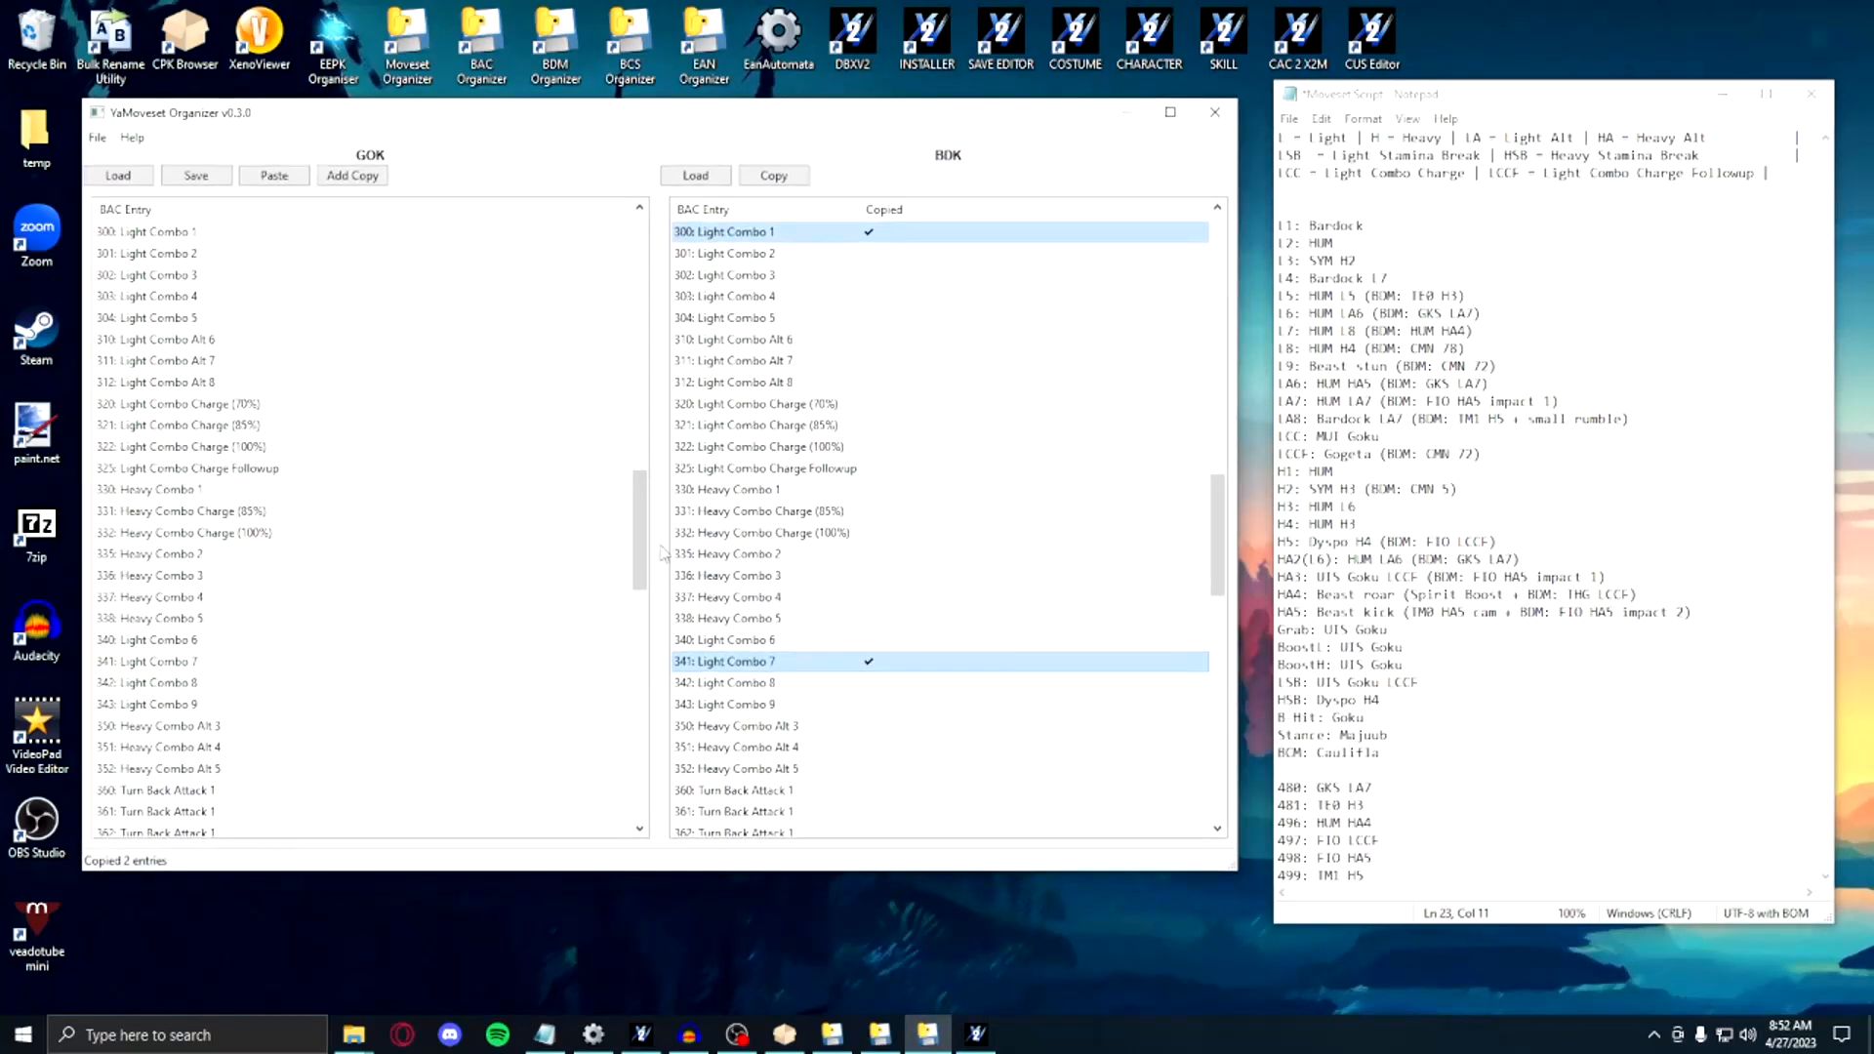
Step: Paste the Bardock entries over Goku's entries 300 and 303, confirming the replacement
left_click(724, 232)
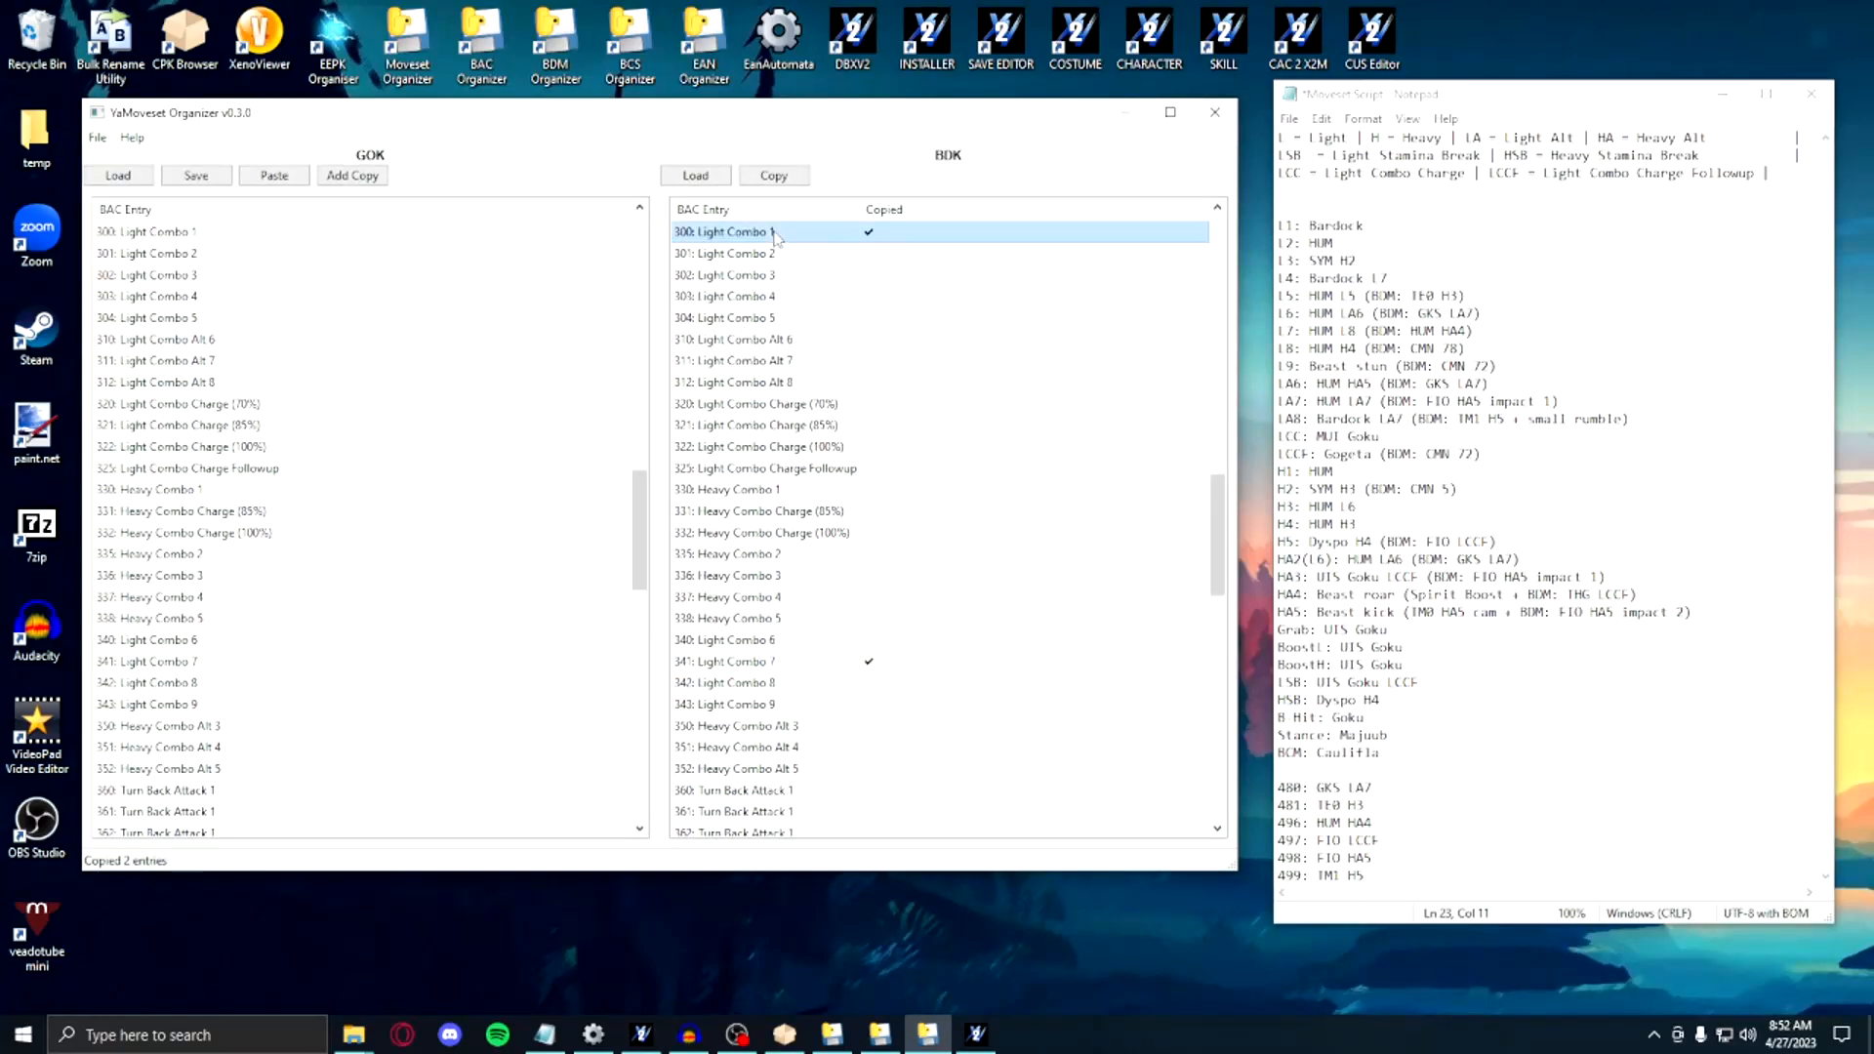
left_click(726, 661)
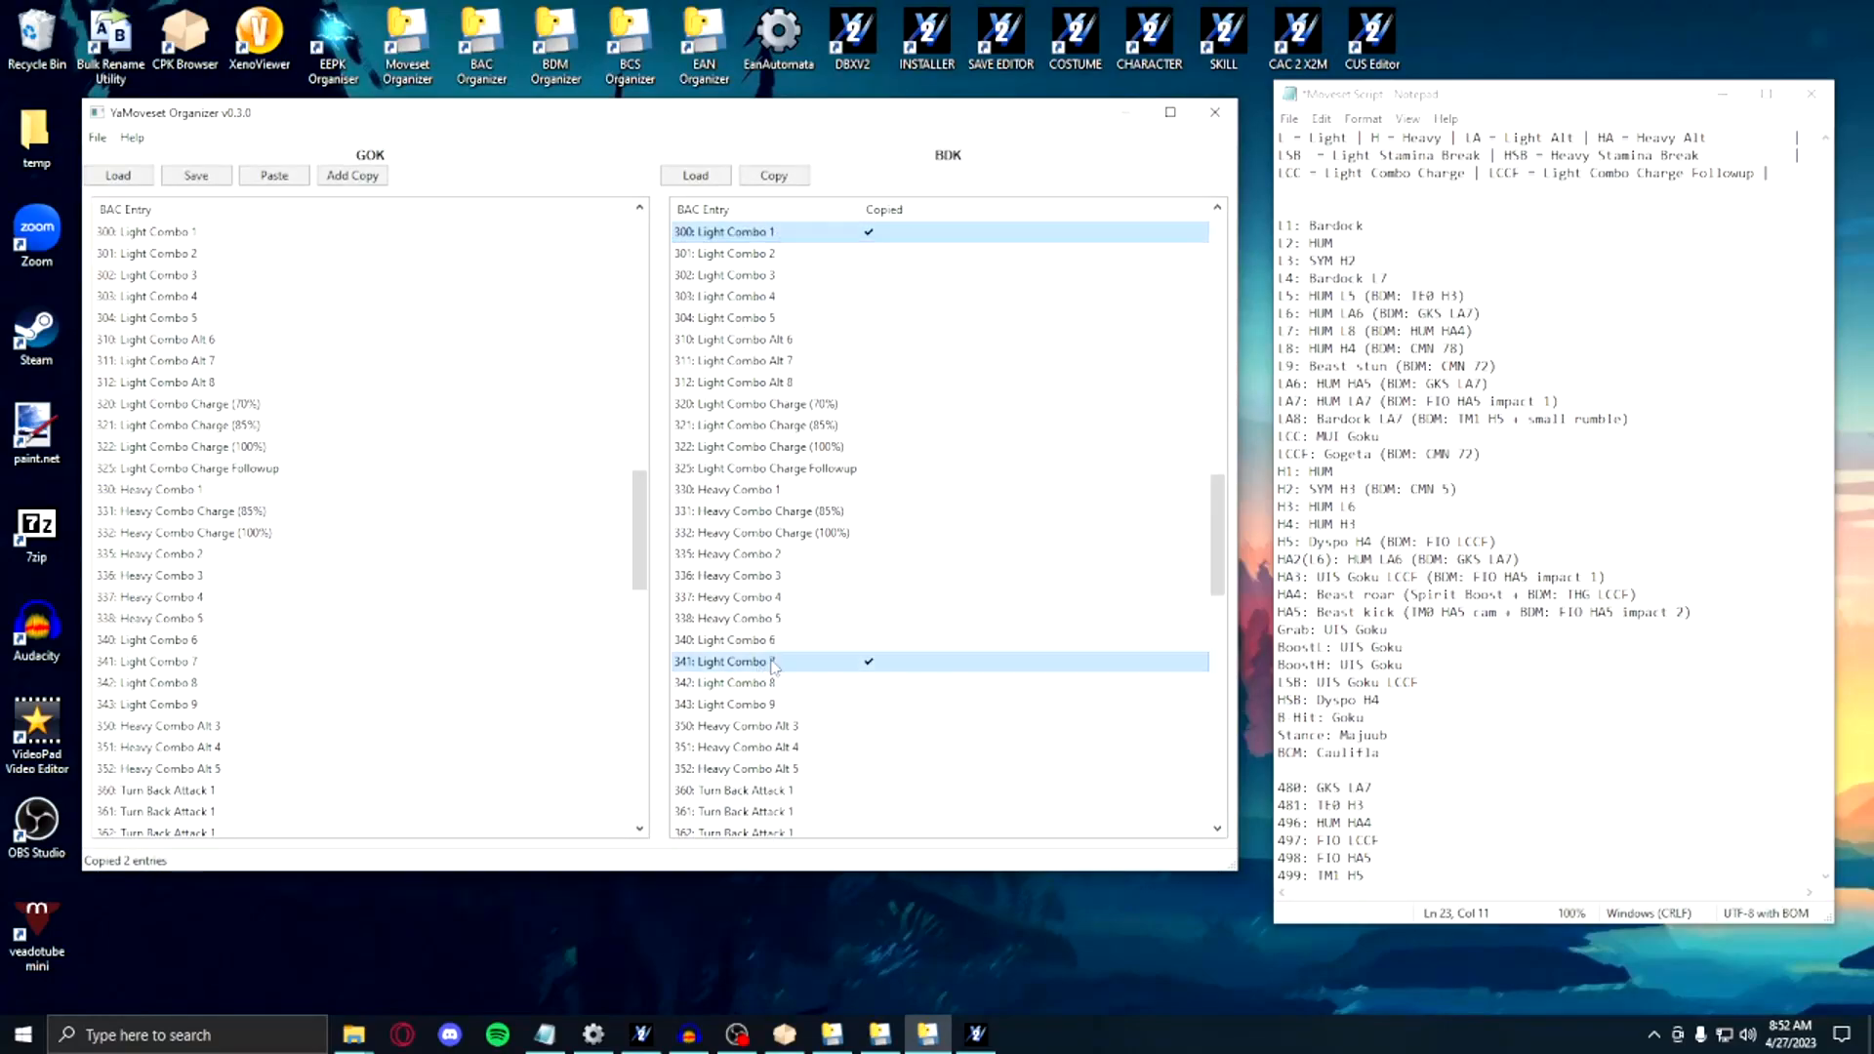
left_click(180, 233)
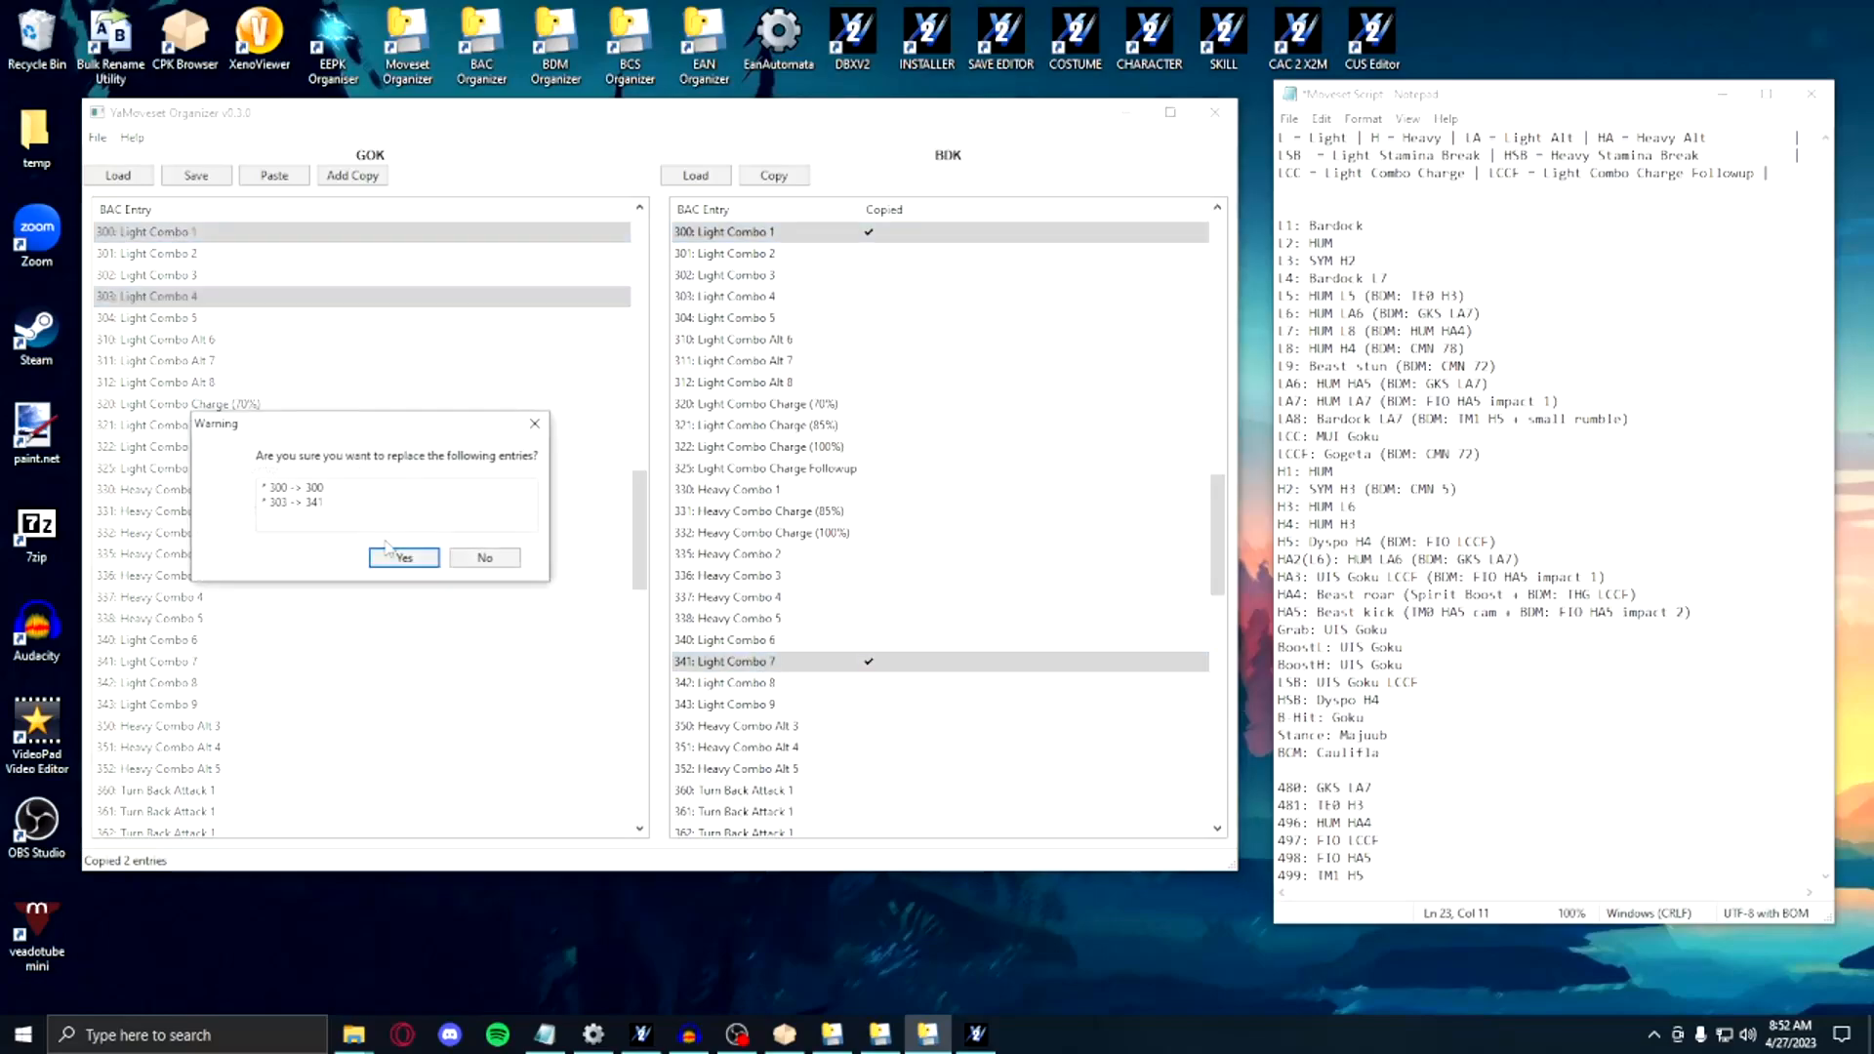
left_click(403, 557)
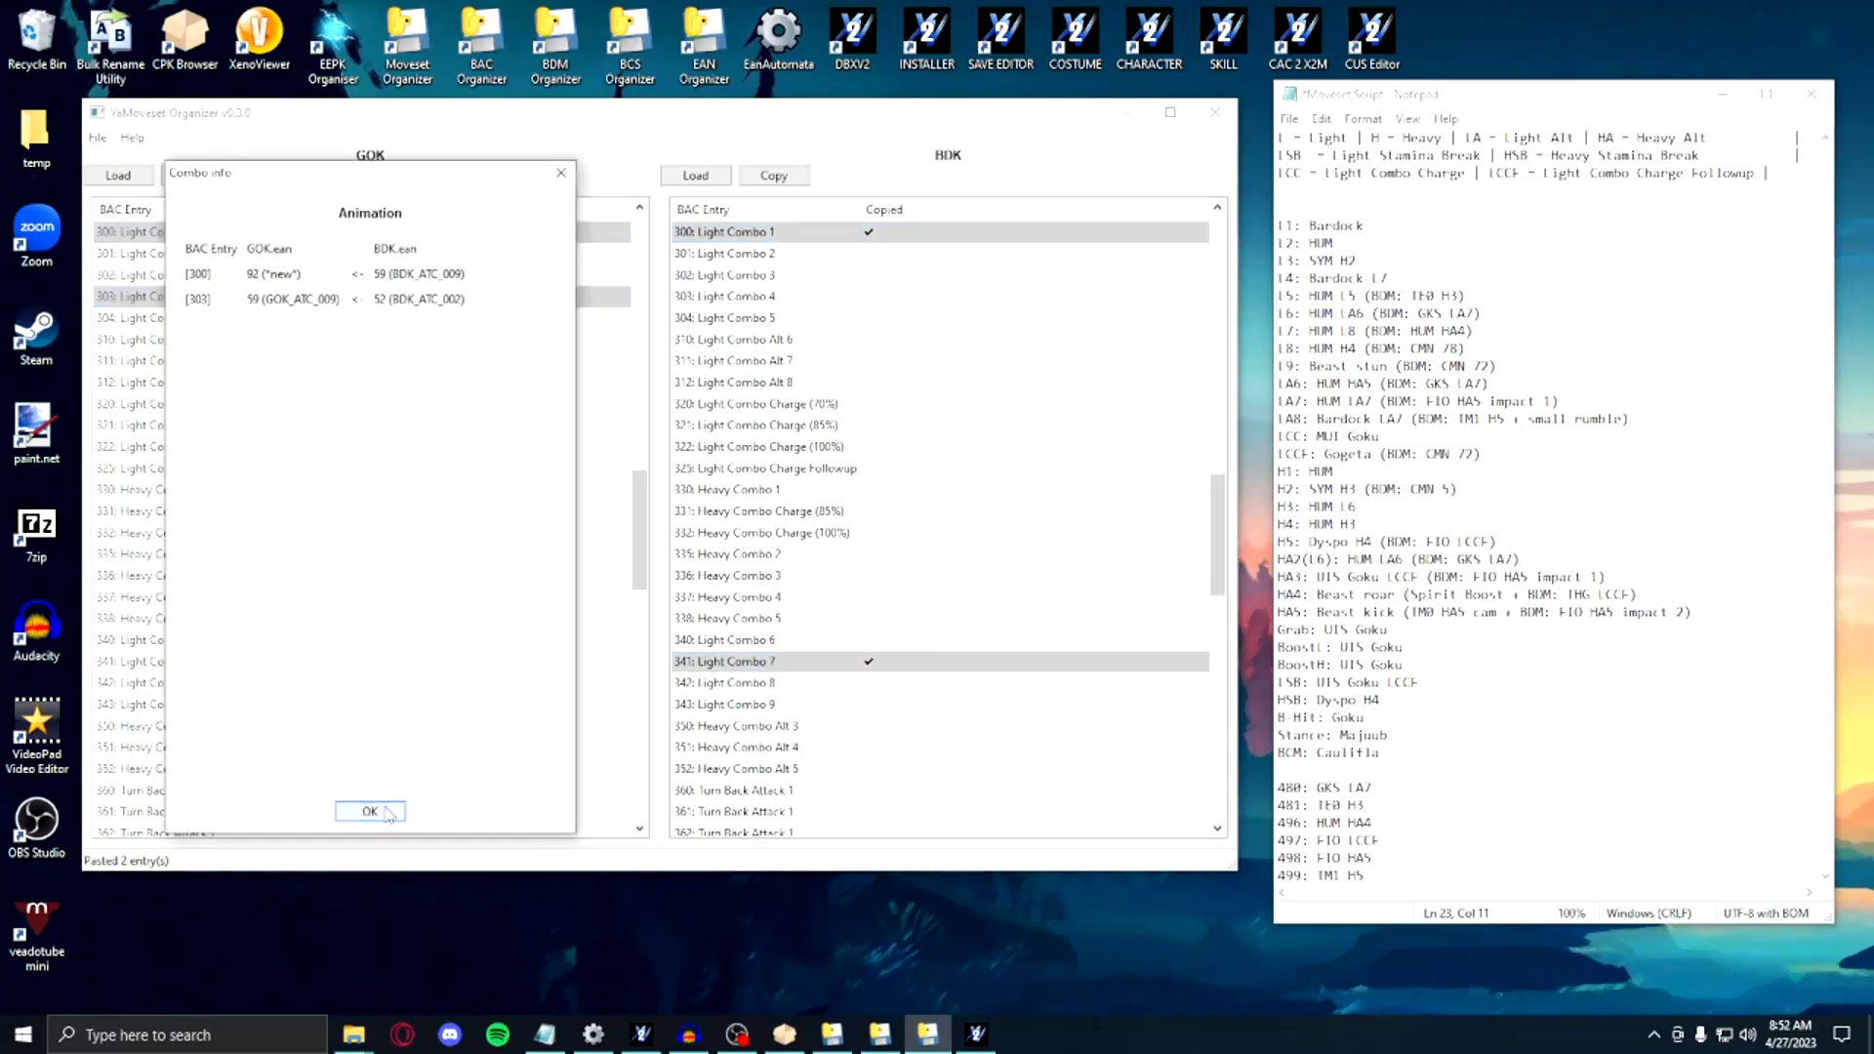
left_click(369, 811)
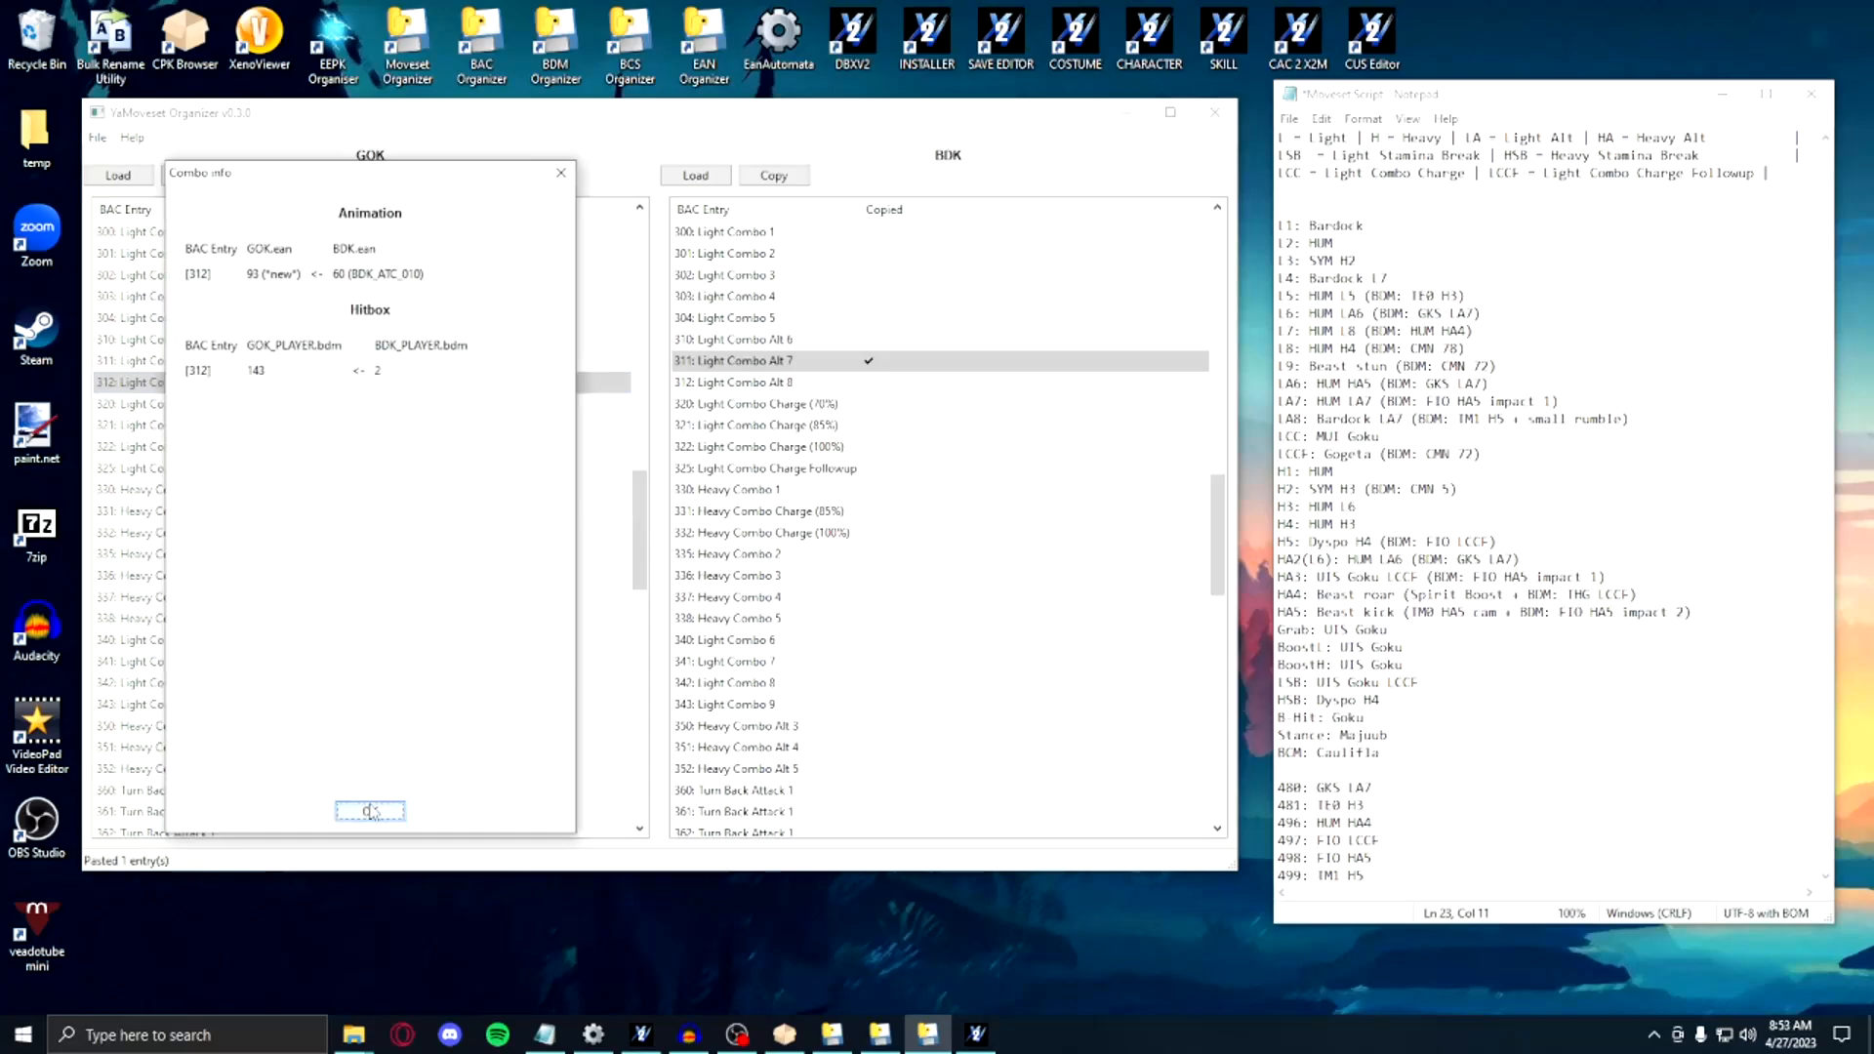
left_click(371, 811)
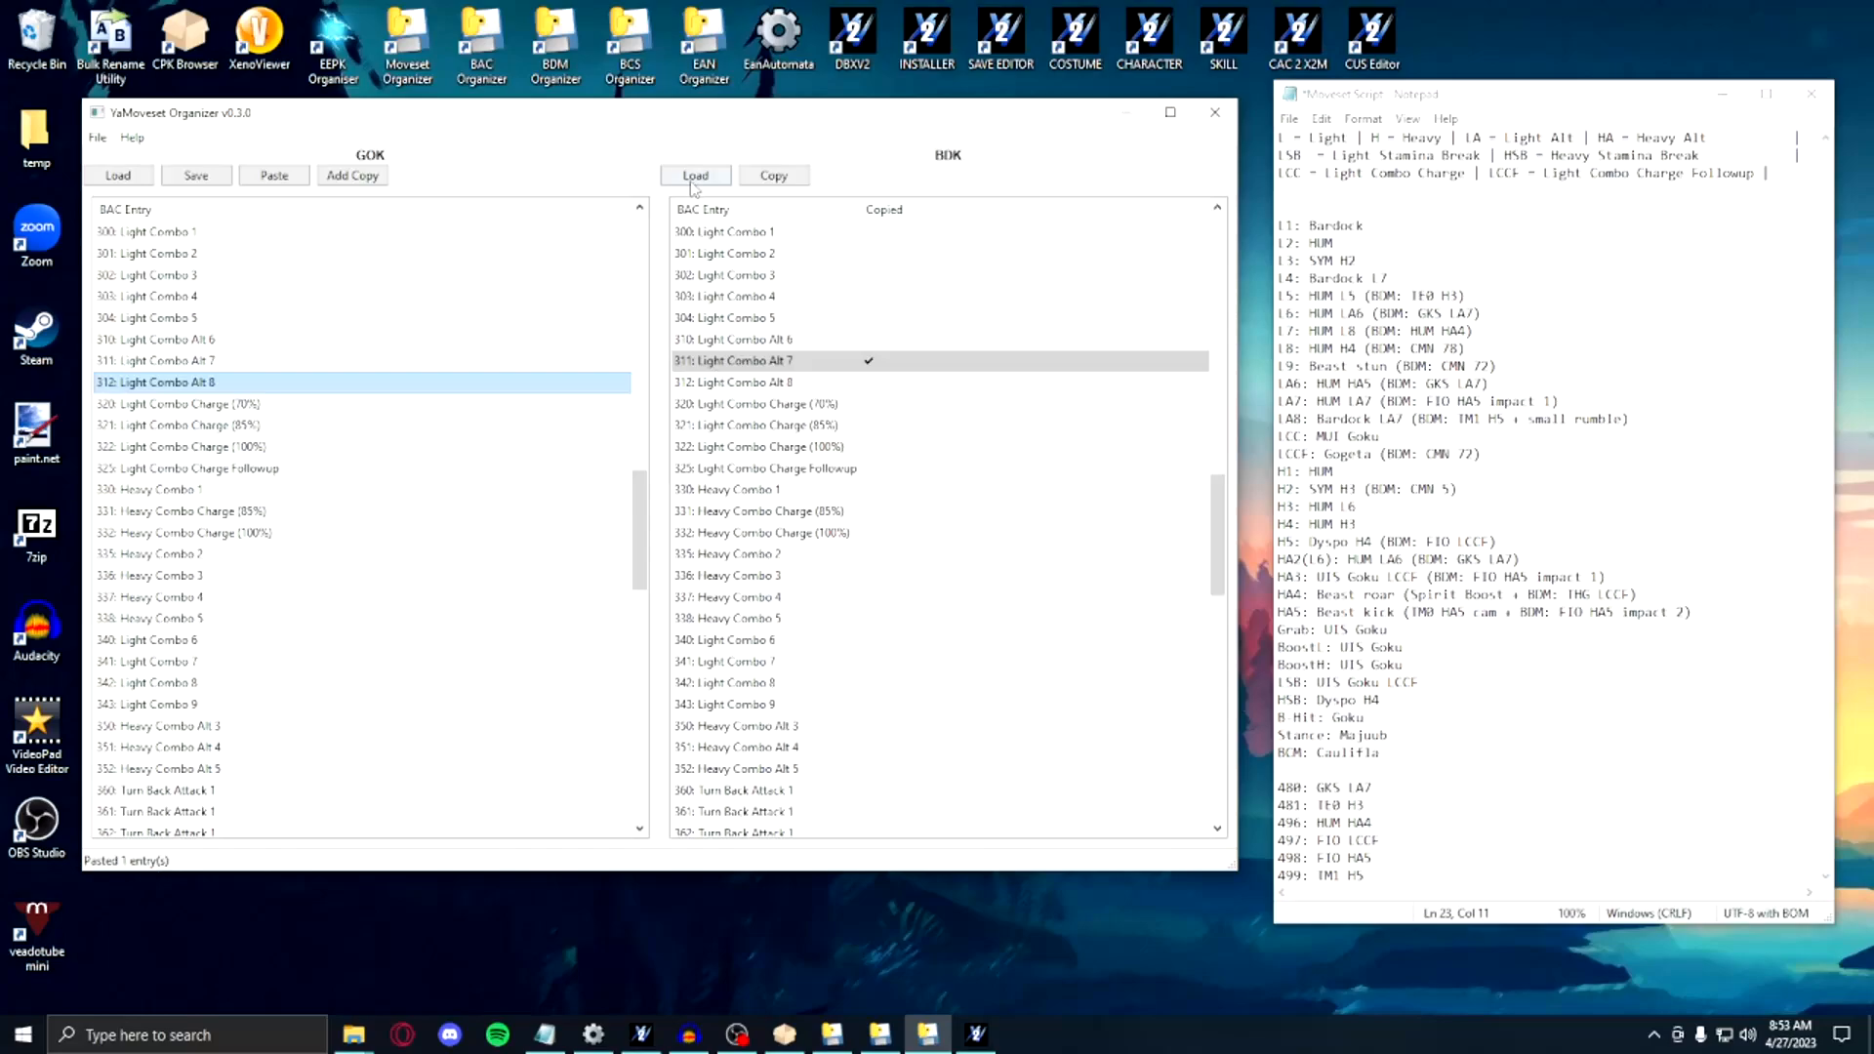
Step: Load the '0 - BDM Usage - TM1' folder as the second moveset beside GOK
left_click(694, 176)
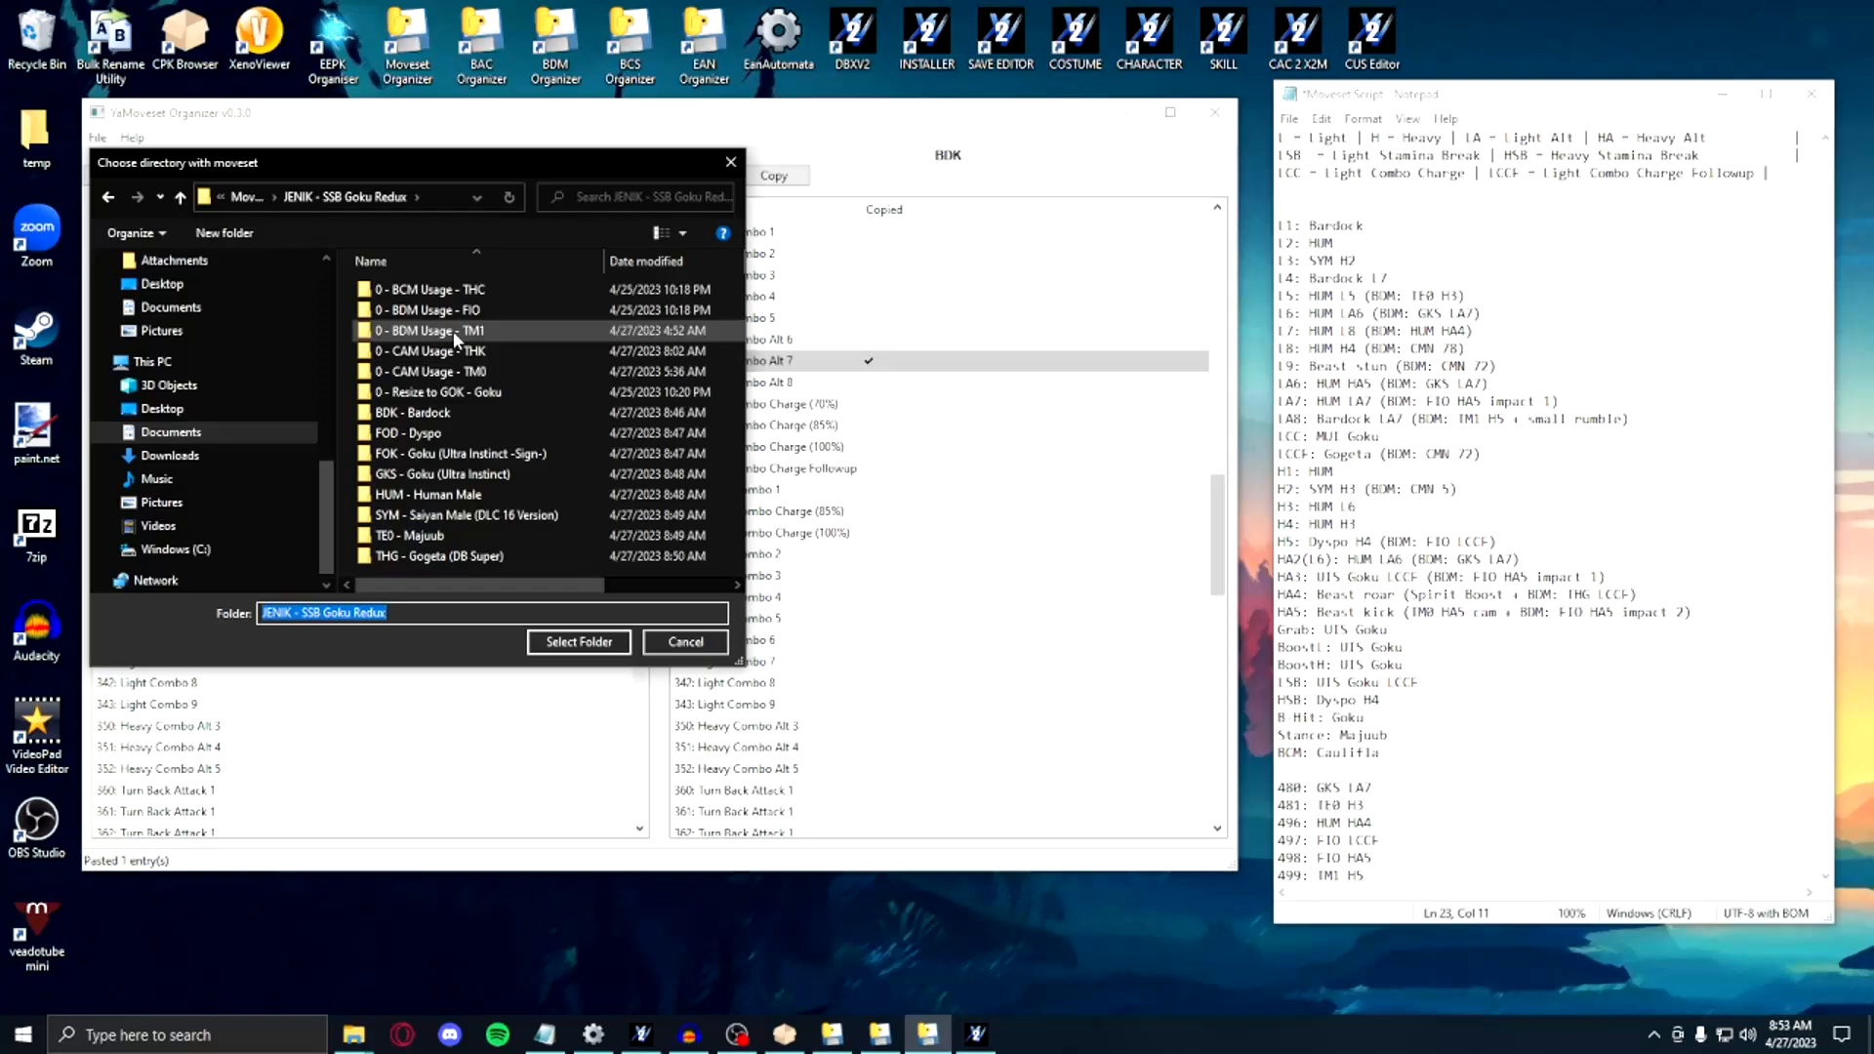
left_click(433, 330)
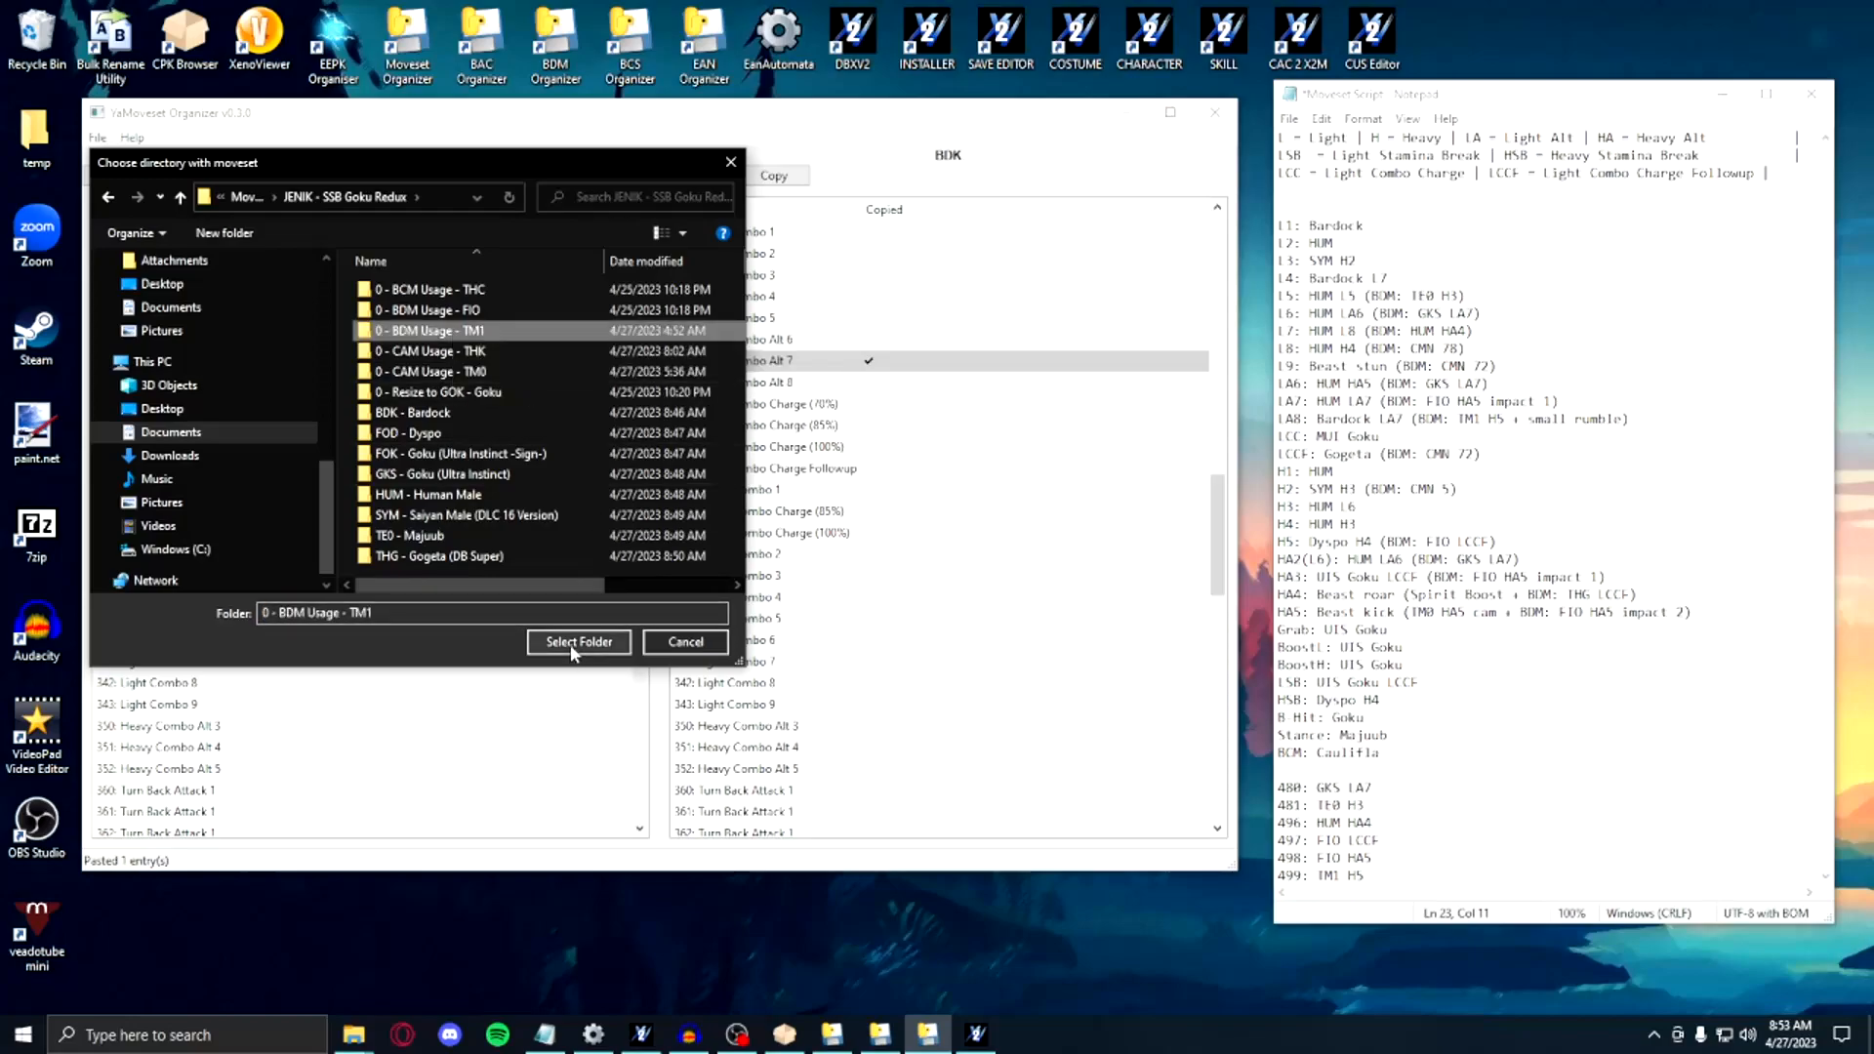
left_click(579, 642)
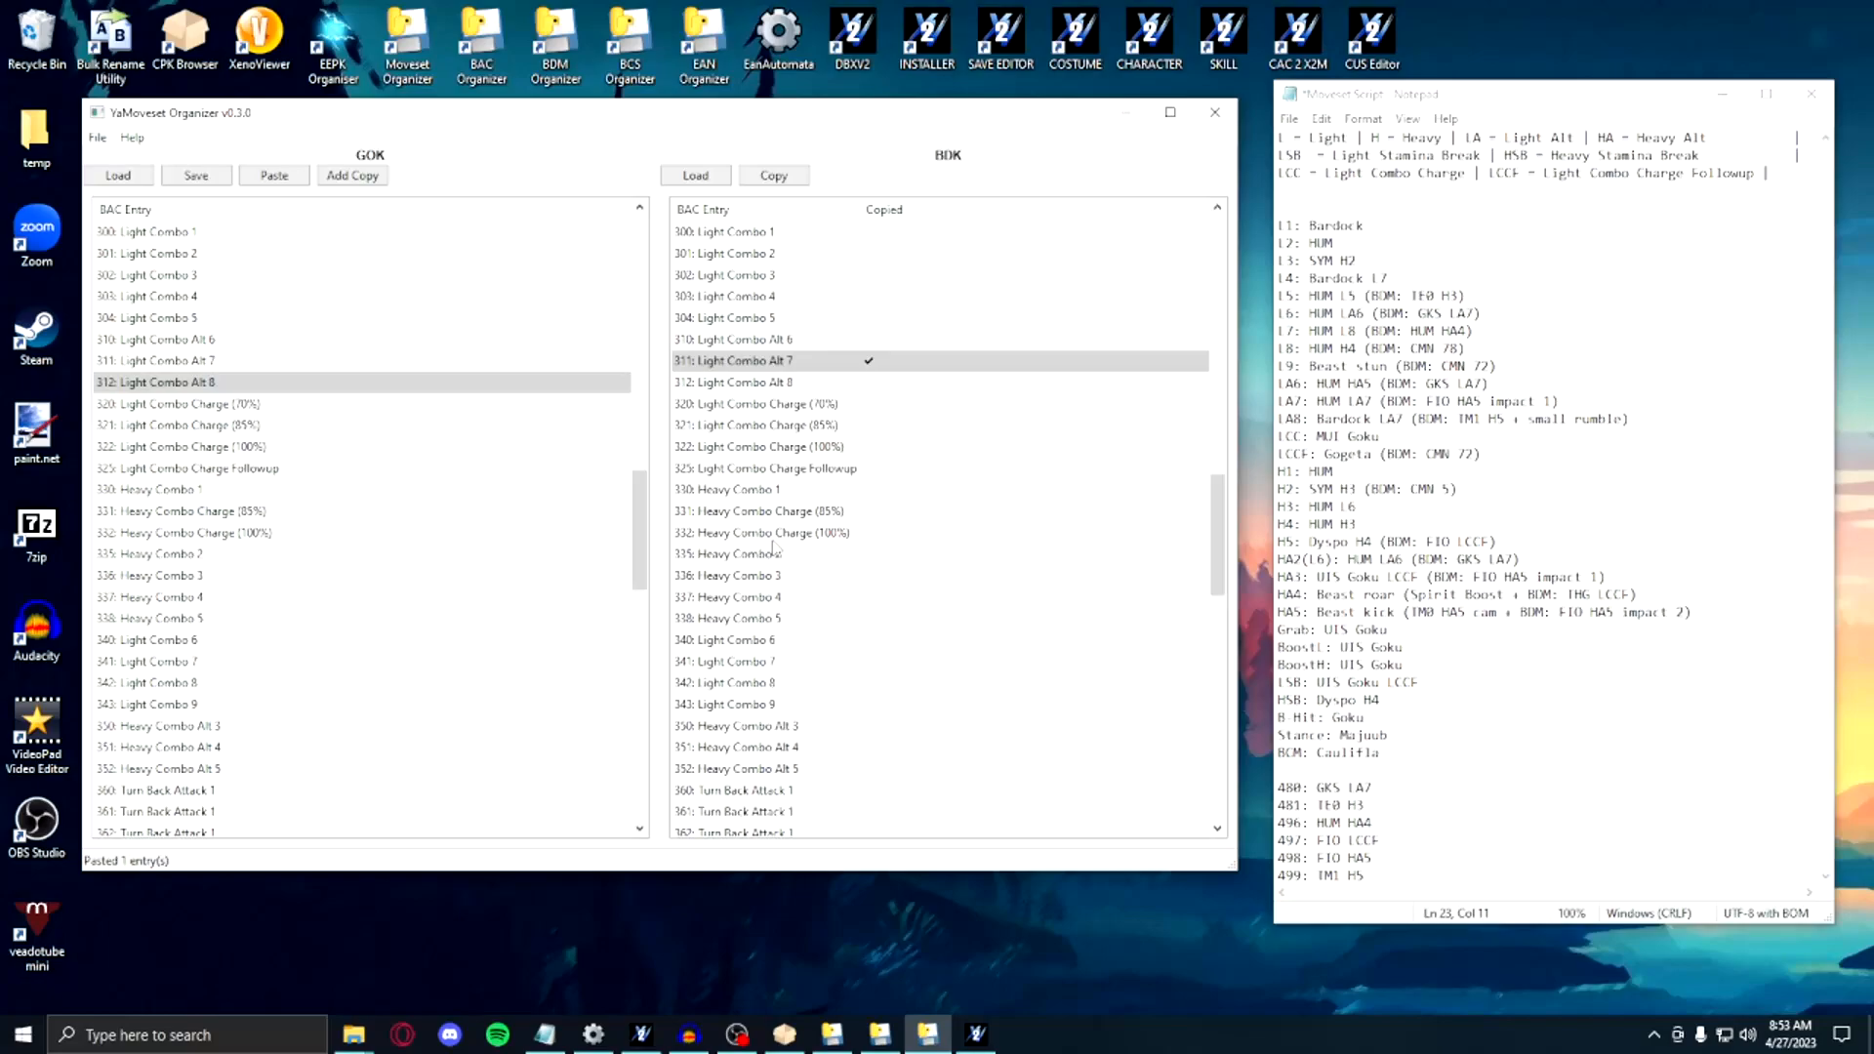
left_click(695, 175)
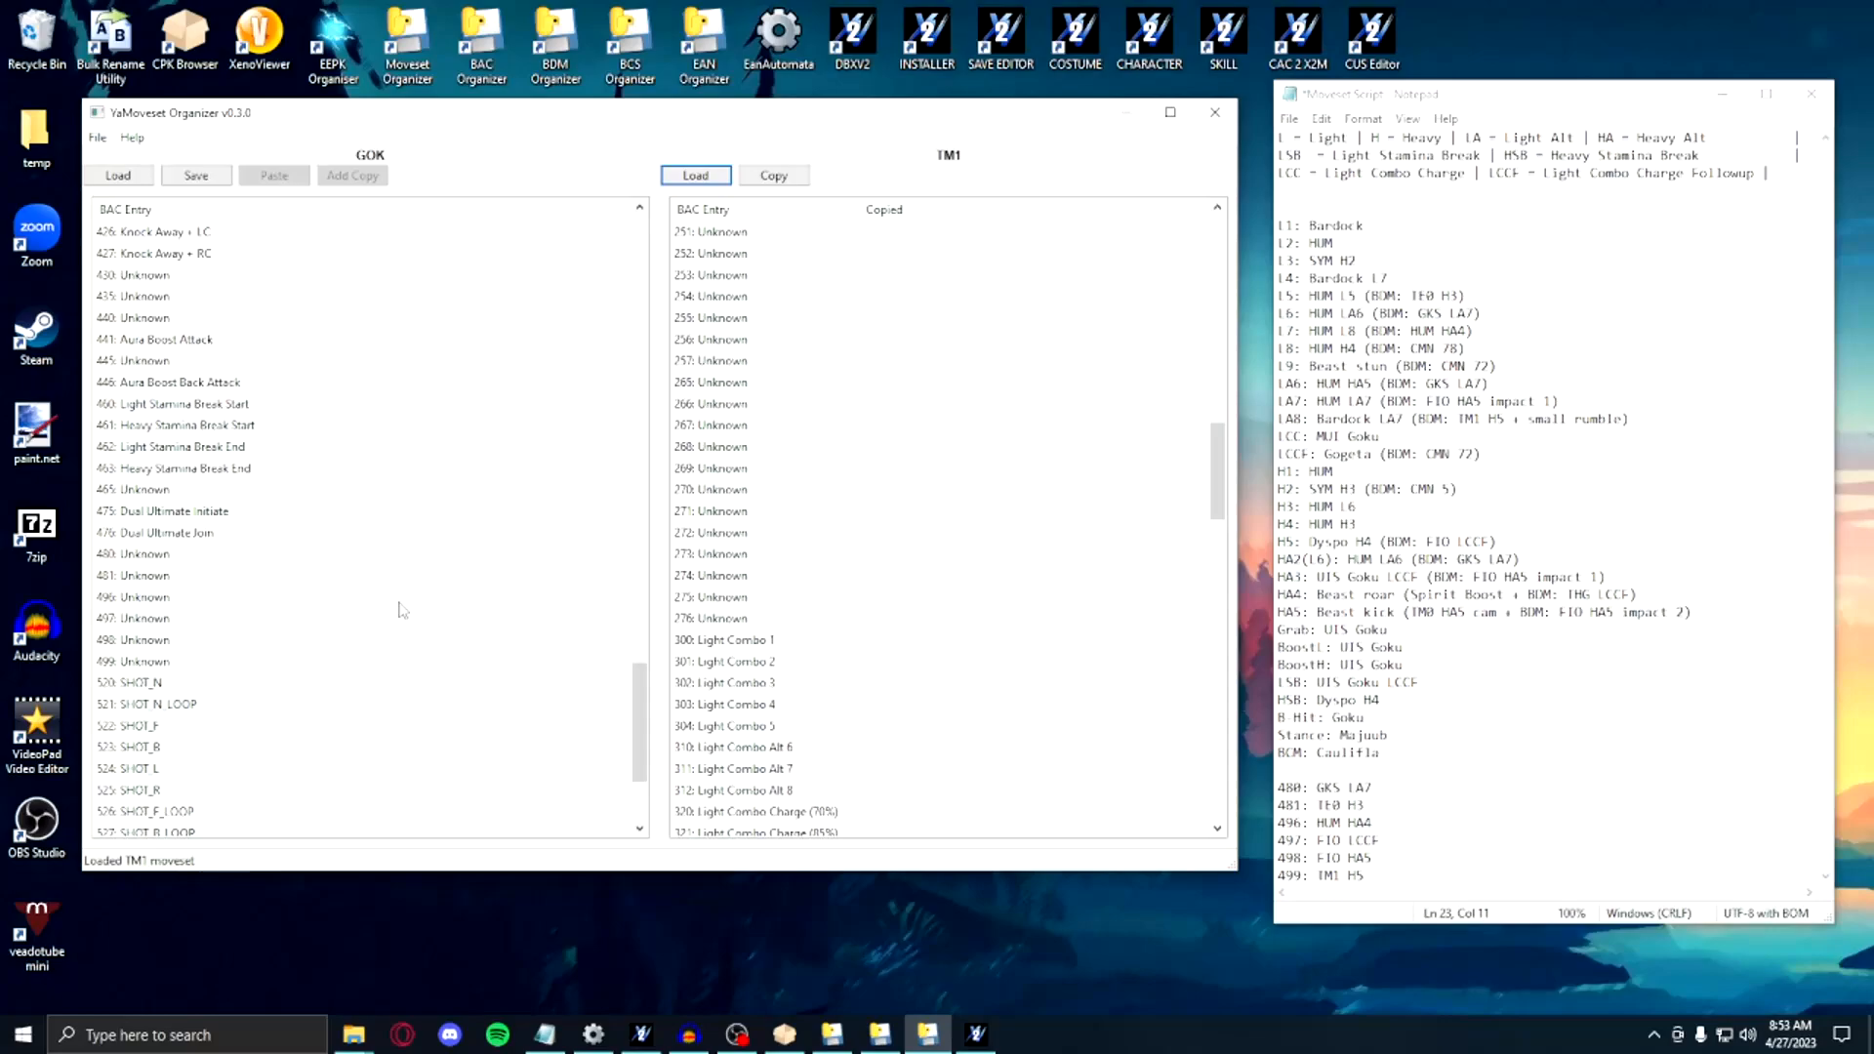
Step: Copy TM1's Heavy Combo 5 into GOK, then load the FIO moveset
scroll("down", 3)
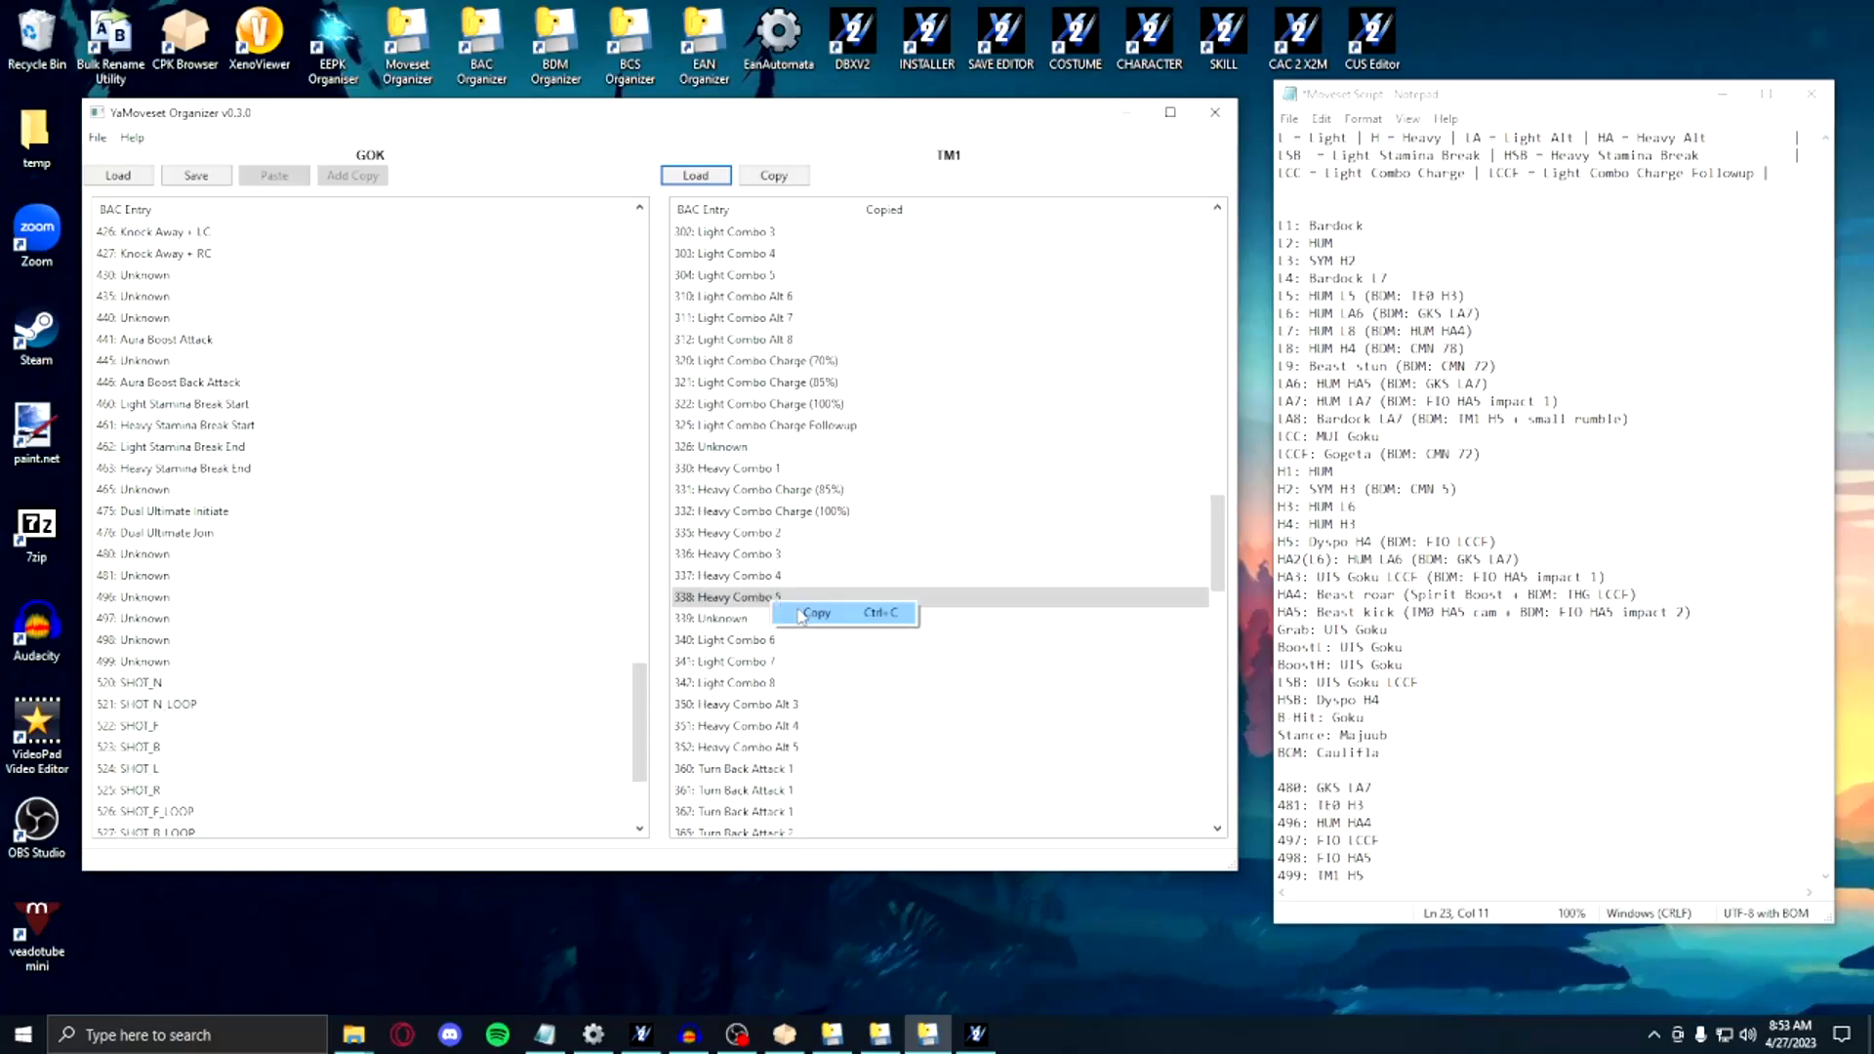
left_click(816, 612)
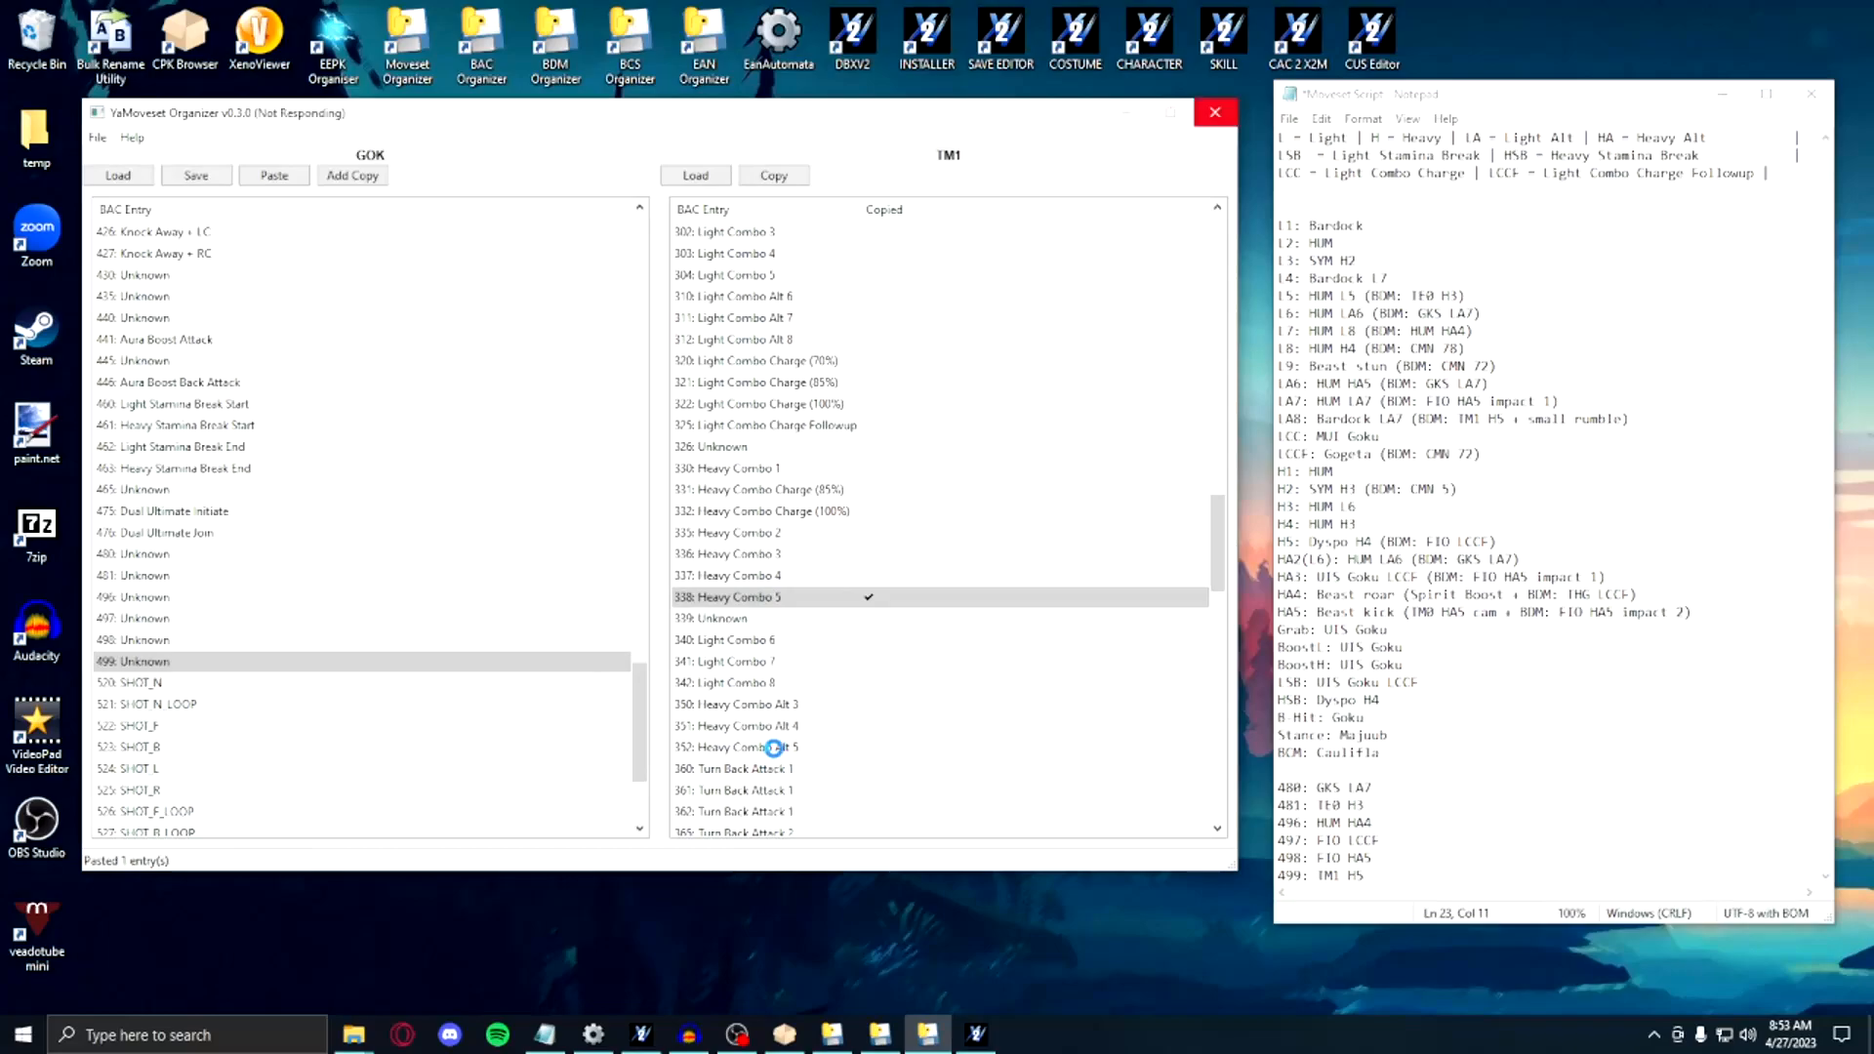
left_click(694, 174)
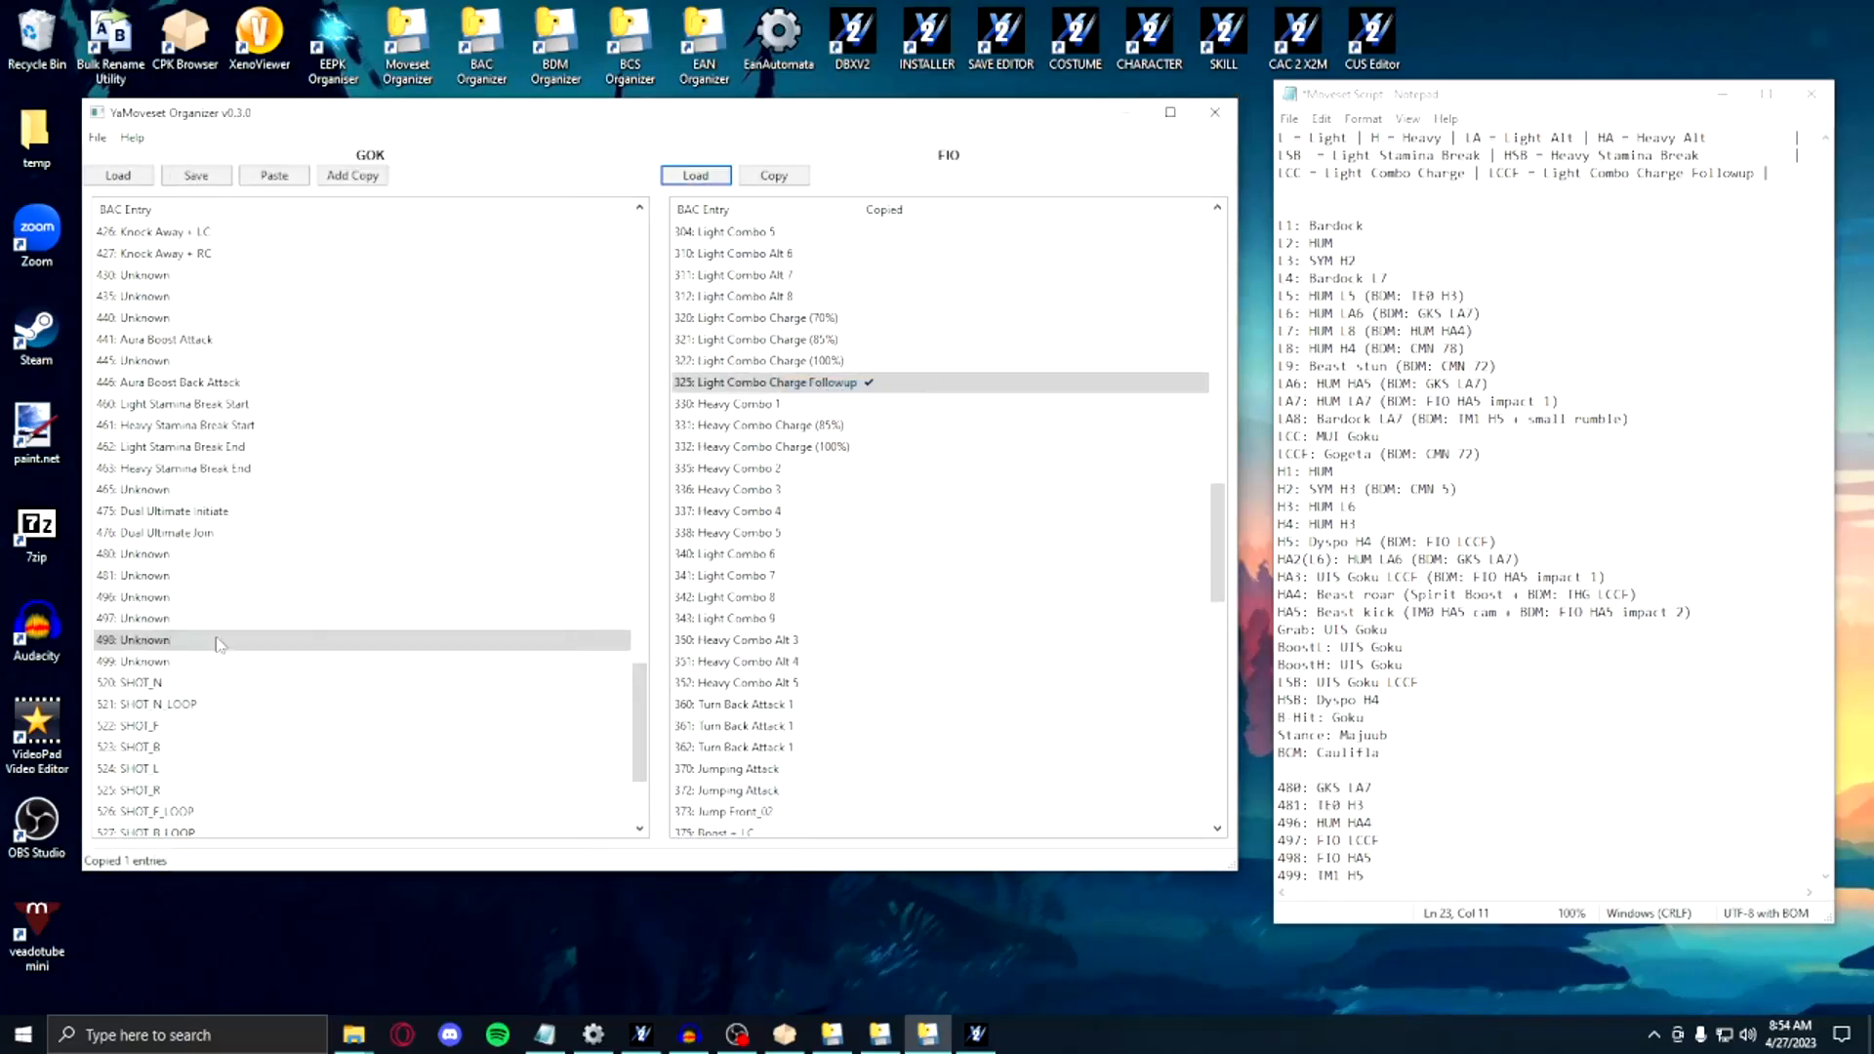
Step: Load the Human Male moveset and paste entries 301, 304, 330–332, 336, 337 into GOK
left_click(273, 175)
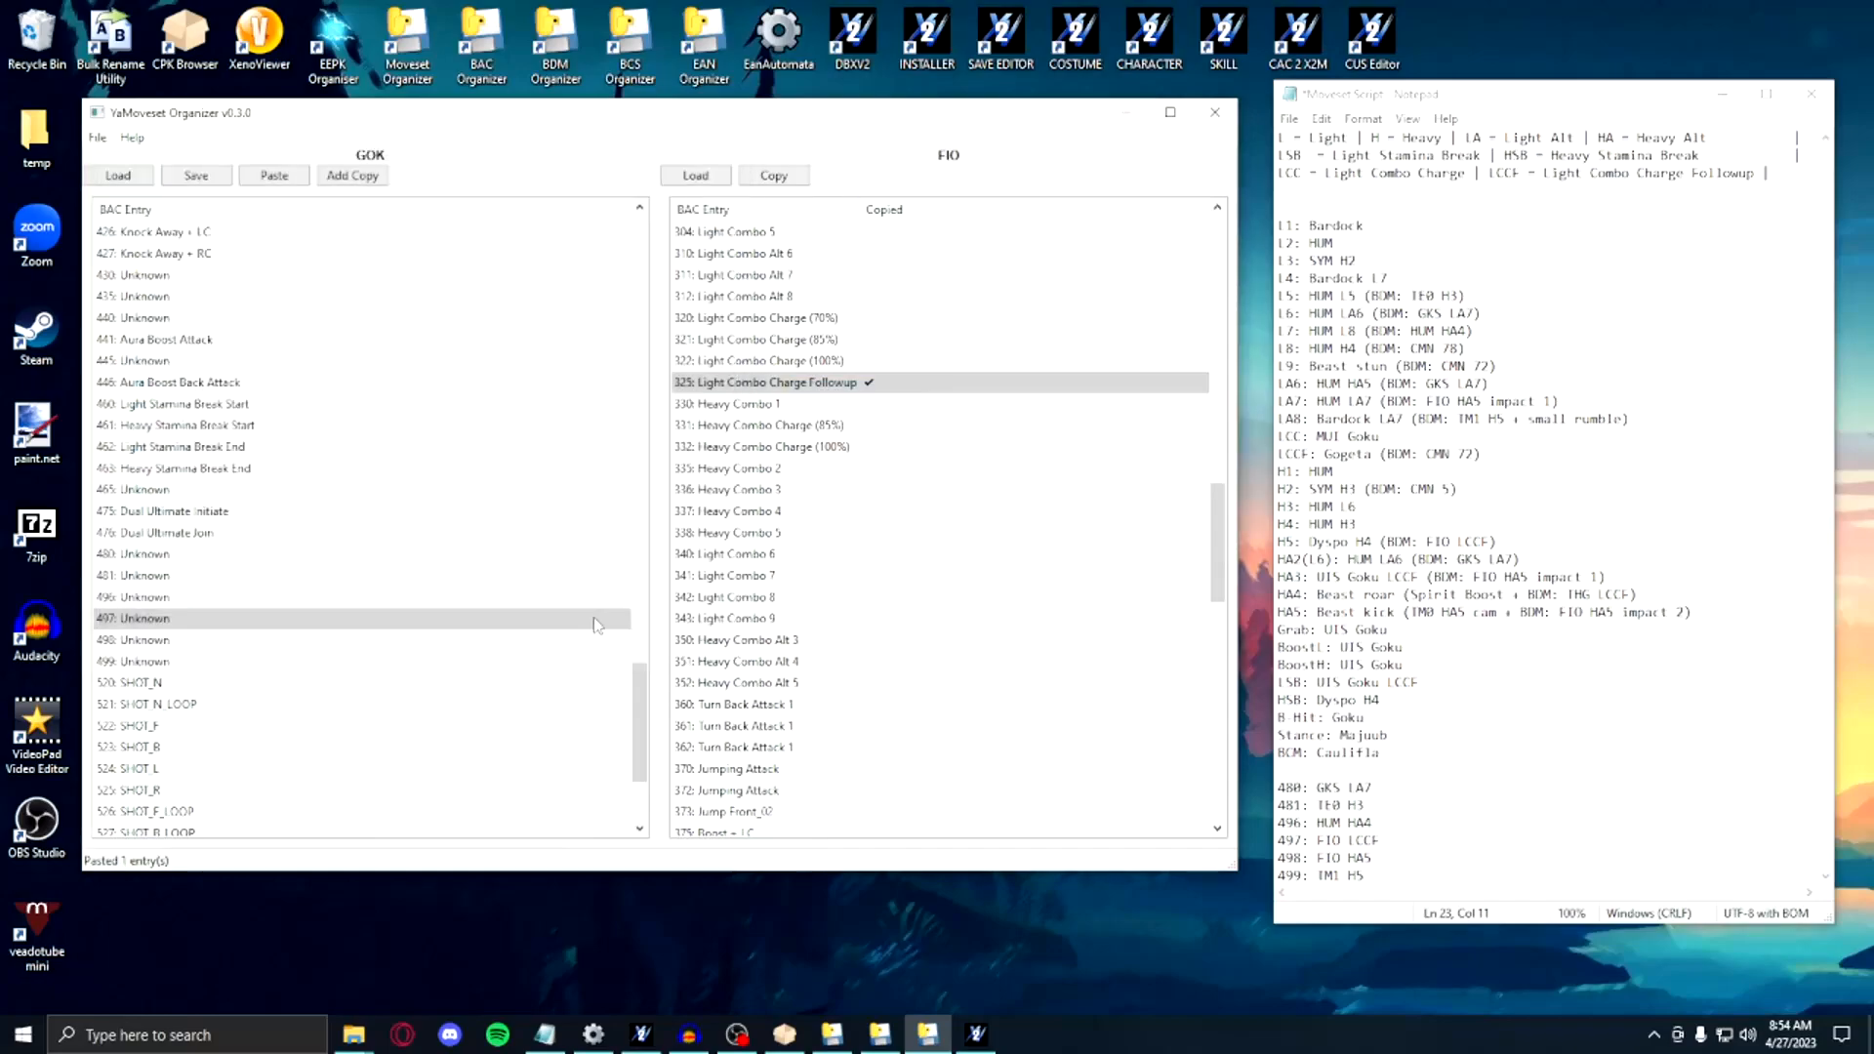
left_click(694, 175)
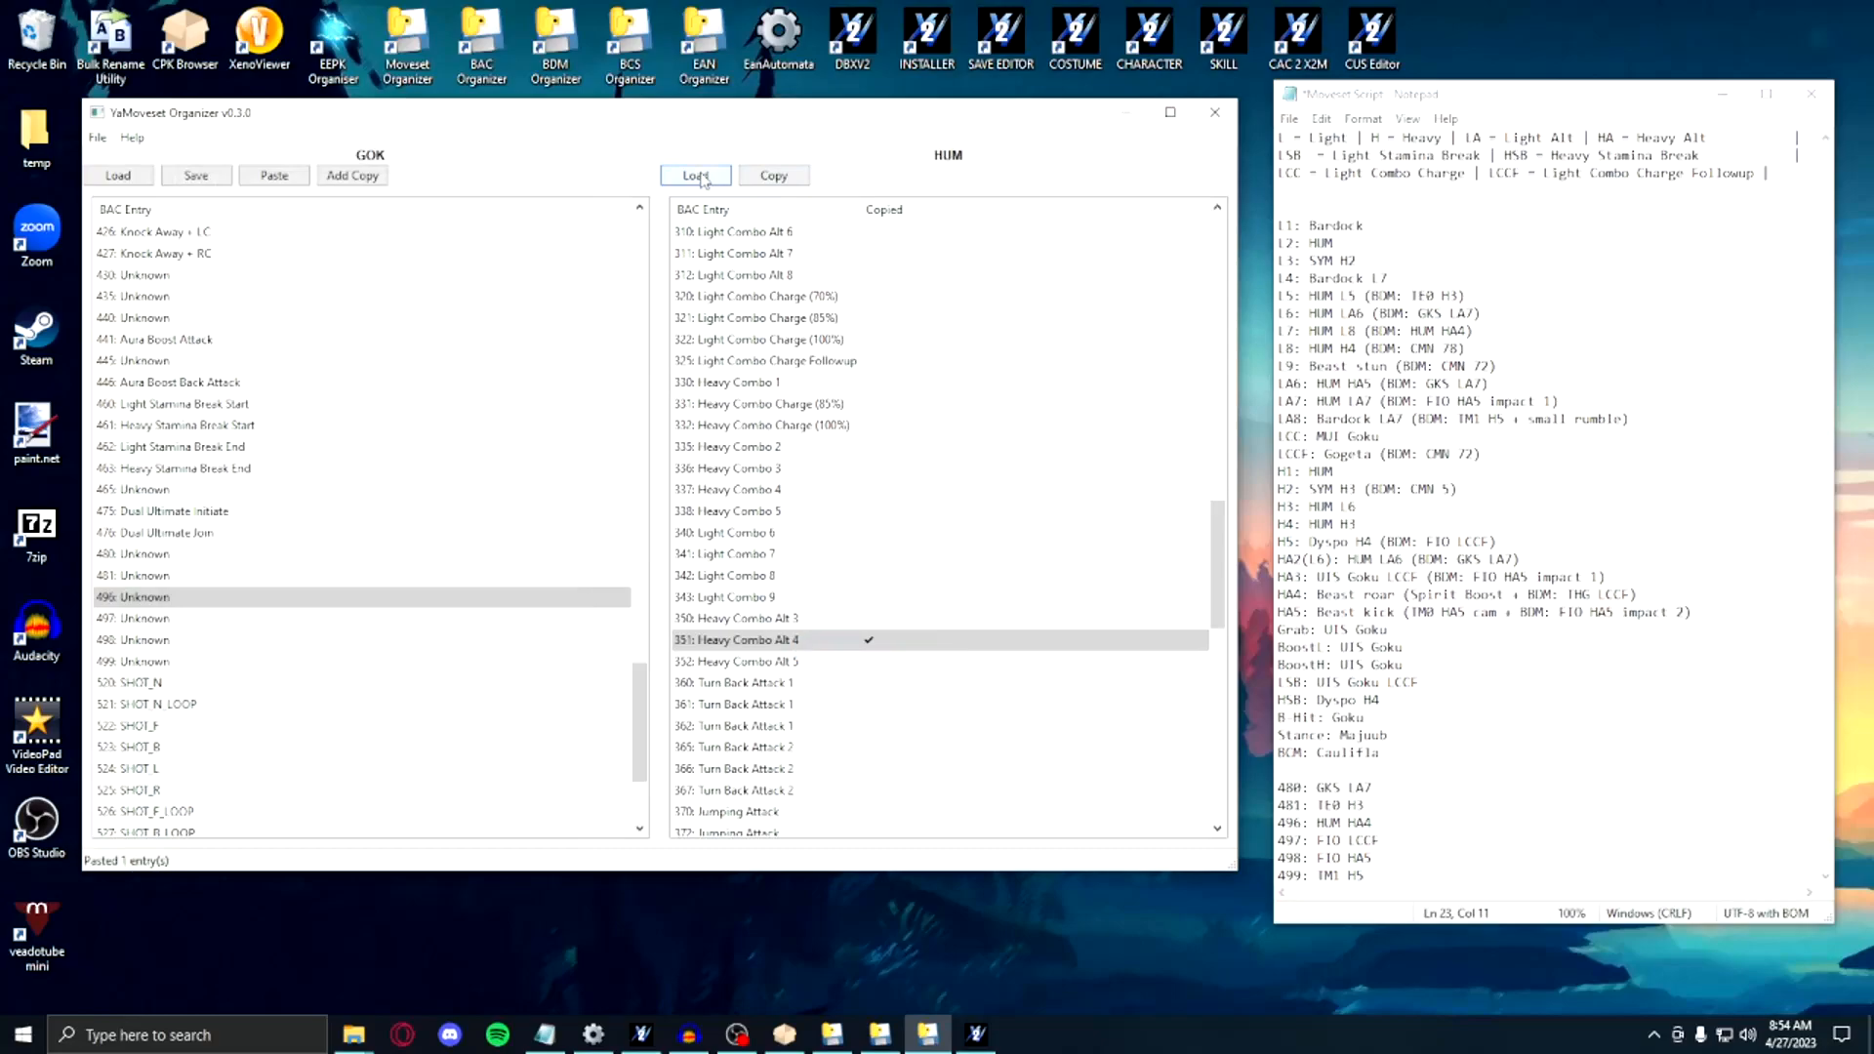
left_click(694, 176)
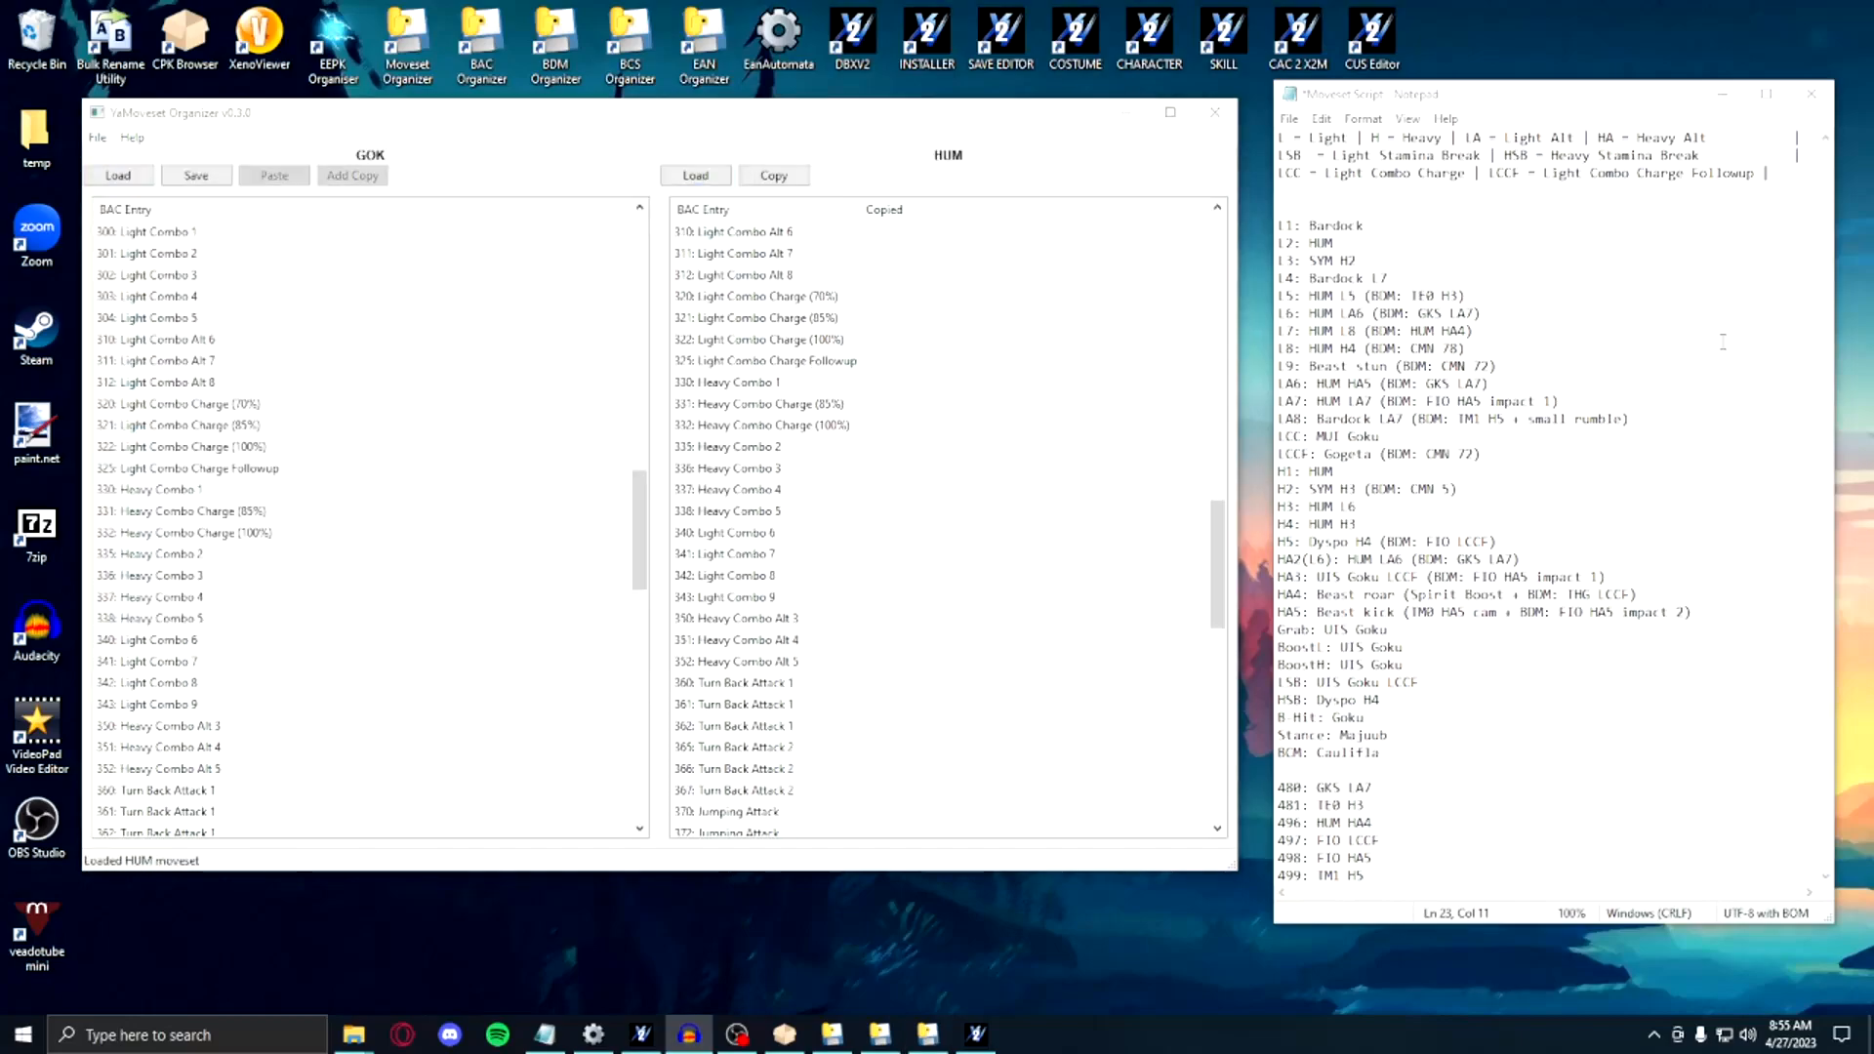
left_click(273, 175)
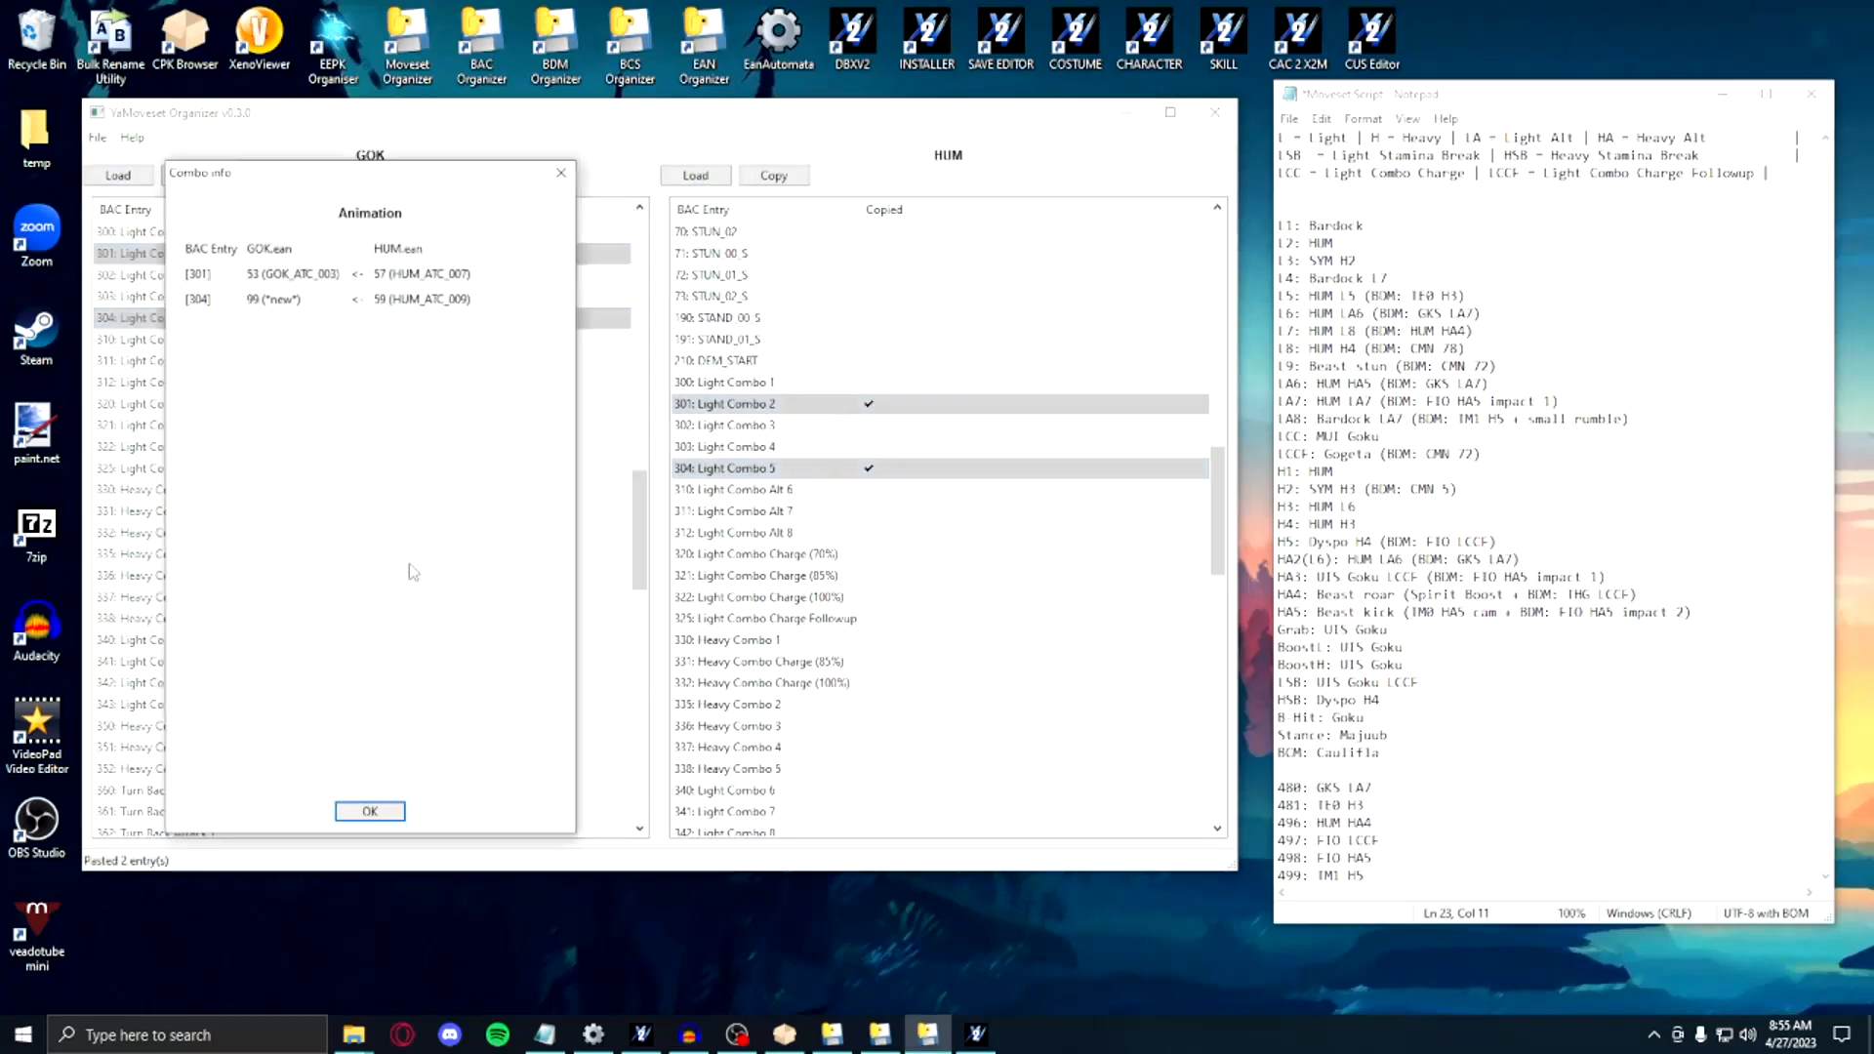
left_click(369, 810)
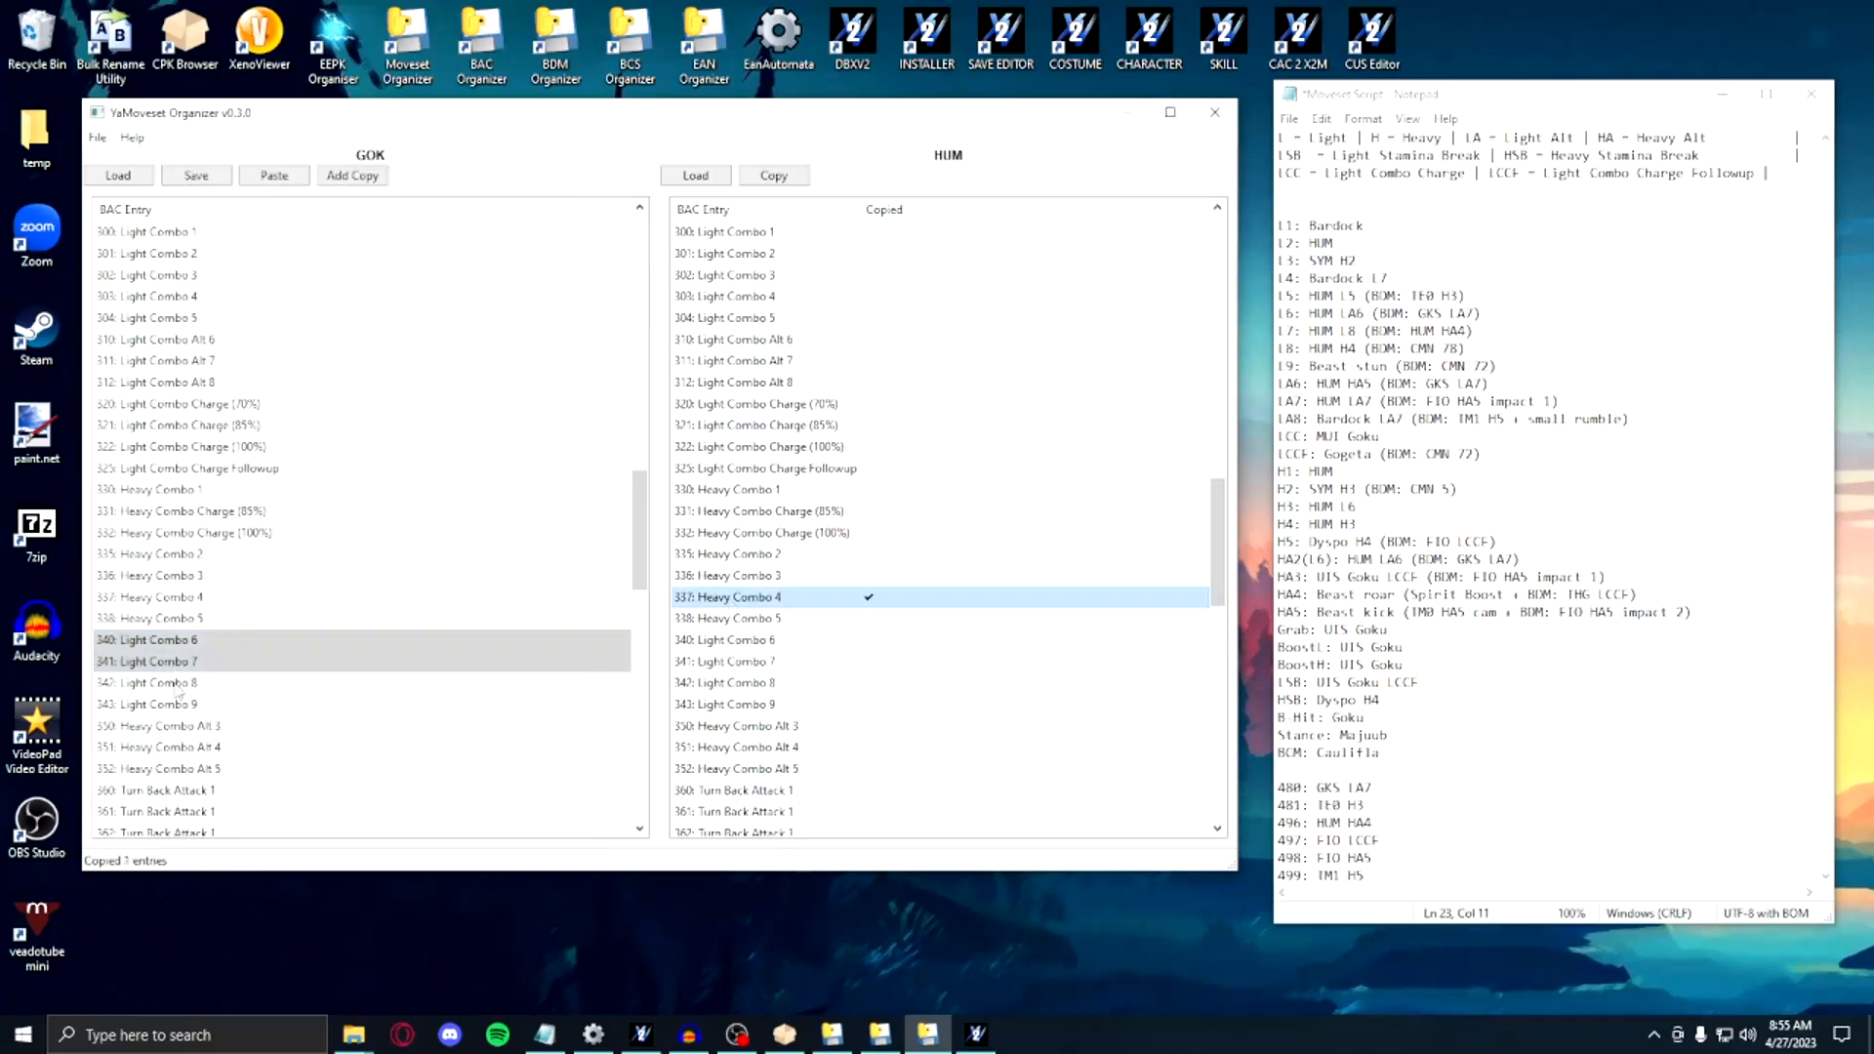
left_click(273, 175)
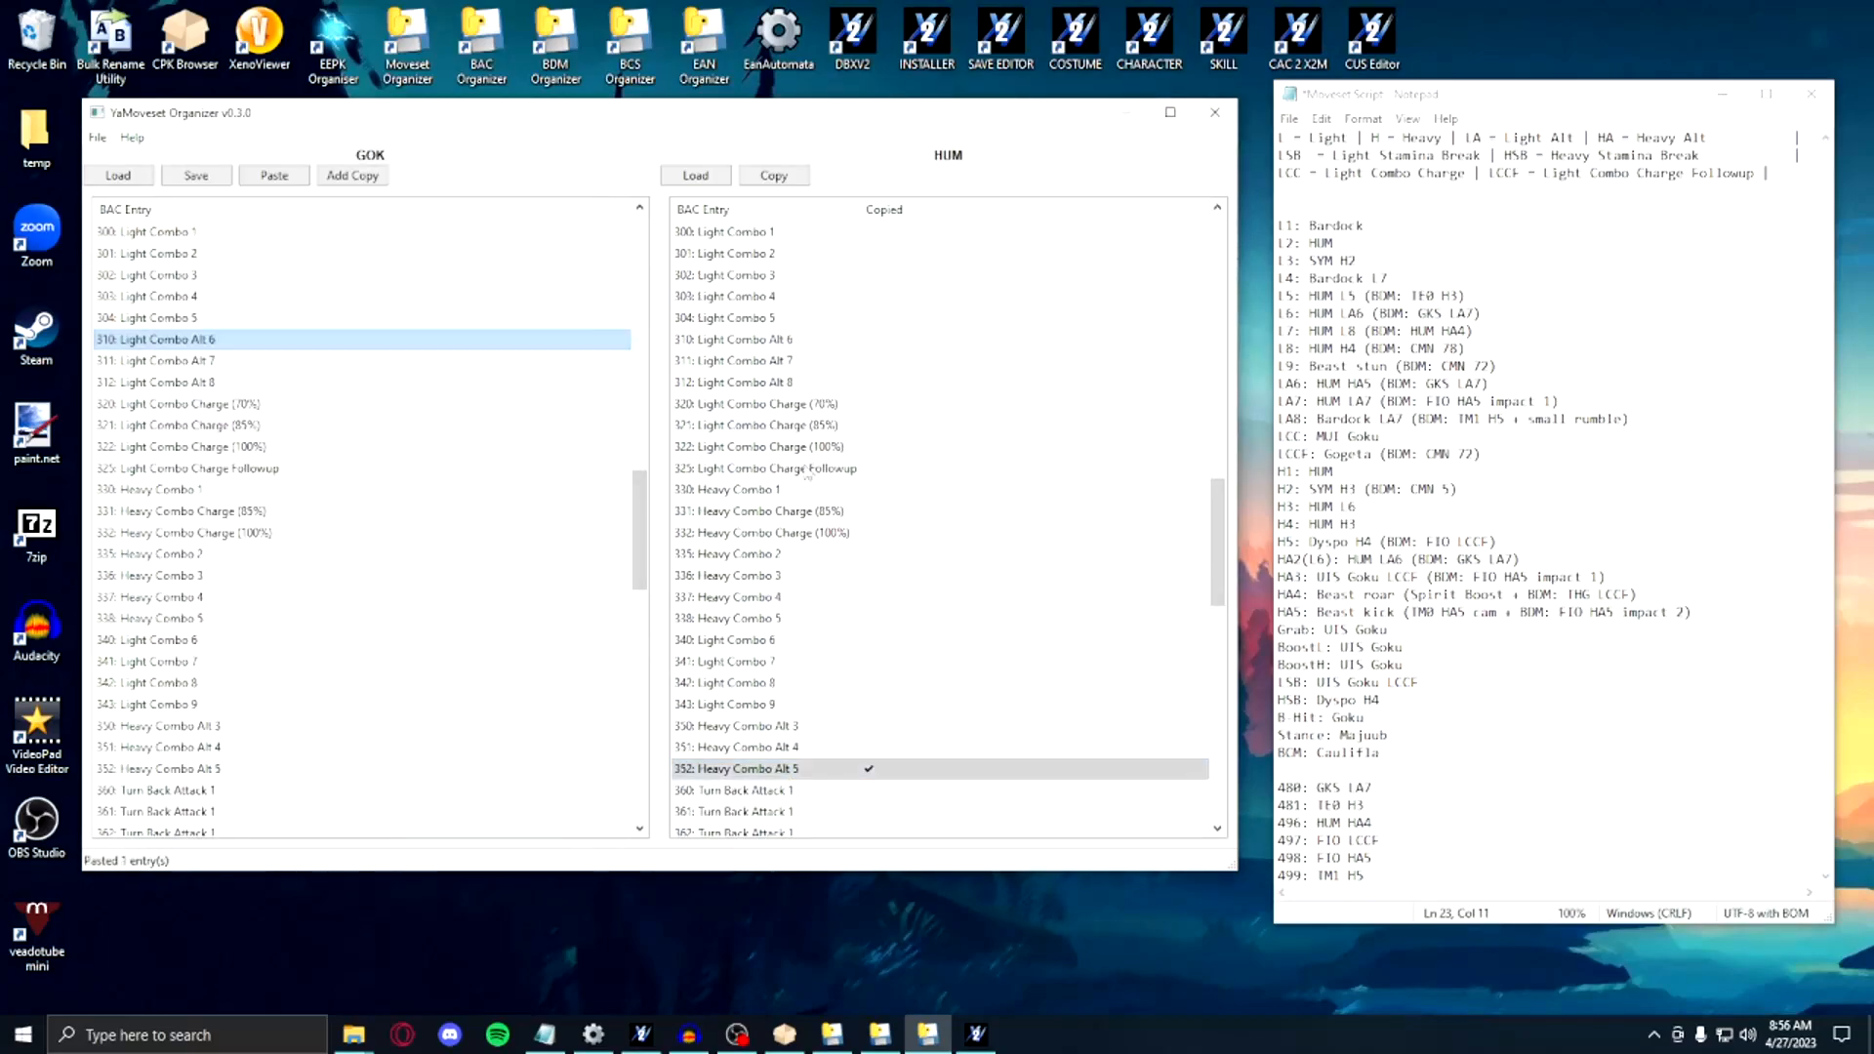
left_click(273, 175)
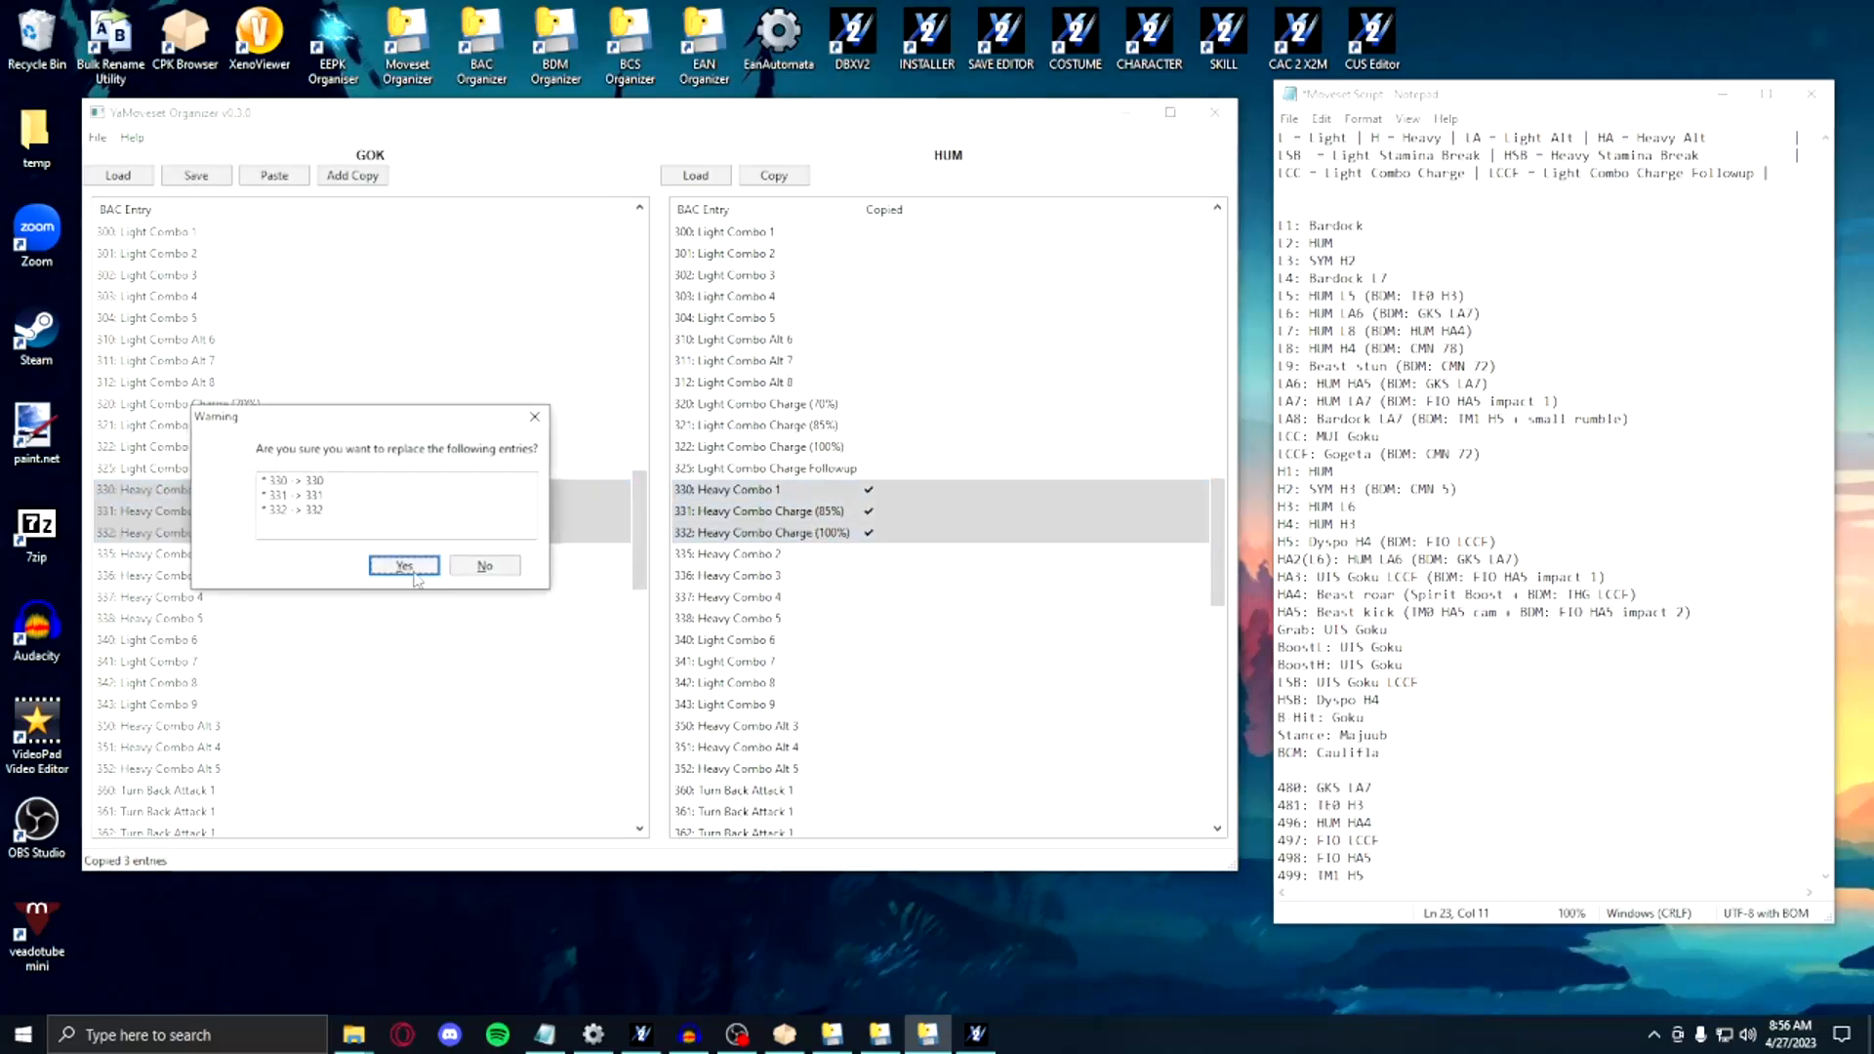
left_click(403, 565)
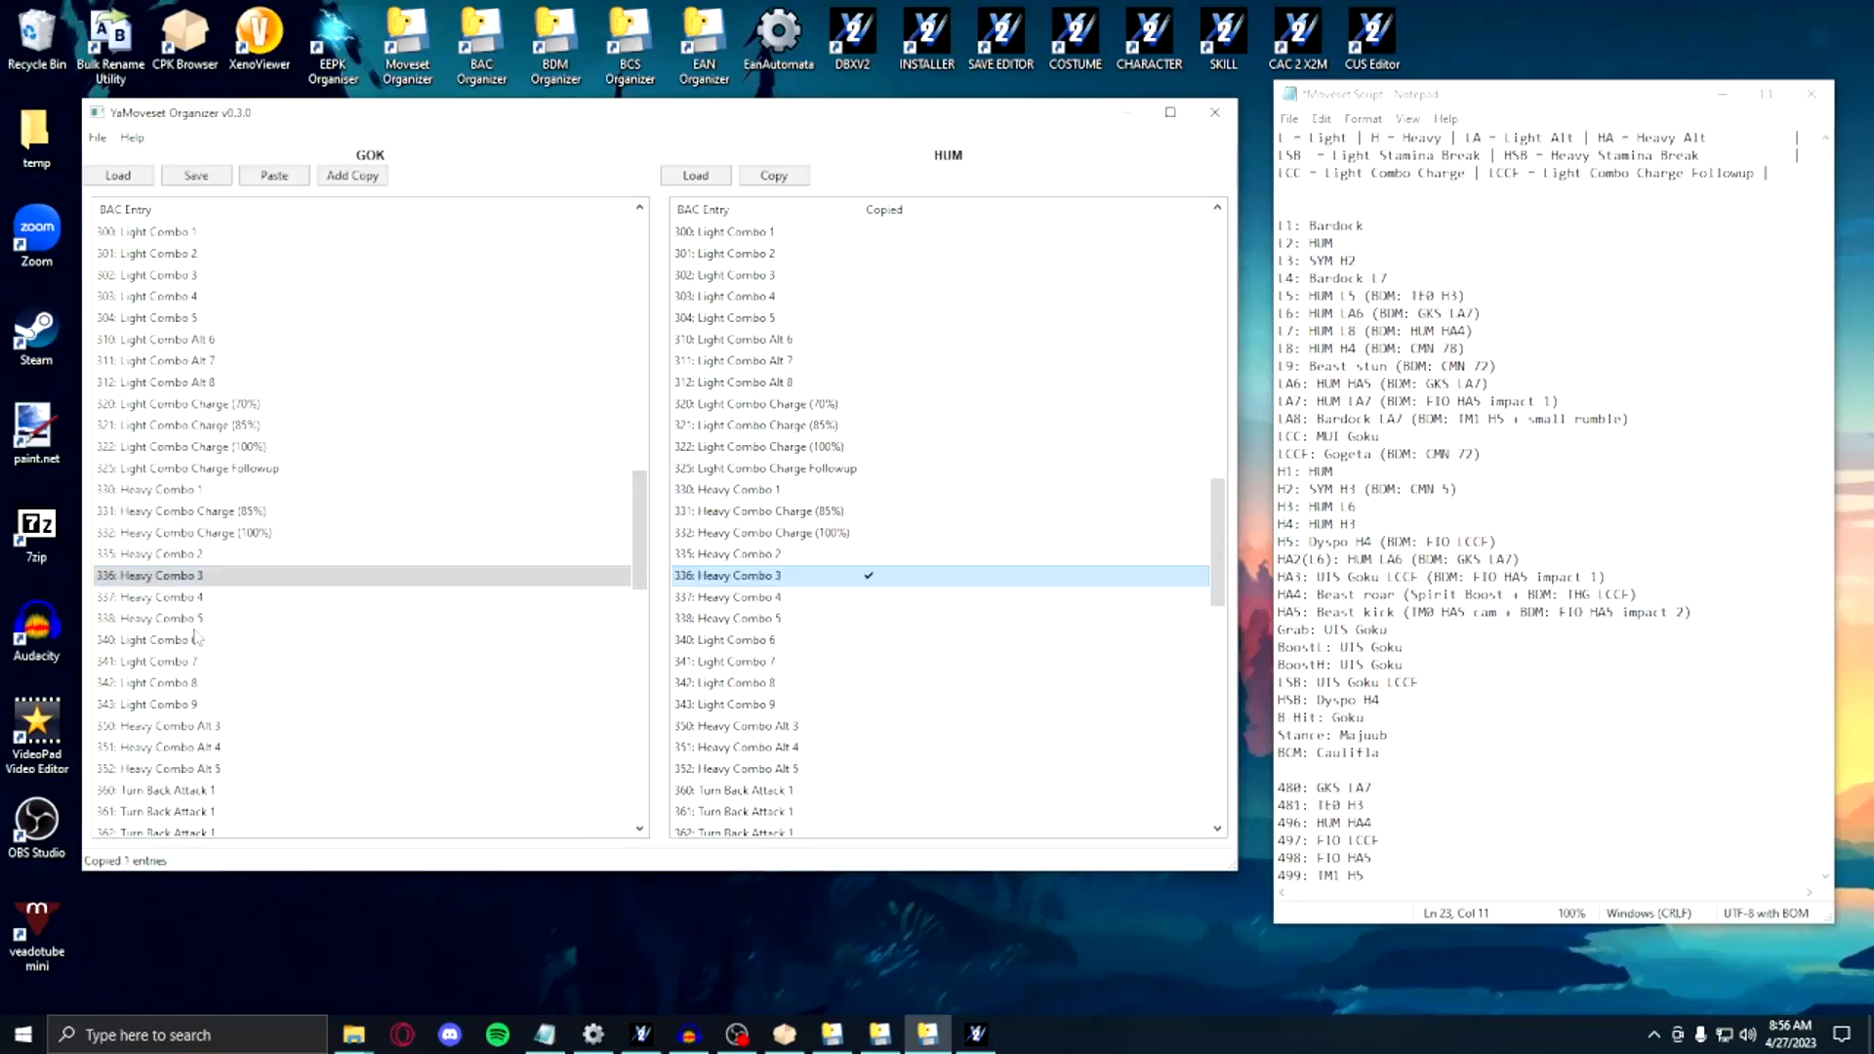
Step: Load the SYM - Saiyan Male DLC 16 moveset folder as the source
left_click(694, 175)
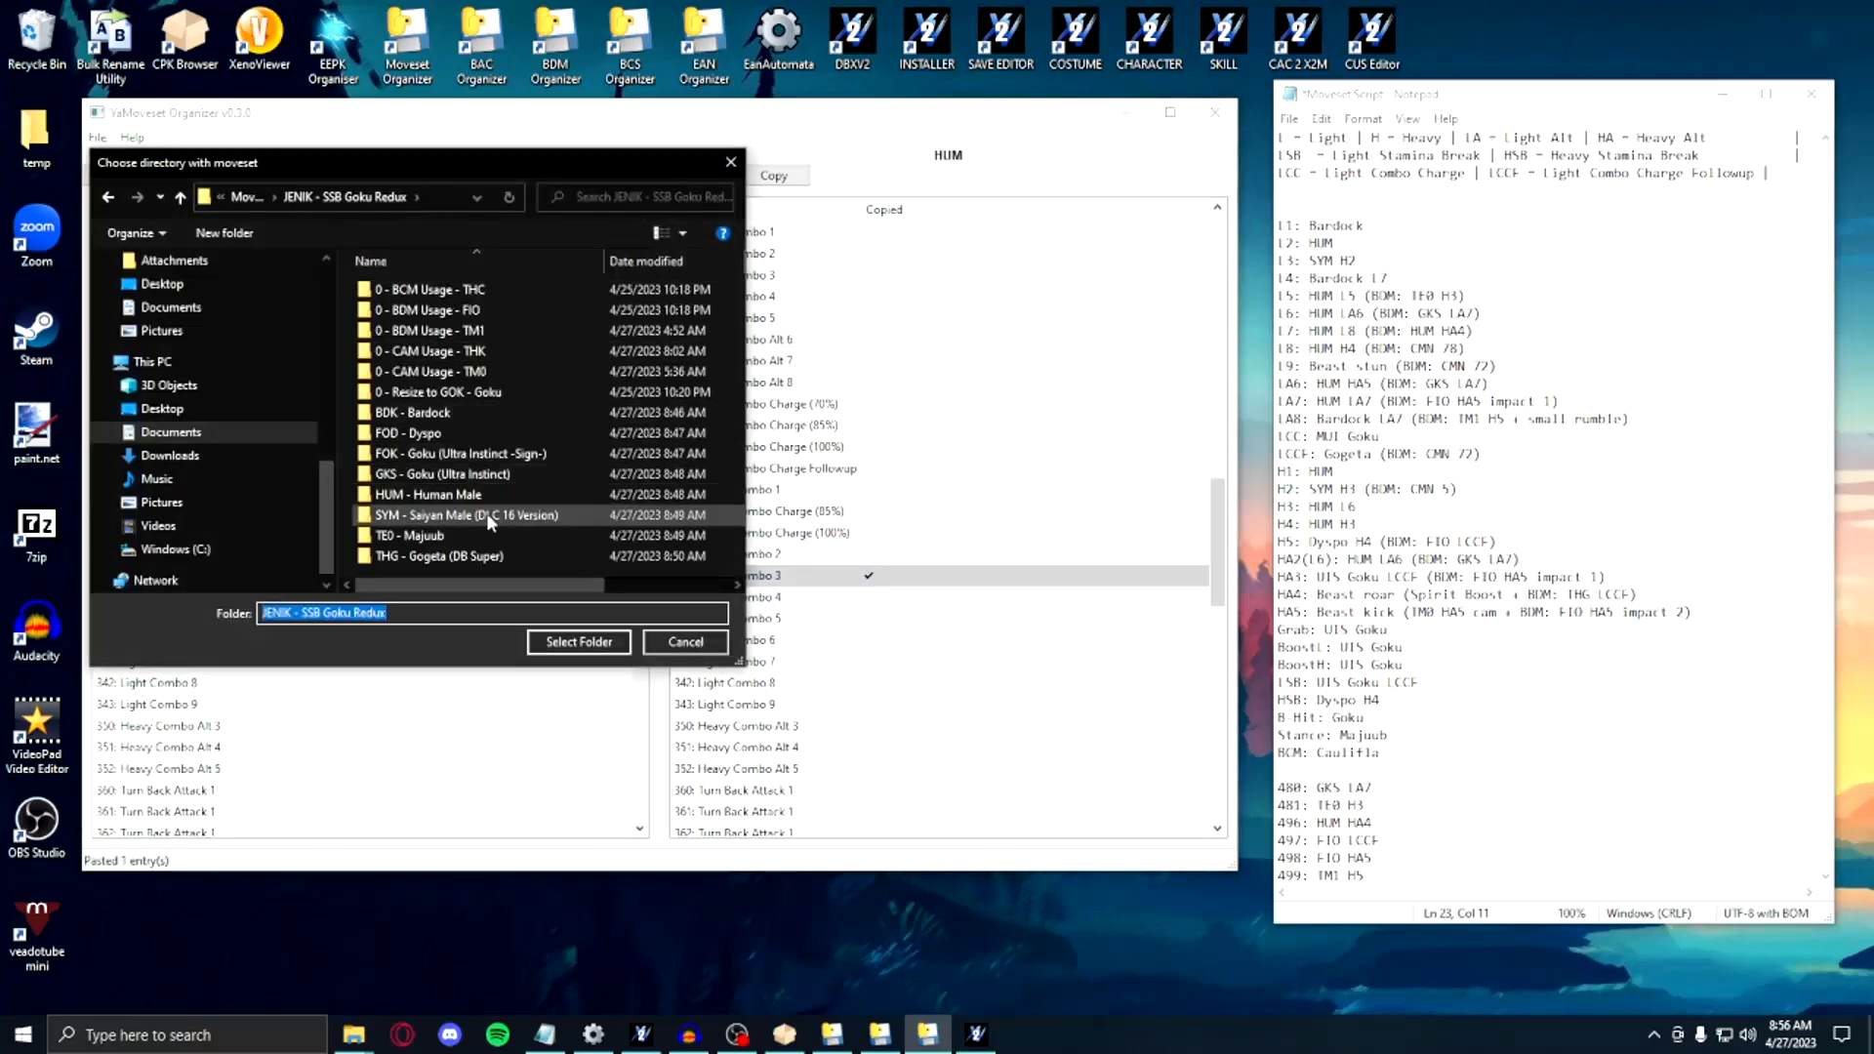
left_click(468, 515)
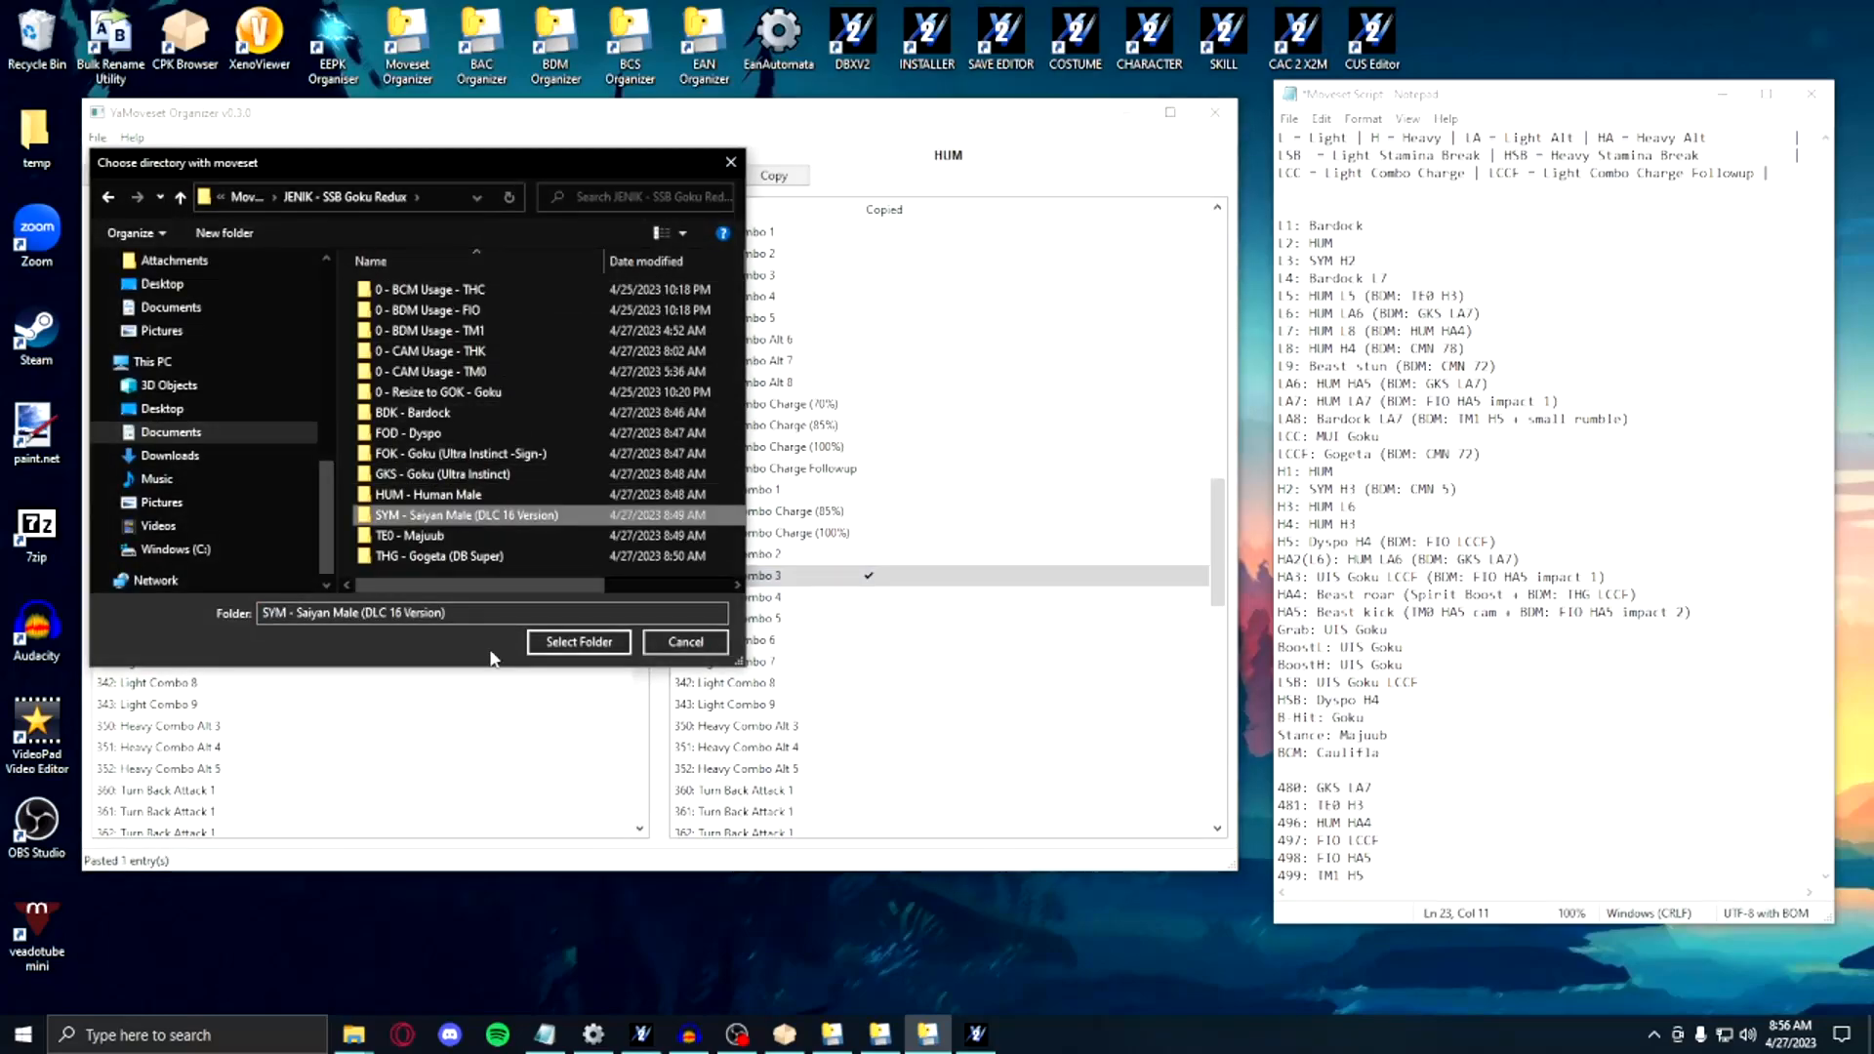
left_click(577, 642)
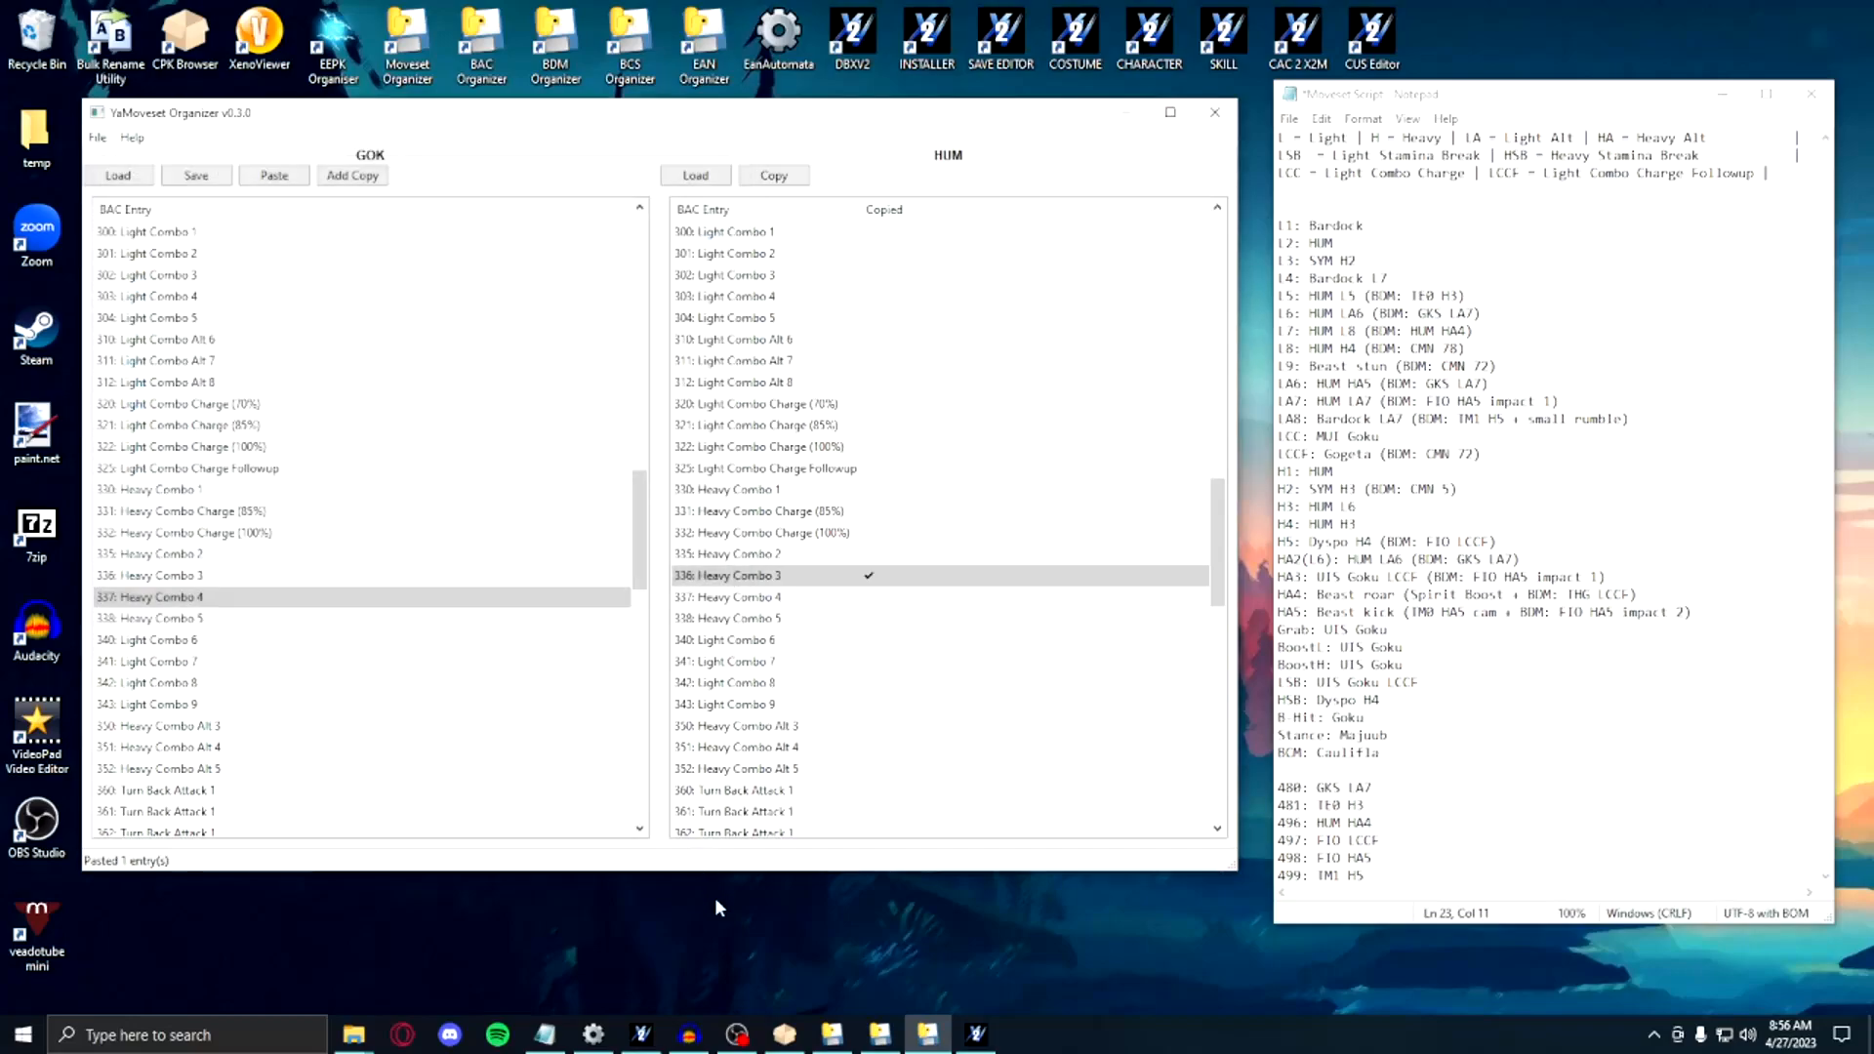
left_click(694, 175)
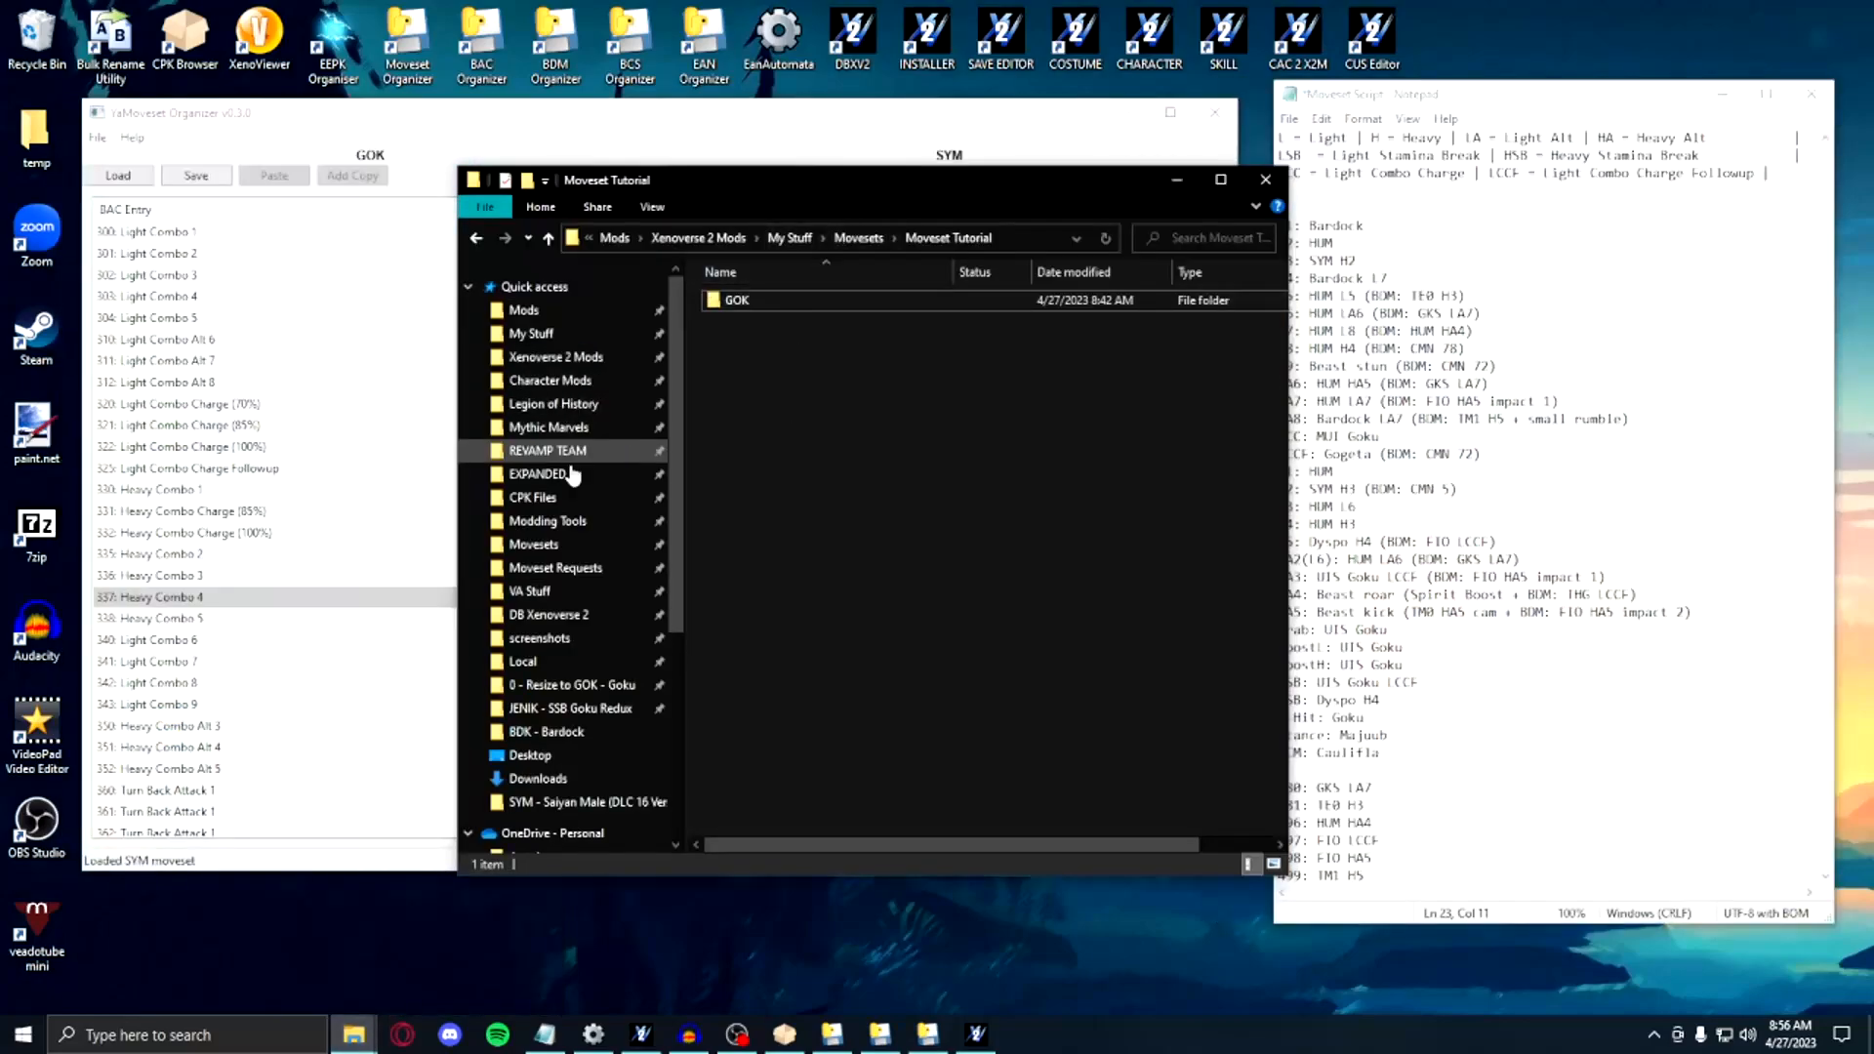
Step: Open the Beast SYM animations text document from the Modding Tools folder
left_click(548, 520)
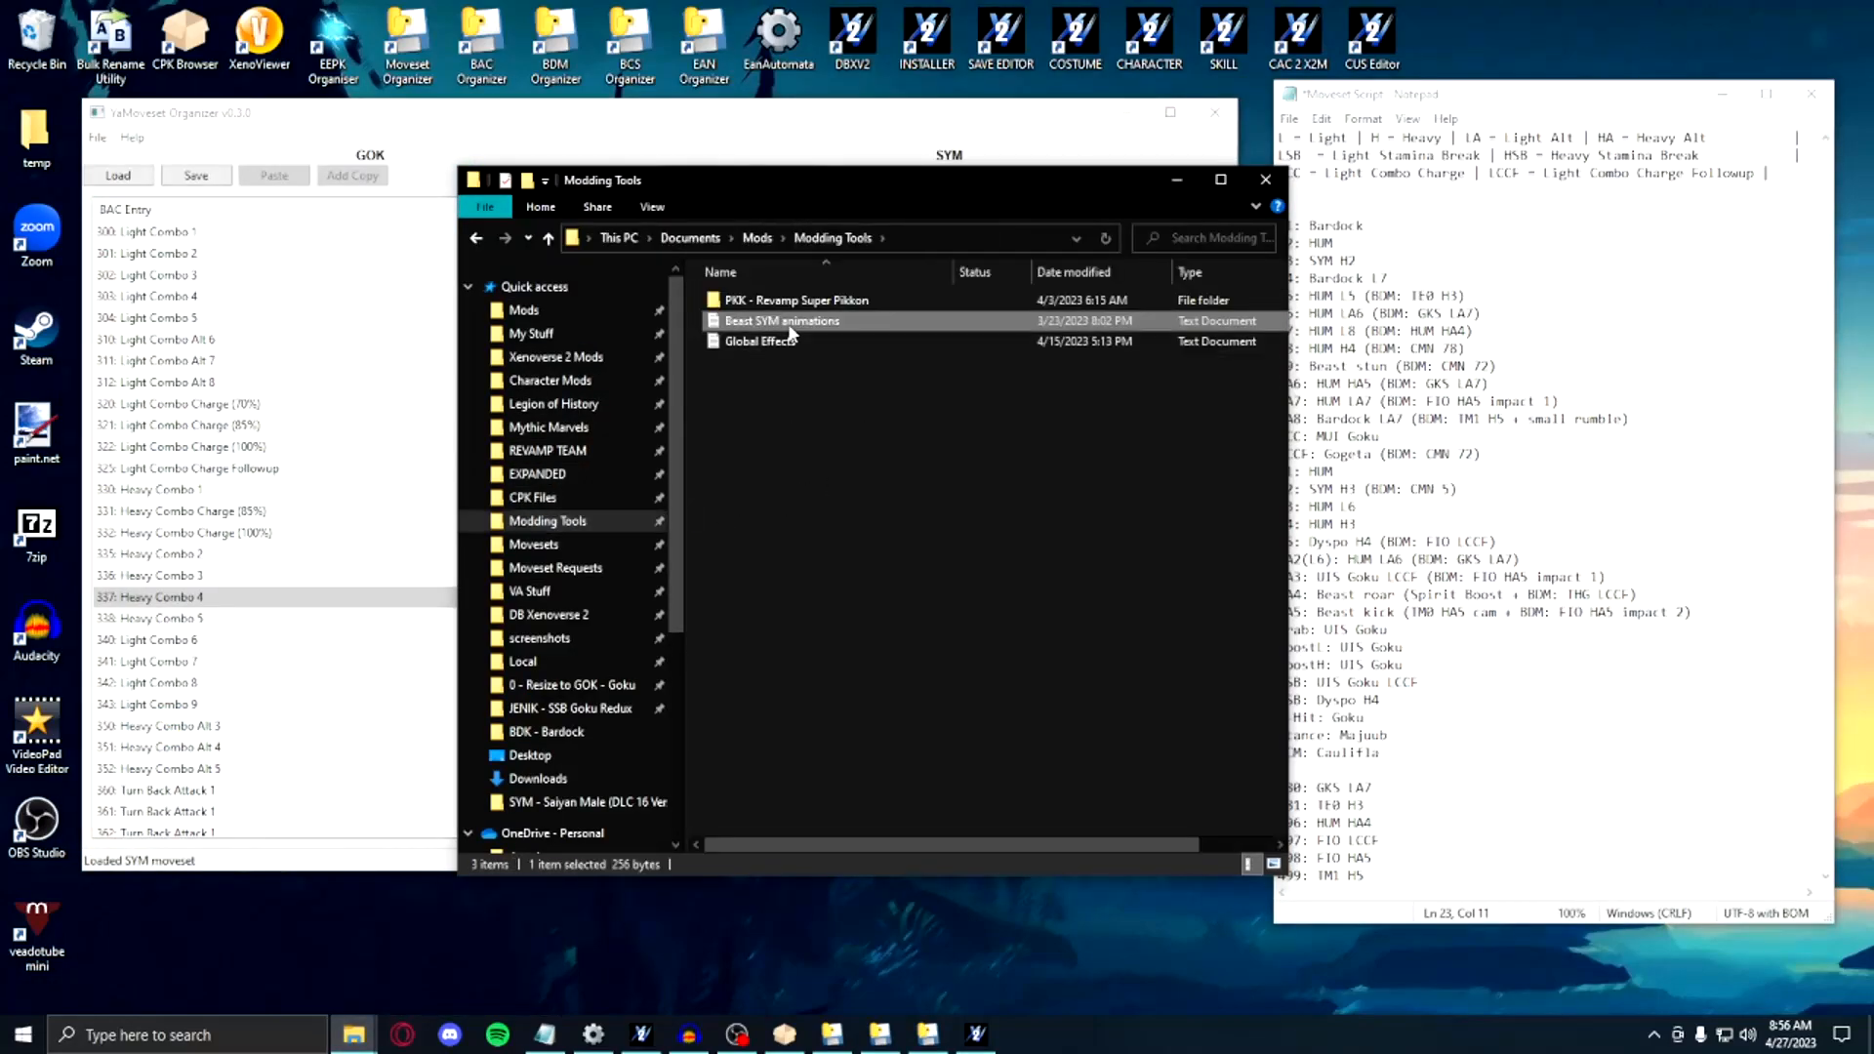
double_click(781, 320)
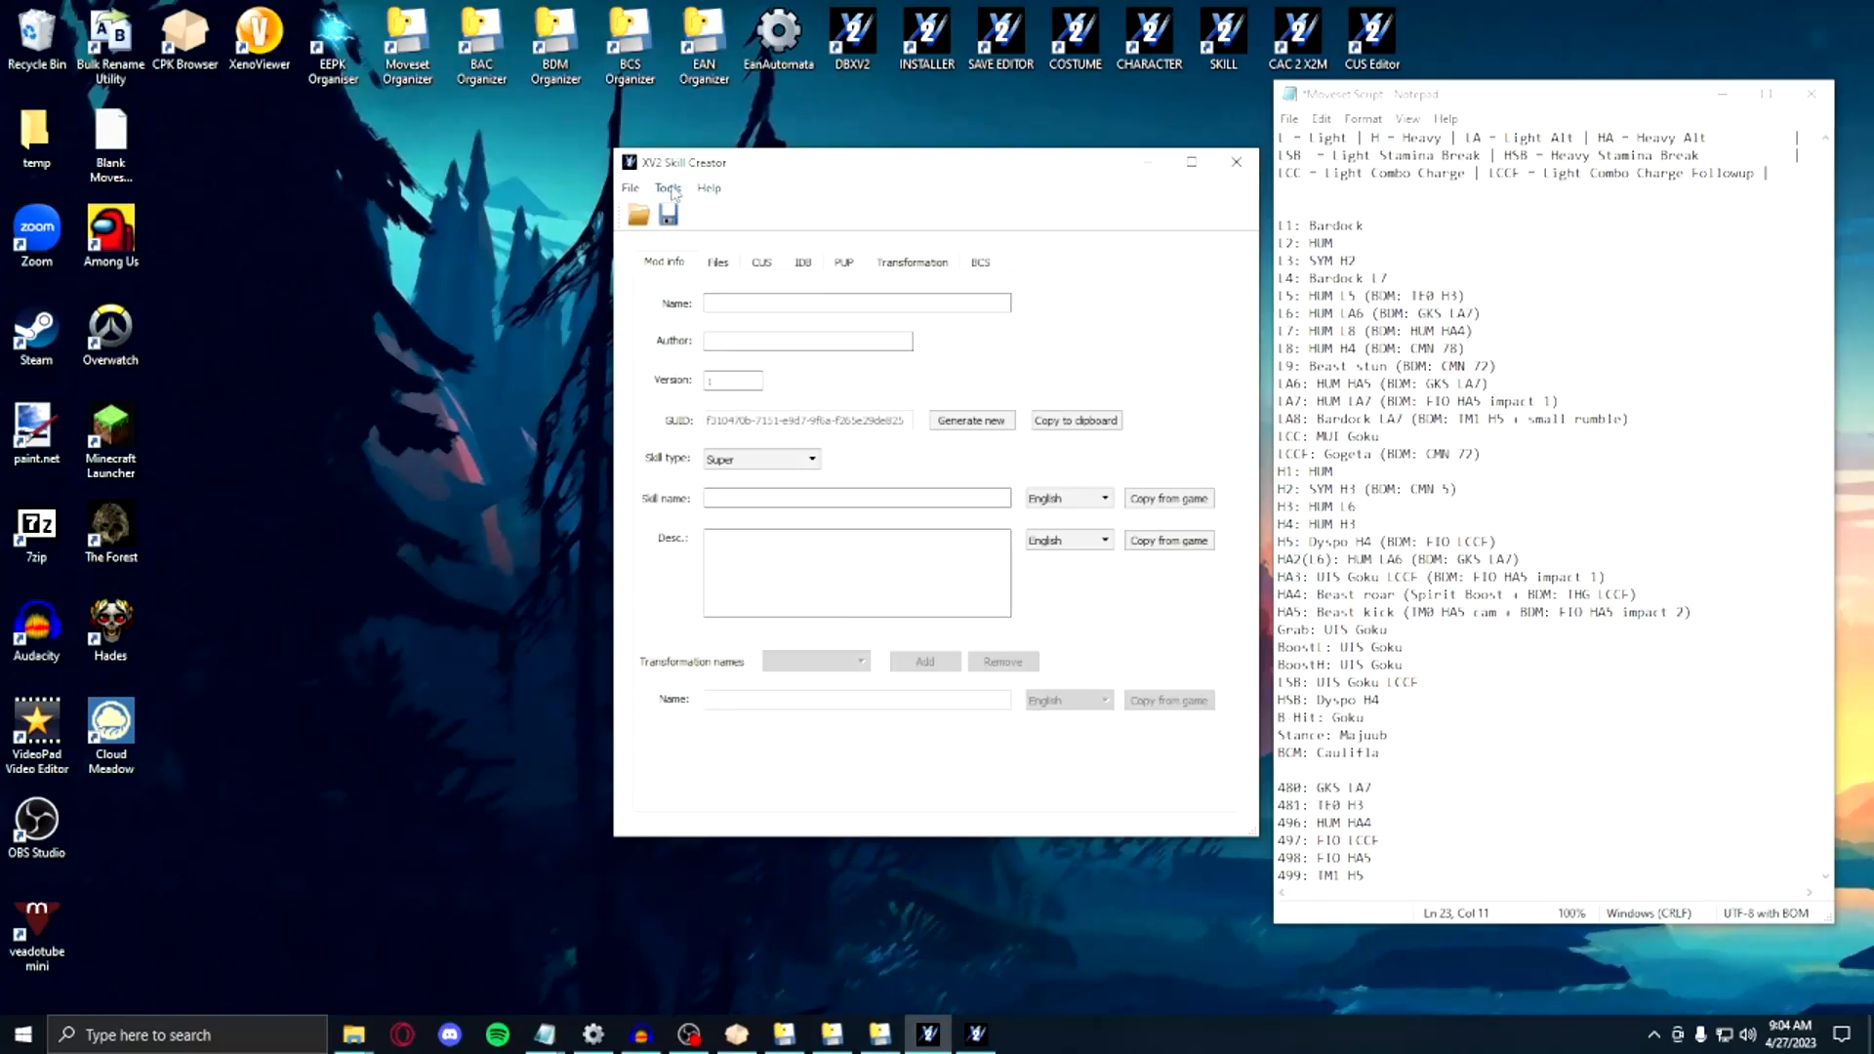
Step: Load the game's Spirit Boost [SUPER] skill into XV2 Skill Creator
left_click(1167, 497)
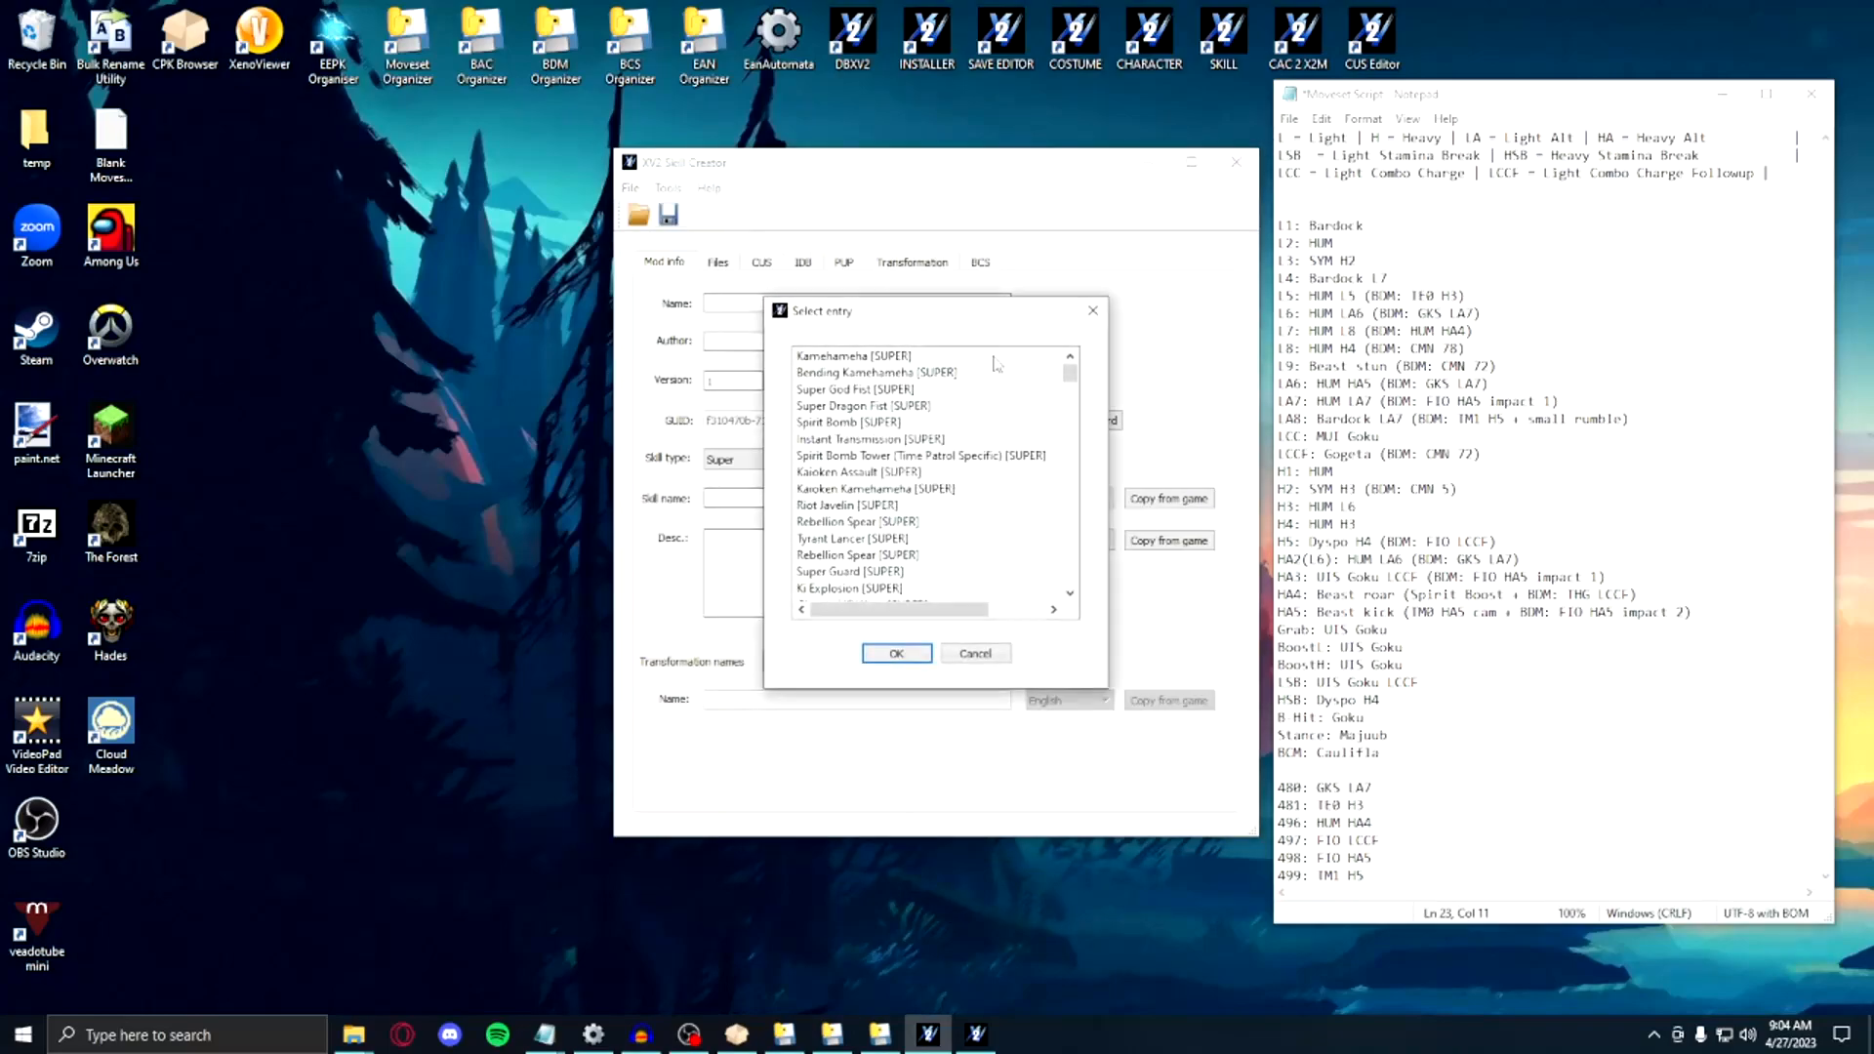
left_click(874, 489)
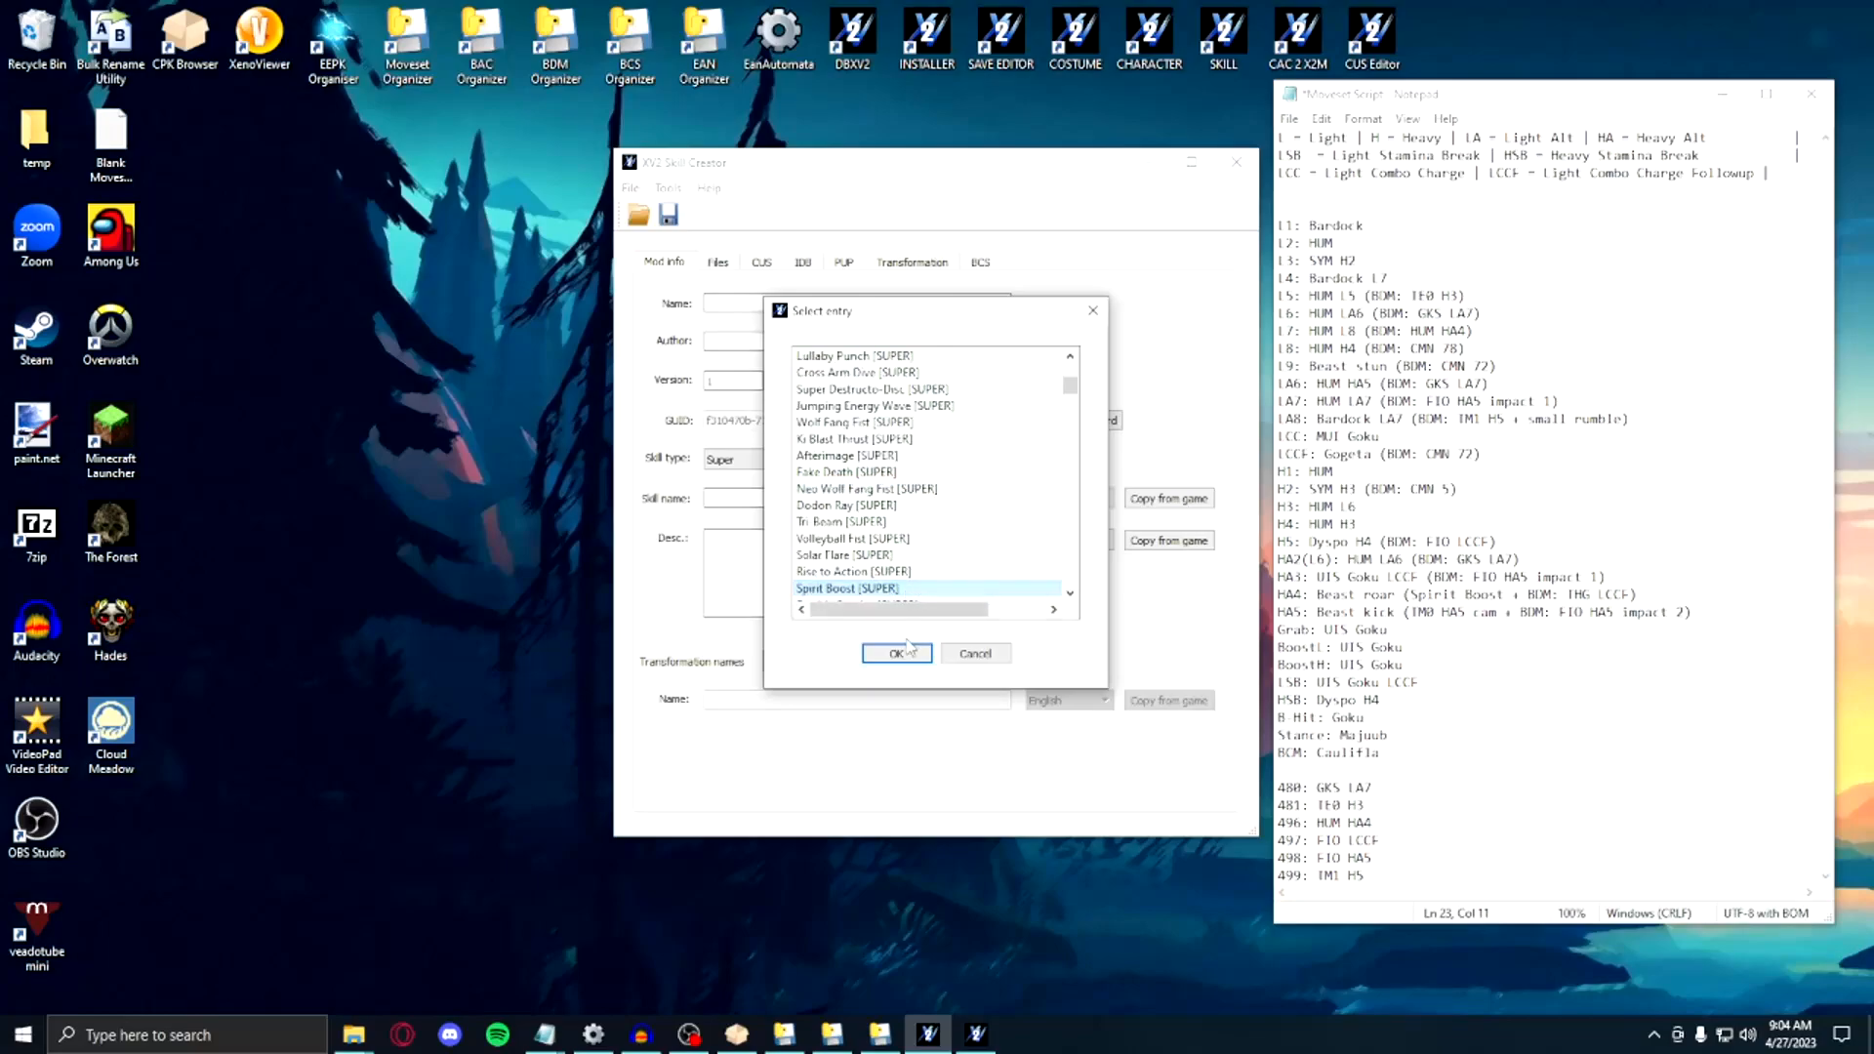
left_click(895, 654)
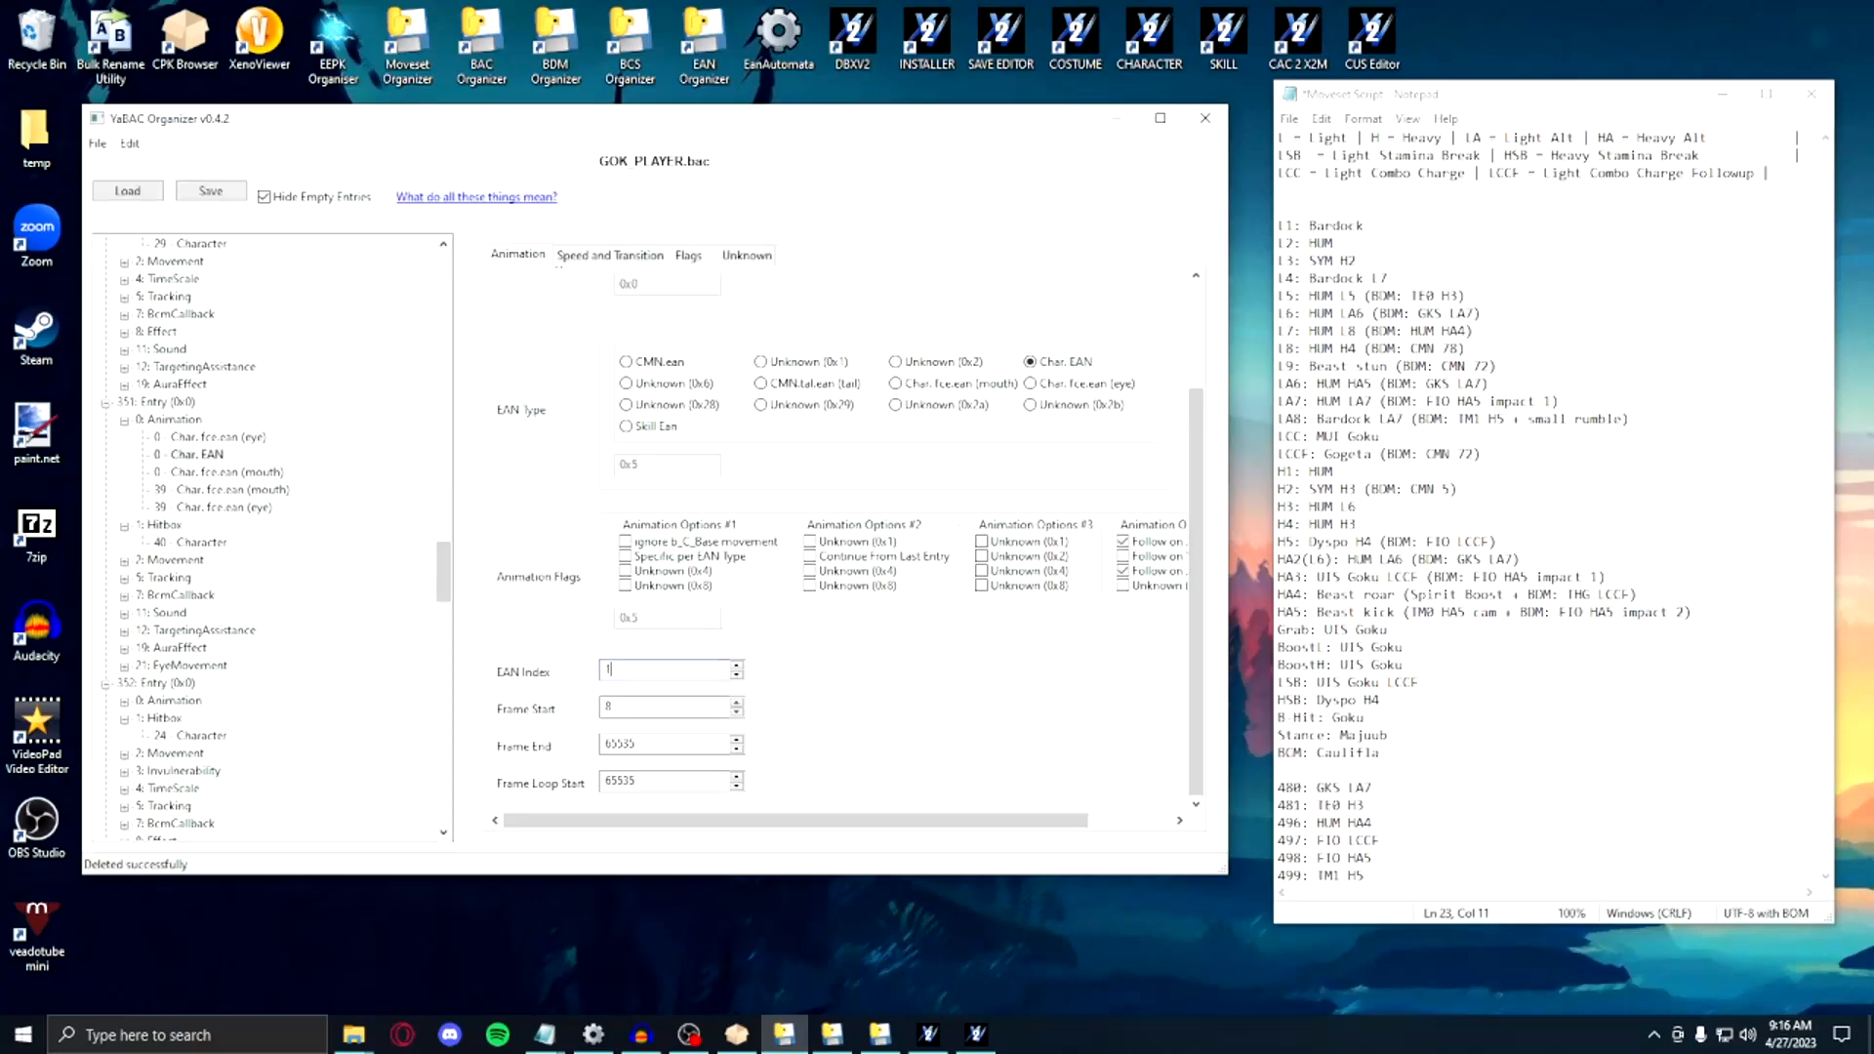
Step: Enter 00 in the animation entry's EAN Index field
type("00")
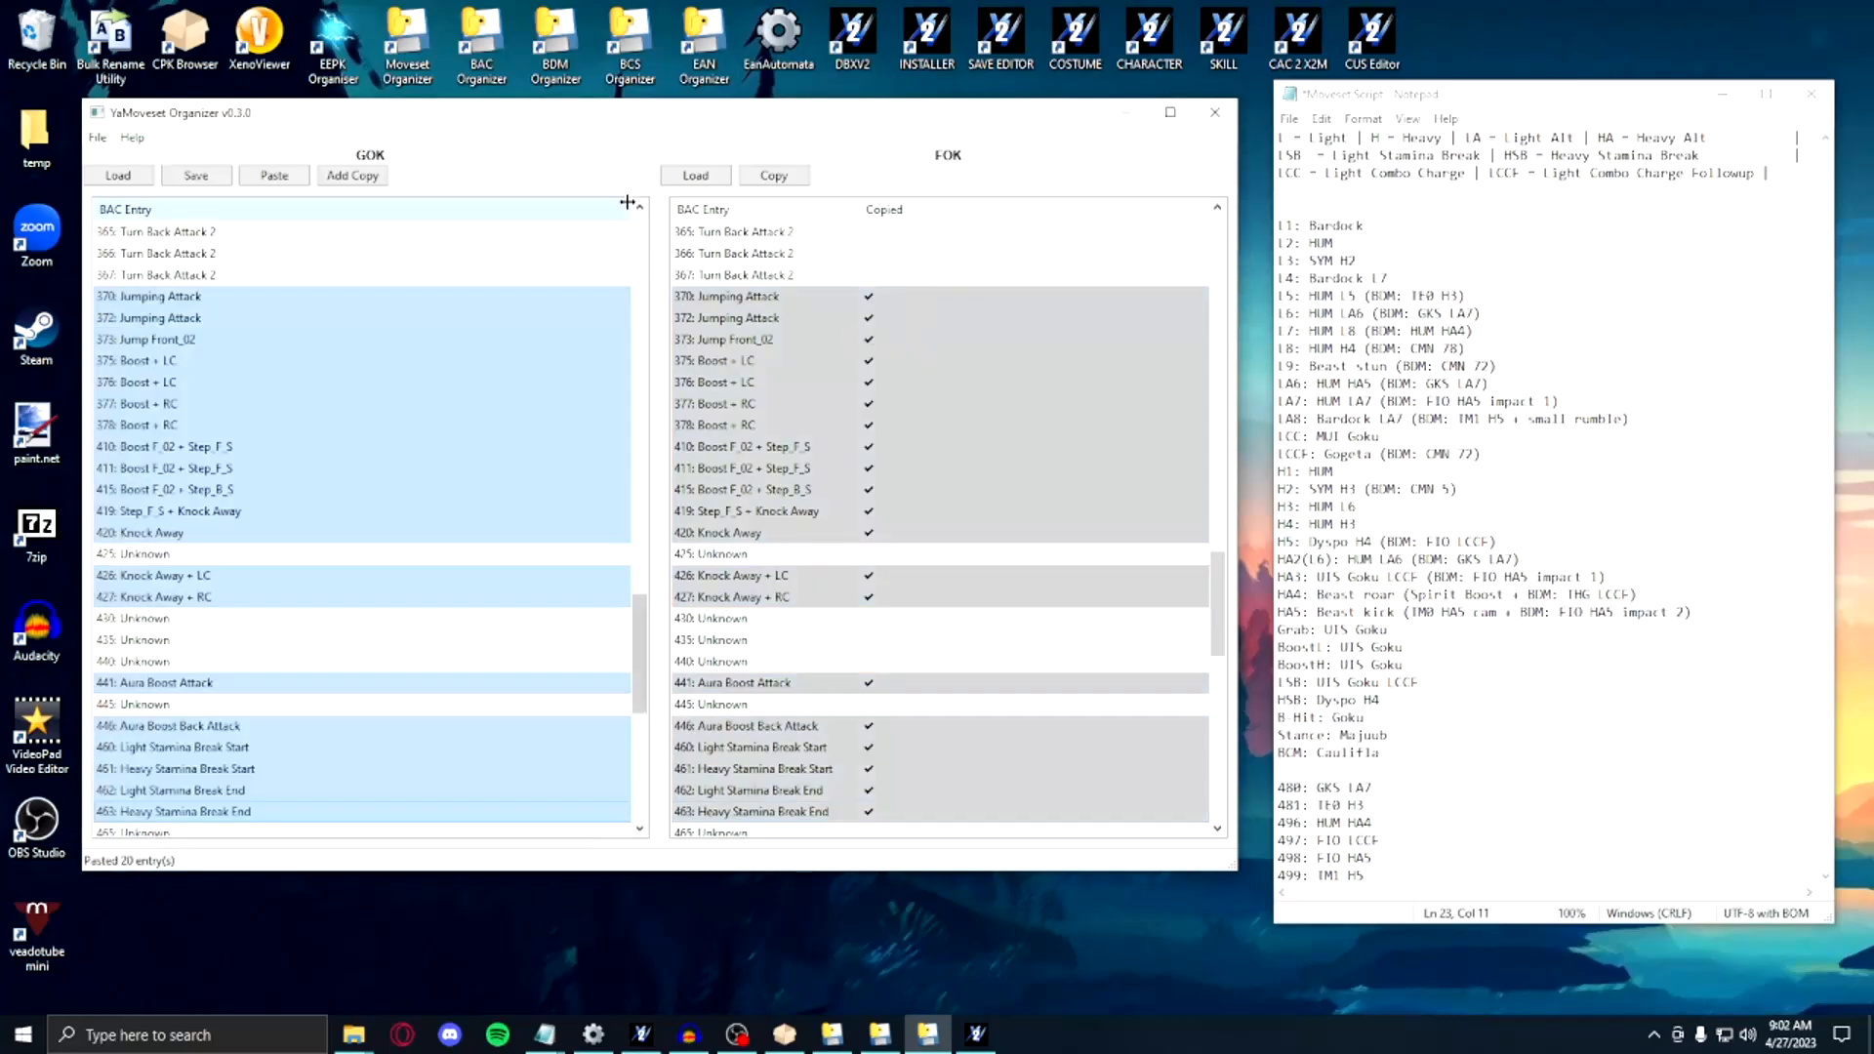
Step: Load TE0 - Majuub and paste its STAND, GRD and STUN entries into GOK
left_click(694, 175)
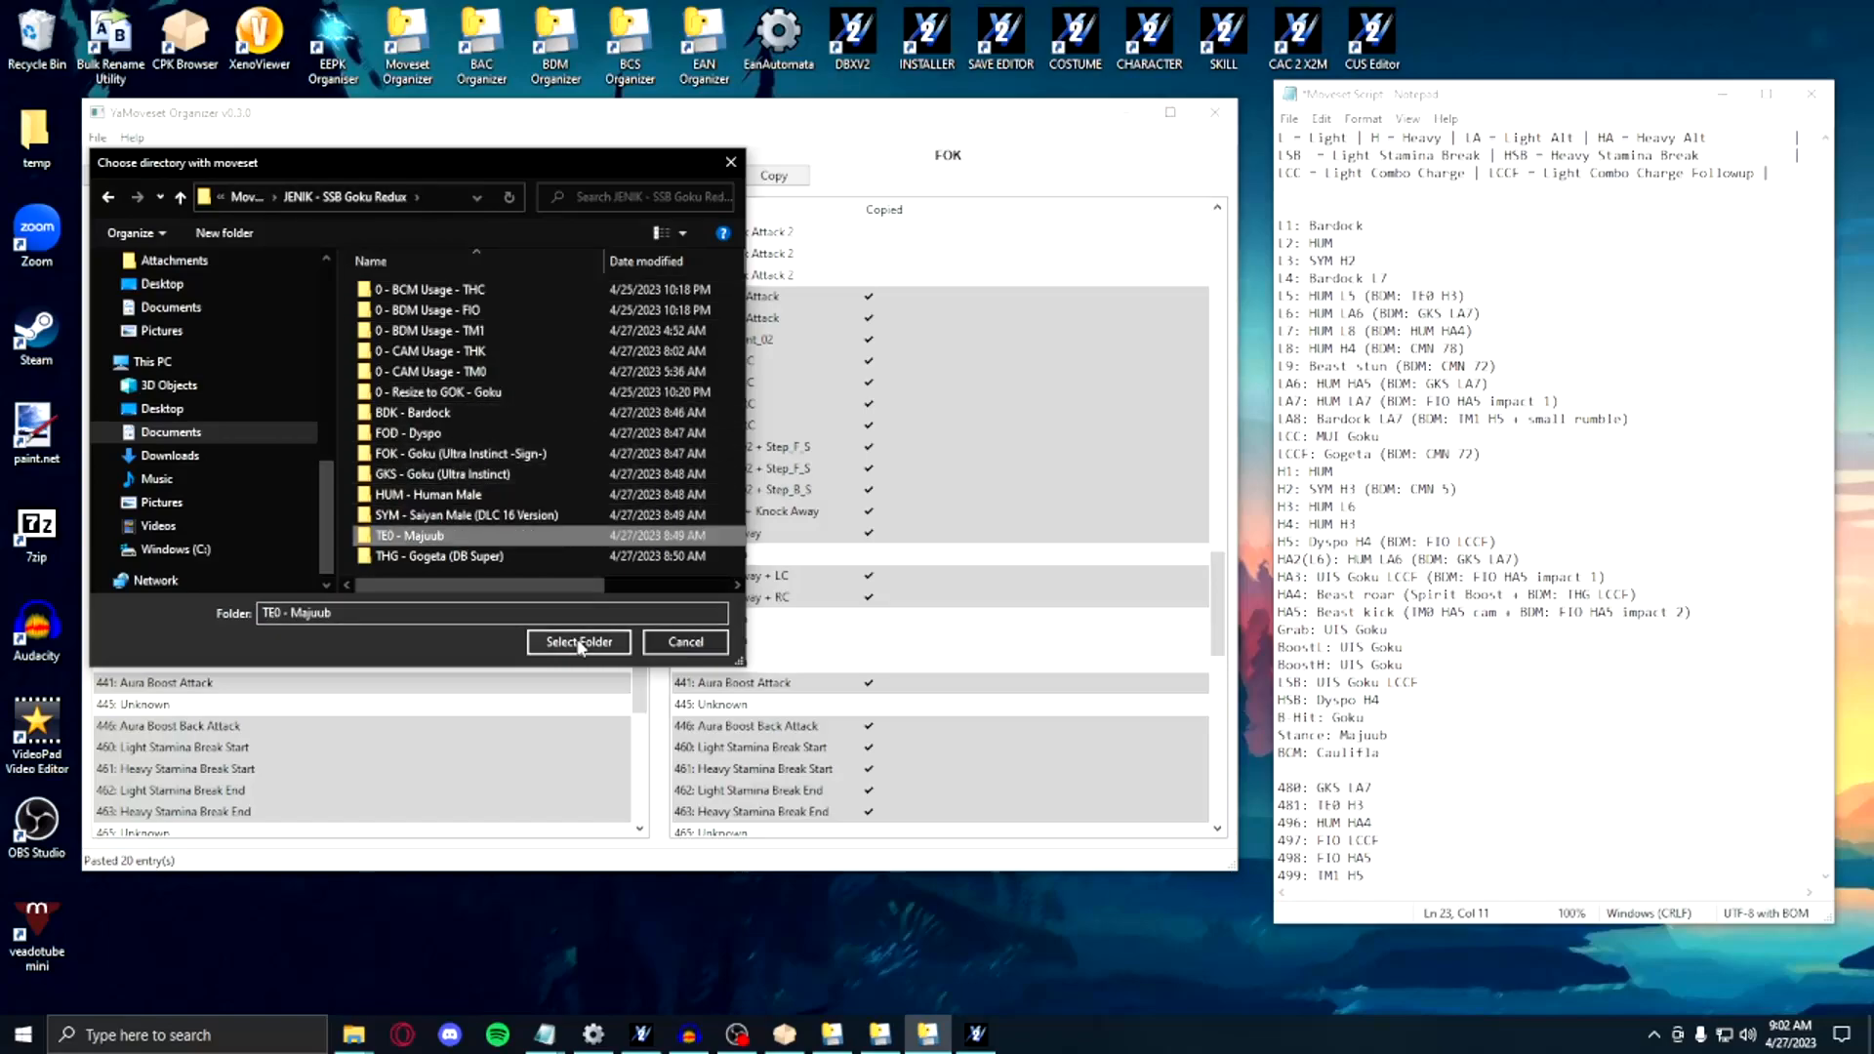
left_click(579, 642)
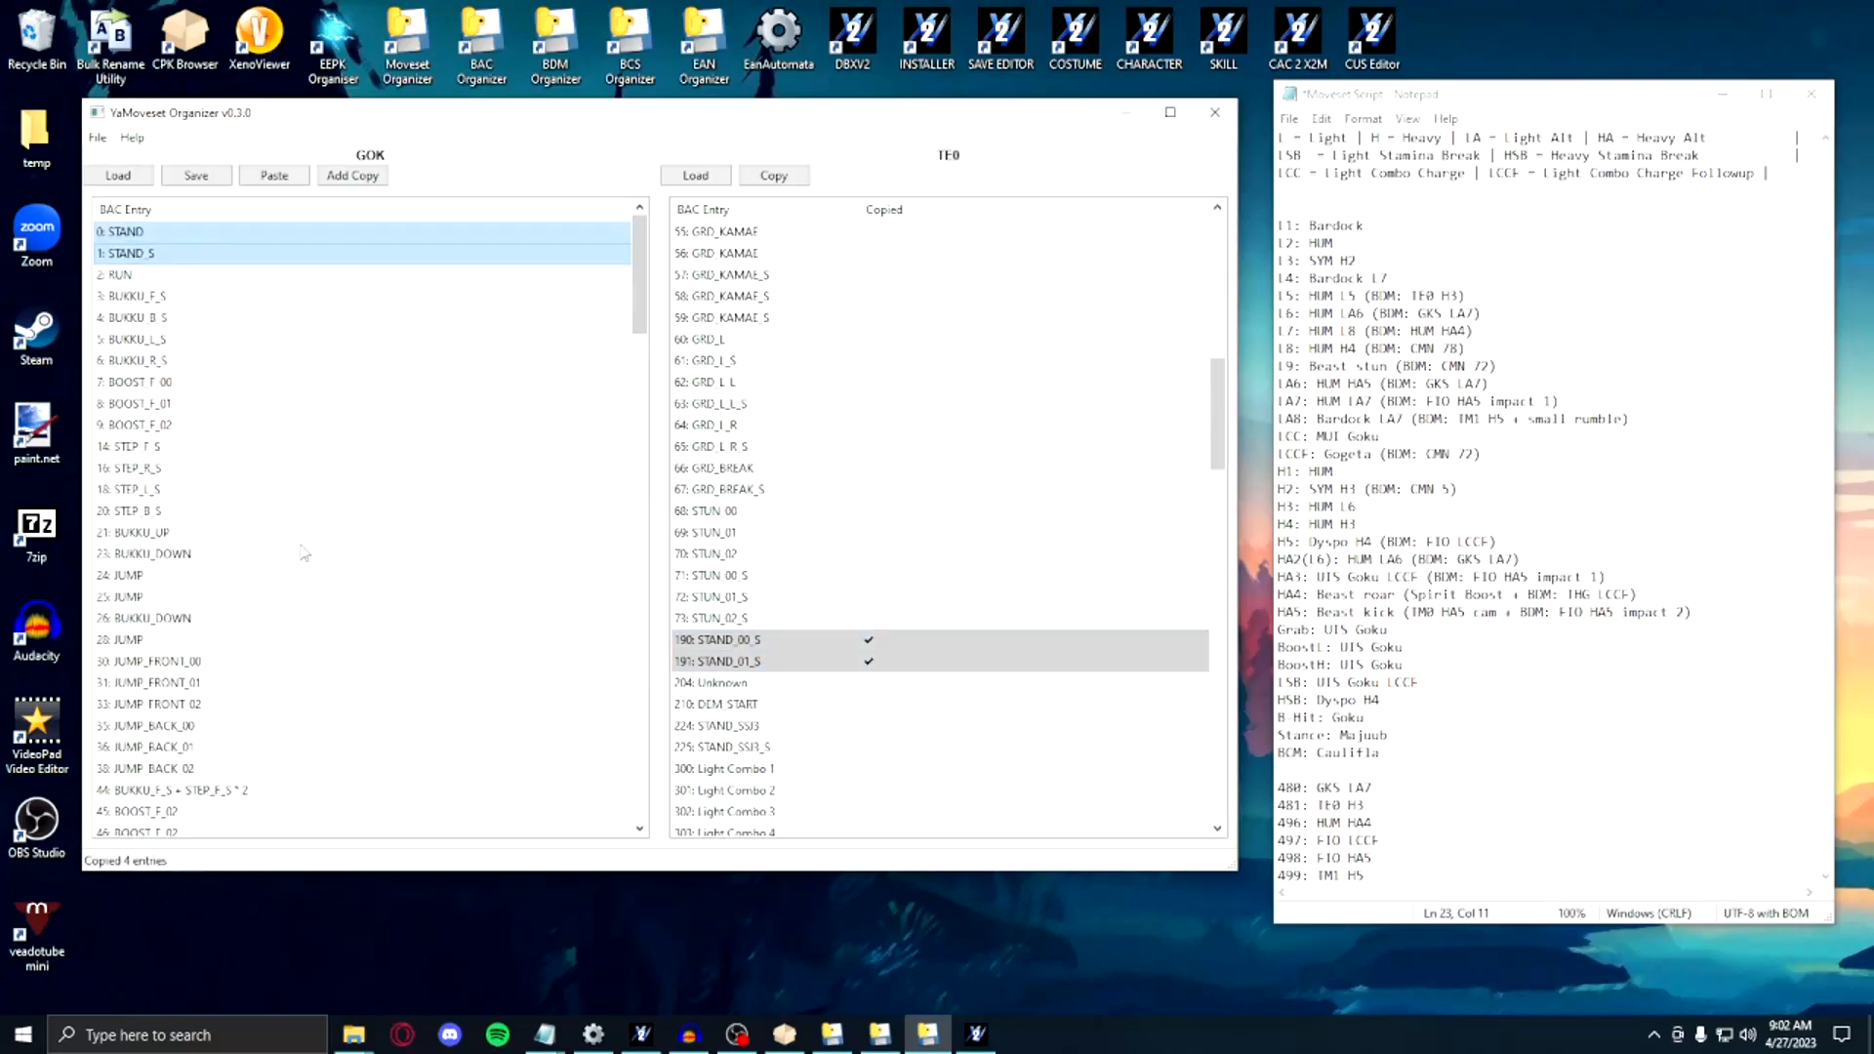
scroll("down", 3)
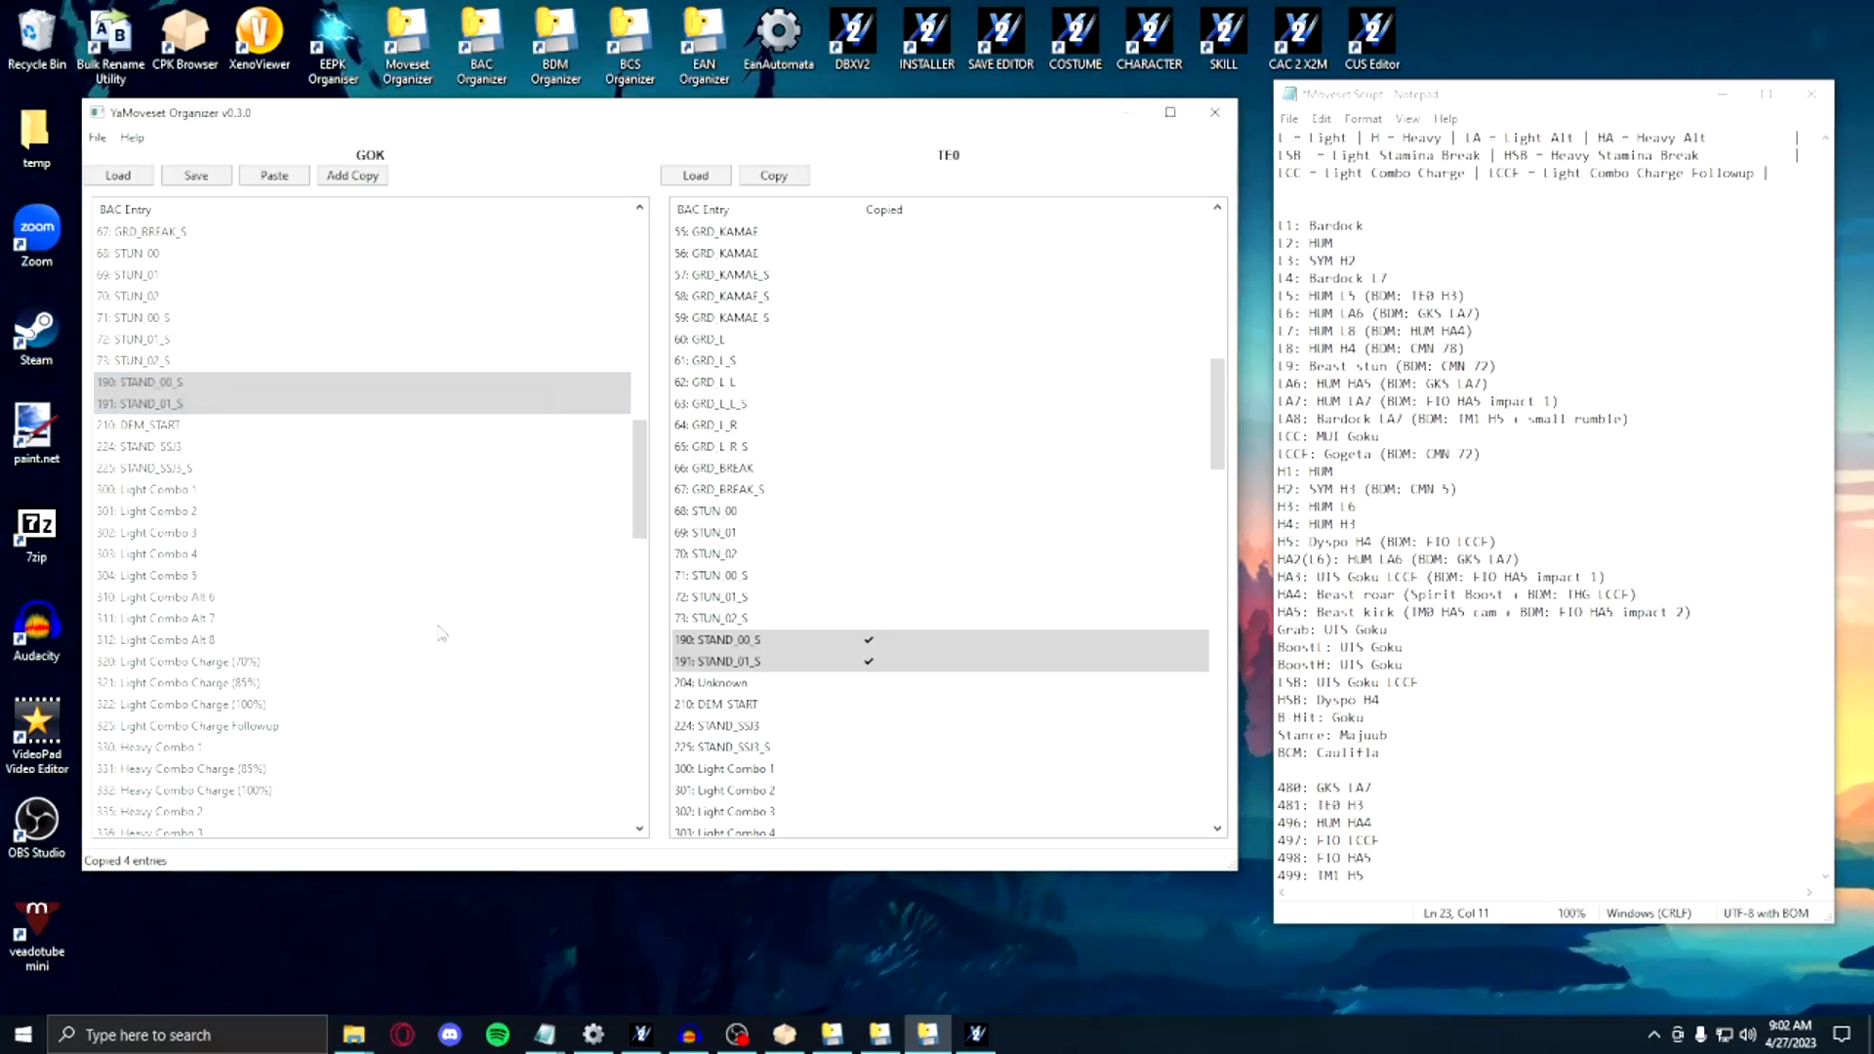
left_click(180, 425)
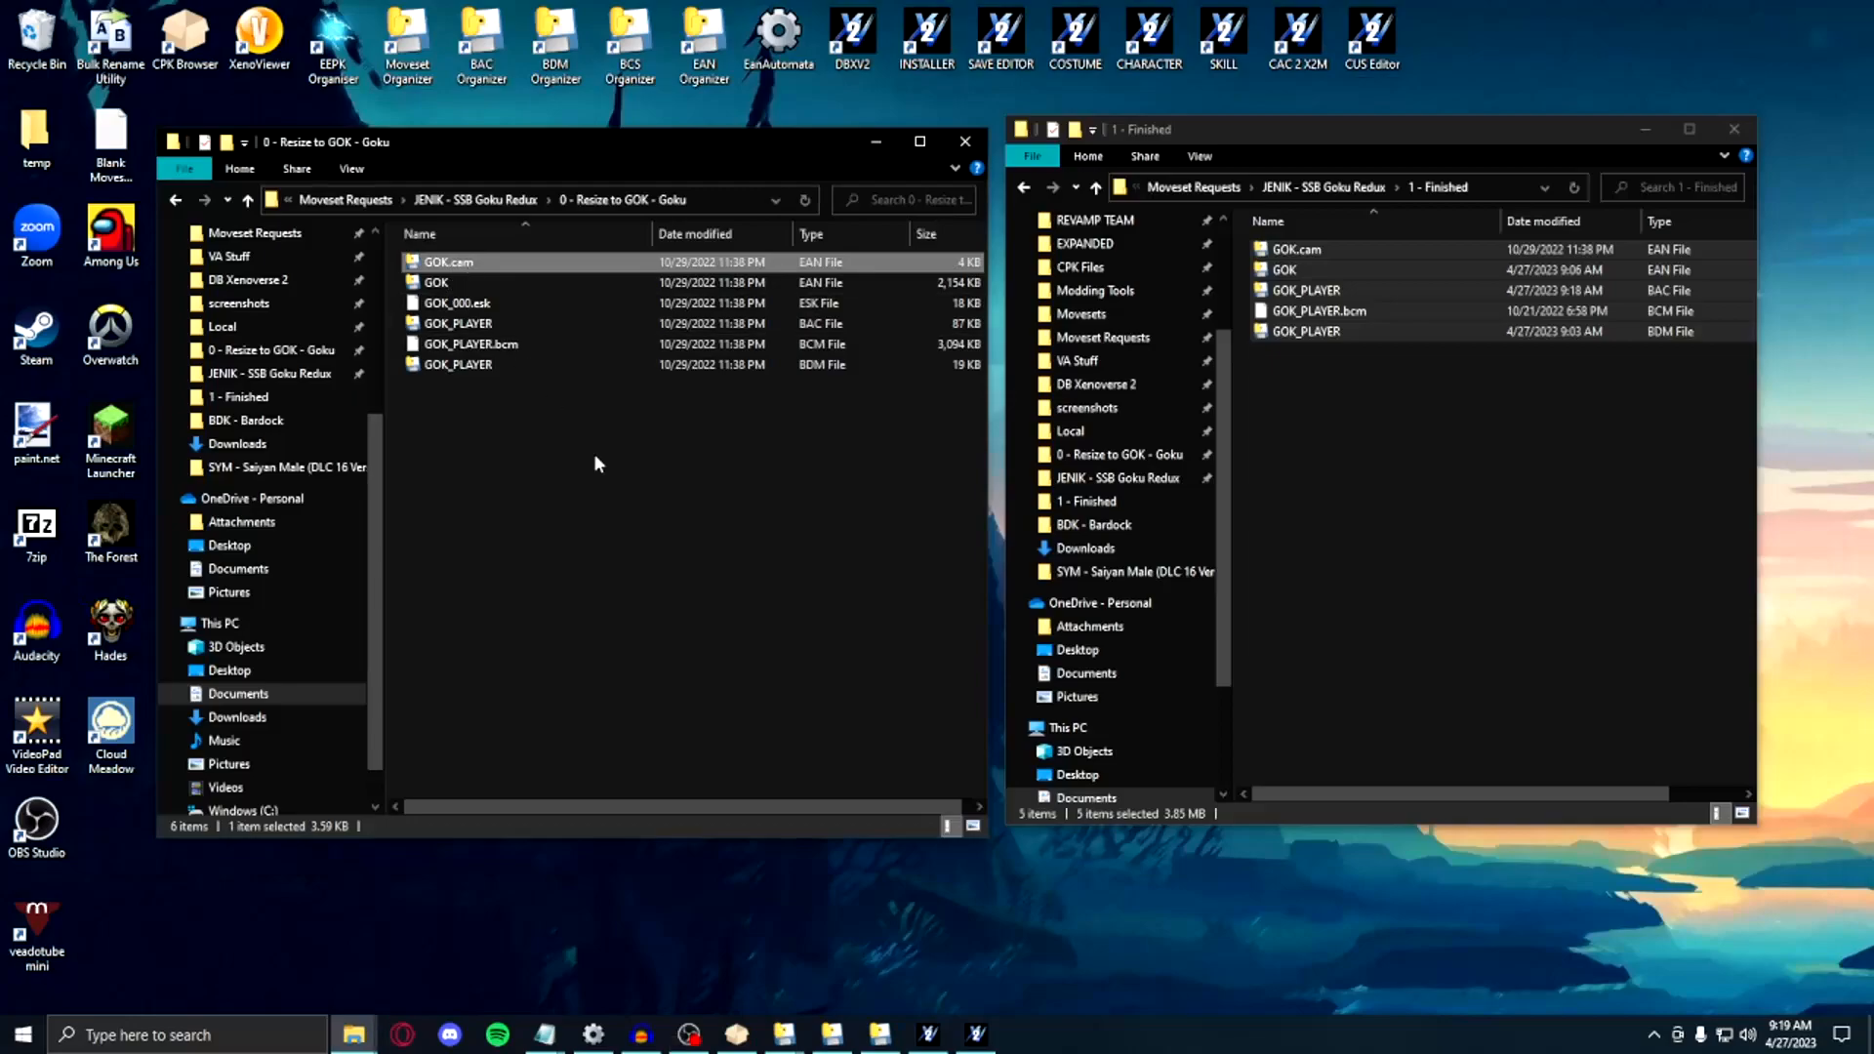
left_click(1452, 484)
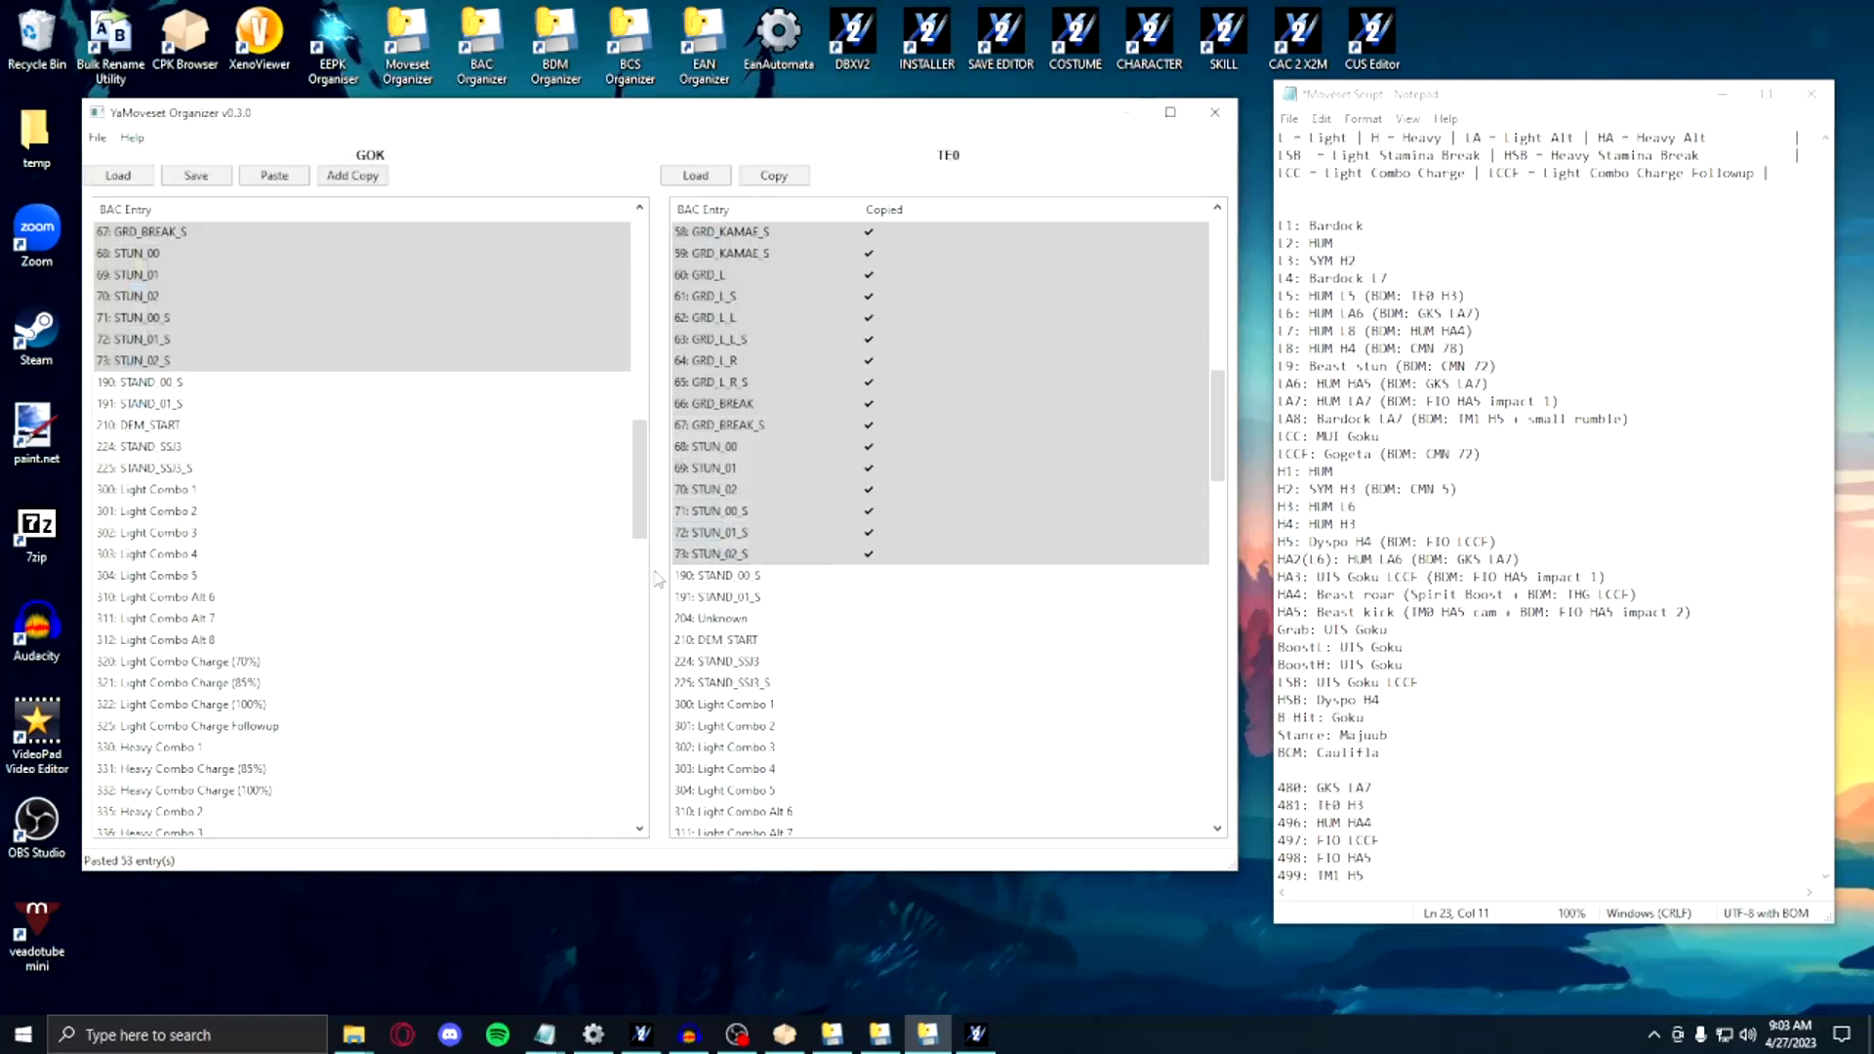
left_click(195, 175)
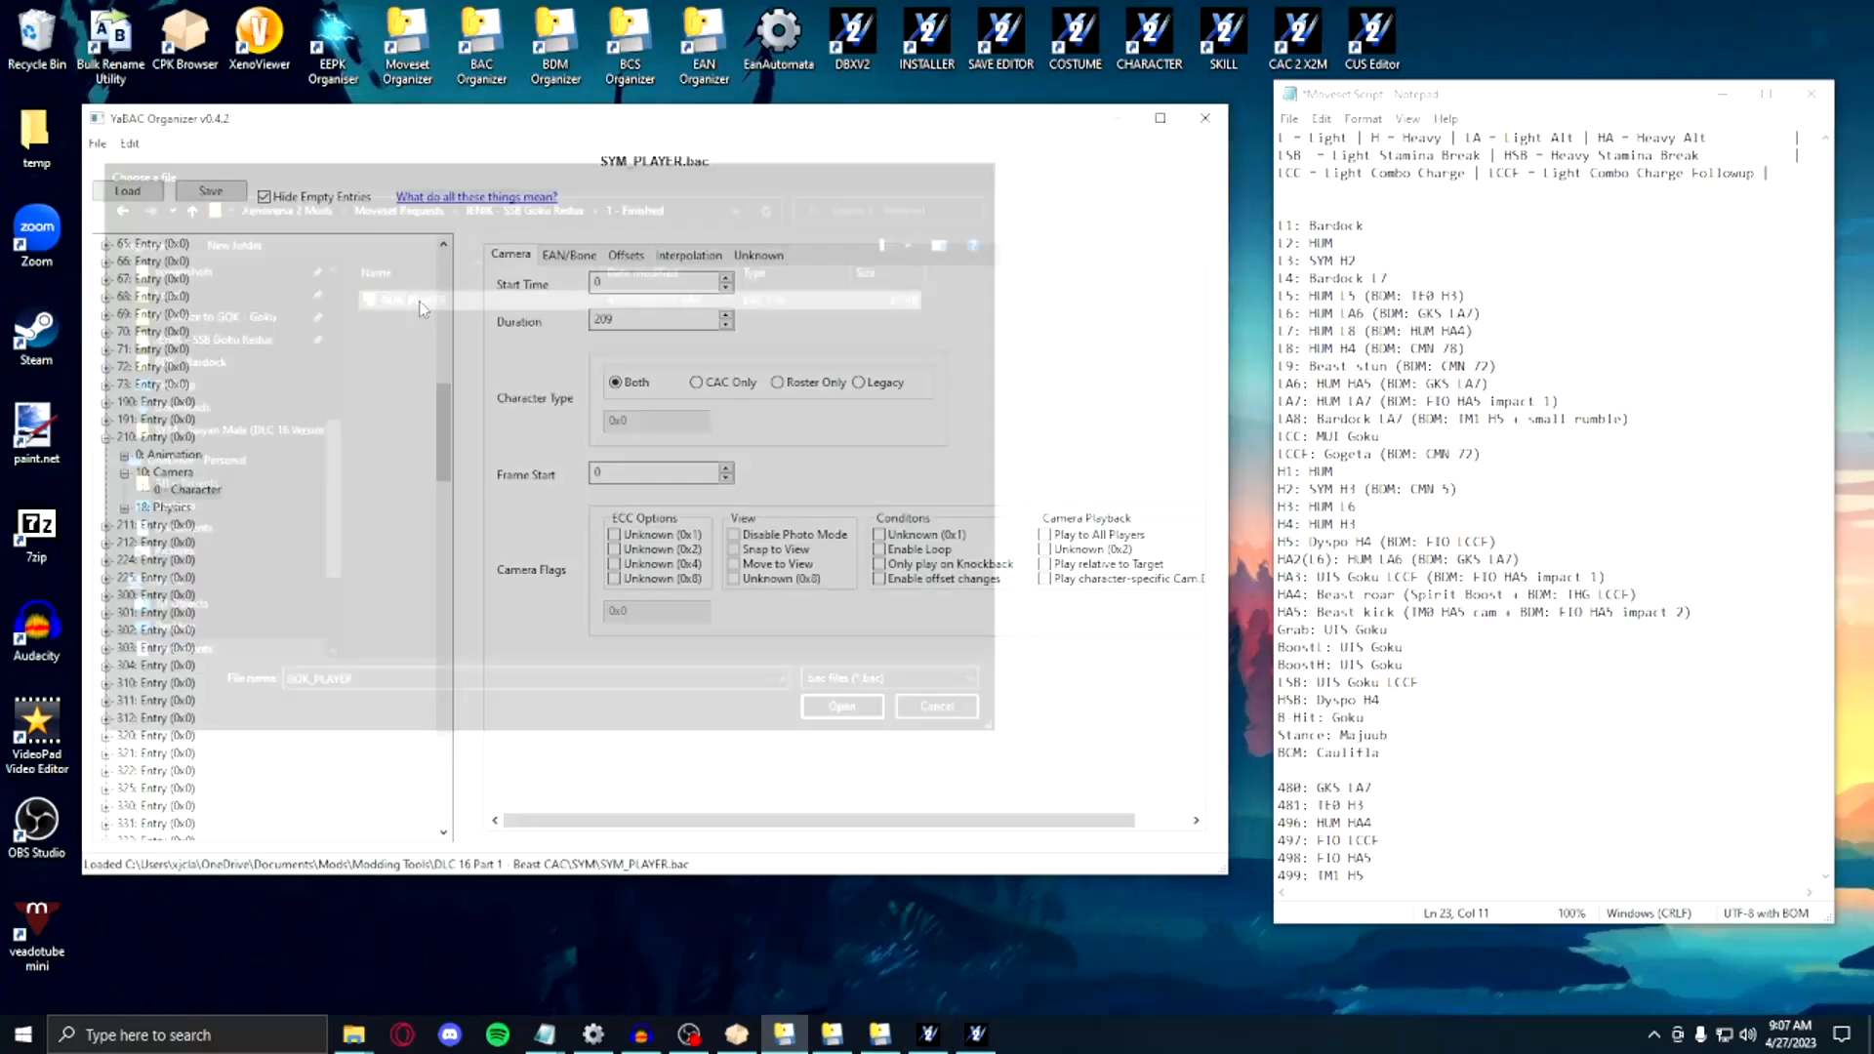
Step: Open the finished GOK_PLAYER.bac and set a hitbox to use Character damage data
left_click(841, 706)
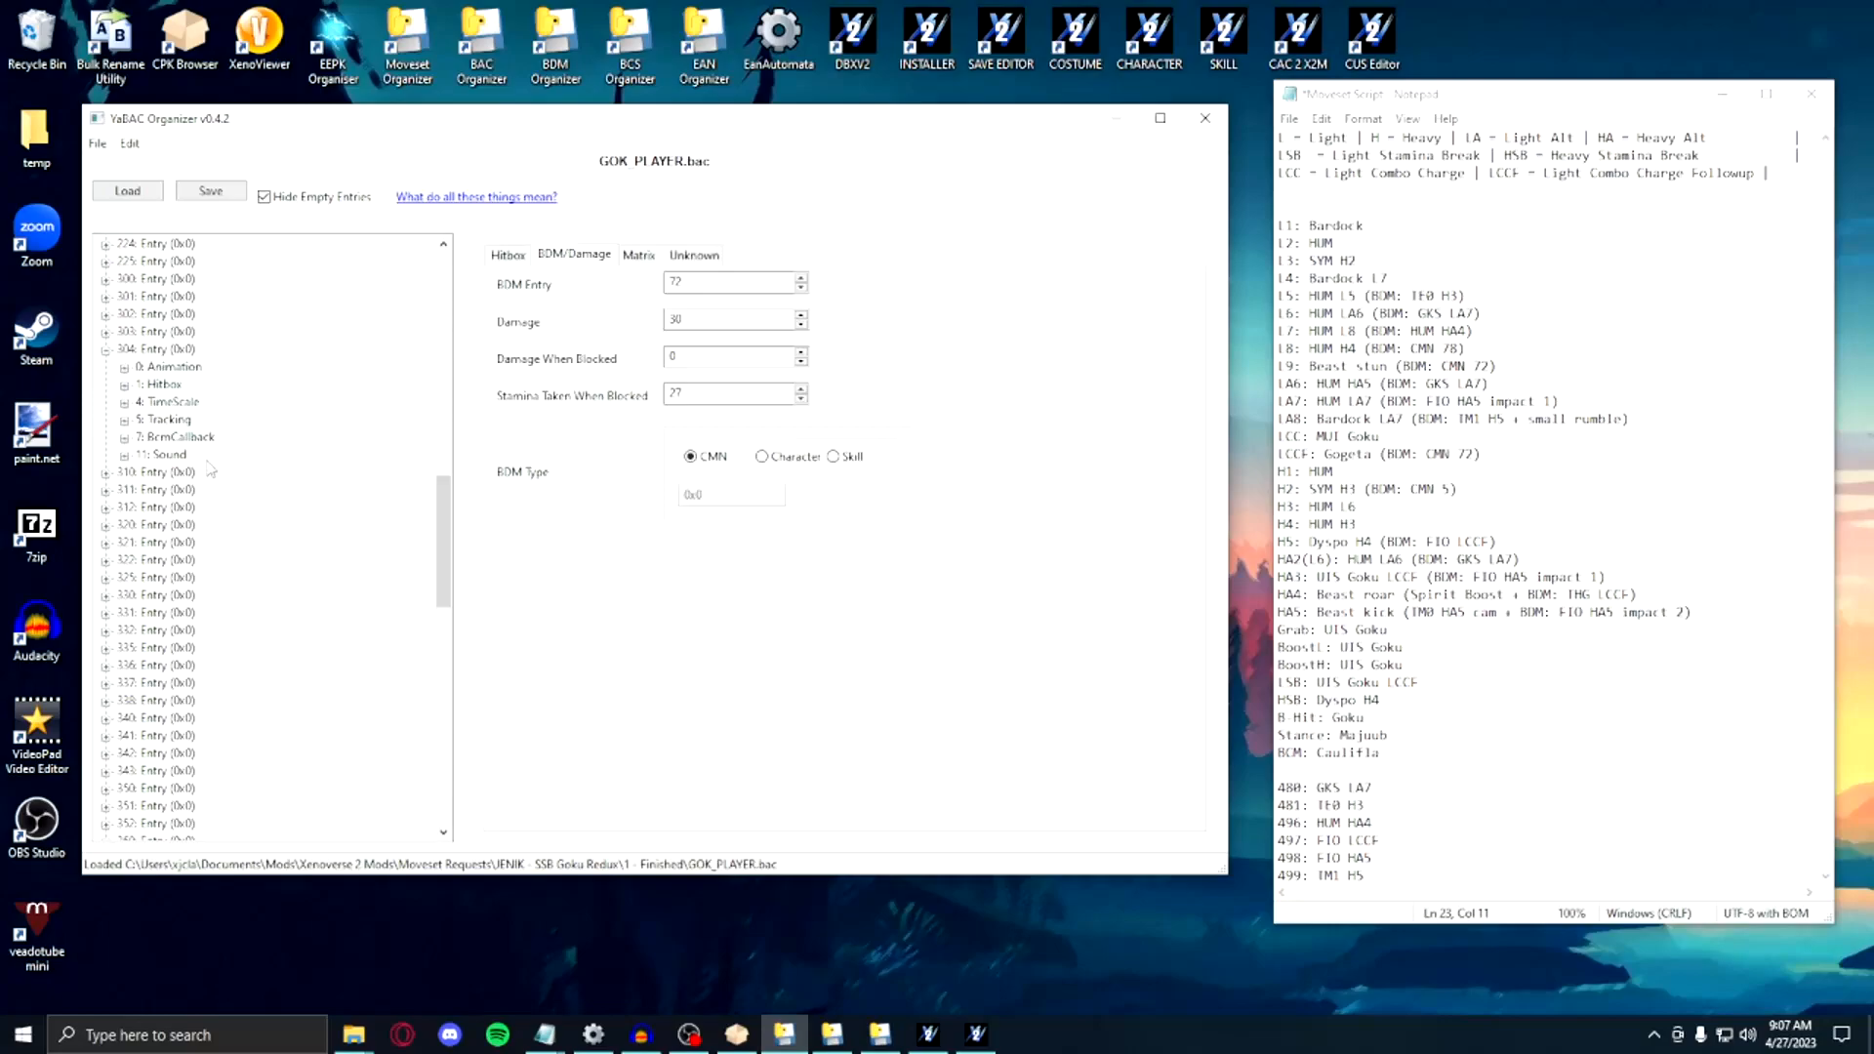
left_click(177, 400)
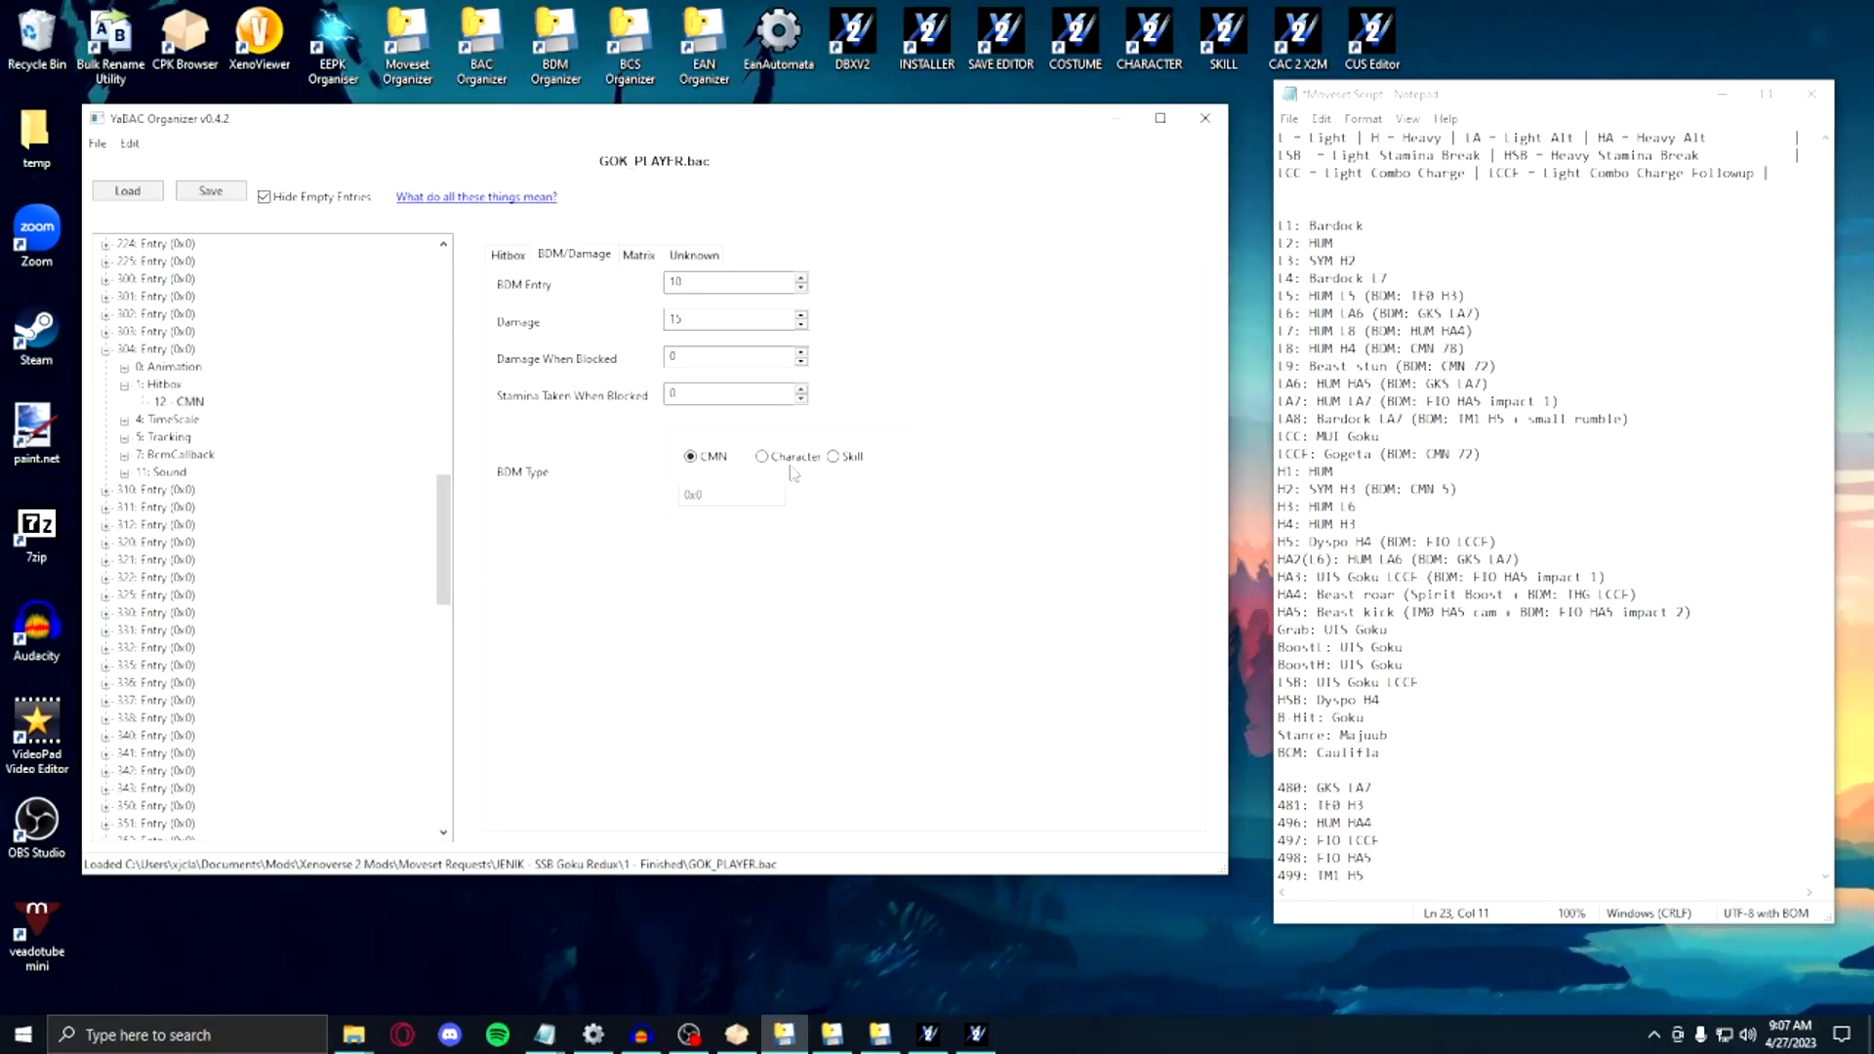
left_click(761, 456)
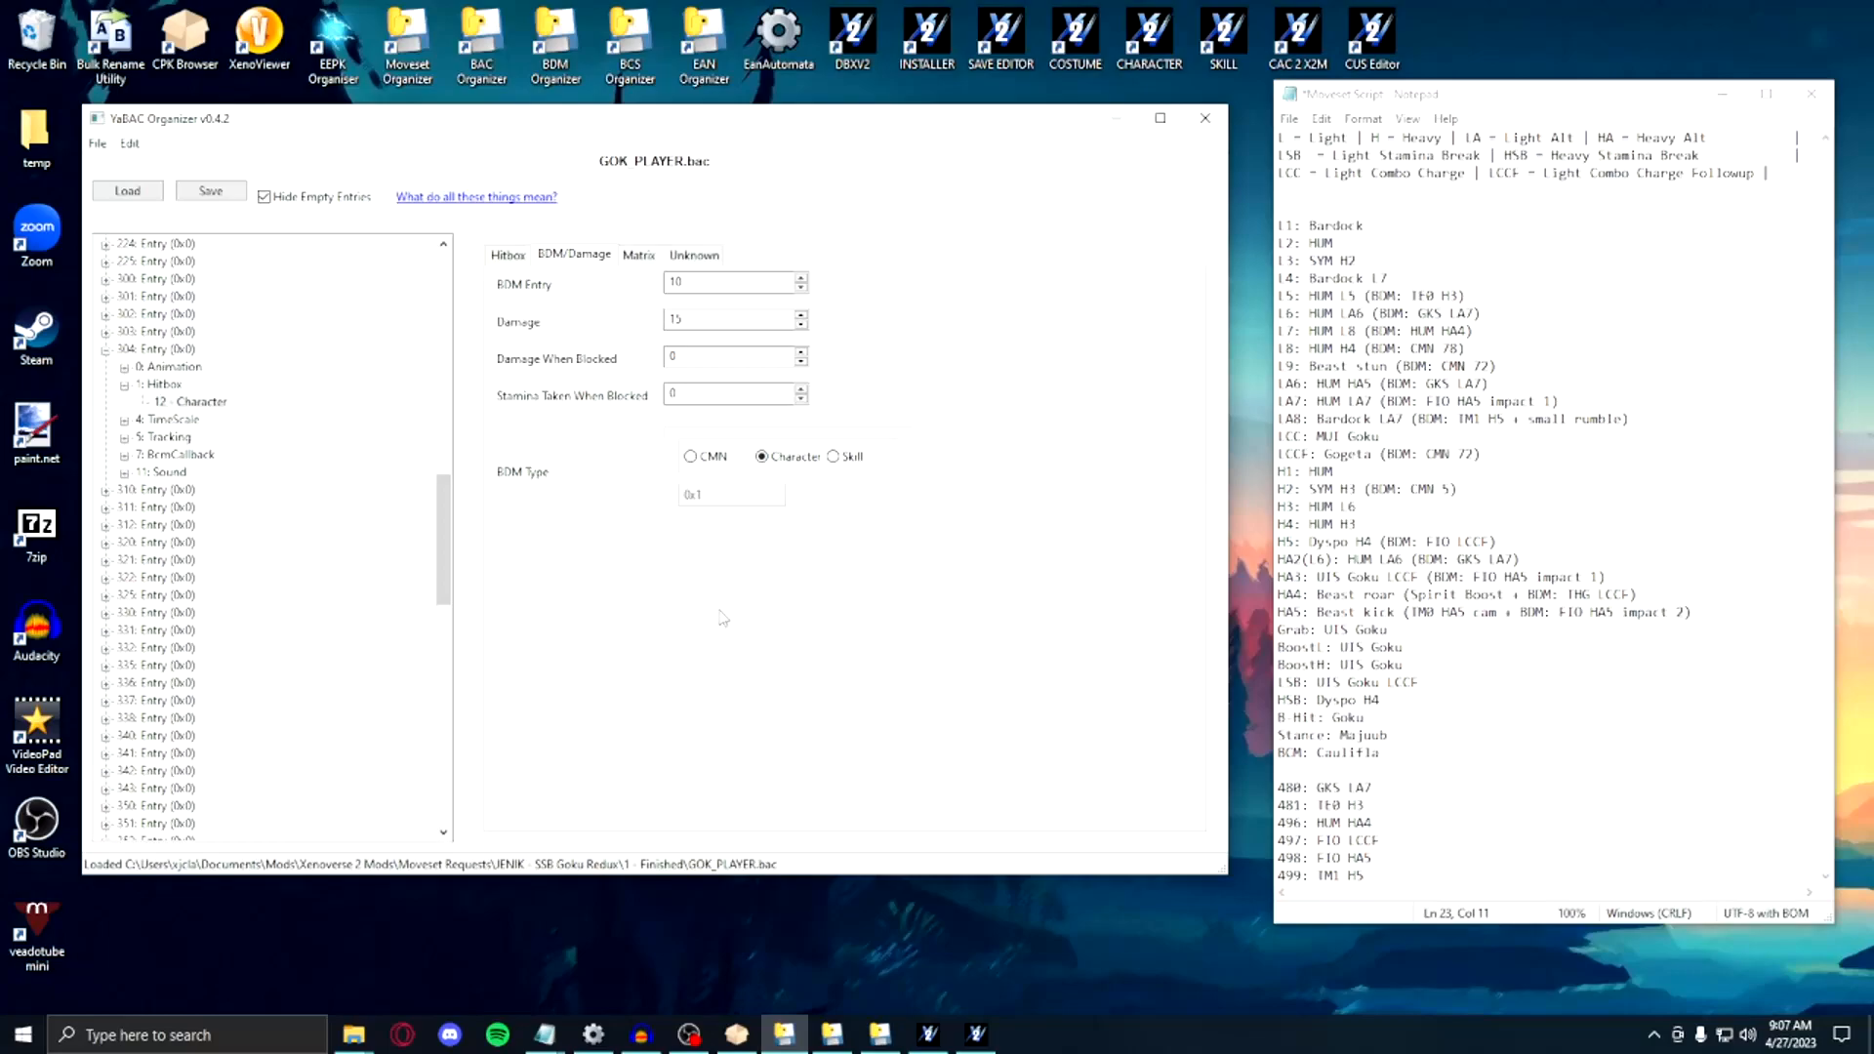
scroll("down", 3)
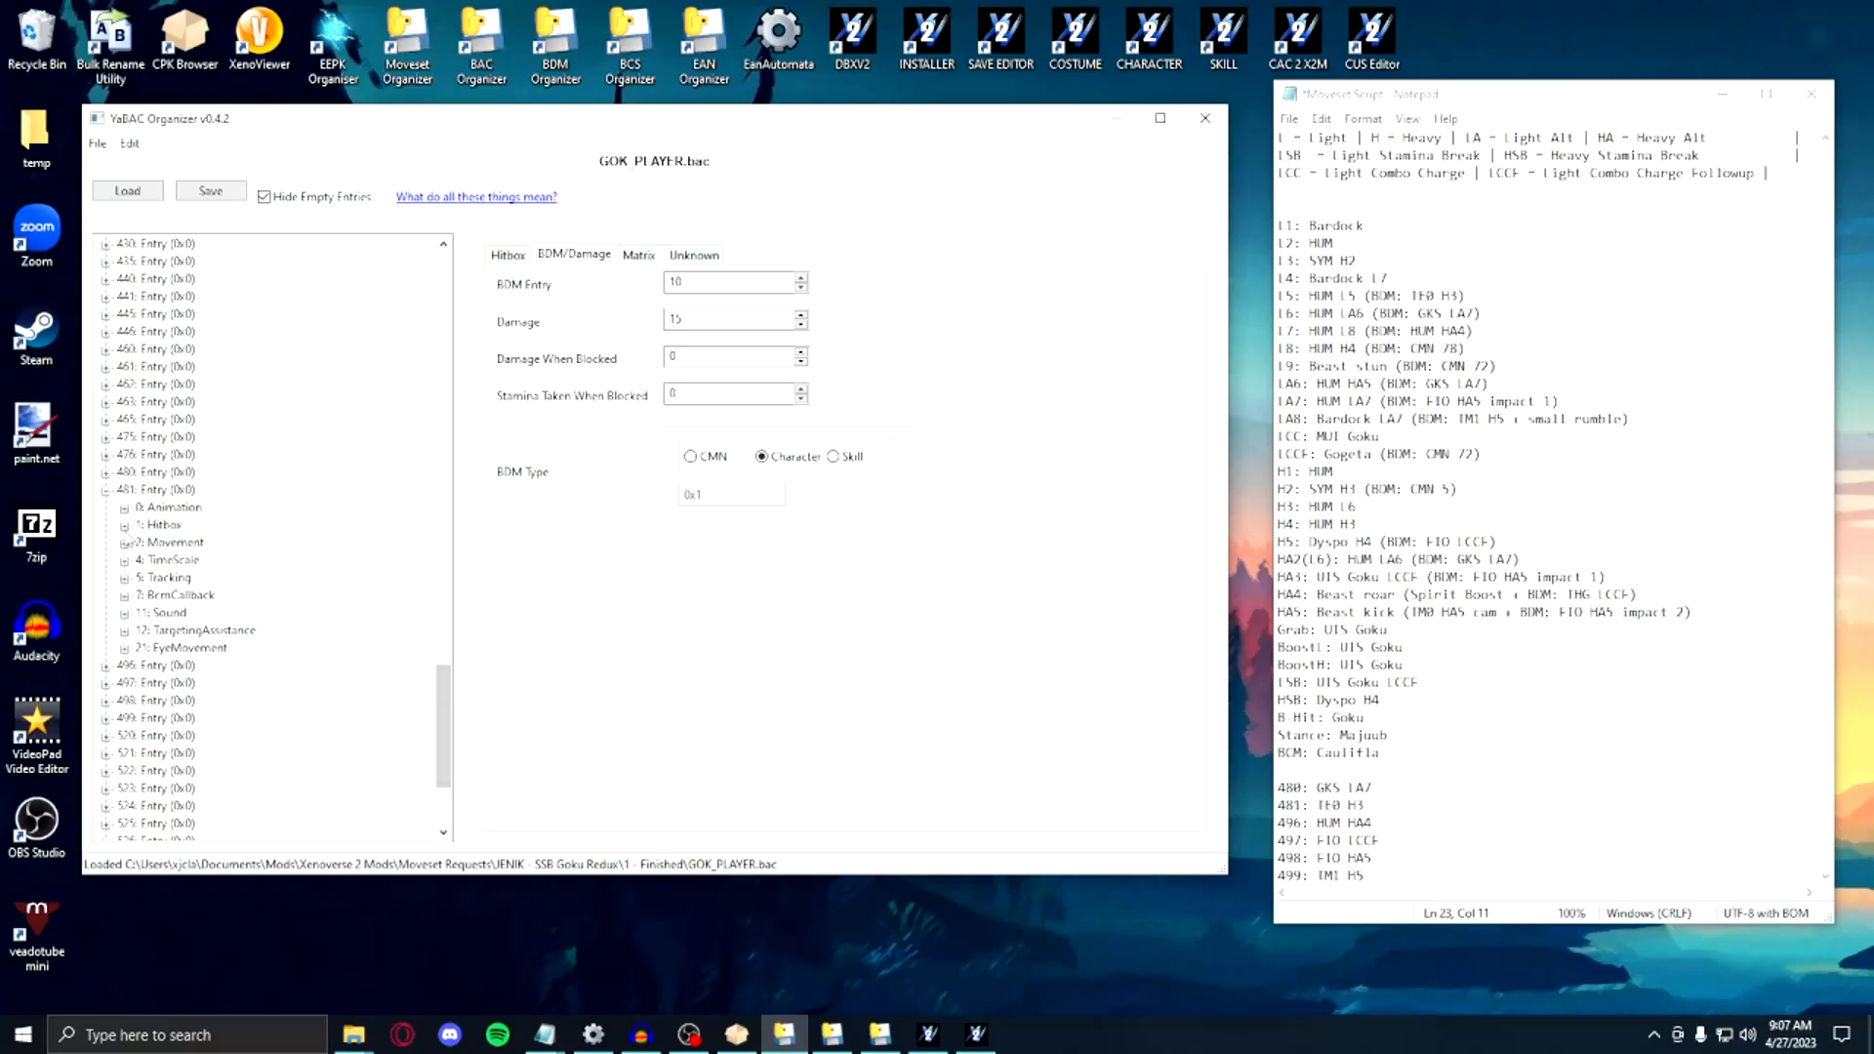
Step: Select another entry's hitbox and set its BDM Entry to 140
left_click(188, 541)
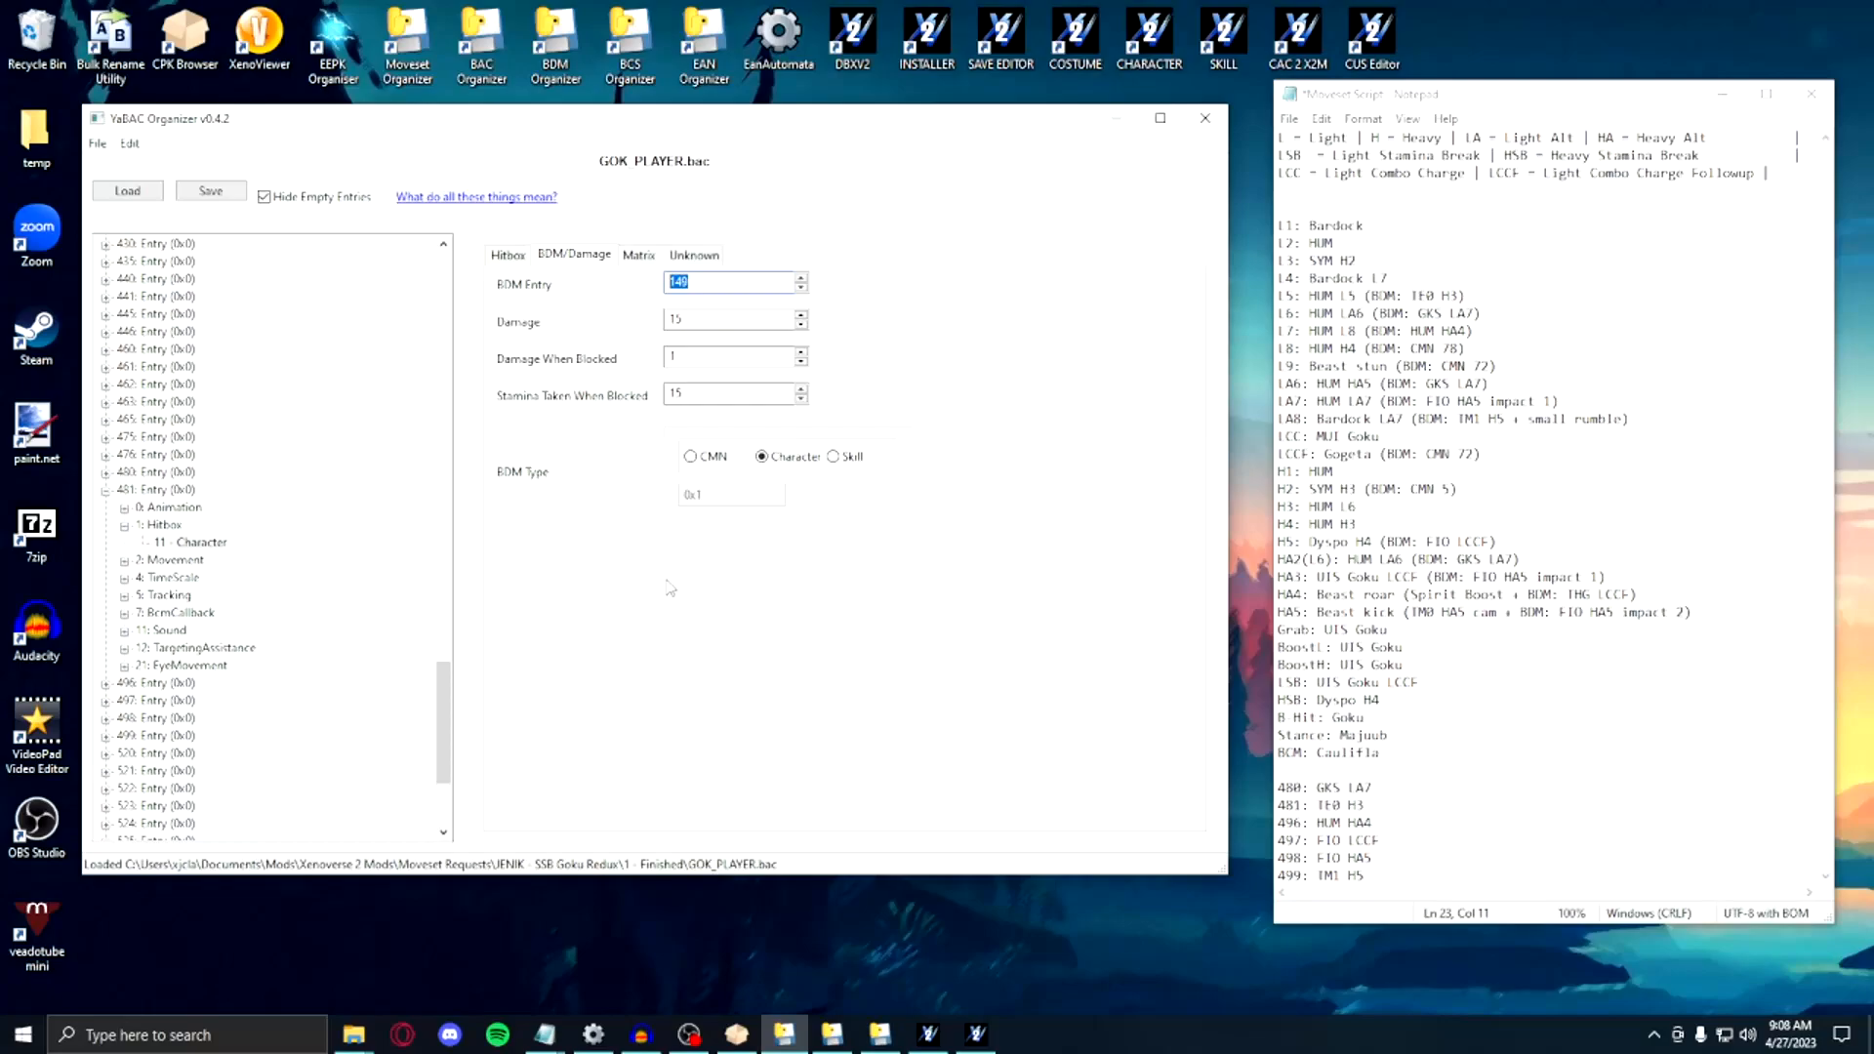
scroll("down", 3)
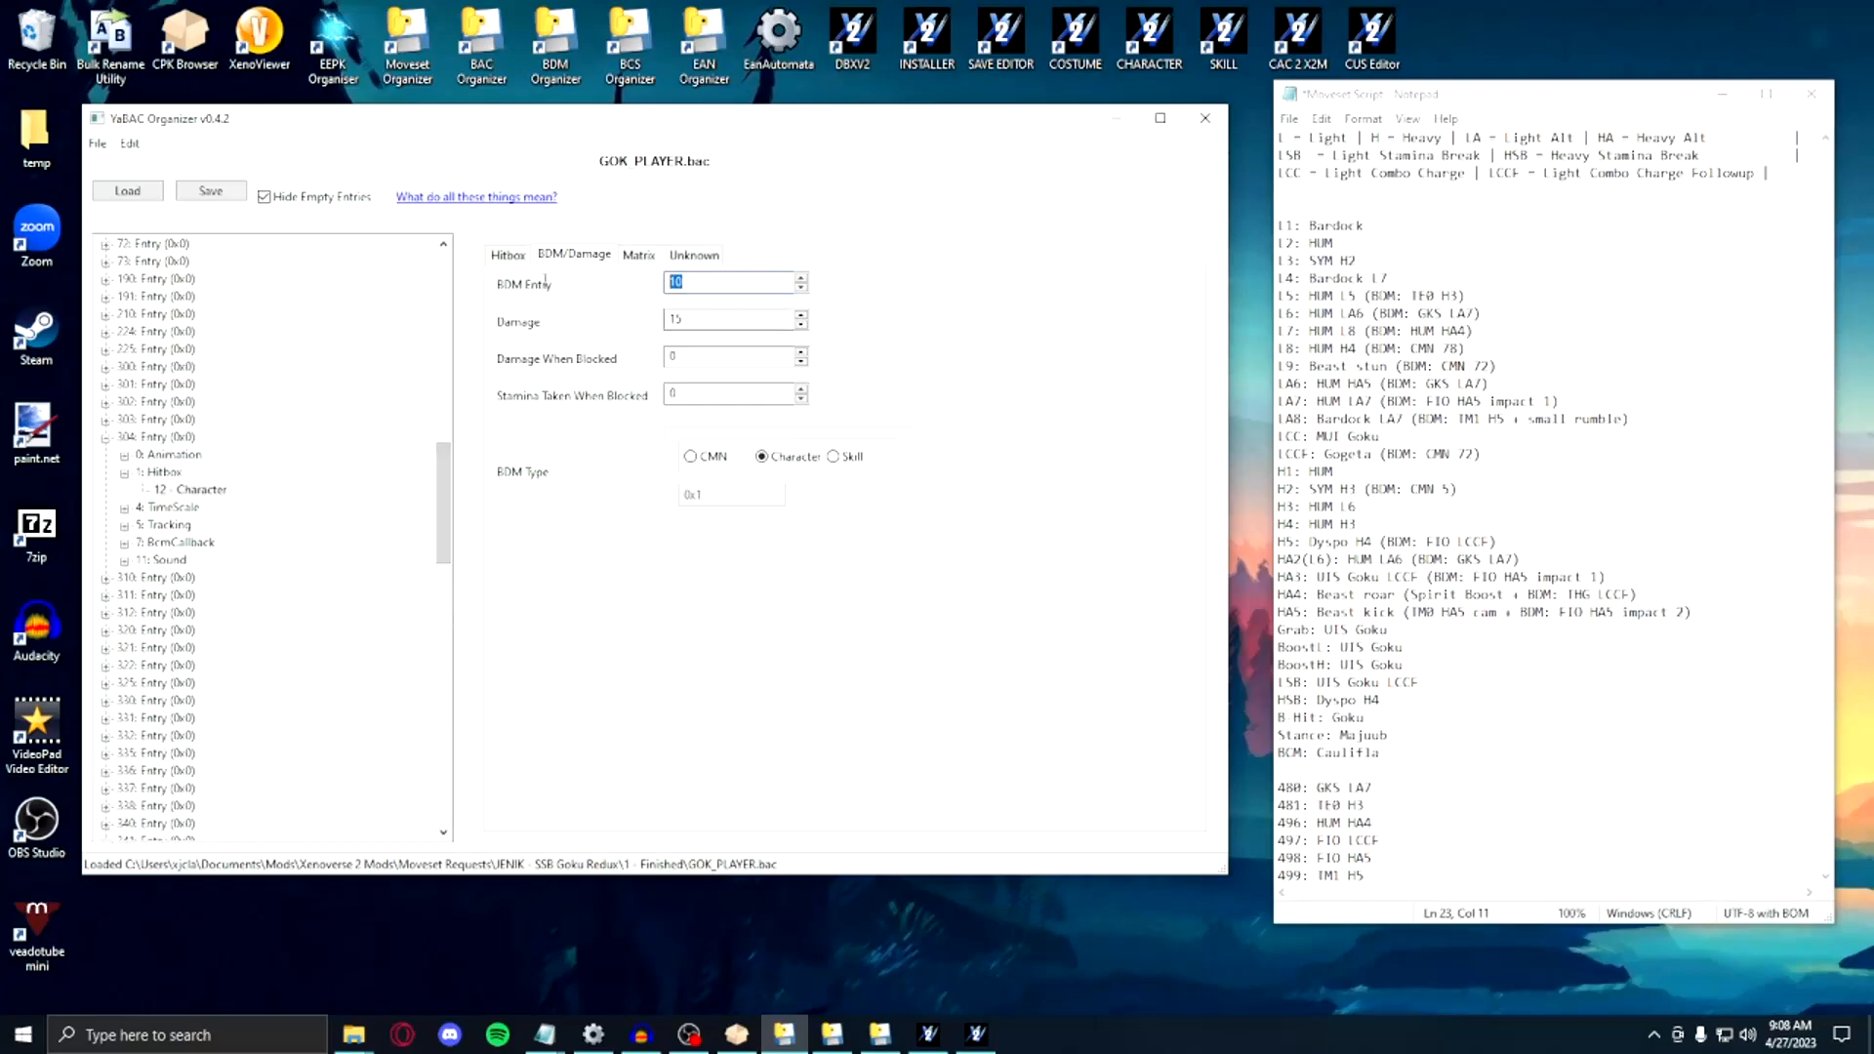
type("140")
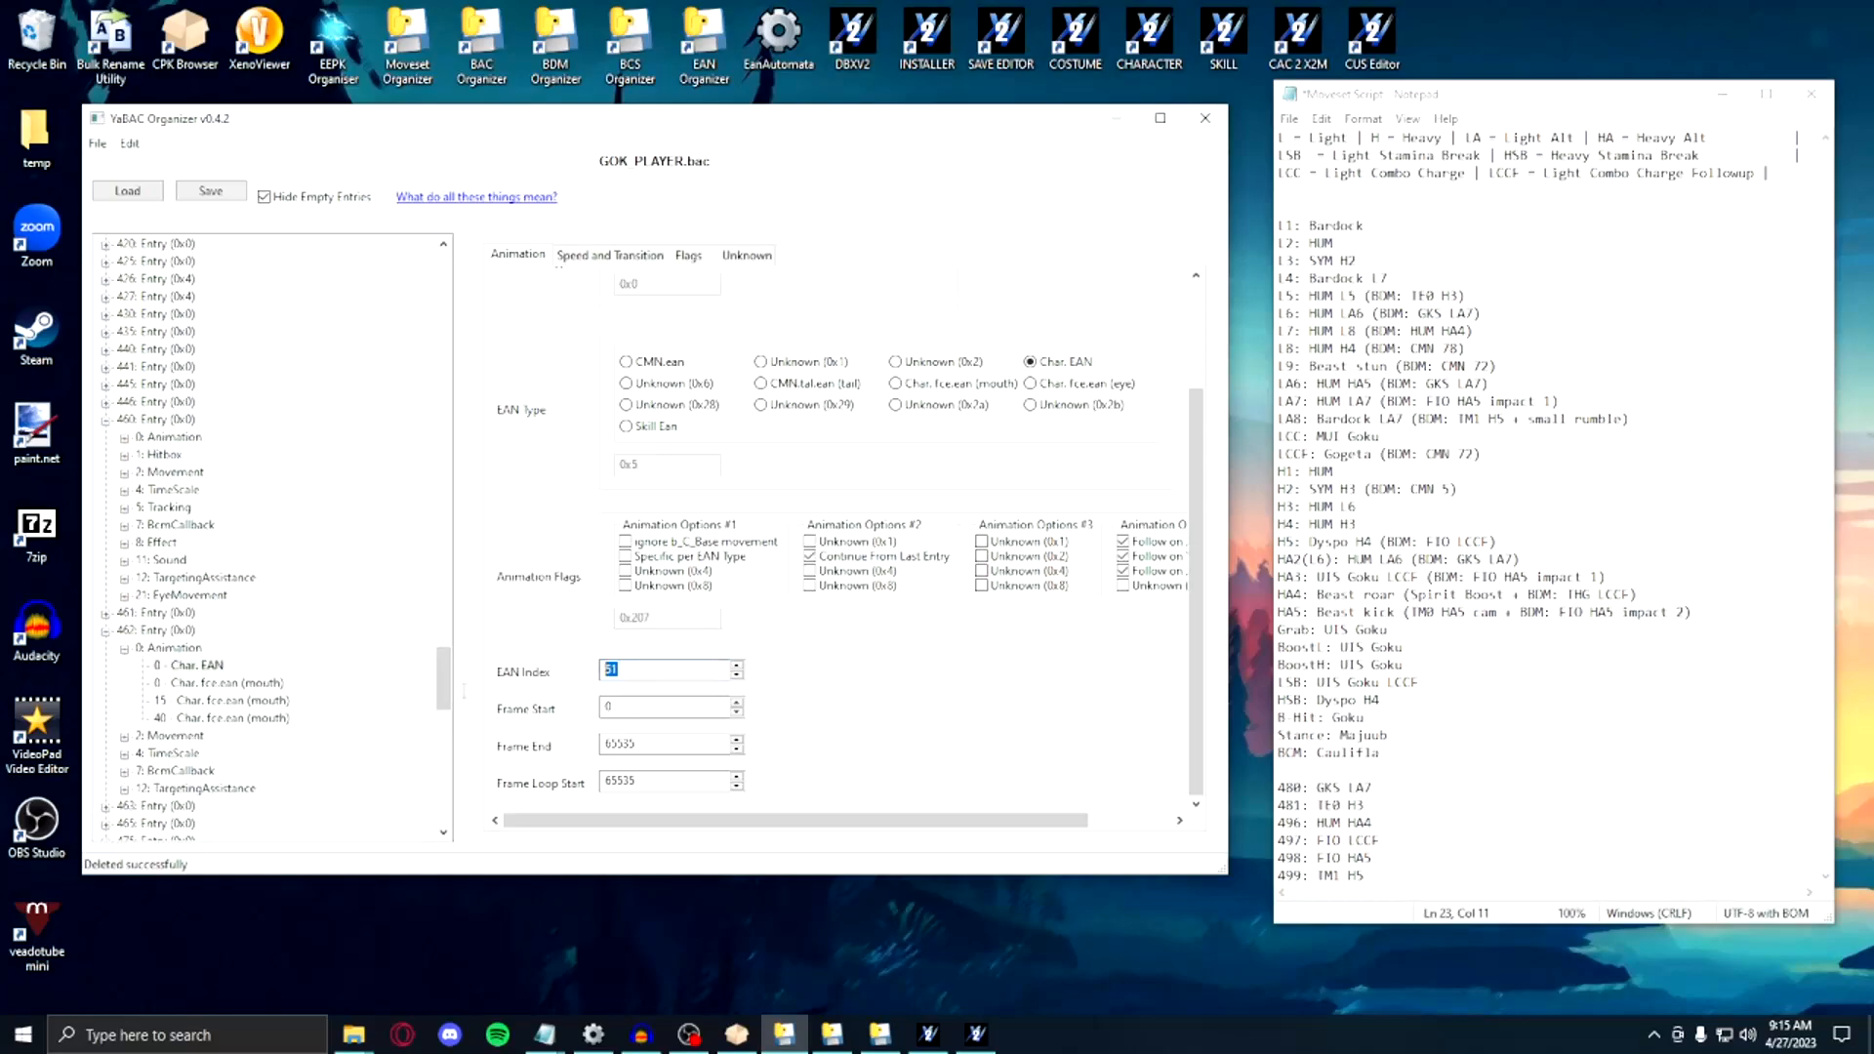
Step: Set EAN Index 78, then flag EAN 55 to ignore b_C_Base movement and Unknown (0x4)
type("78")
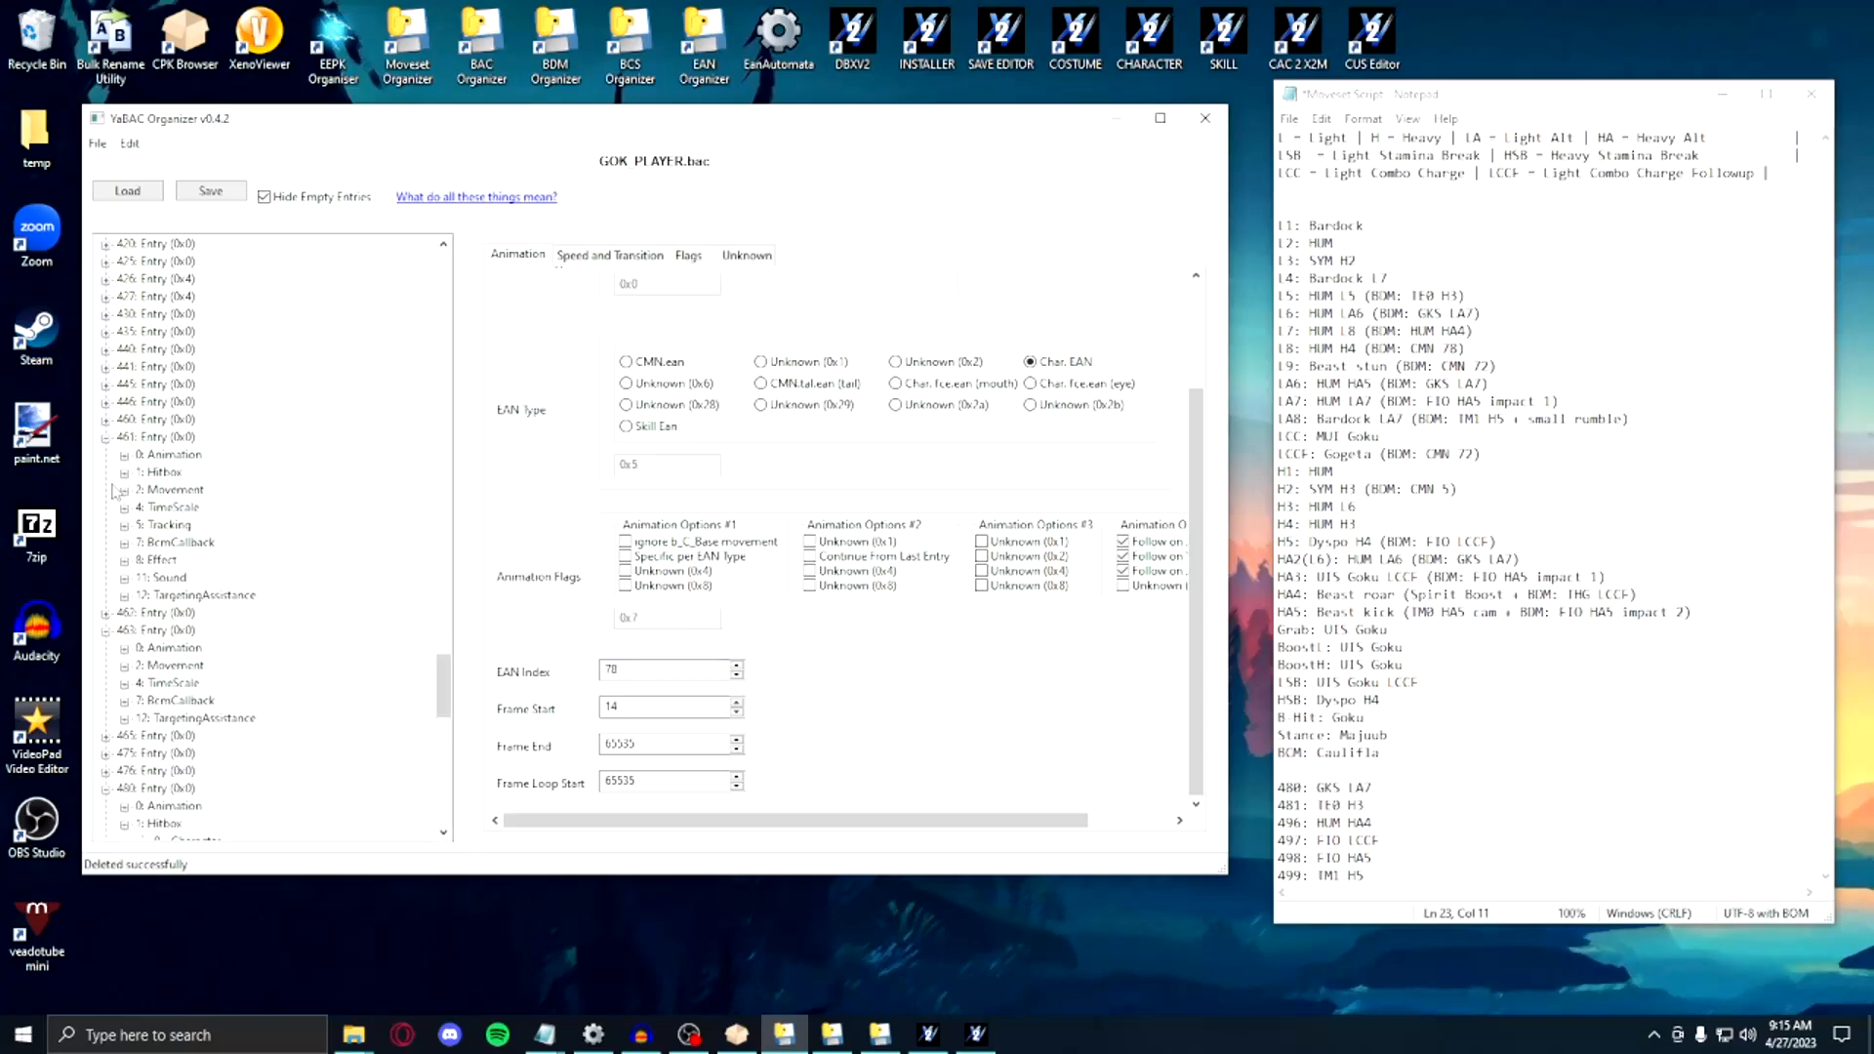
left_click(122, 454)
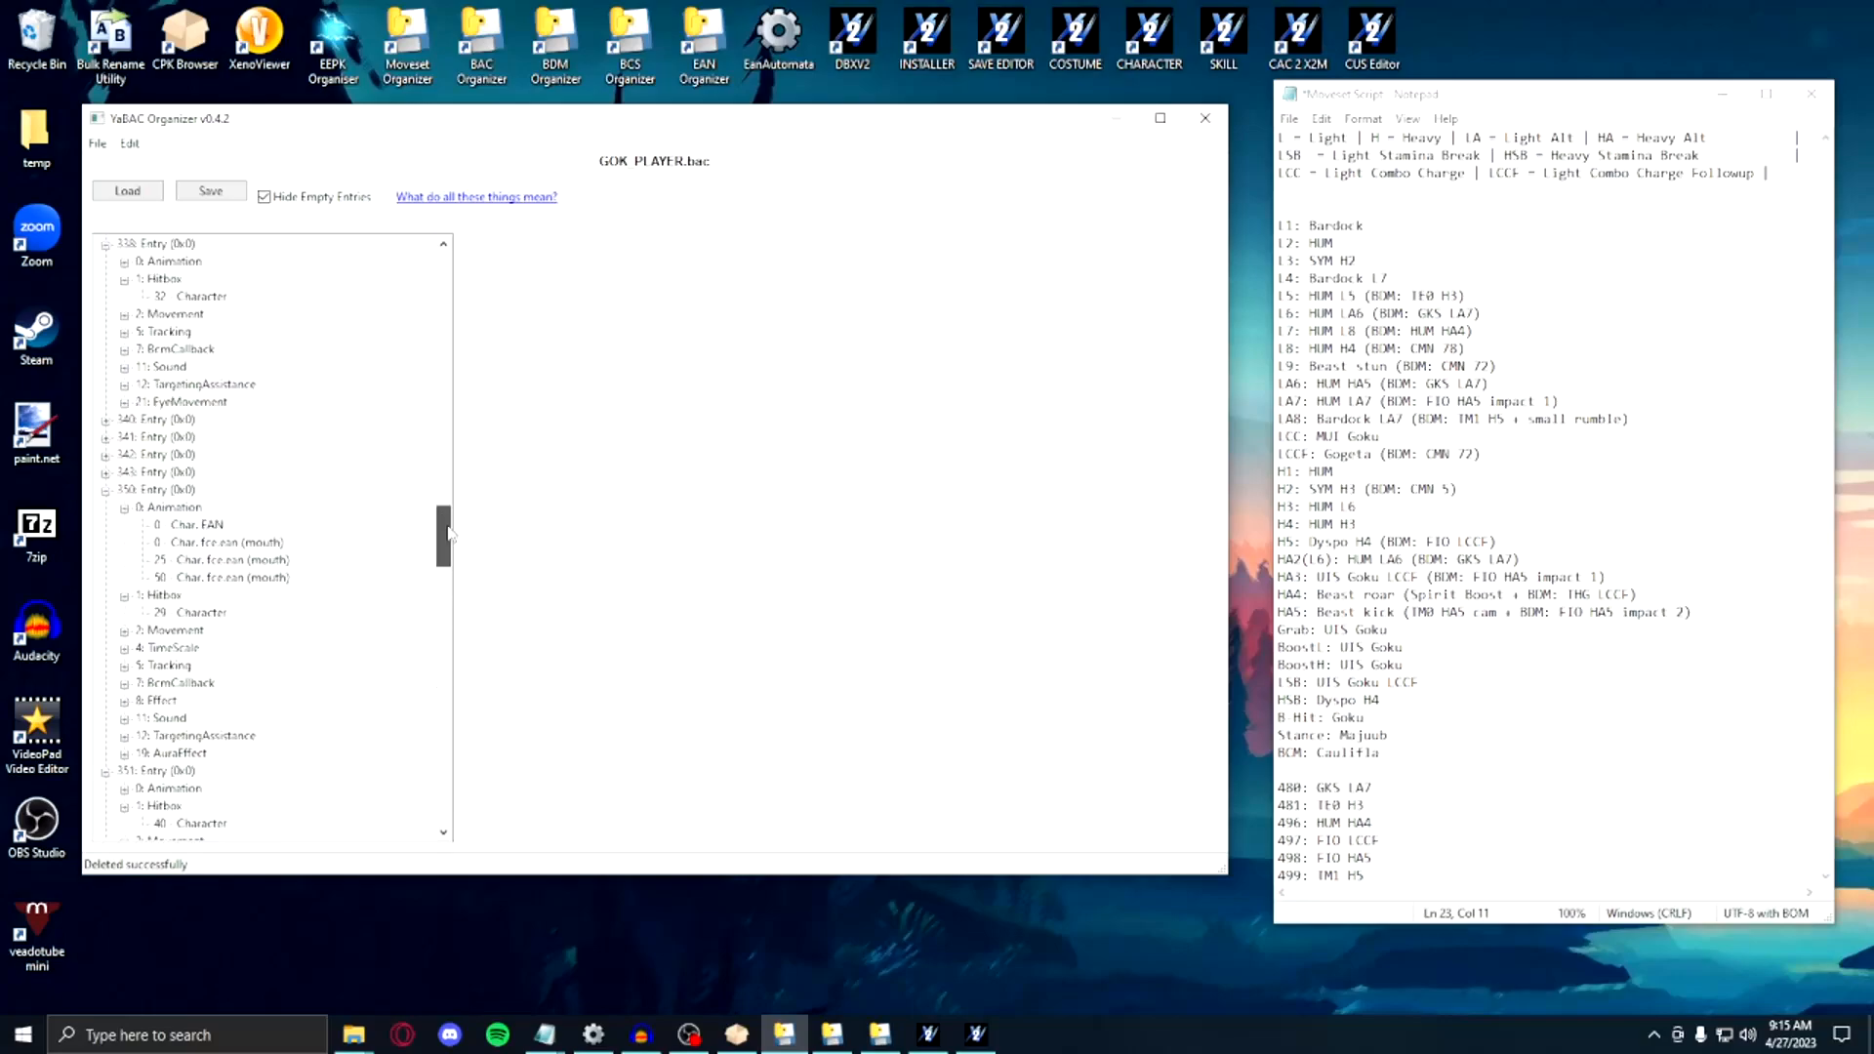
left_click(187, 454)
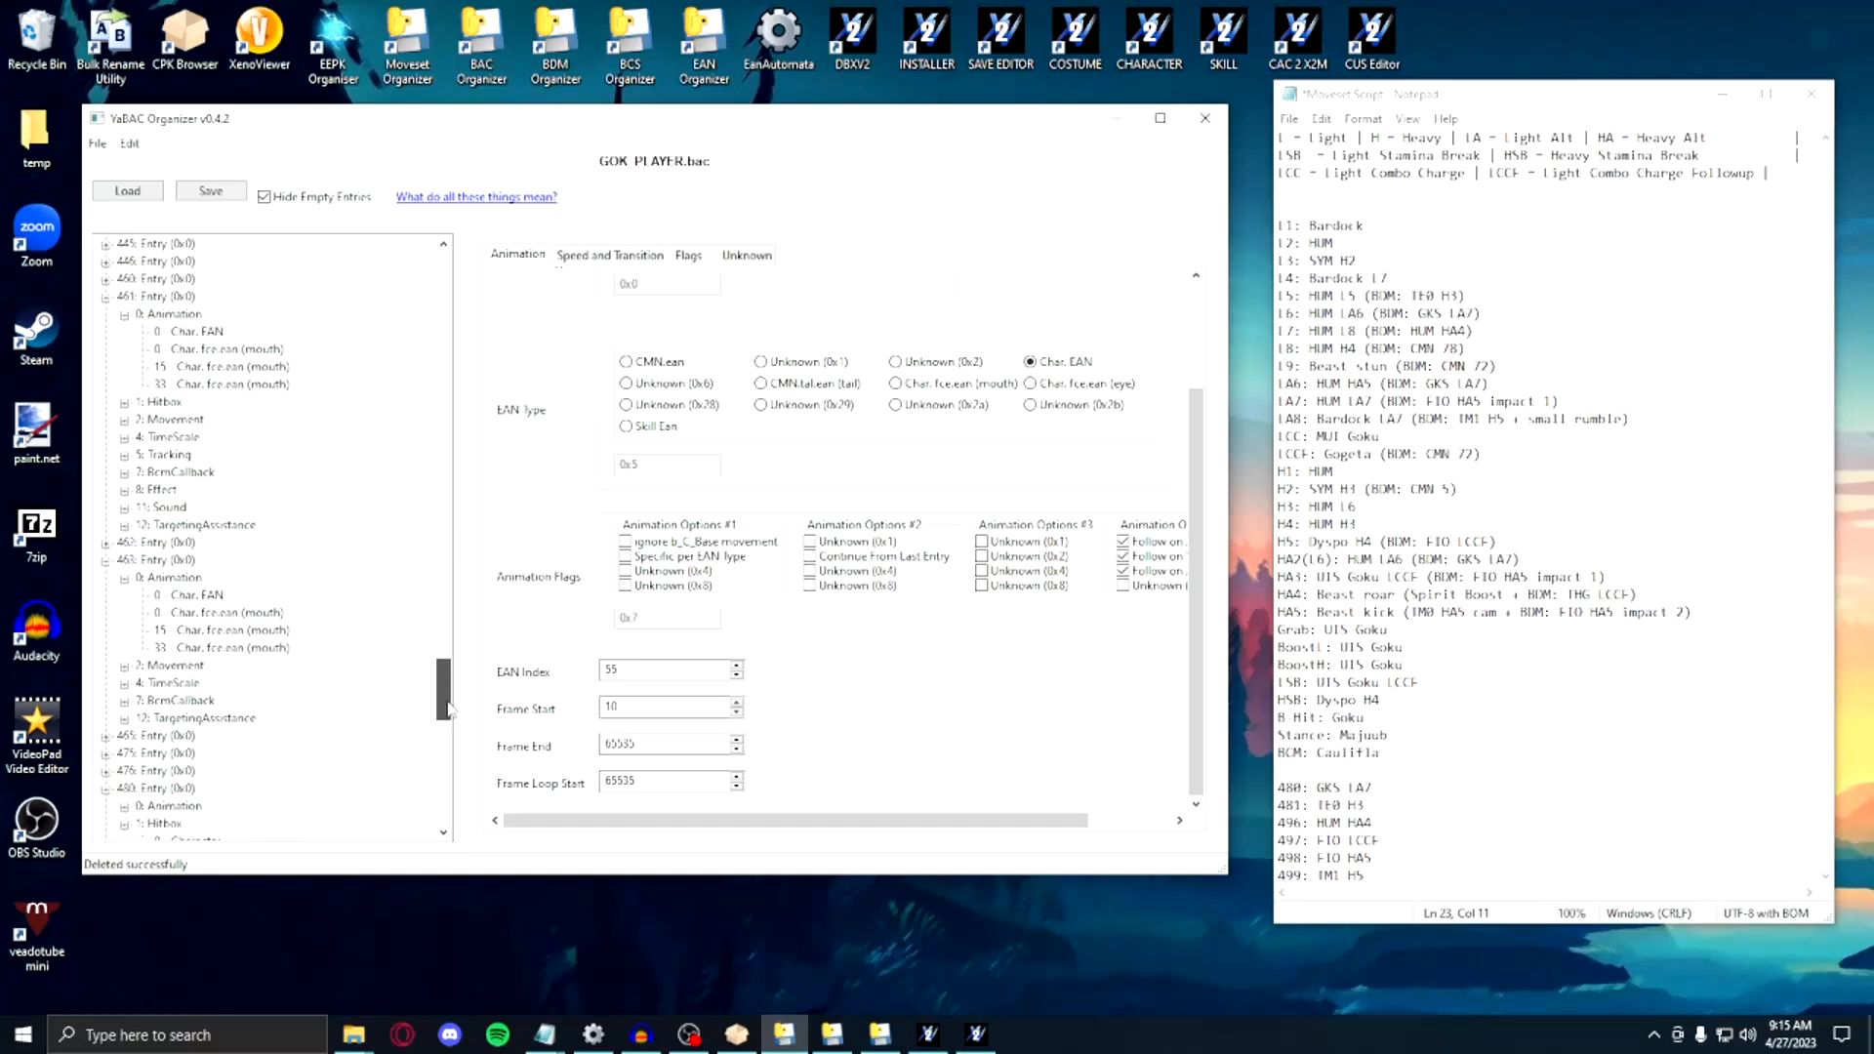
left_click(196, 595)
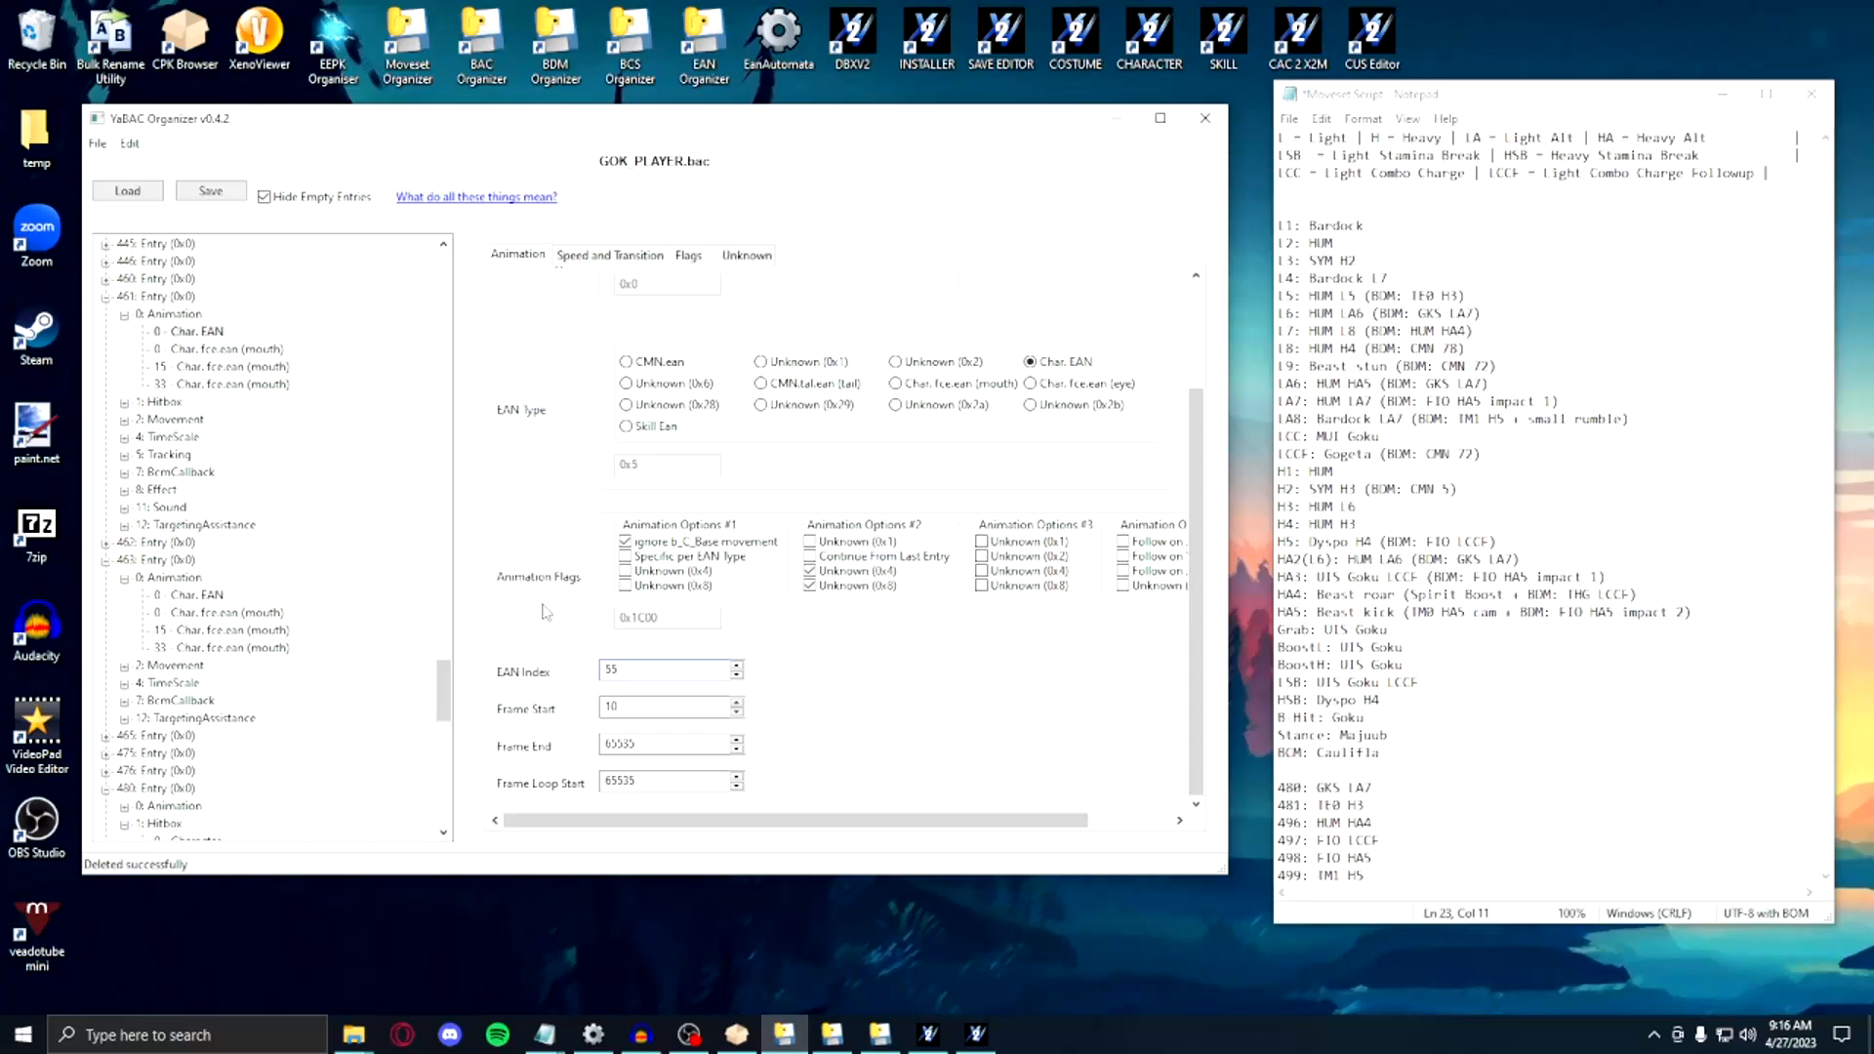
left_click(664, 671)
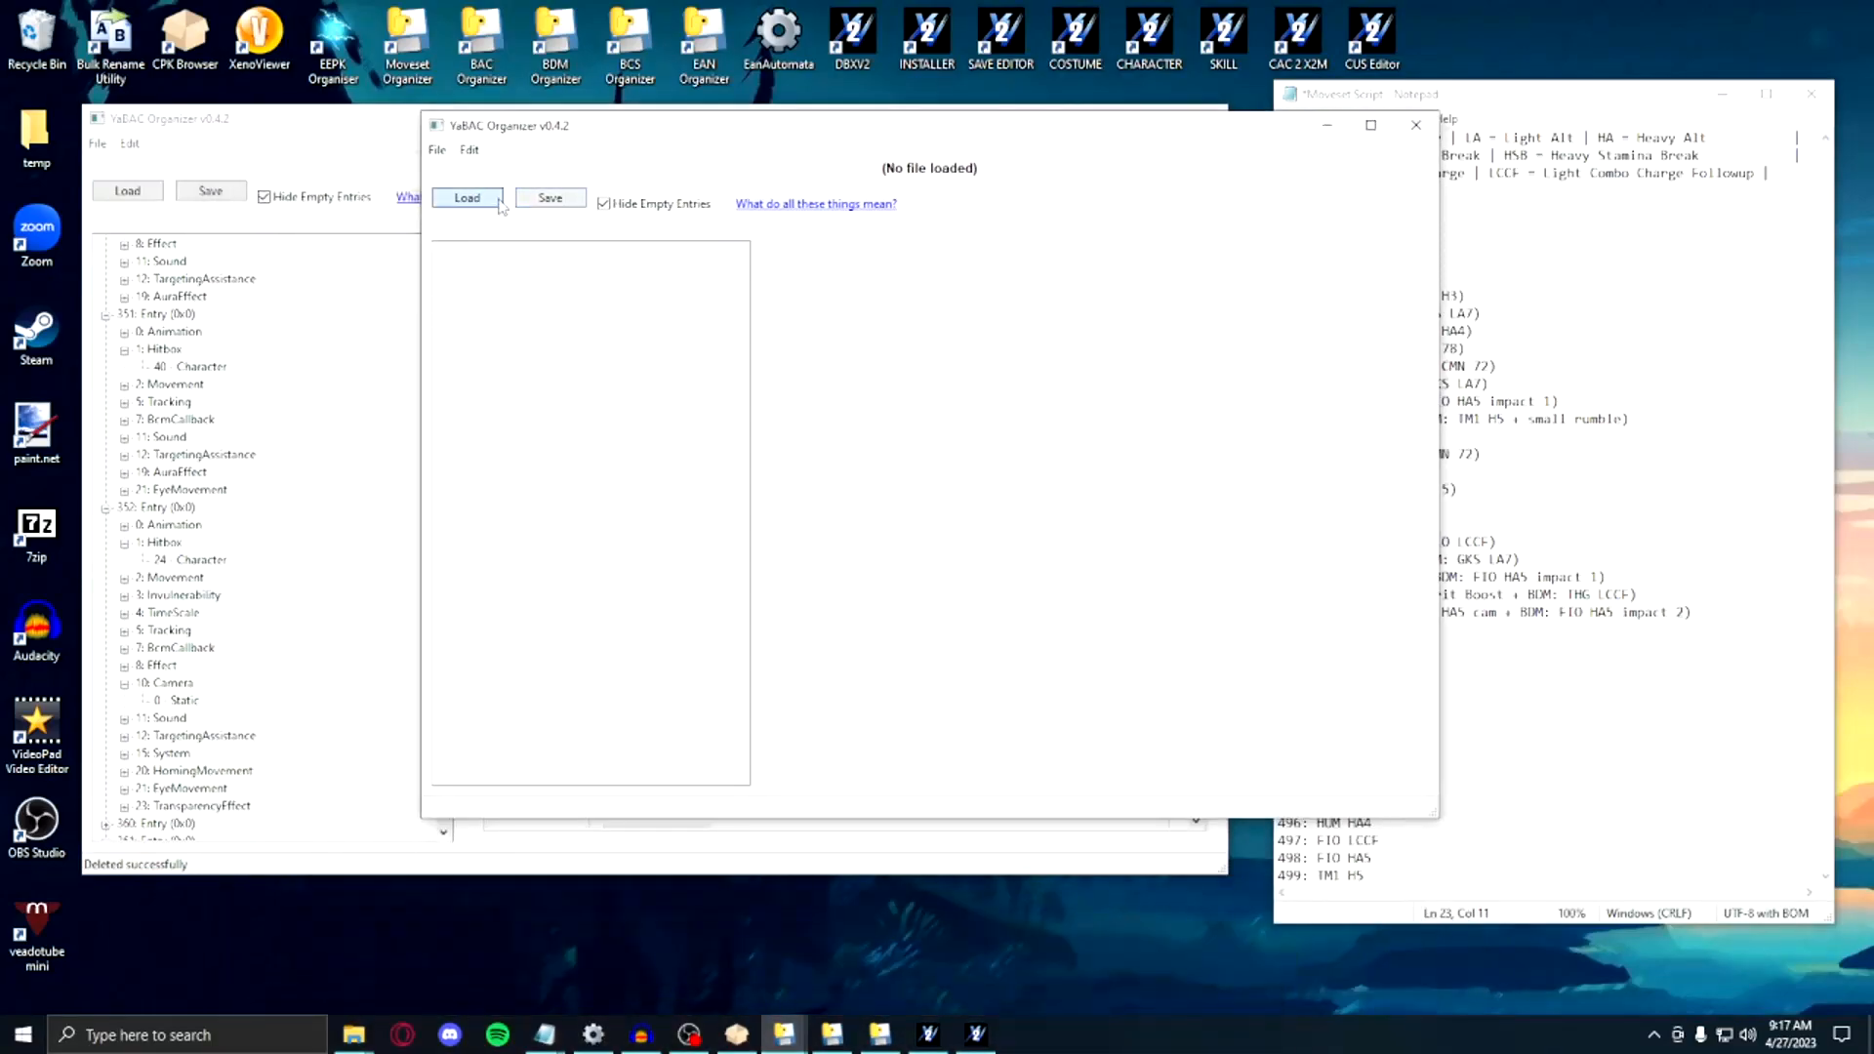
Step: Load THK_PLAYER.bac as a reference and copy entry 338's camera group
left_click(466, 197)
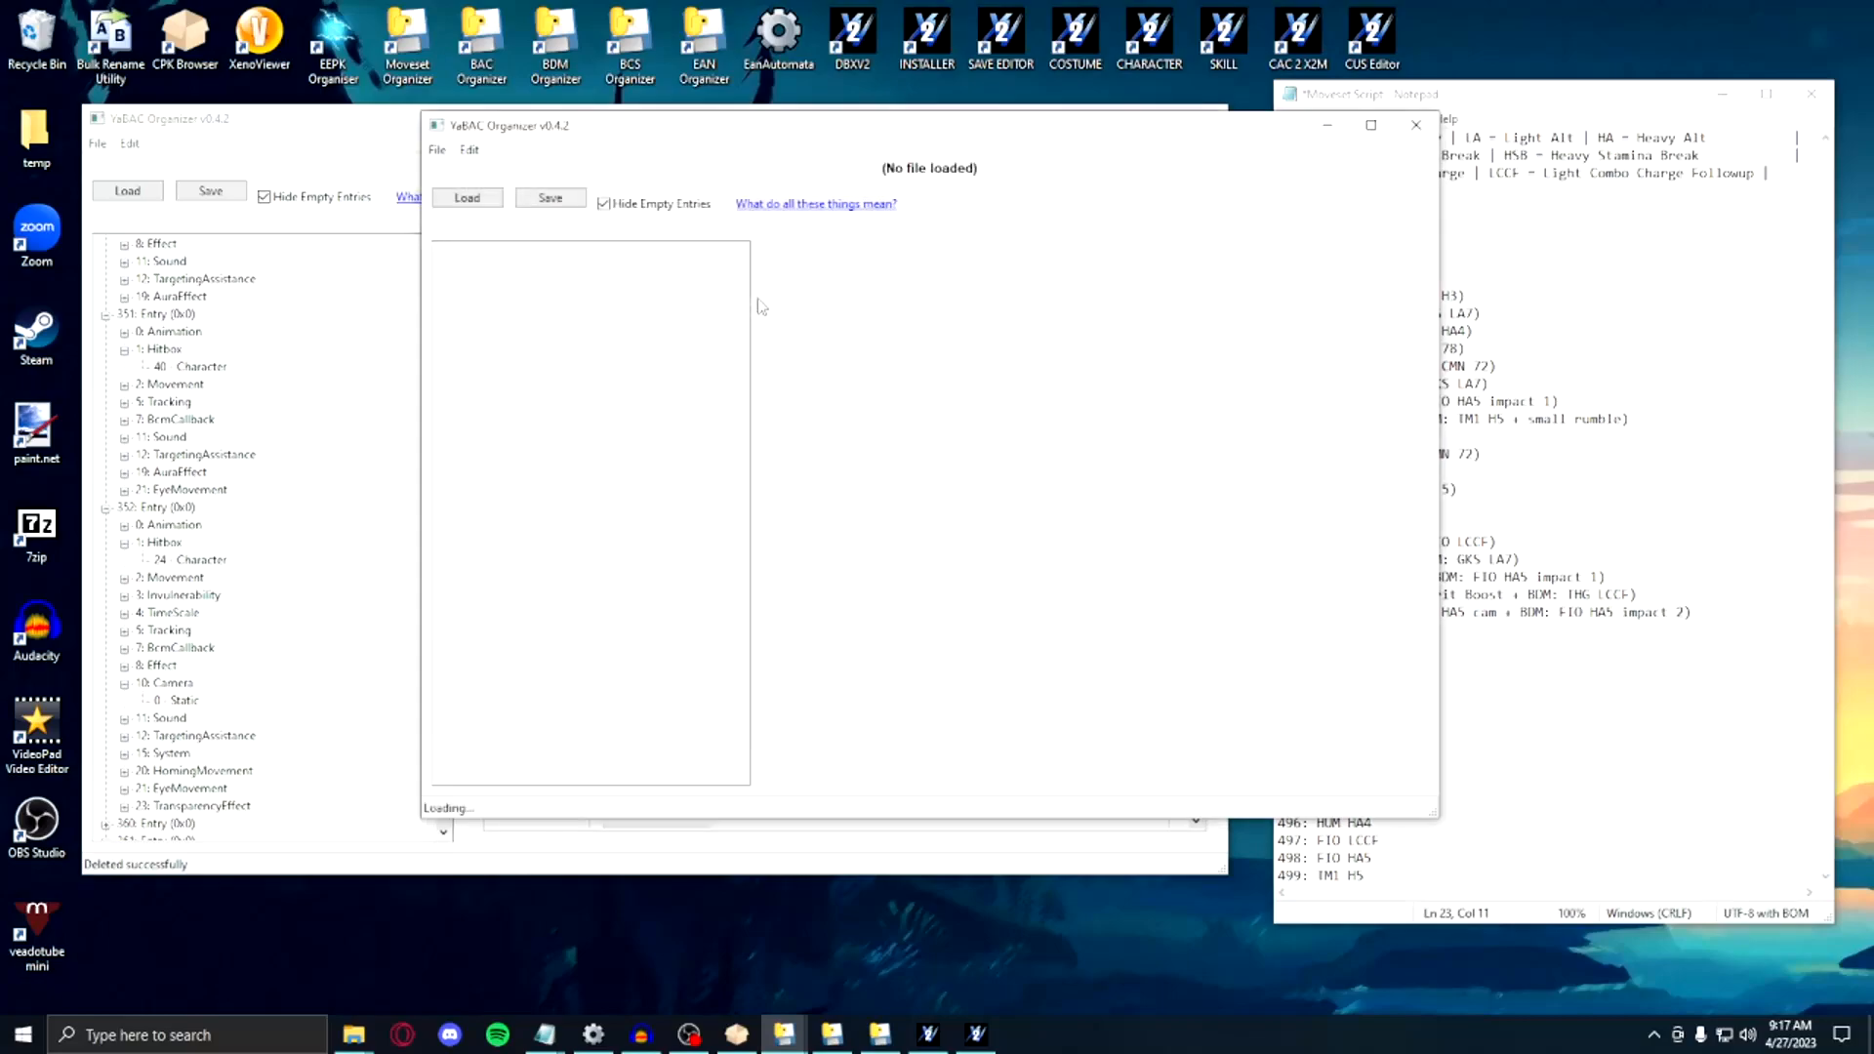
left_click(467, 197)
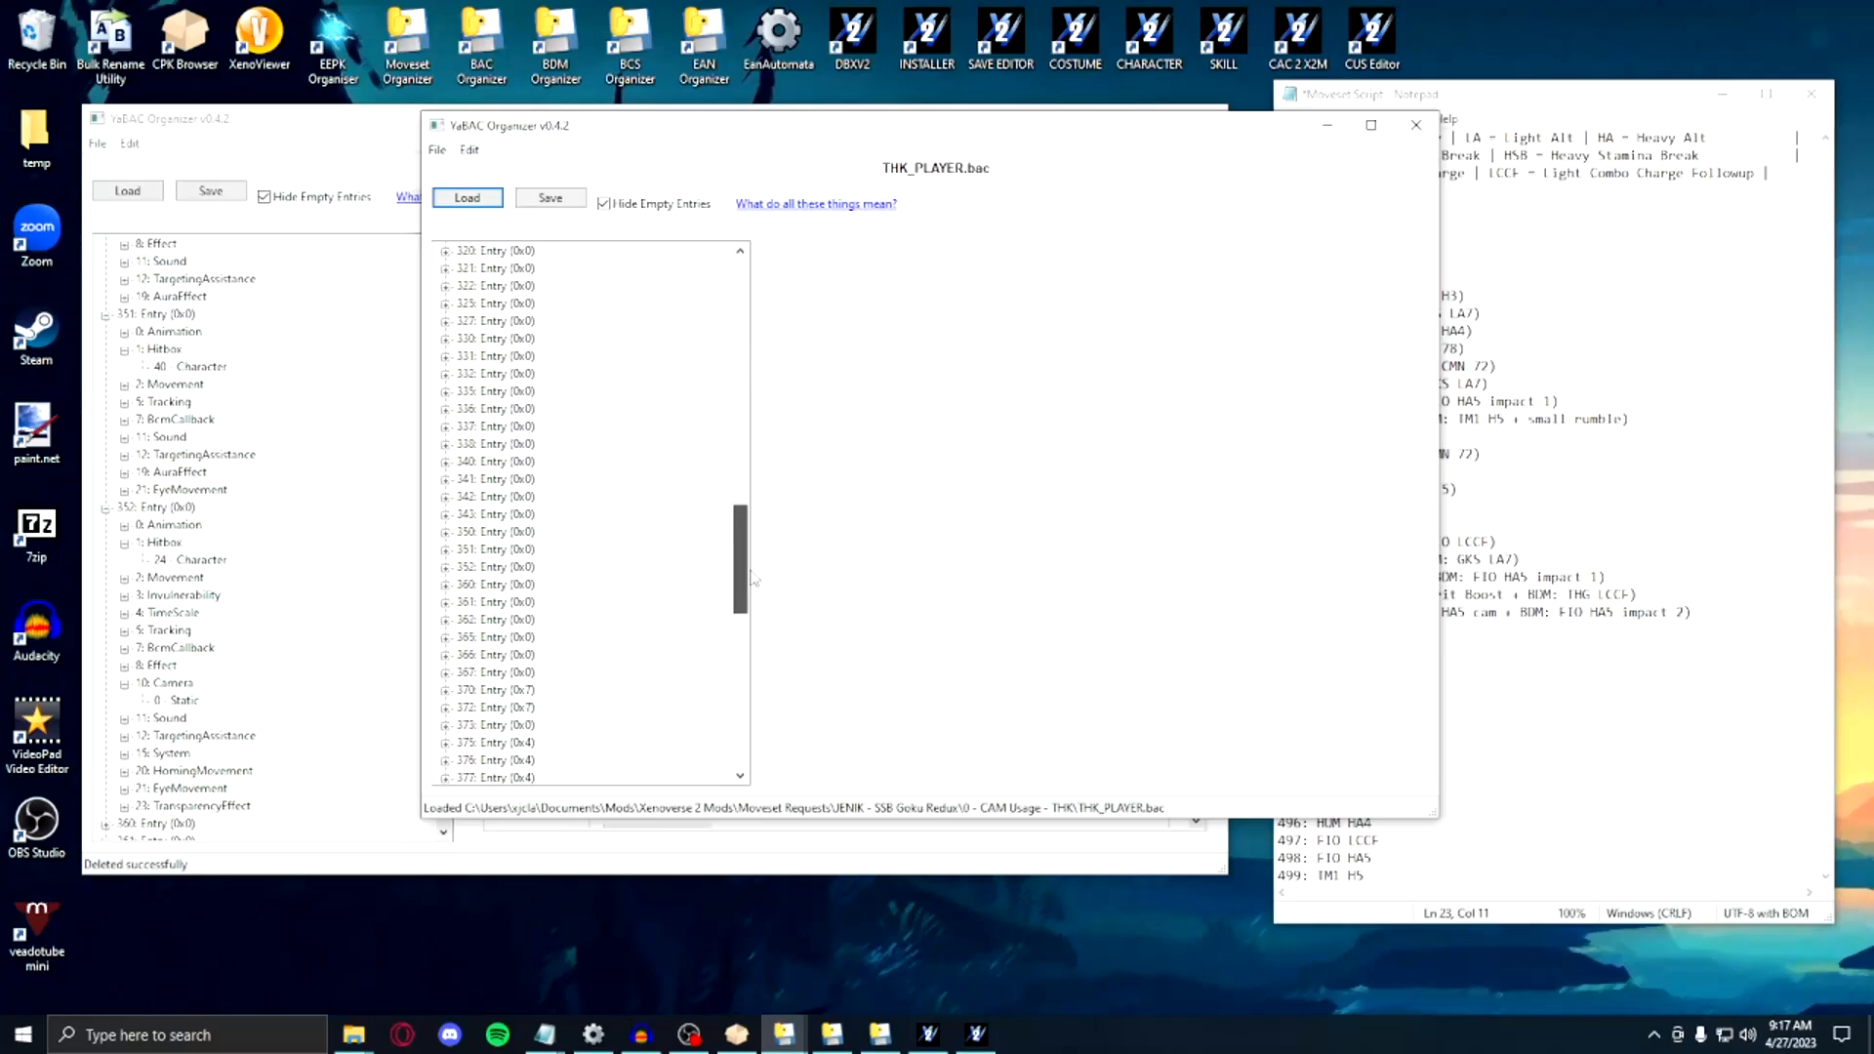
left_click(445, 443)
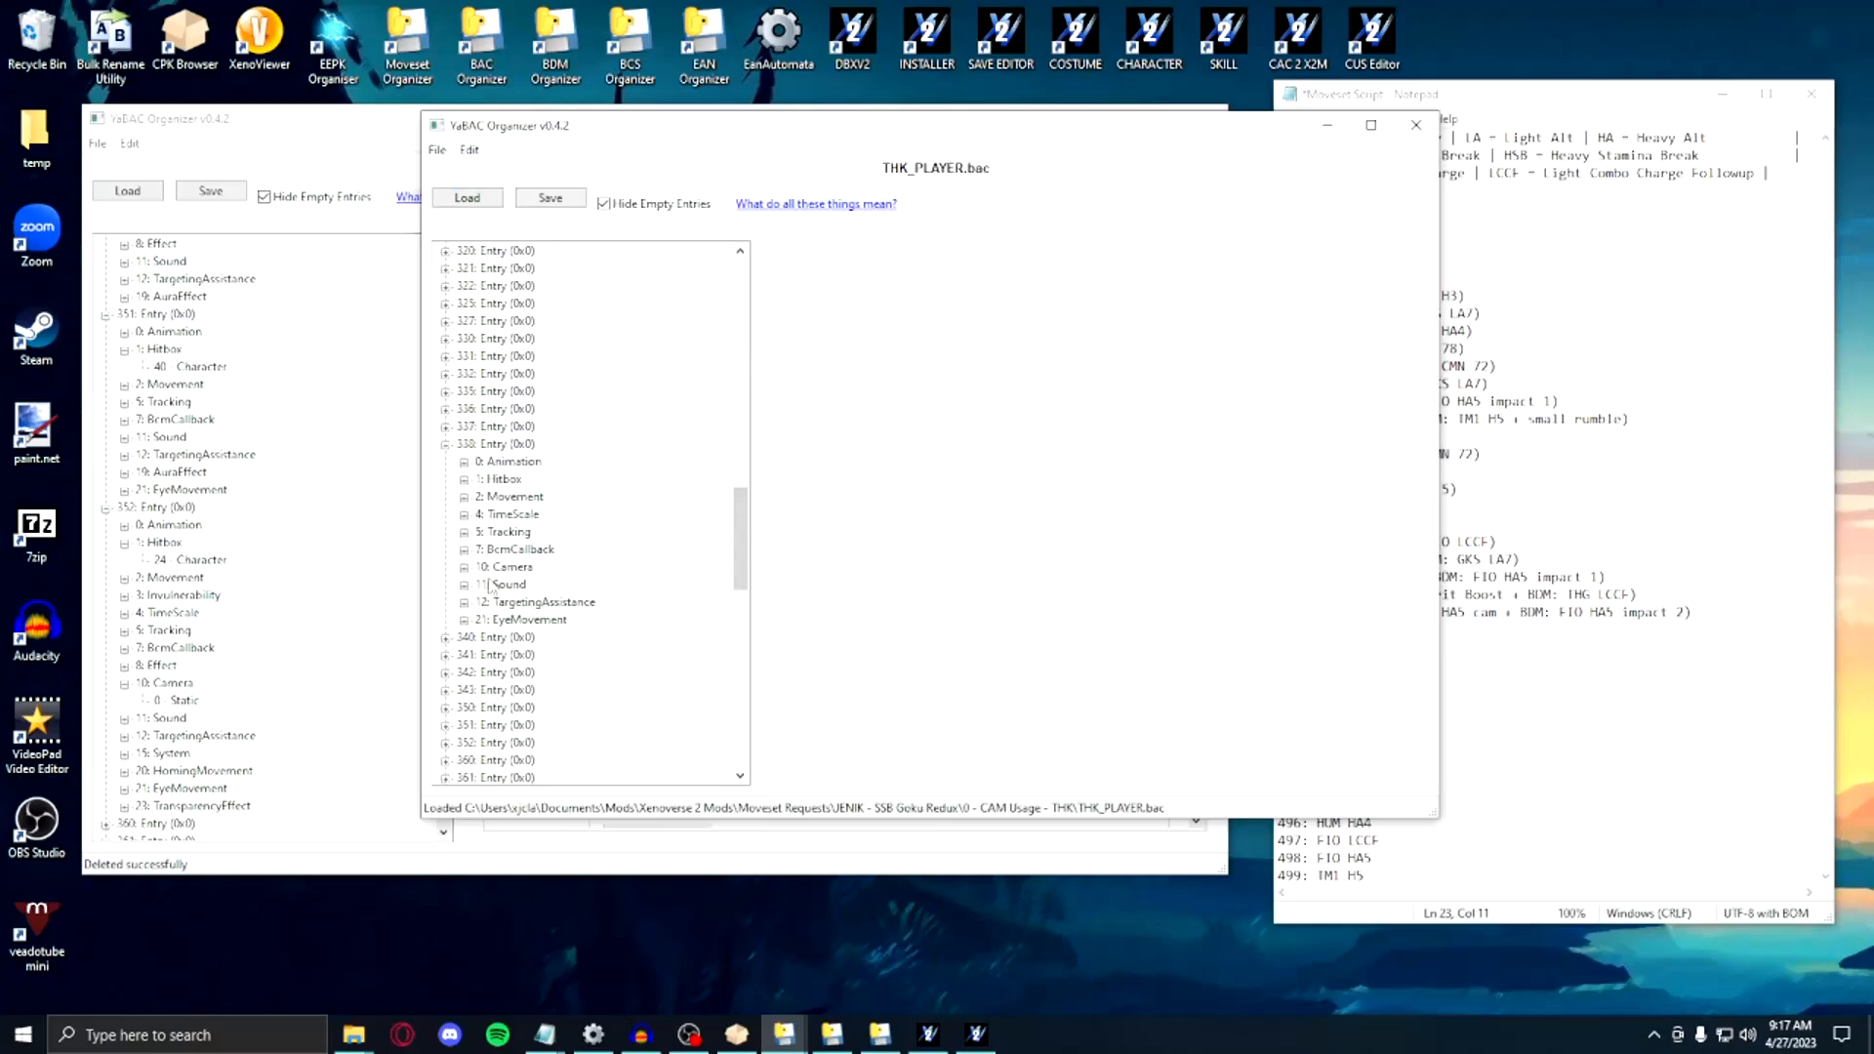
left_click(508, 565)
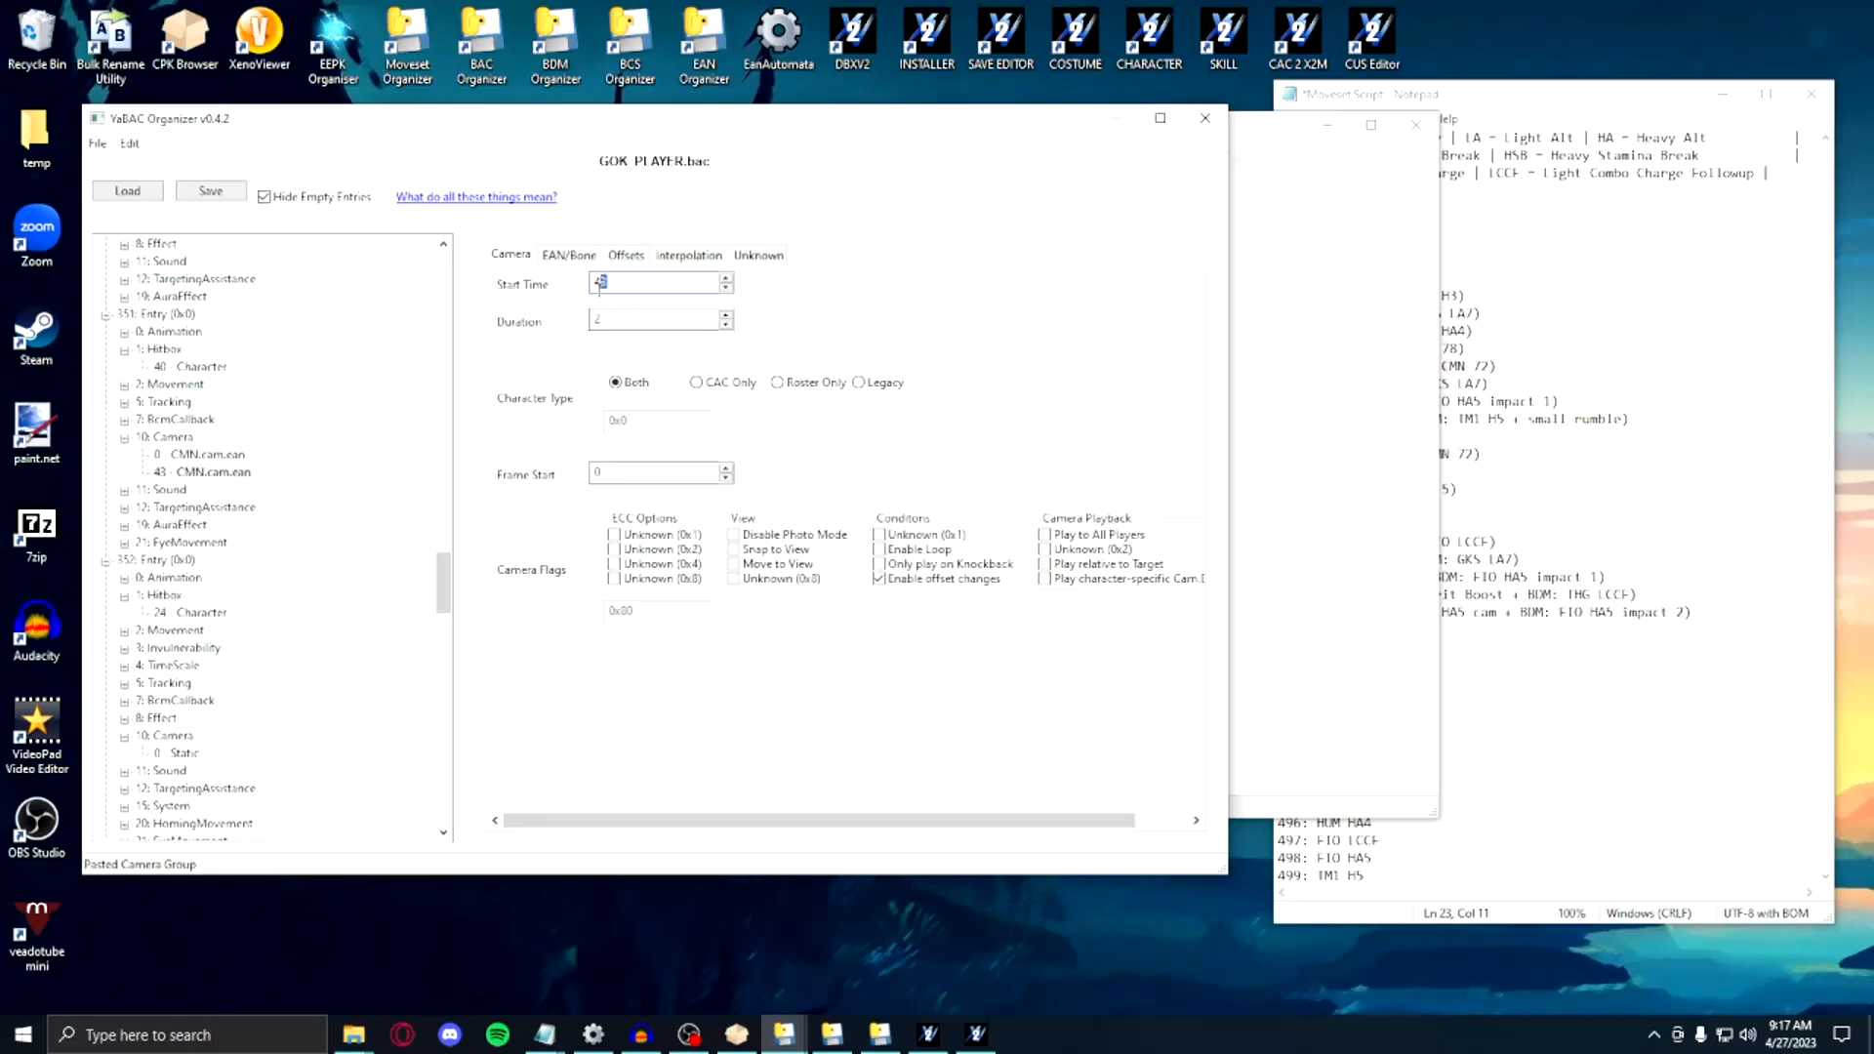
Step: Paste the cameras into entry 352, adjust the start time, and save GOK_PLAYER.bac
left_click(199, 456)
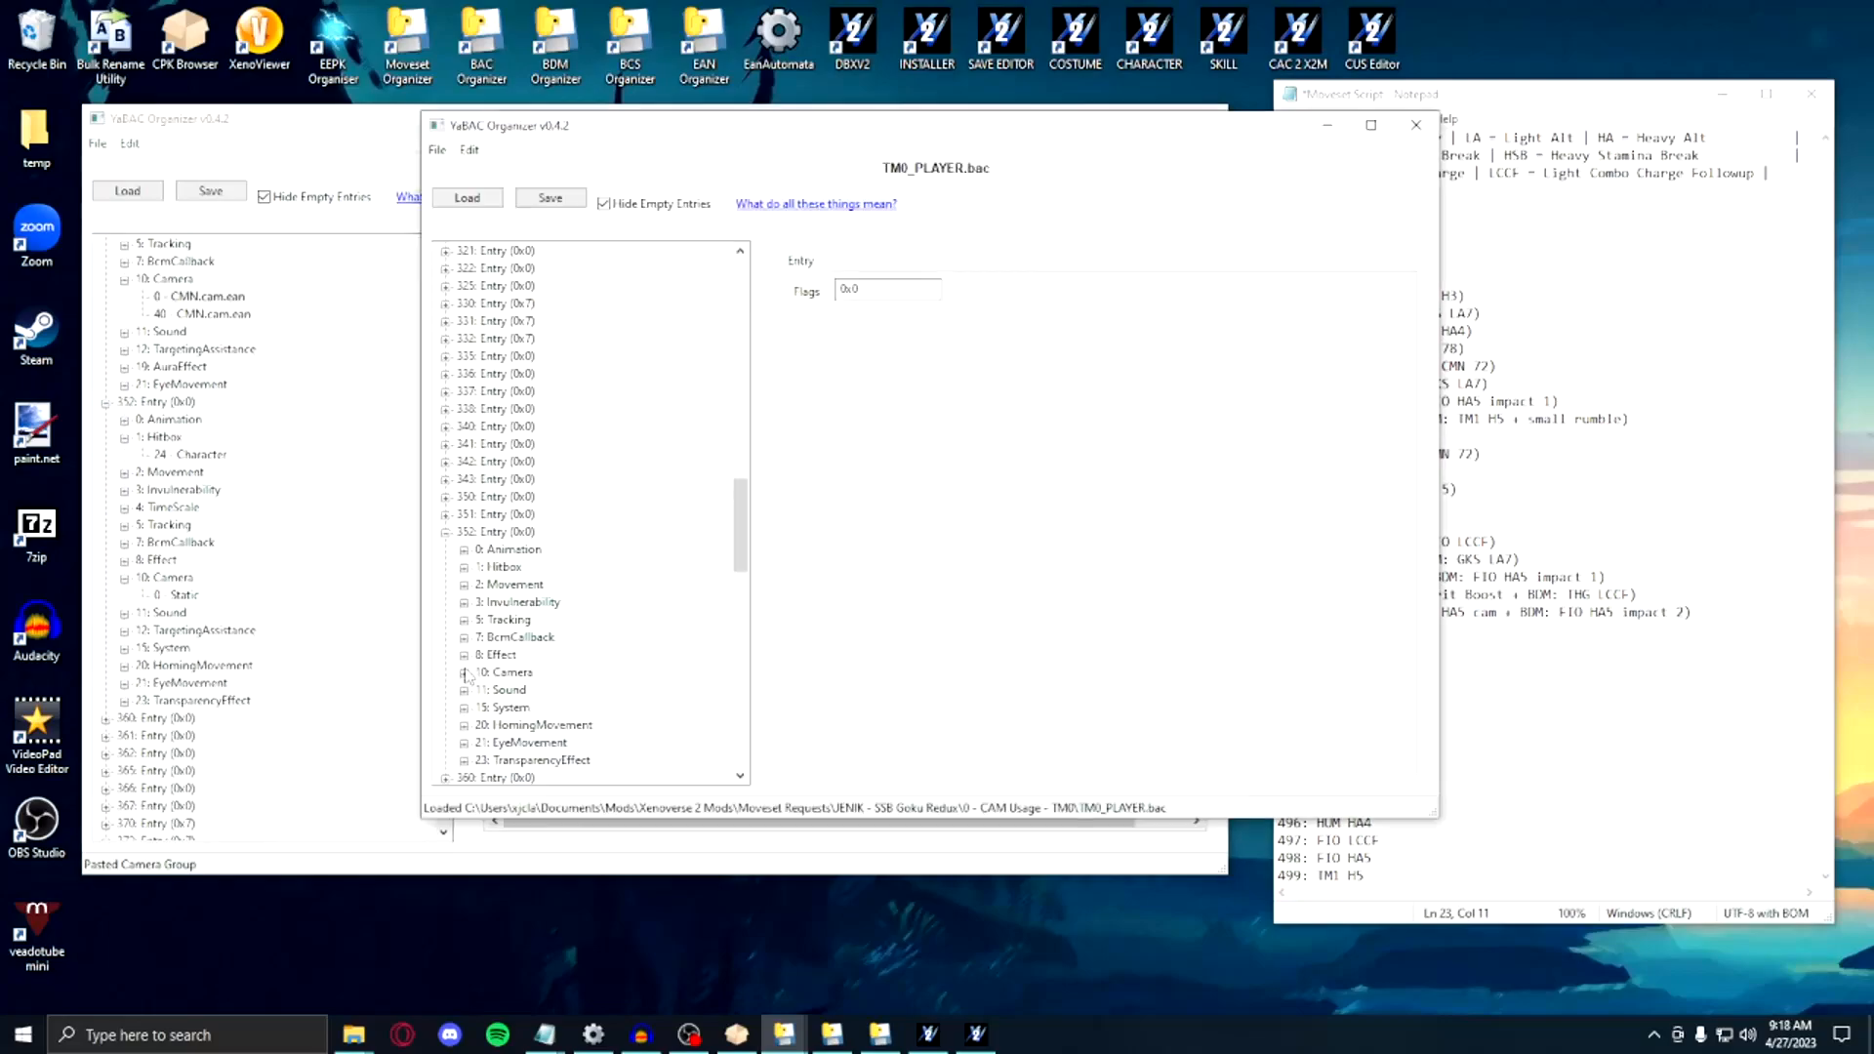
left_click(467, 672)
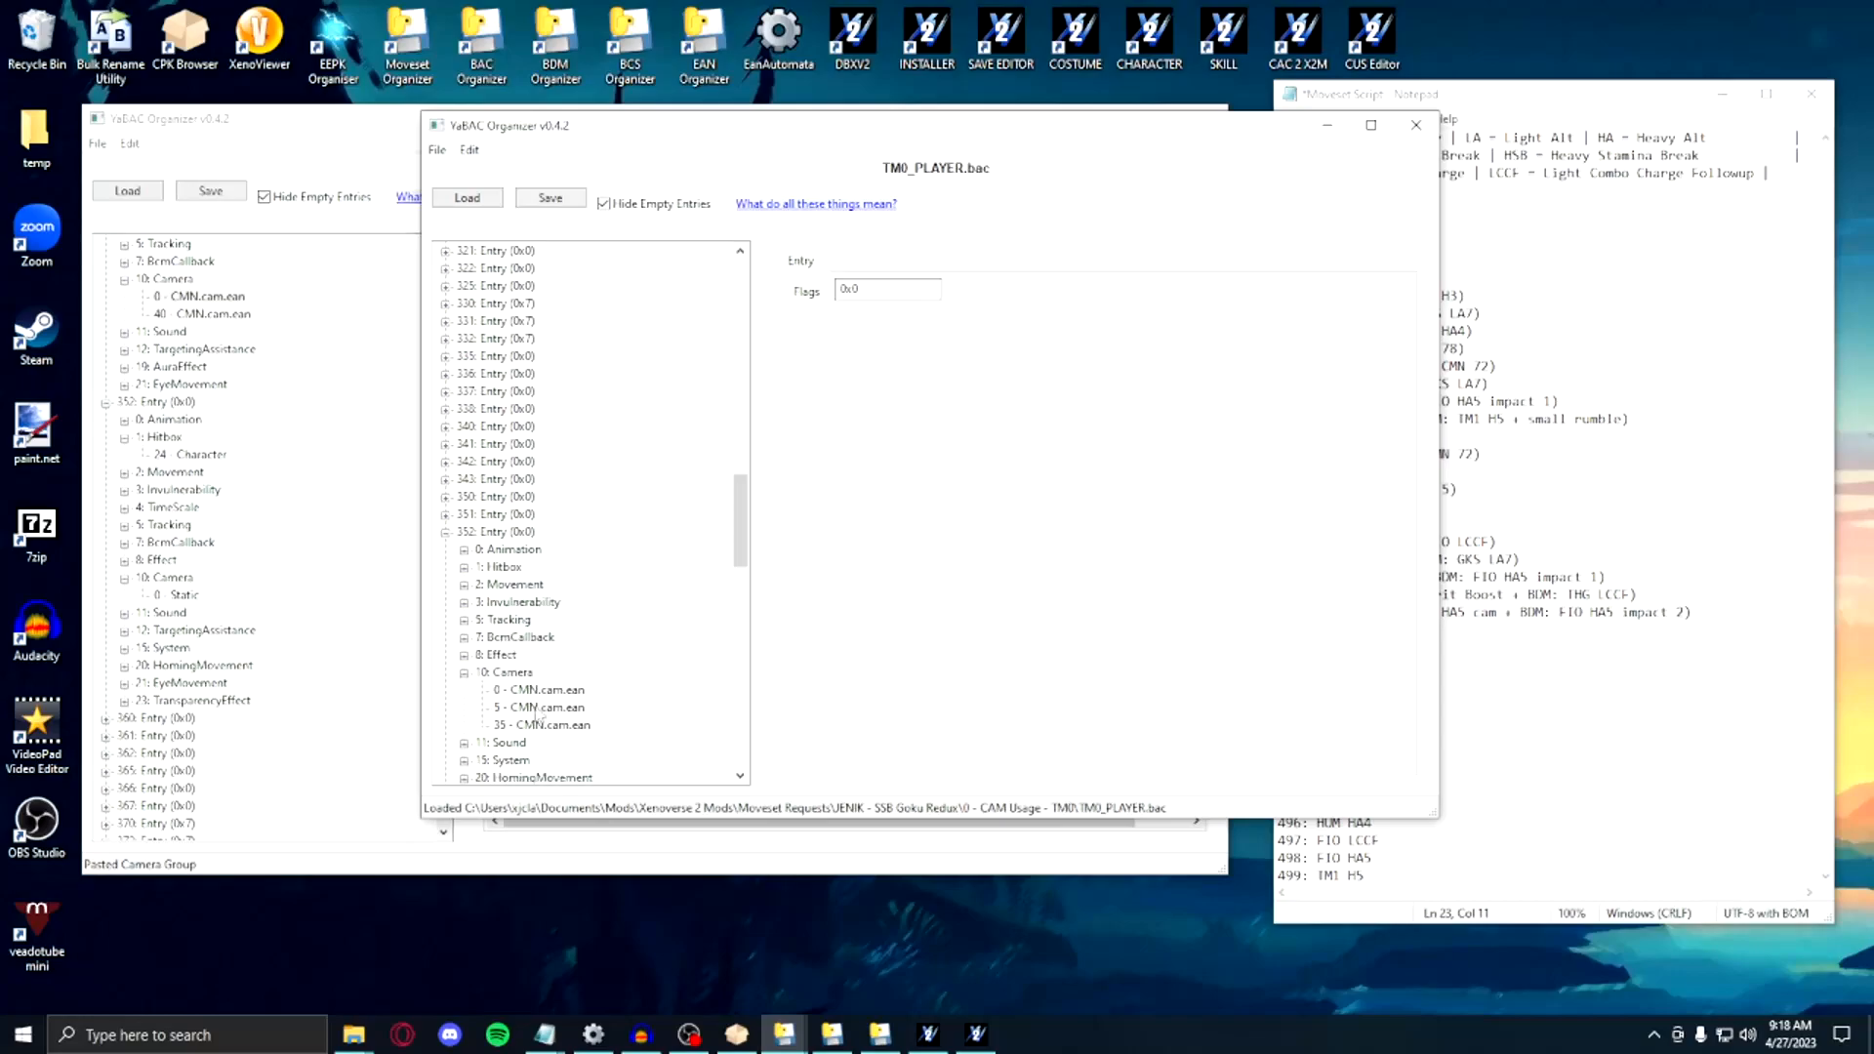
left_click(539, 707)
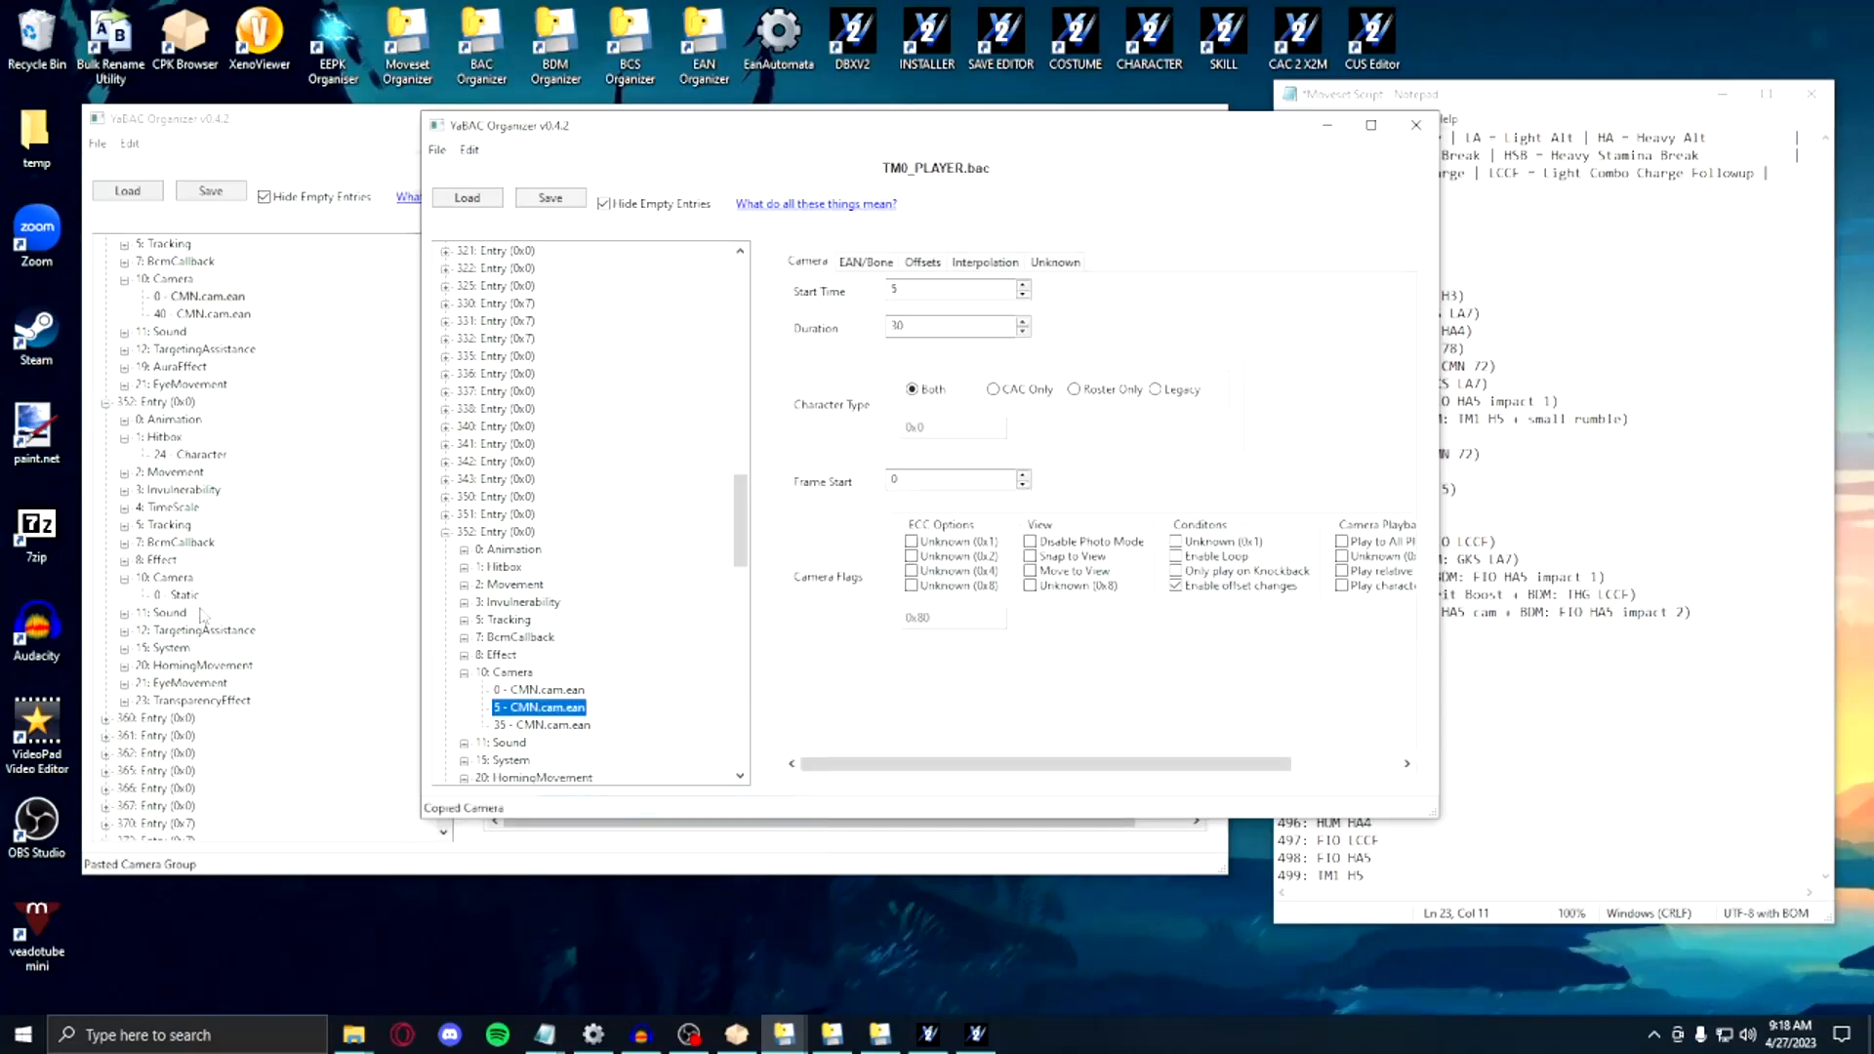
right_click(164, 577)
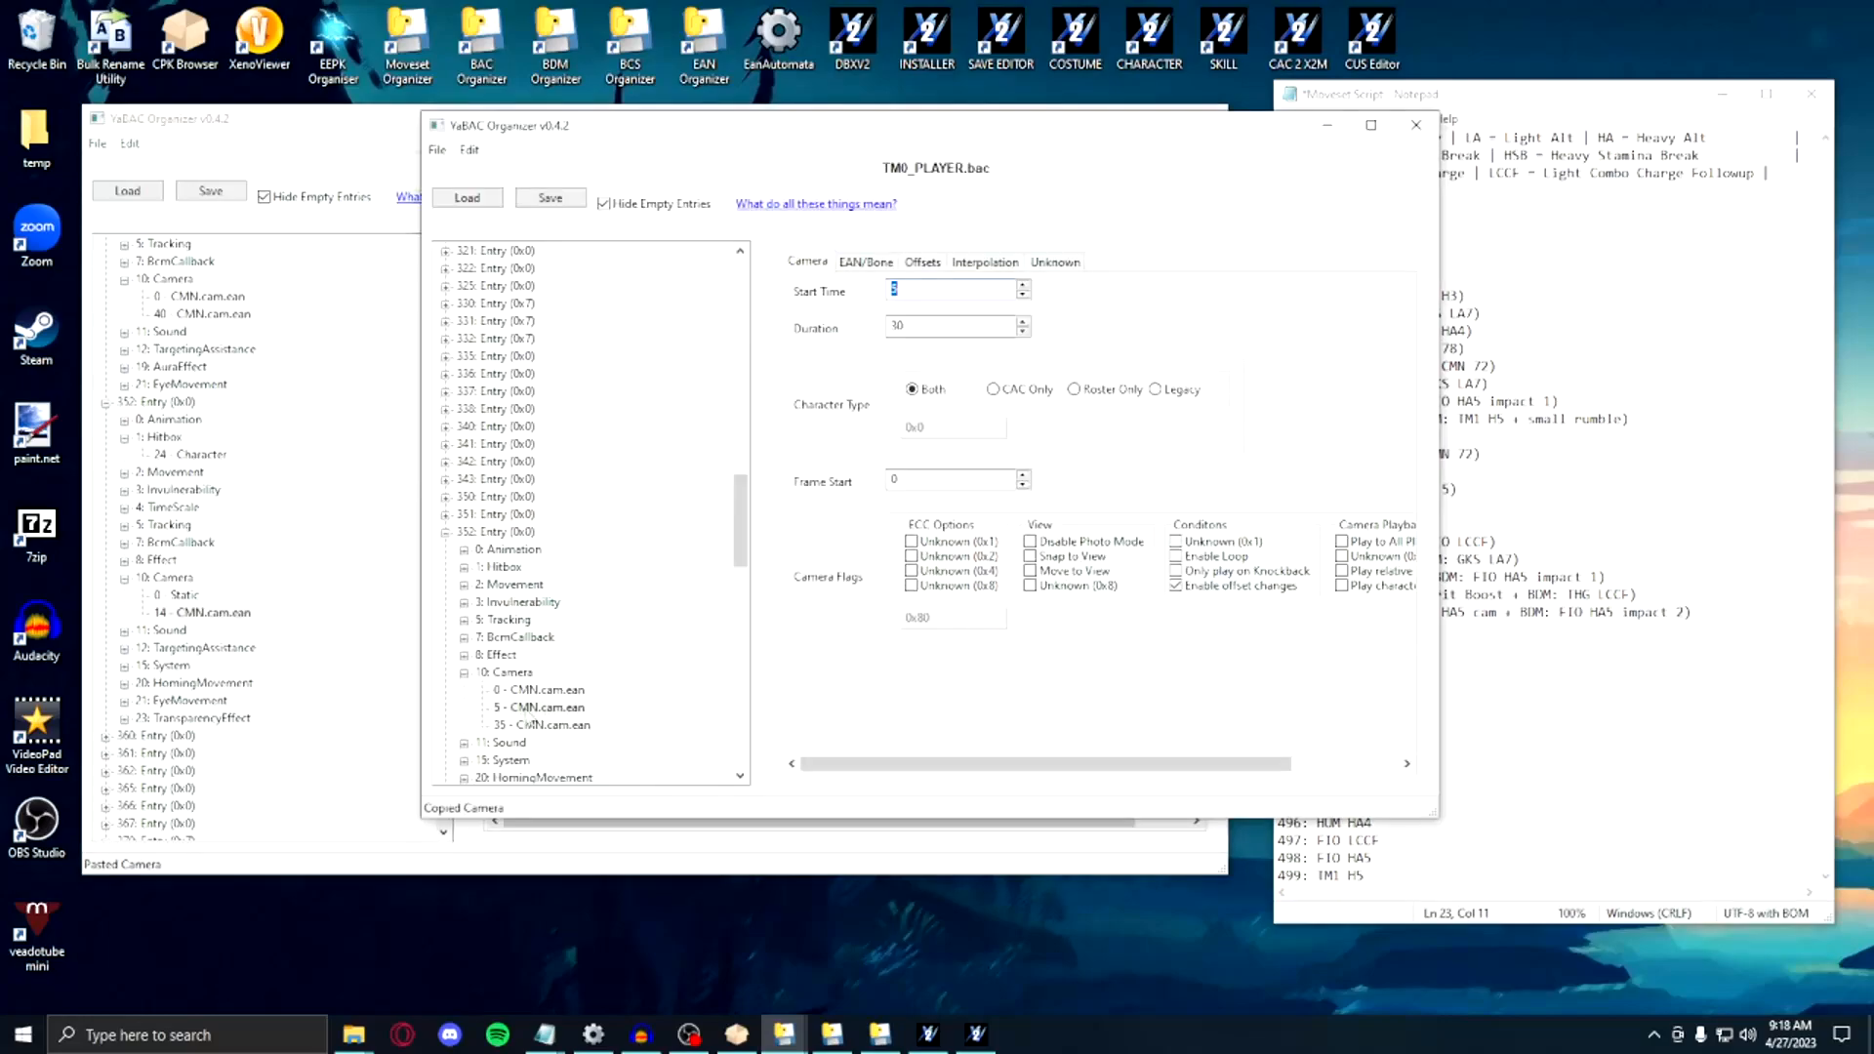
left_click(542, 725)
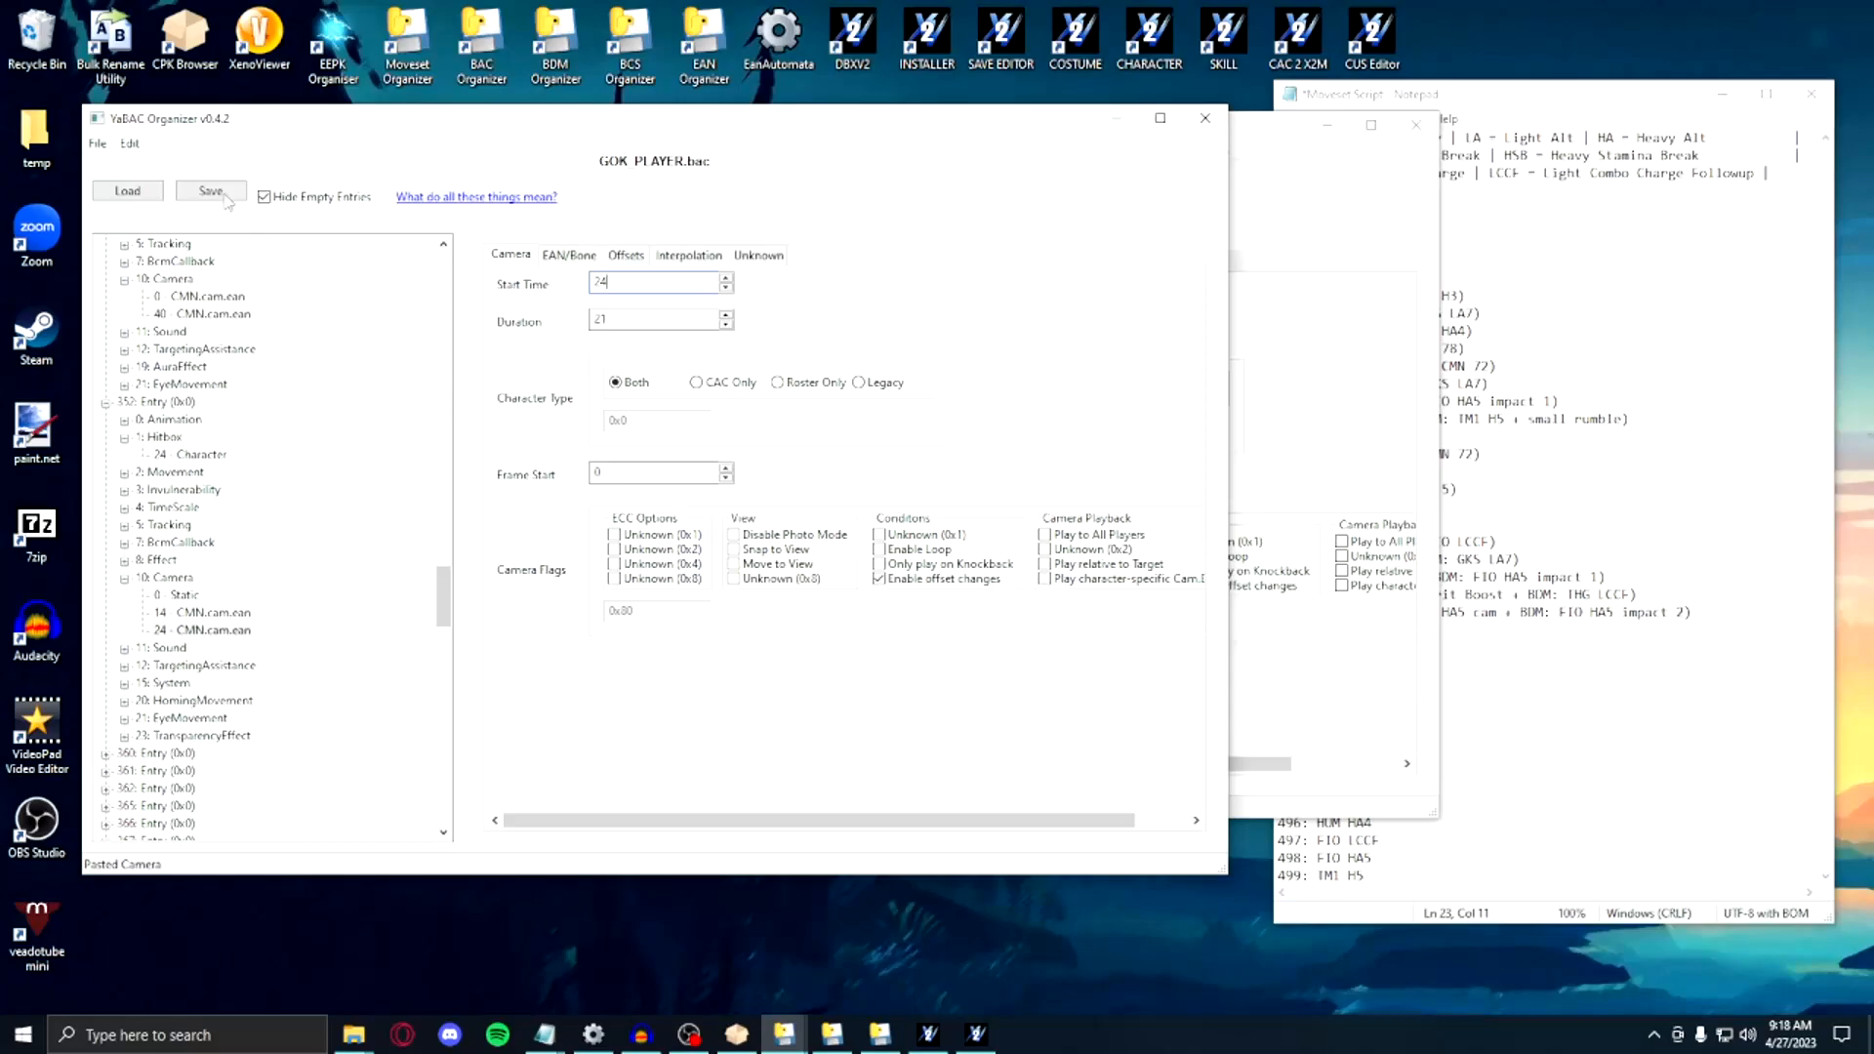
left_click(211, 191)
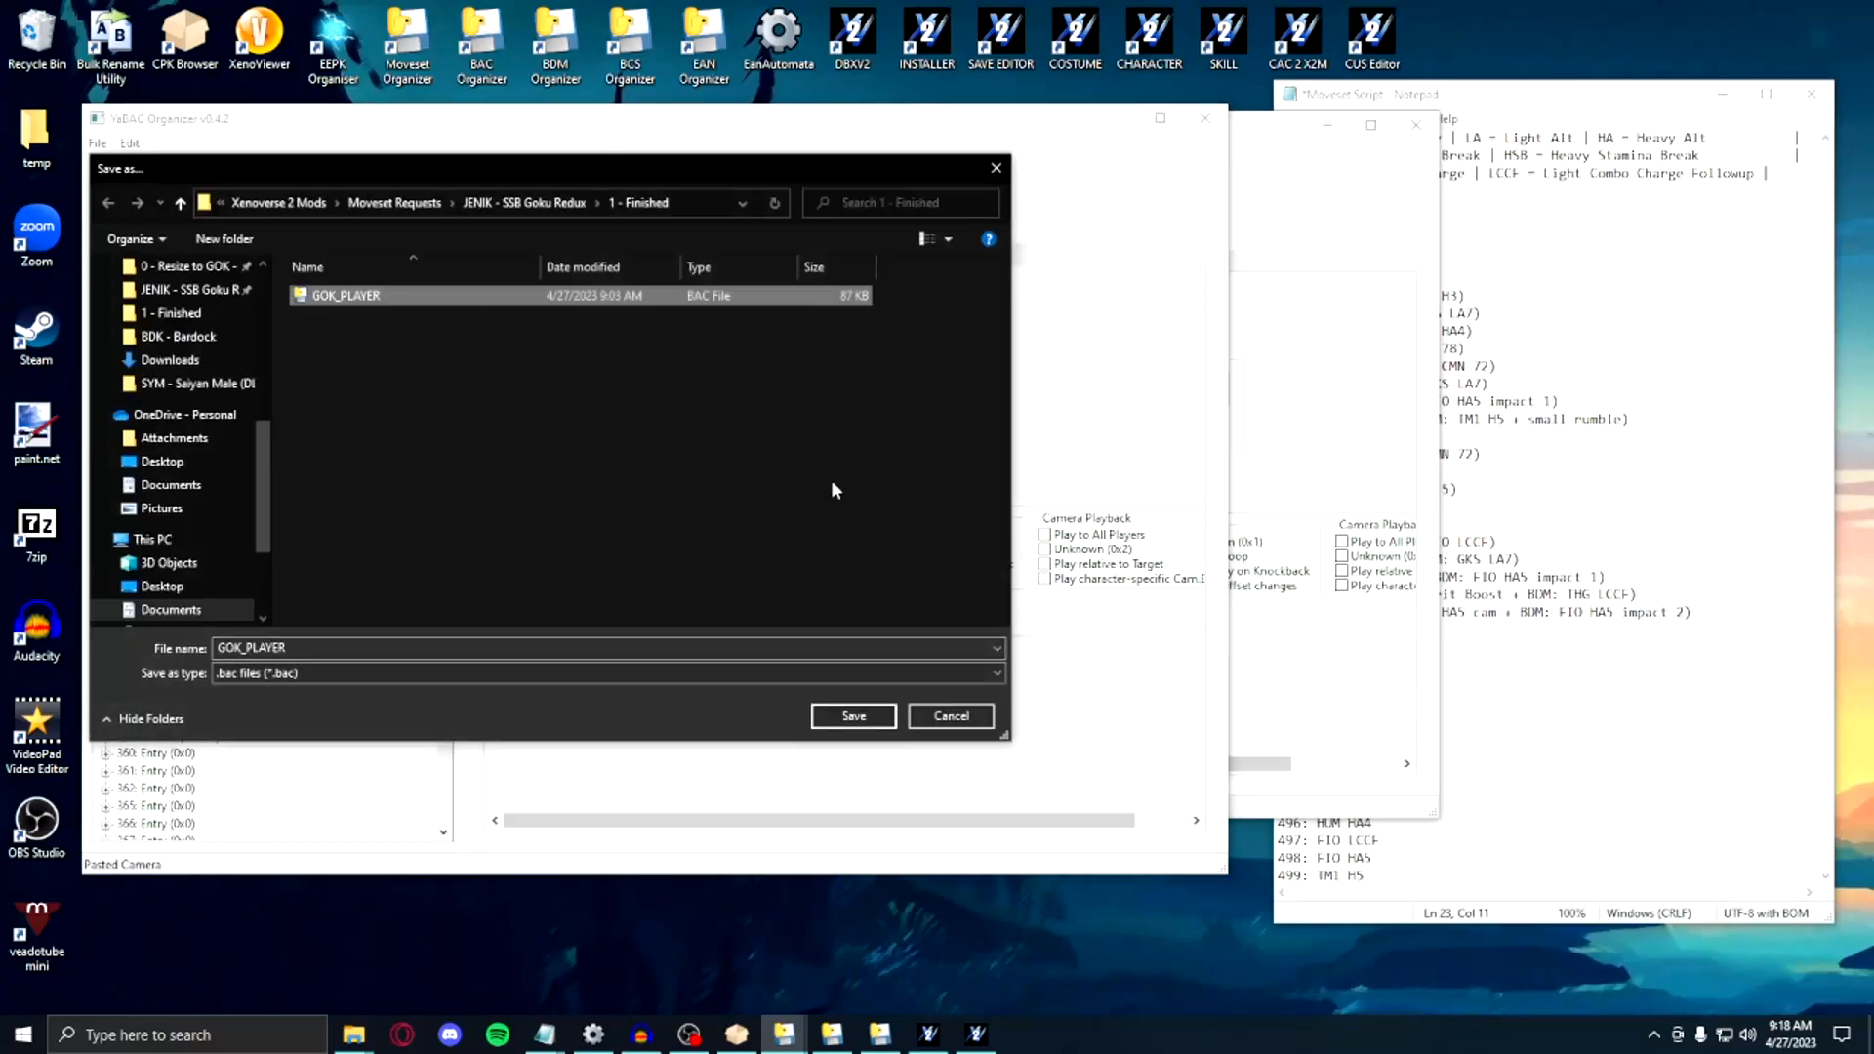
left_click(853, 716)
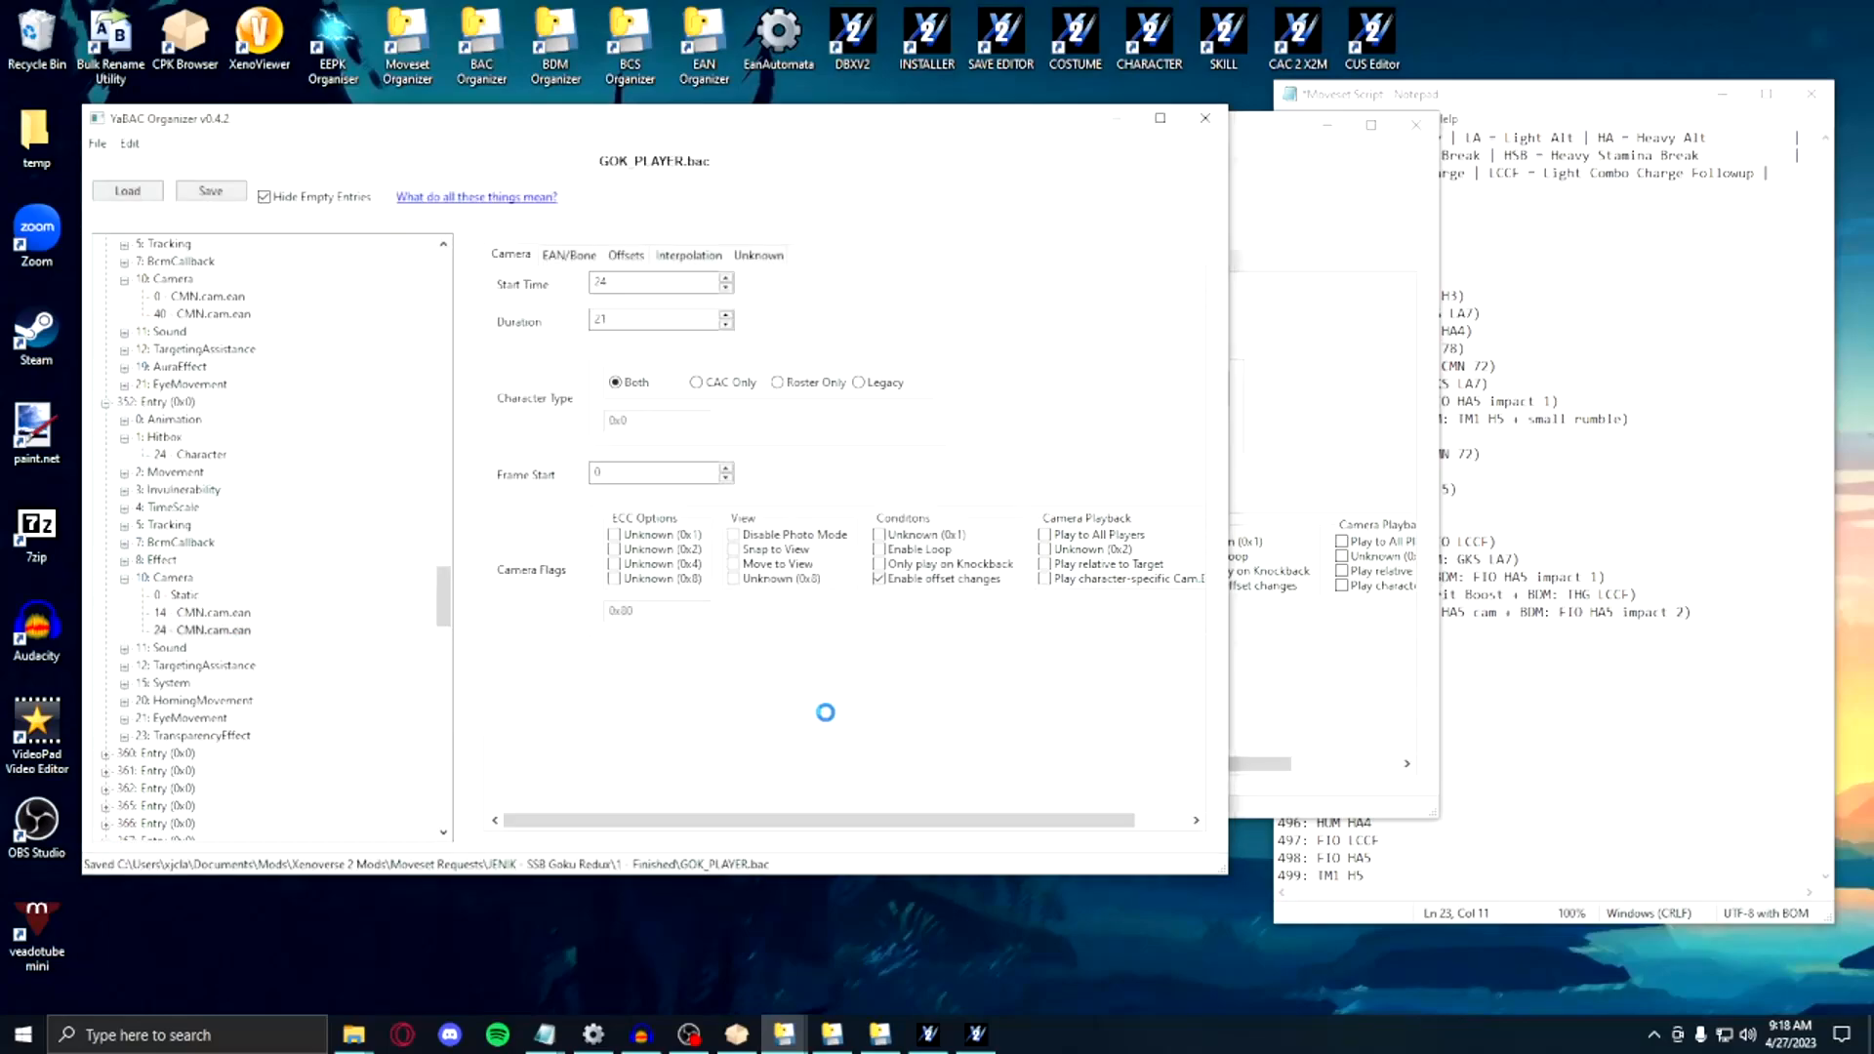
Step: Launch Dragon Ball Xenoverse 2 to test the modified Goku moveset in a match
left_click(211, 190)
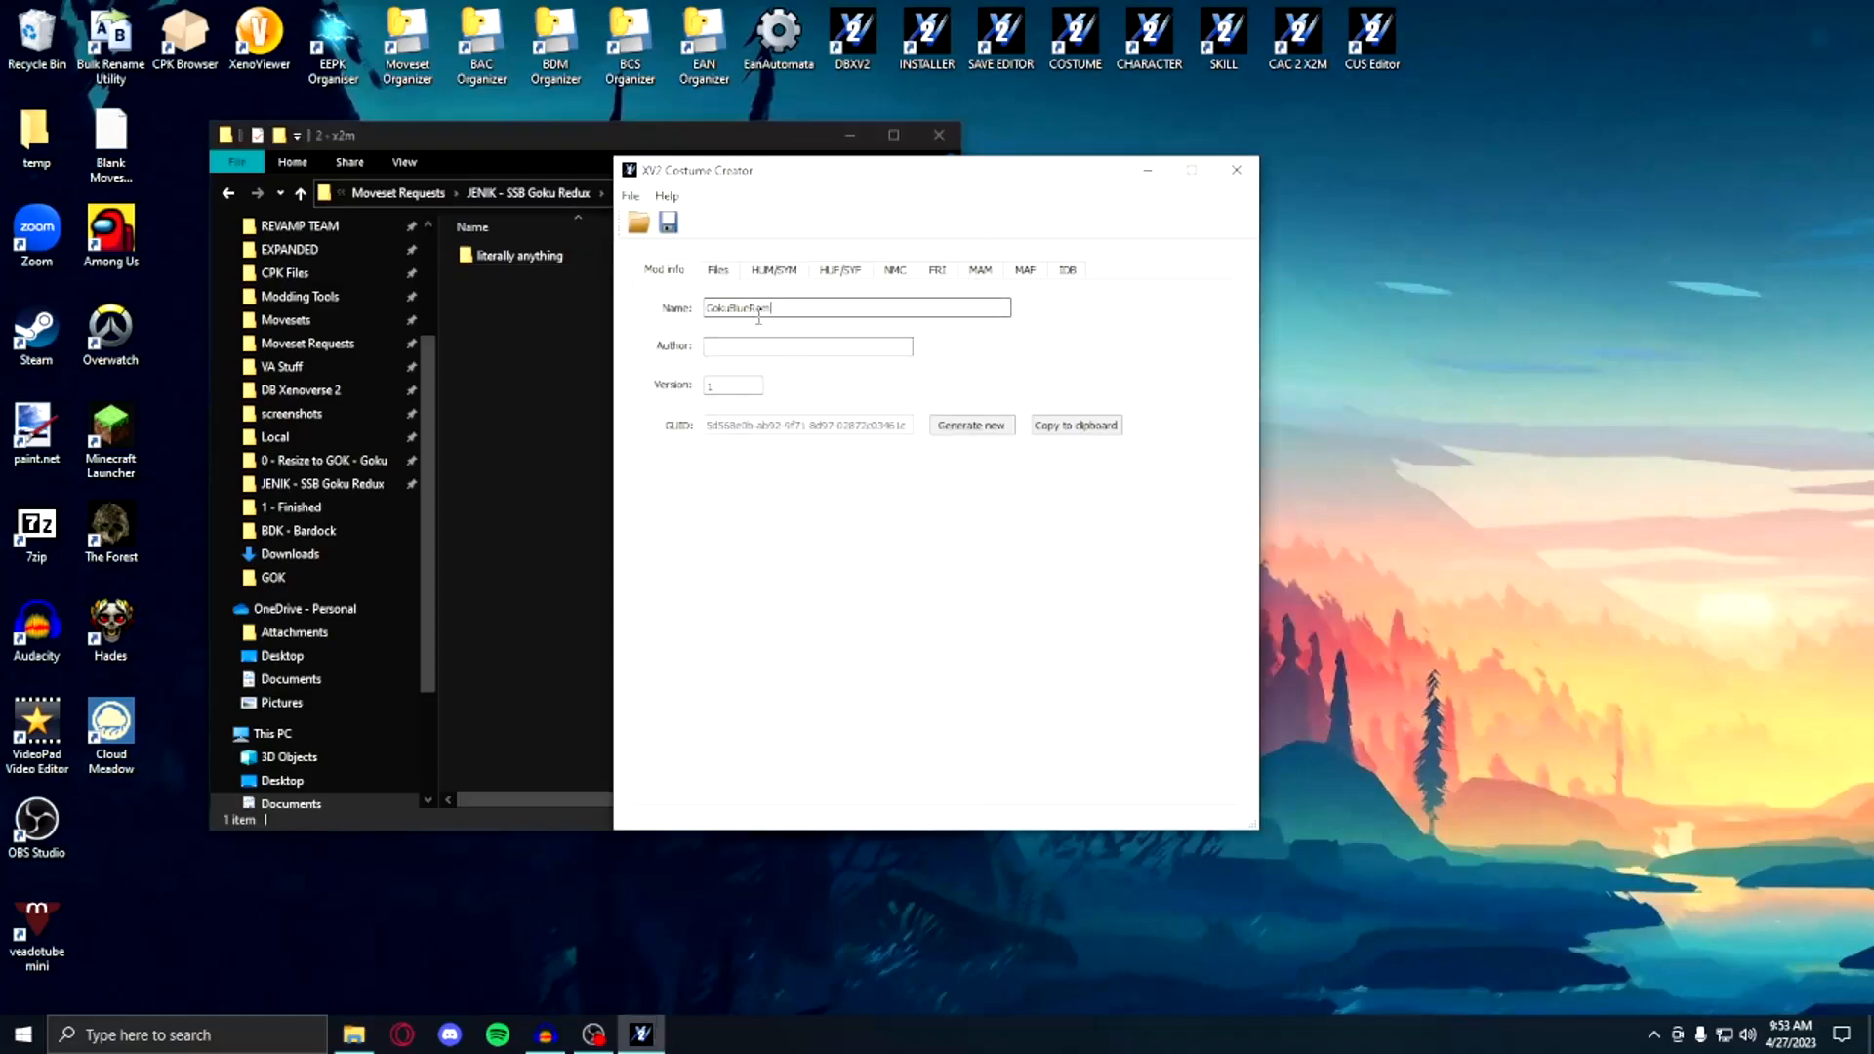
Step: Set Additional data to JENIK - SSB Goku Redux > 2 - x2m > literally anything
left_click(718, 271)
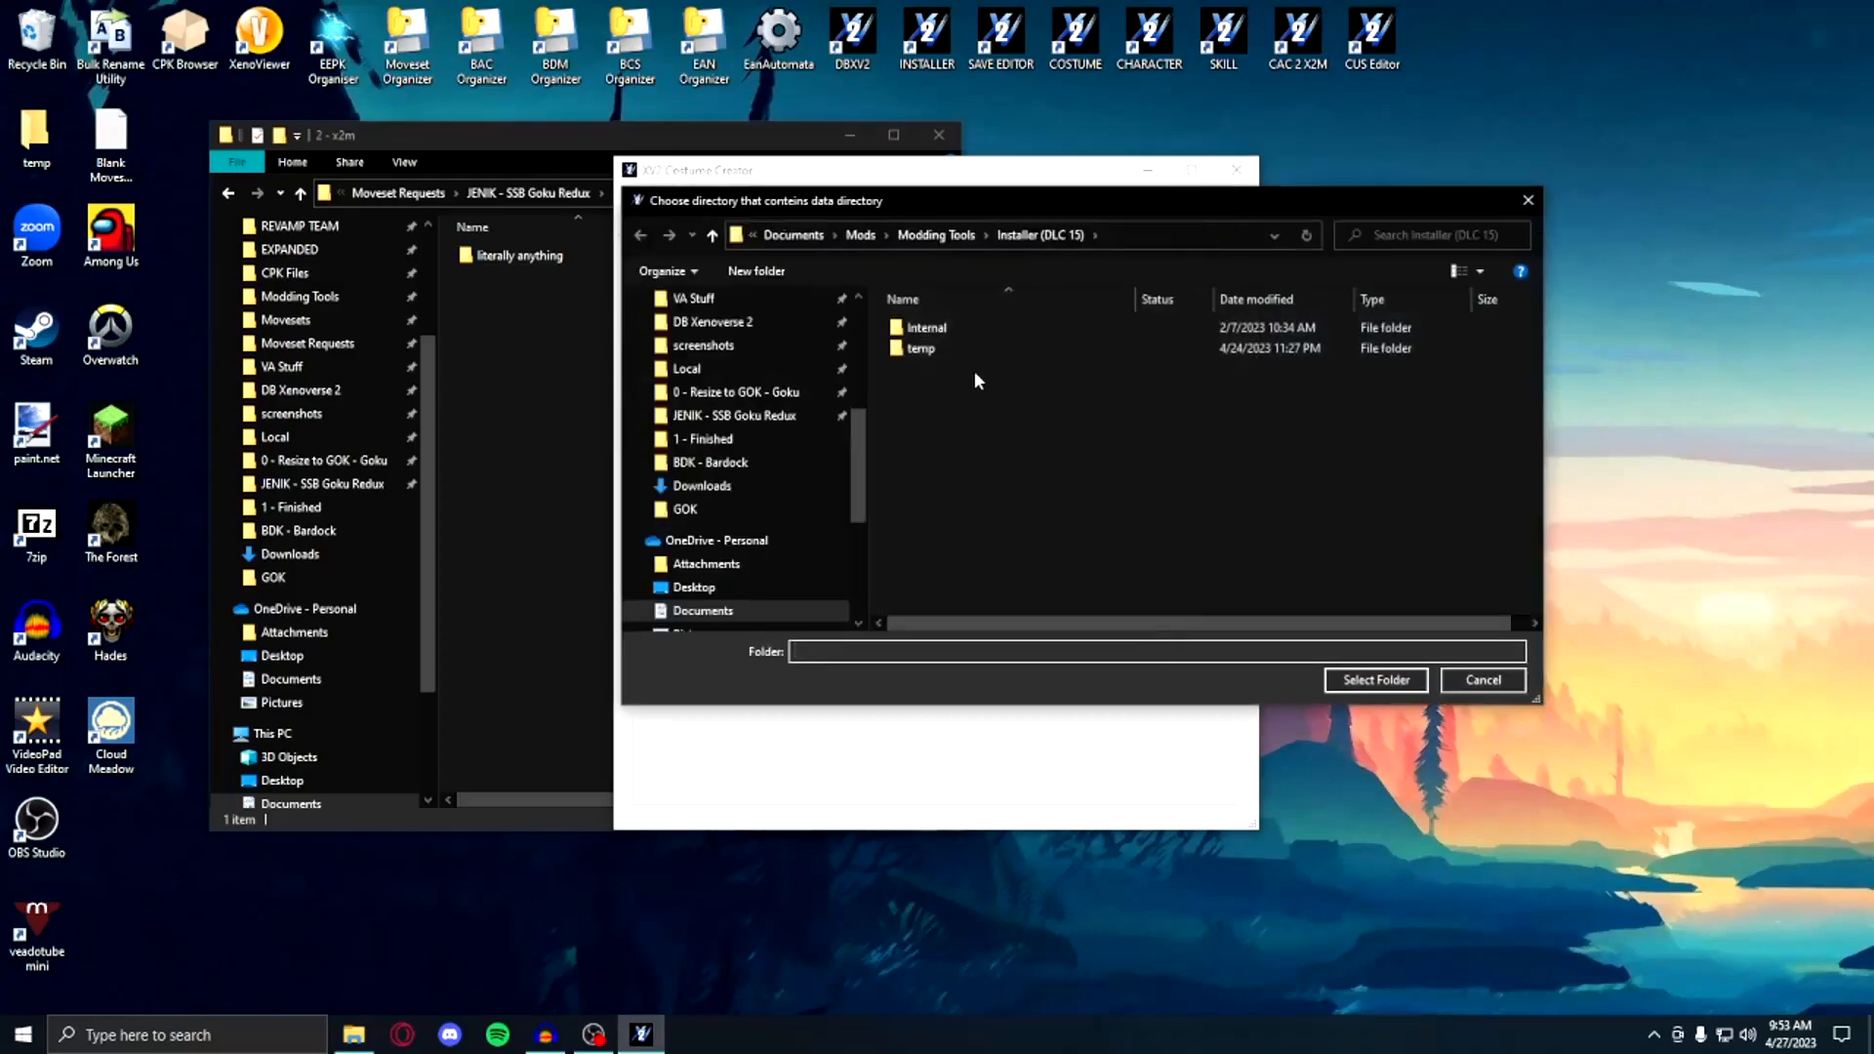
left_click(735, 415)
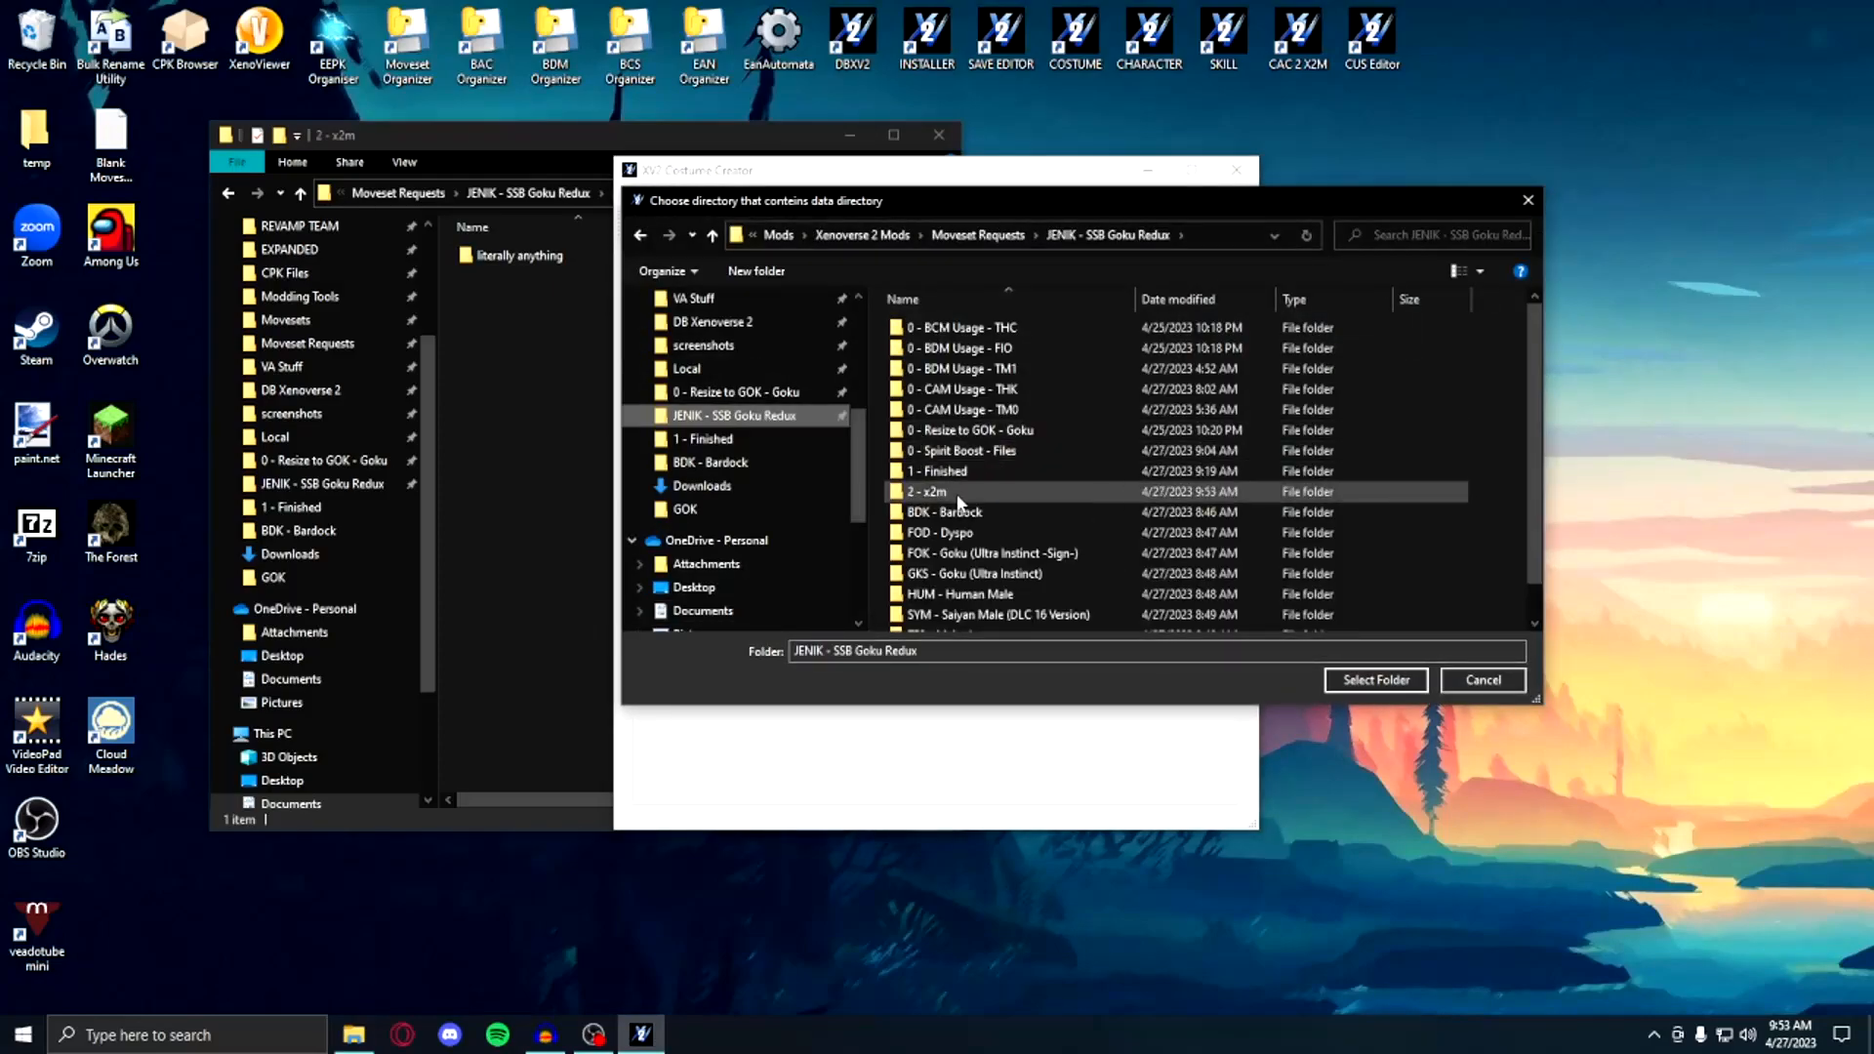
double_click(932, 492)
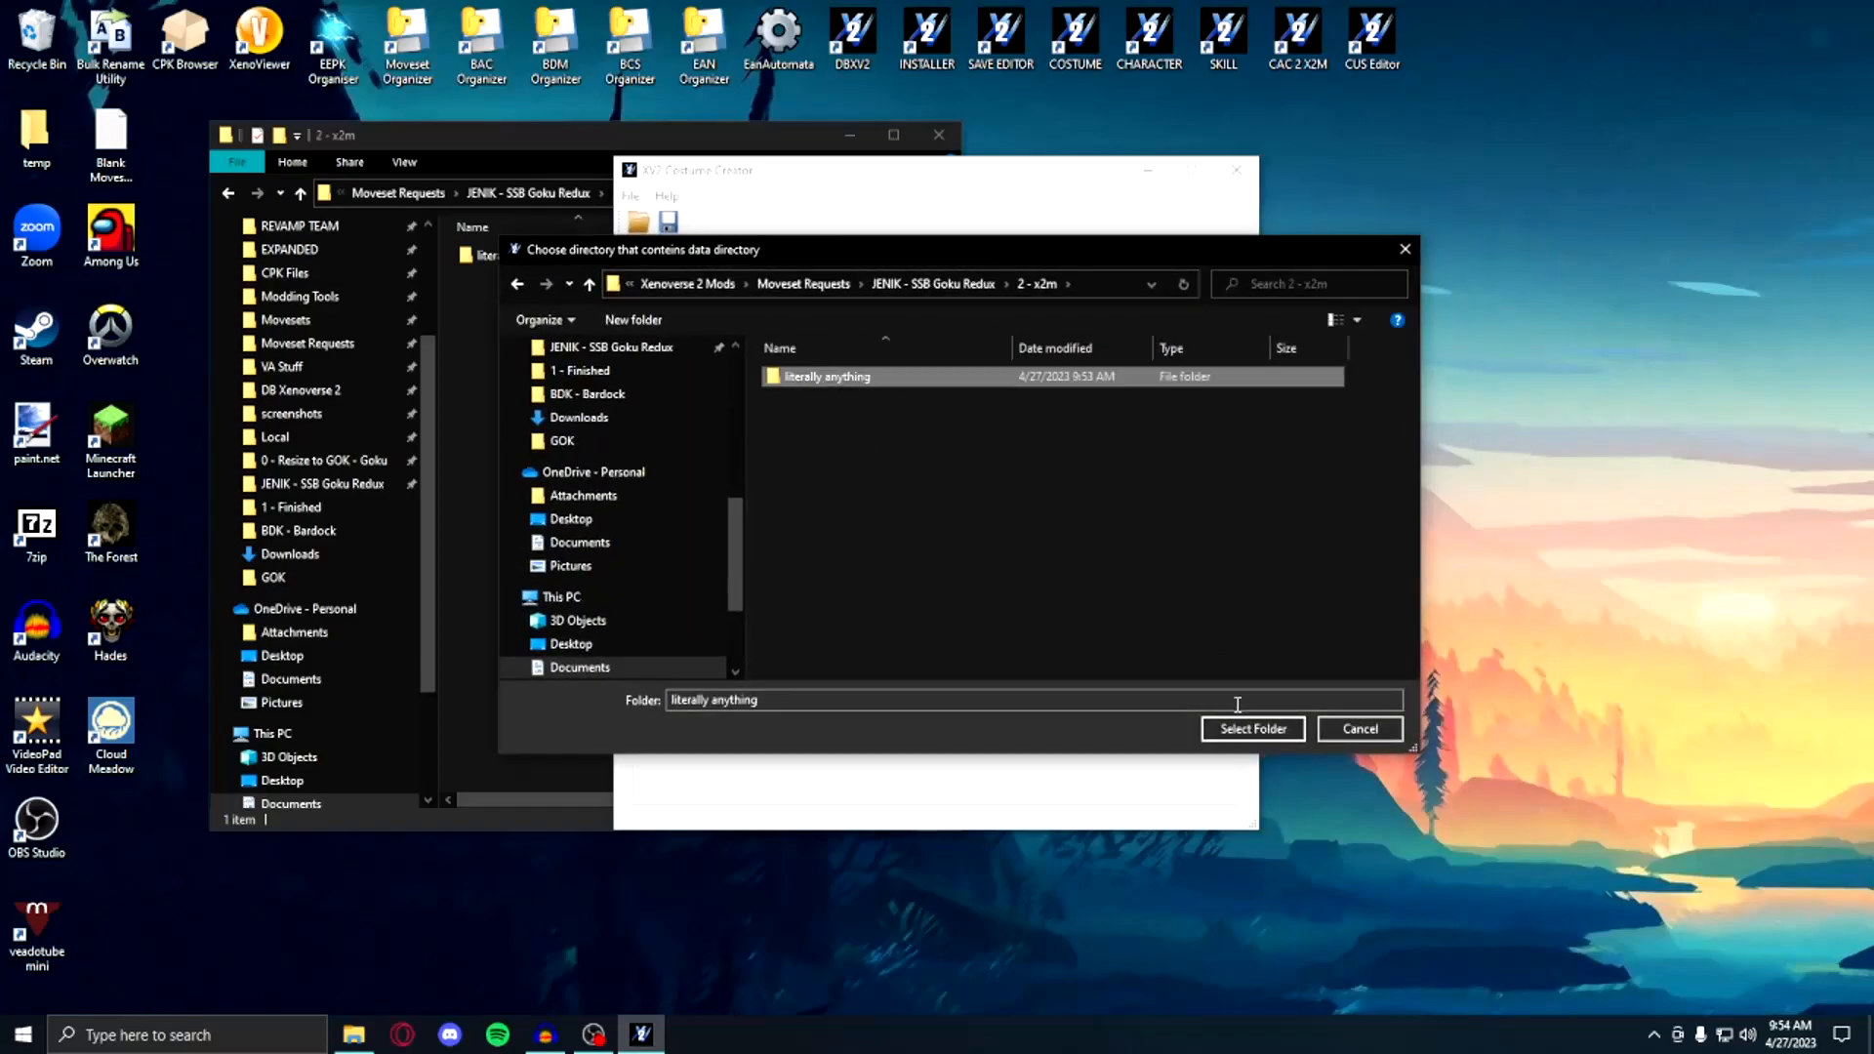
left_click(1252, 729)
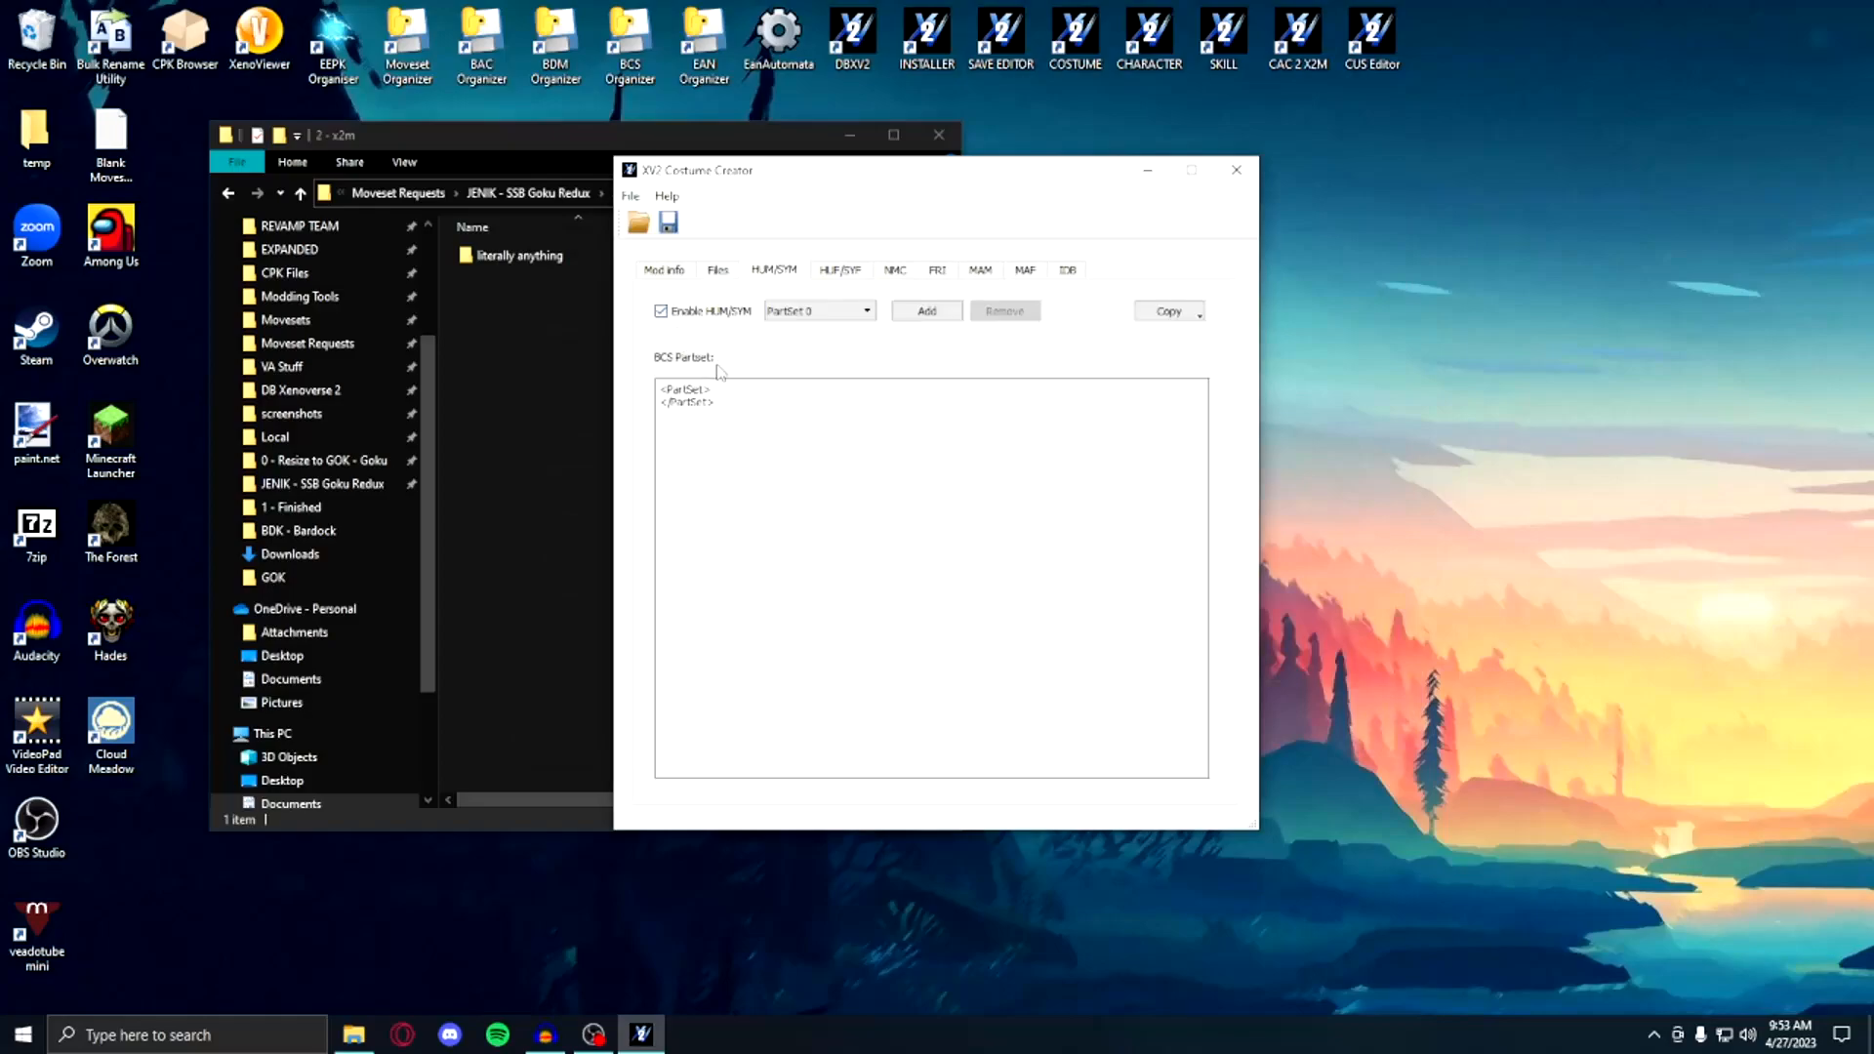
left_click(718, 270)
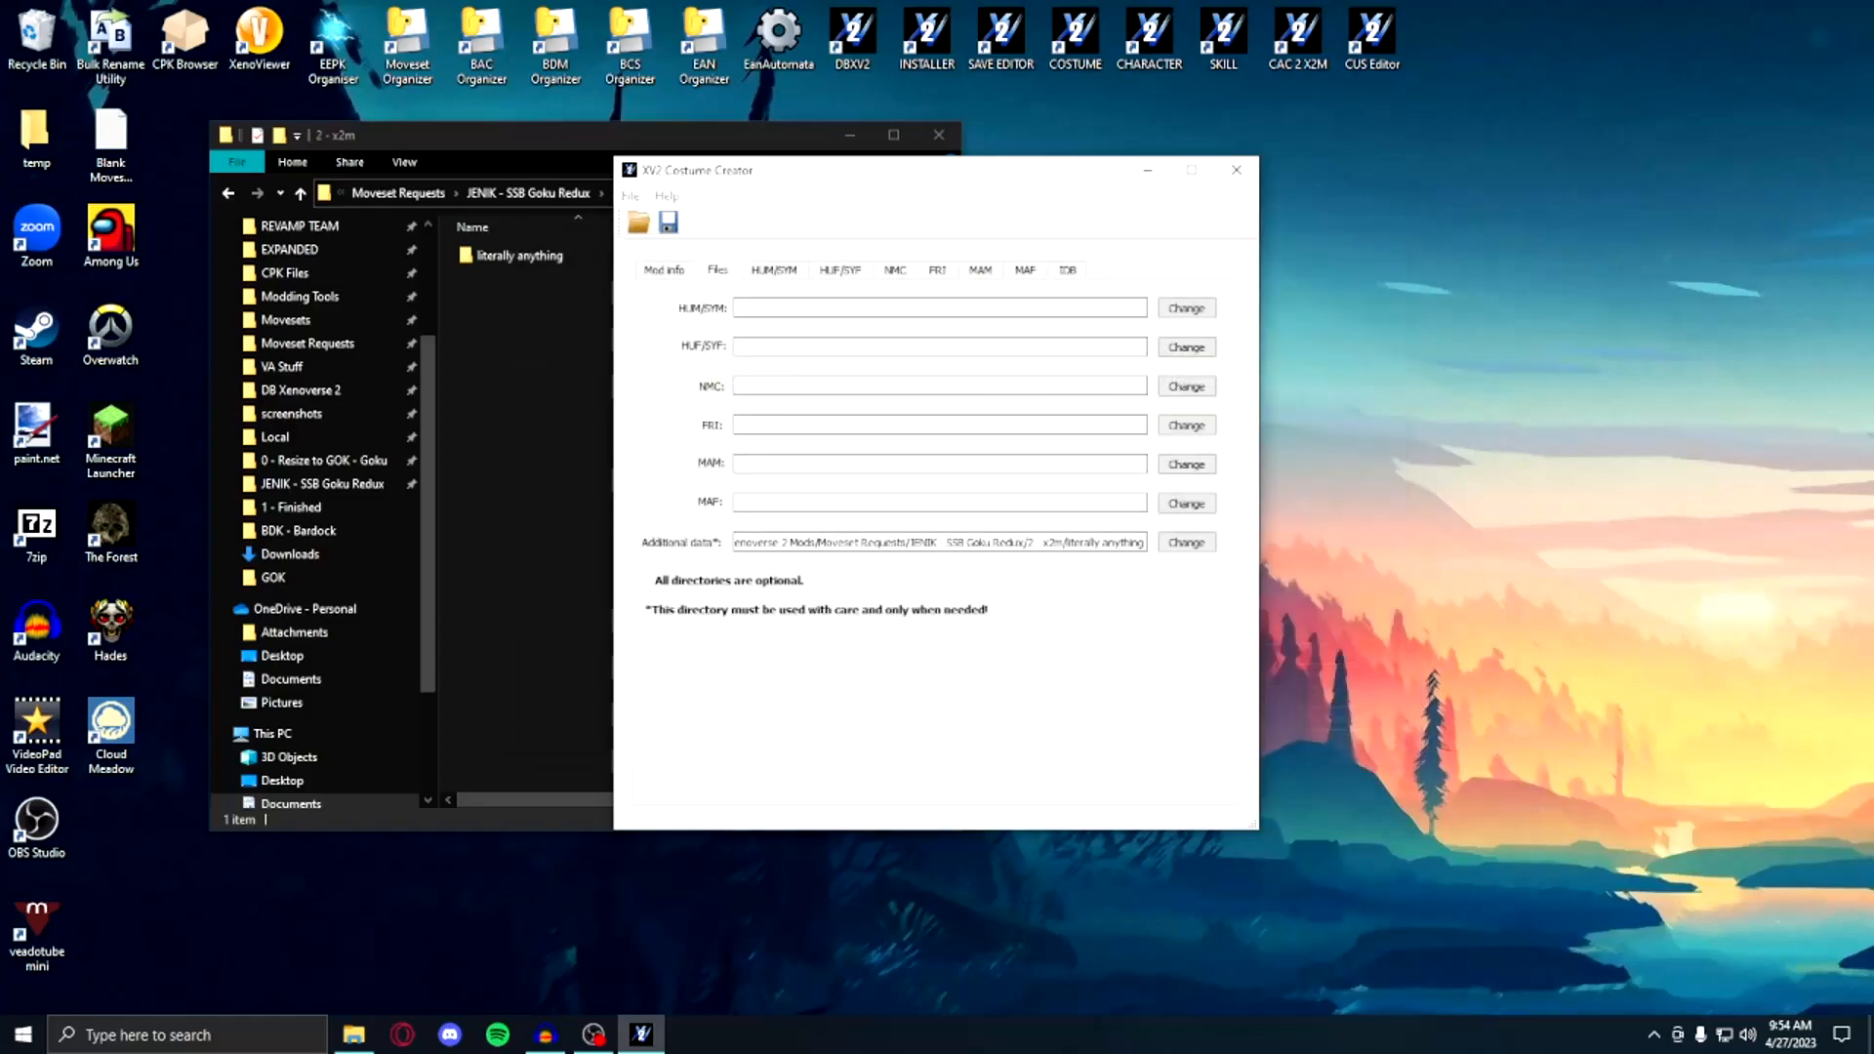
left_click(664, 269)
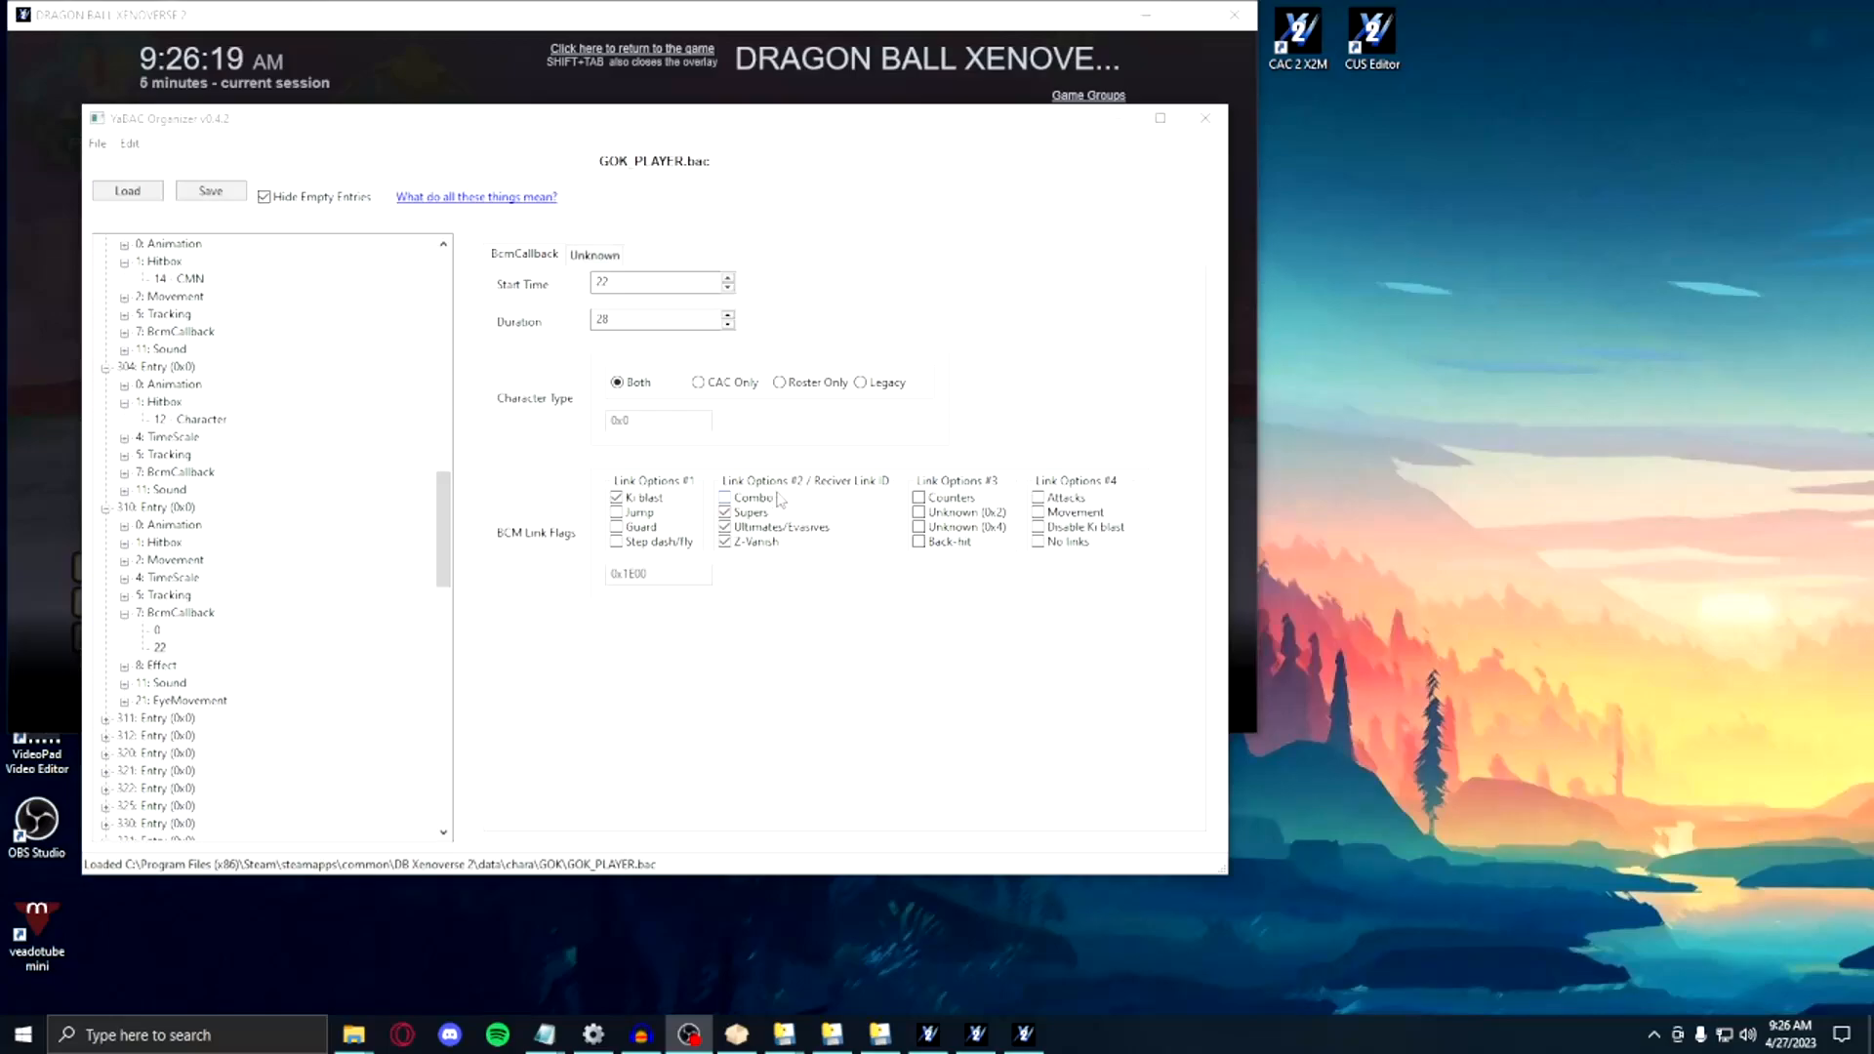
Step: Tick Combo under Link Options #2 for entry 110's BcmCallback at frame 22
left_click(725, 497)
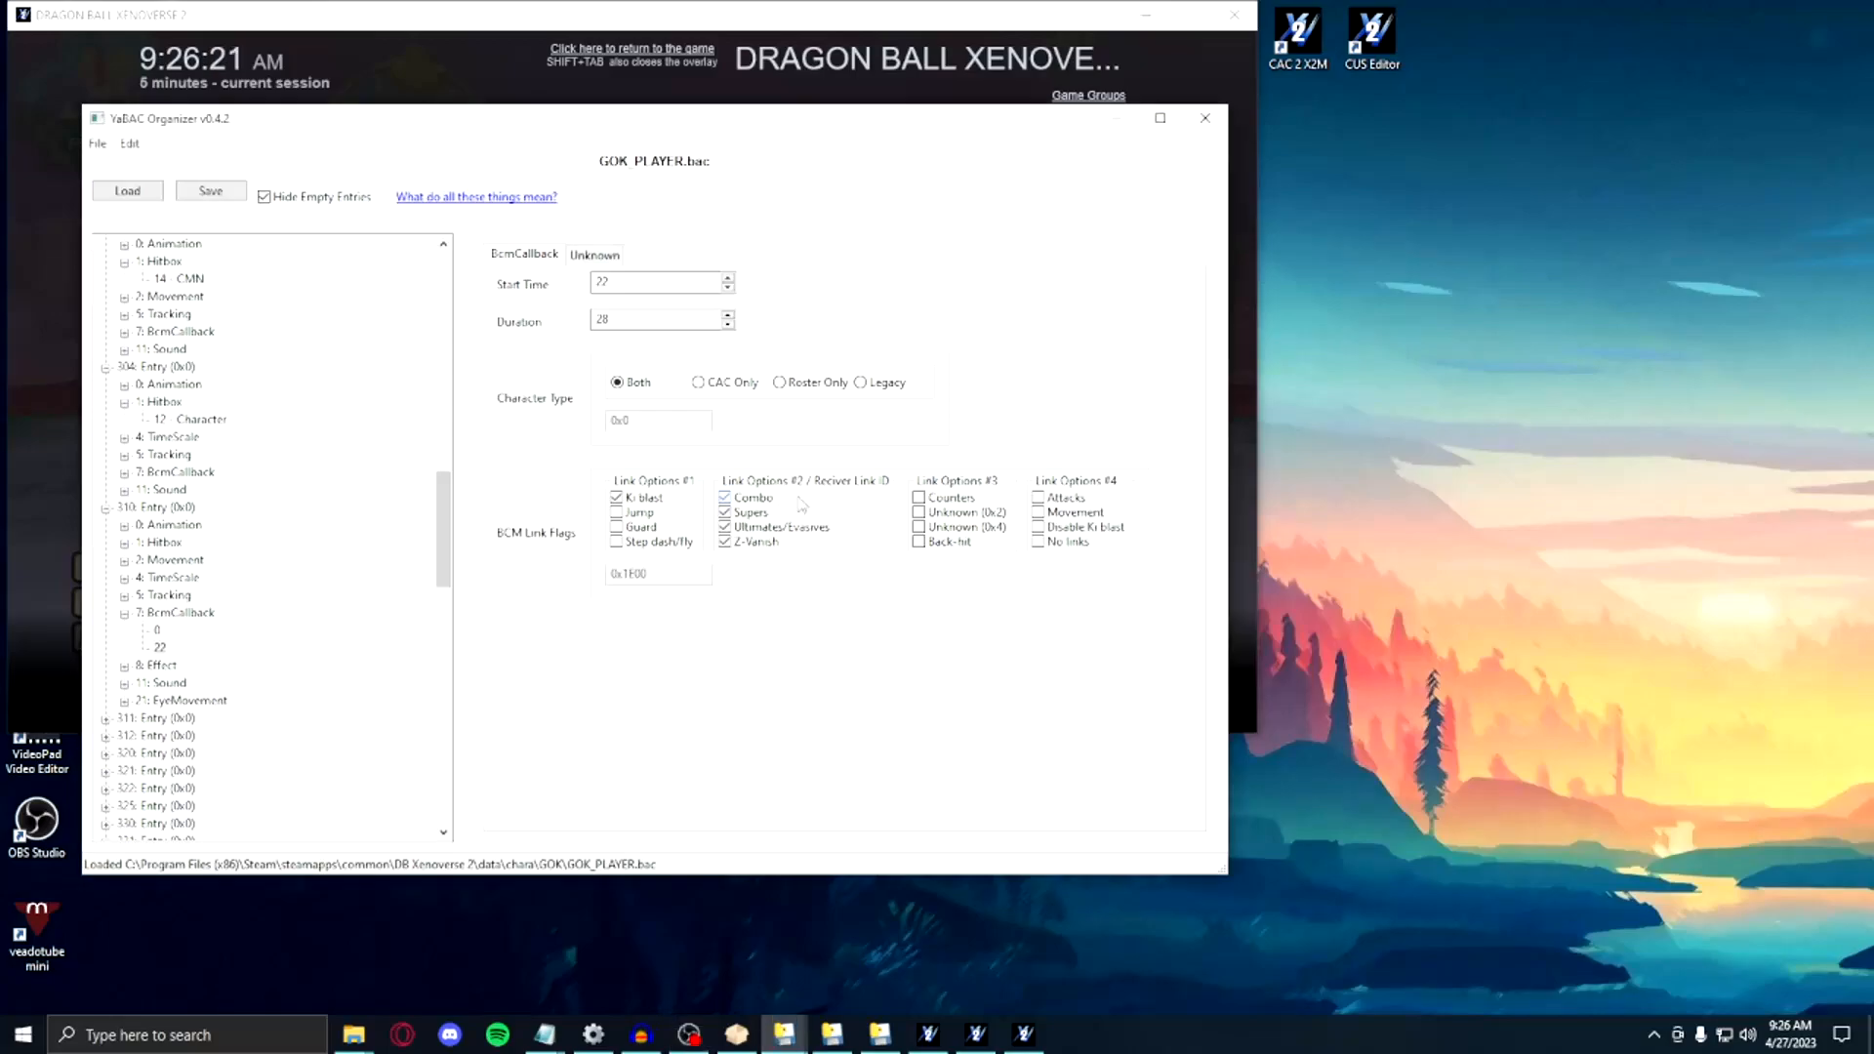